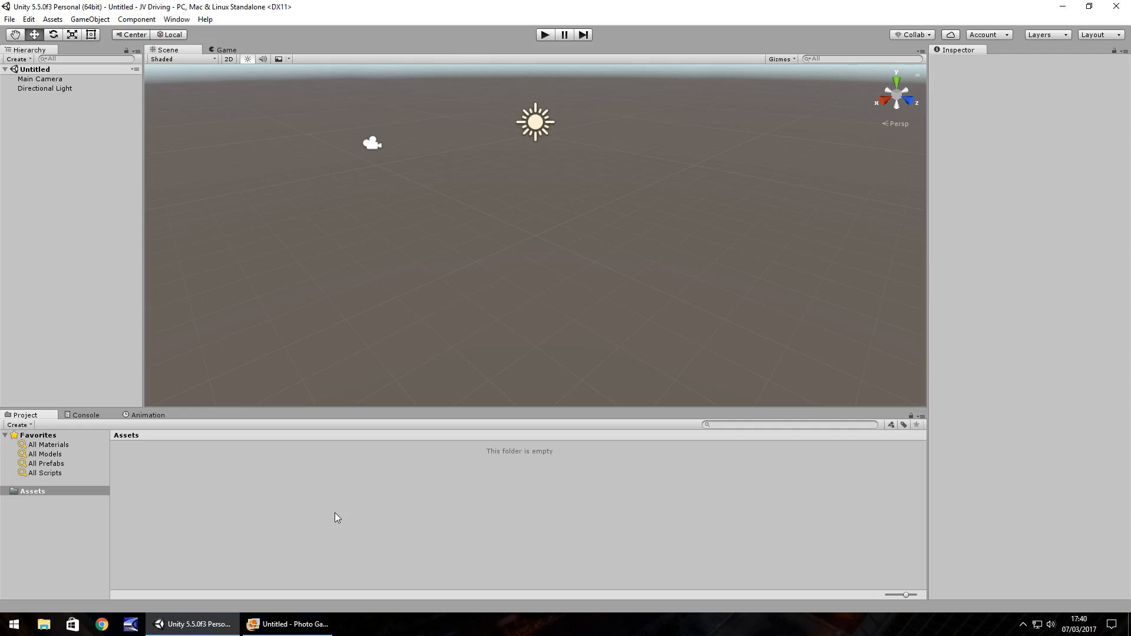
{"action": "mouse_move", "coordinate": [505, 130]}
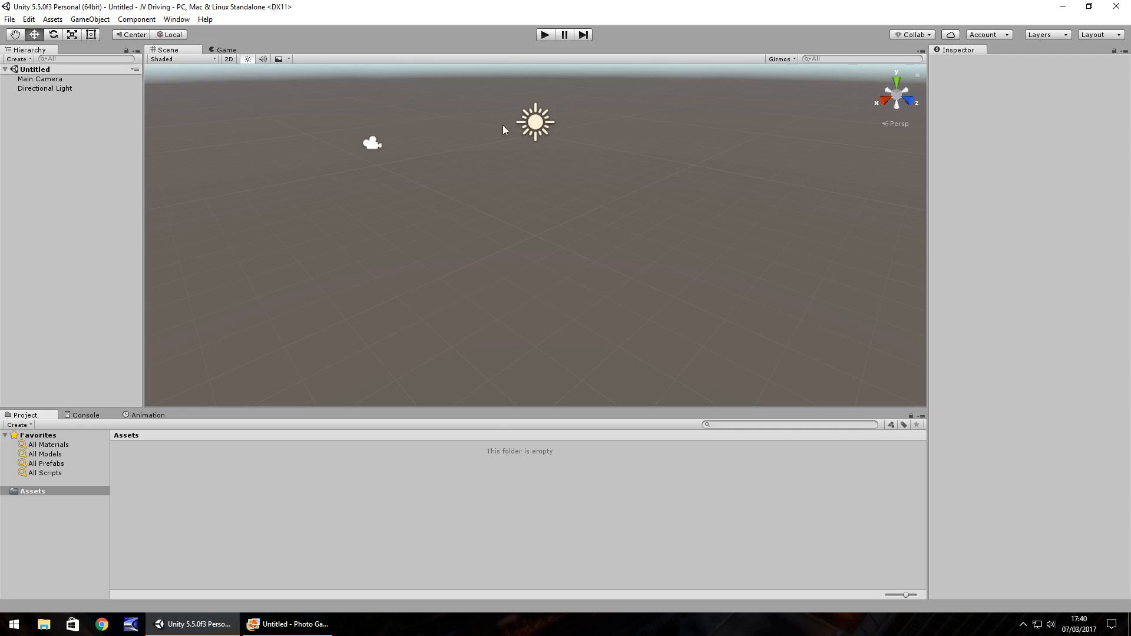
{"action": "mouse_move", "coordinate": [479, 284]}
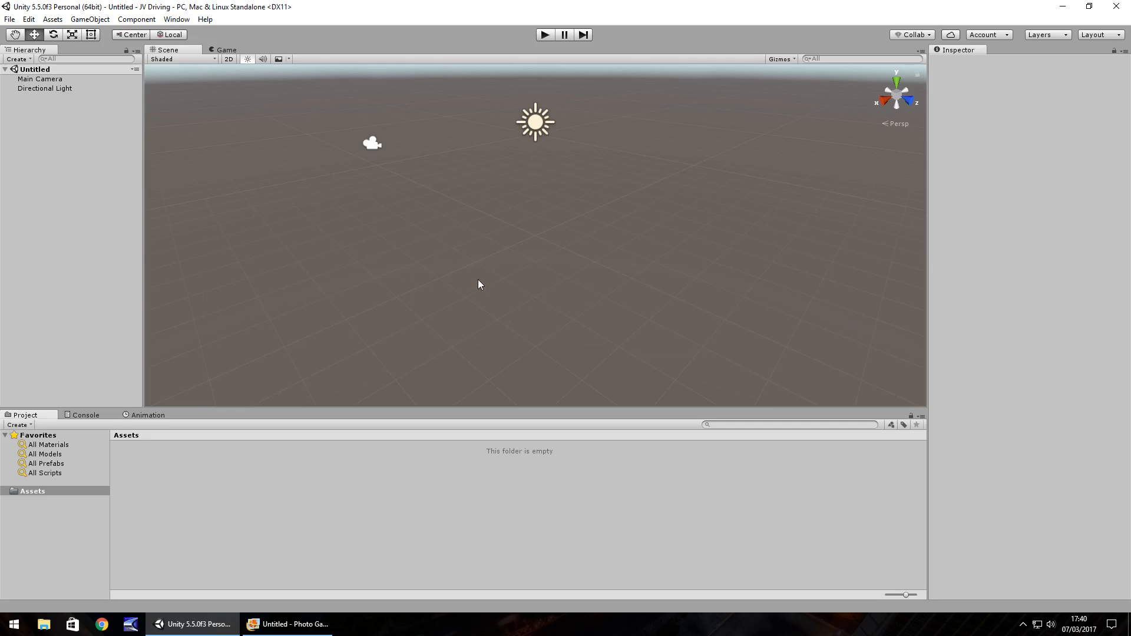
{"action": "mouse_move", "coordinate": [469, 283]}
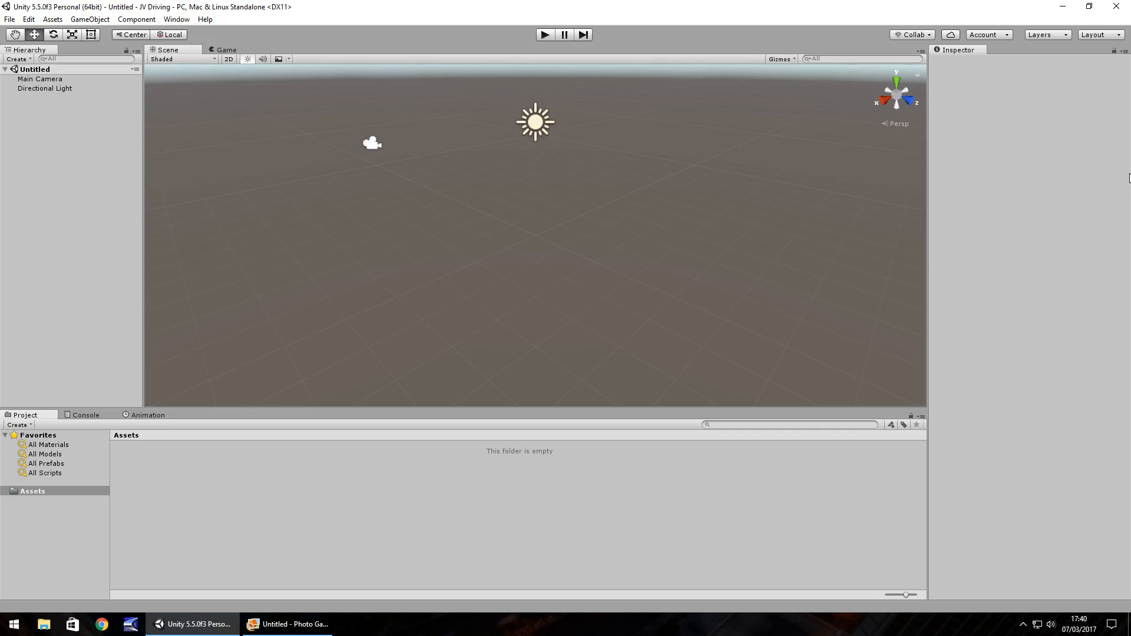
{"action": "mouse_move", "coordinate": [569, 215]}
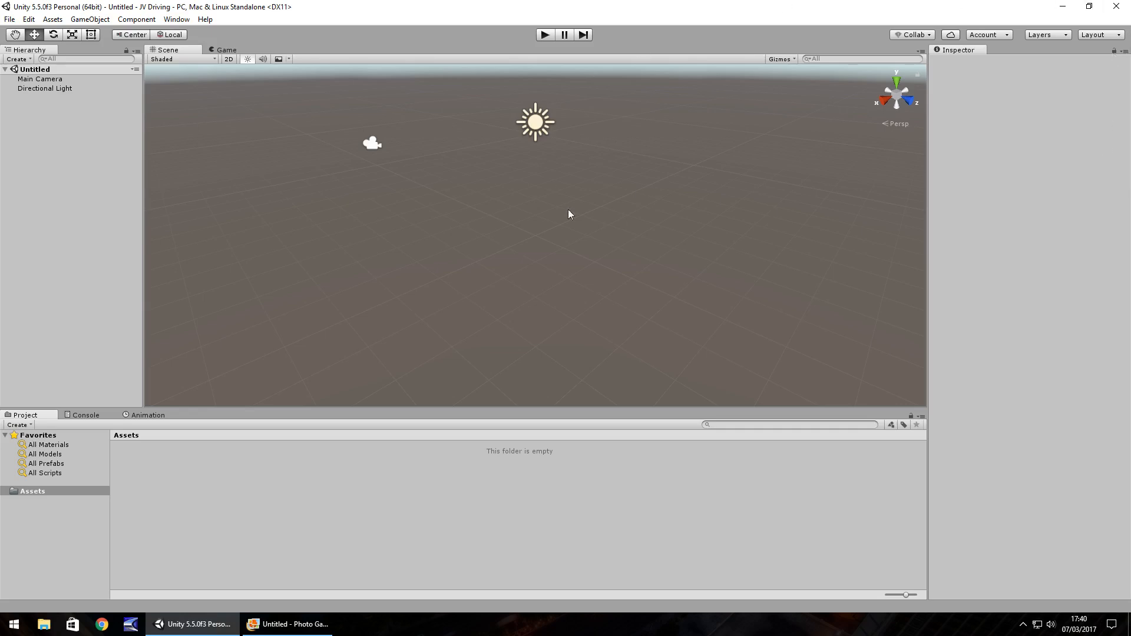
{"action": "mouse_move", "coordinate": [529, 244]}
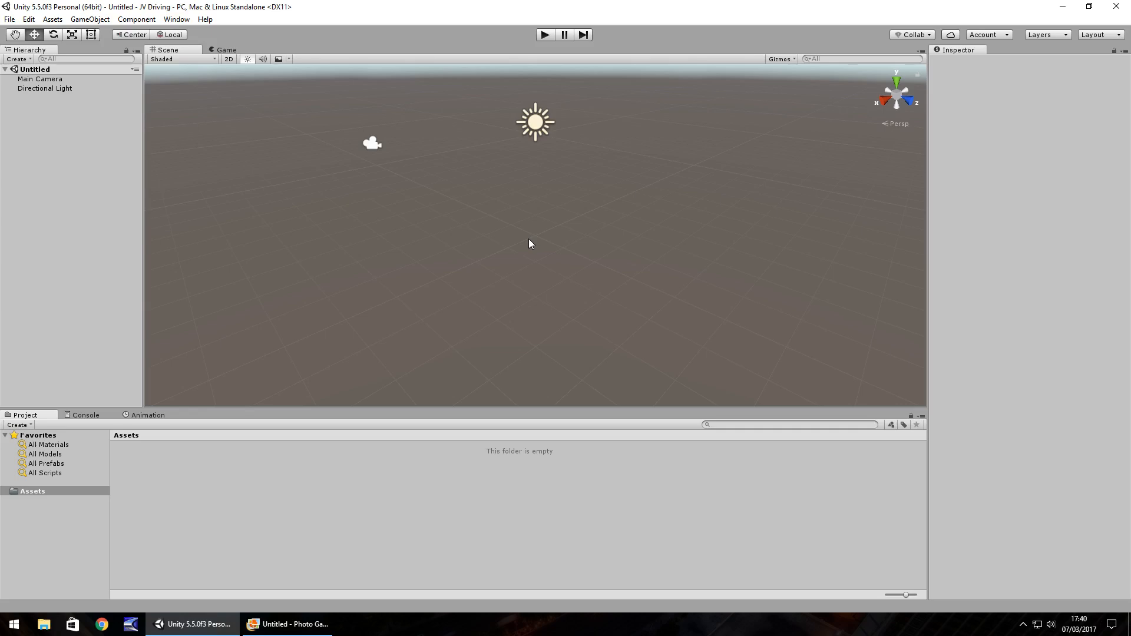
Show the Download Assistant screenshot listing Visual Studio Community among chosen components.
{"action": "left_click", "coordinate": [288, 624]}
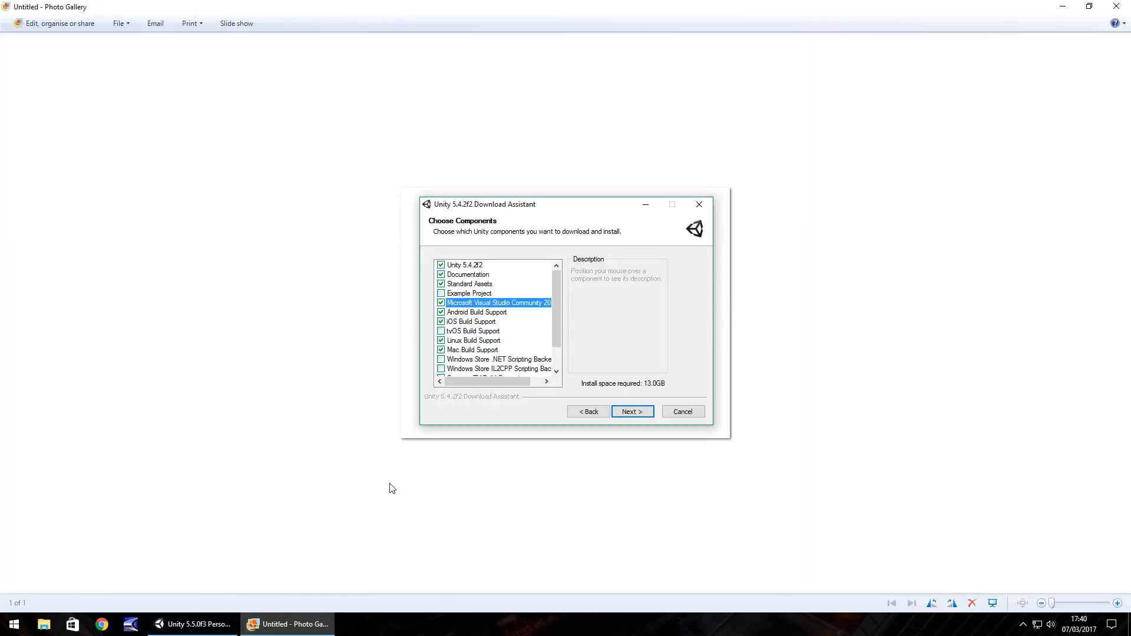
{"action": "mouse_move", "coordinate": [386, 567]}
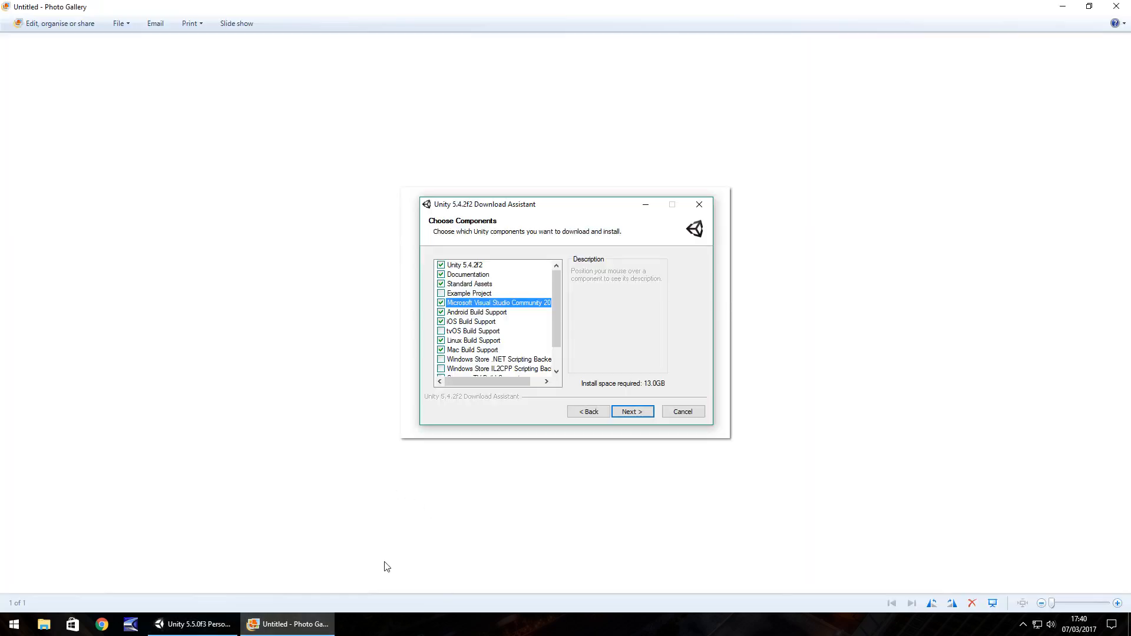
{"action": "mouse_move", "coordinate": [671, 475]}
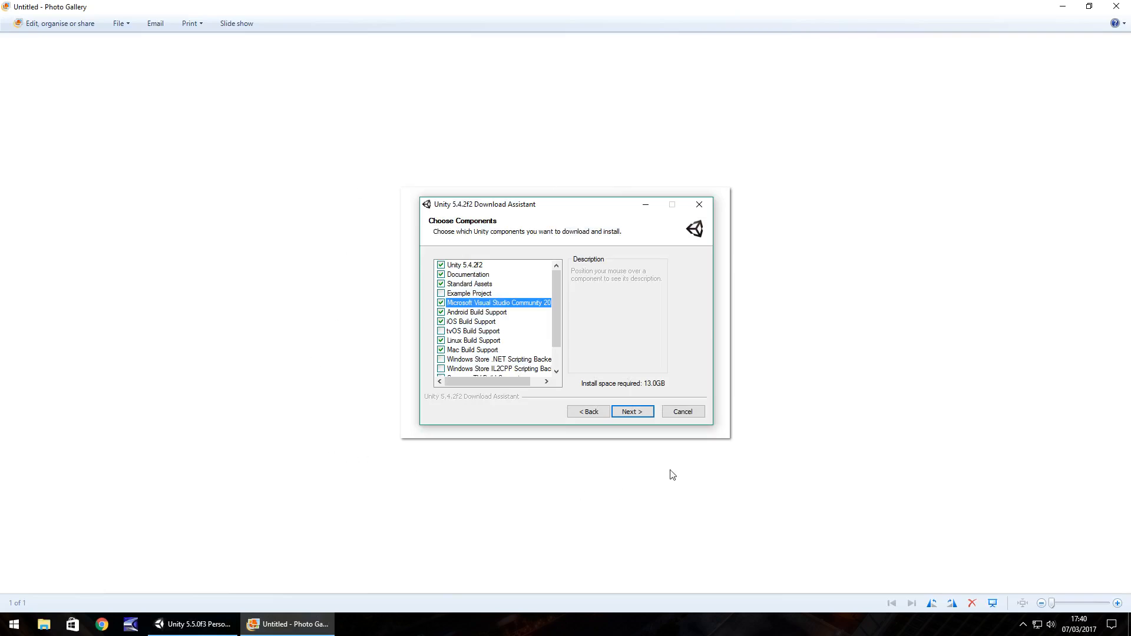
{"action": "mouse_move", "coordinate": [420, 216]}
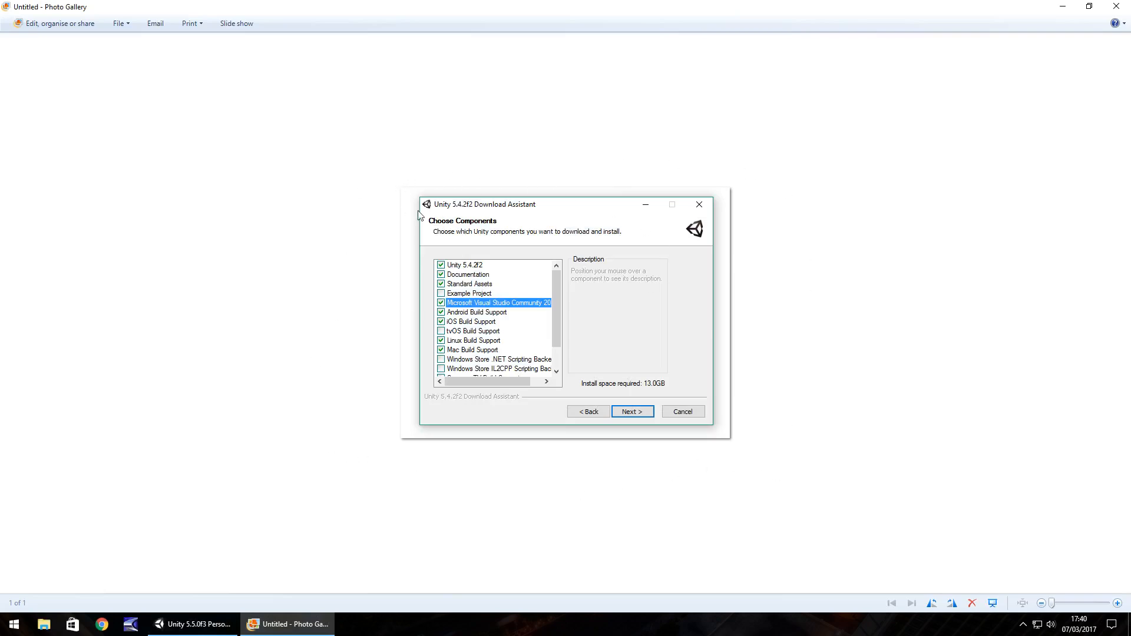
{"action": "mouse_move", "coordinate": [487, 241]}
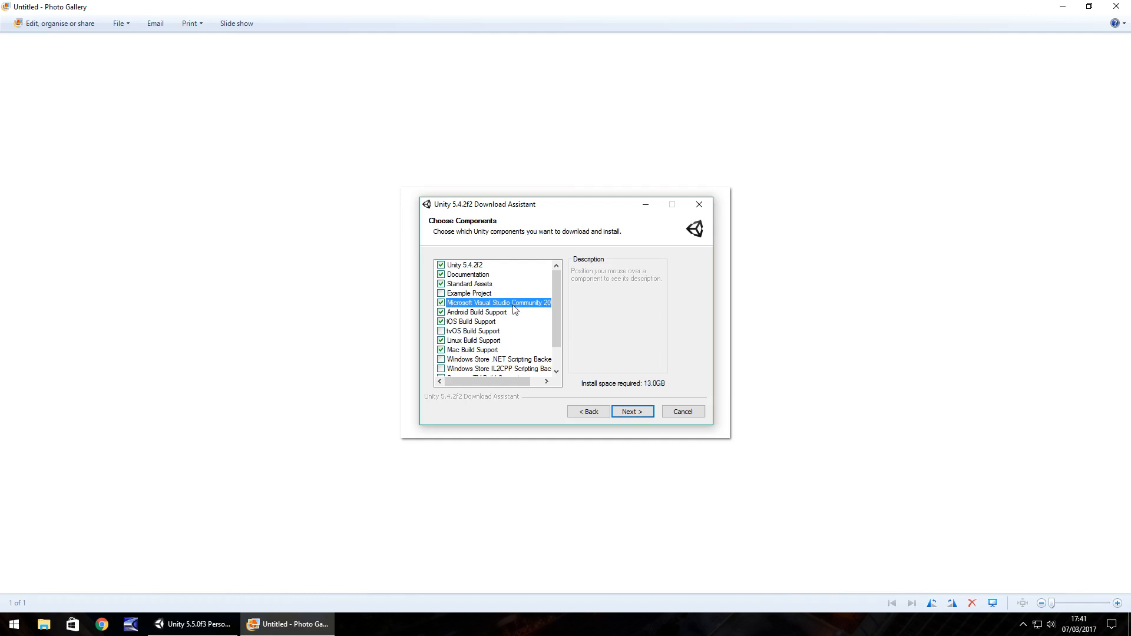
{"action": "mouse_move", "coordinate": [485, 311]}
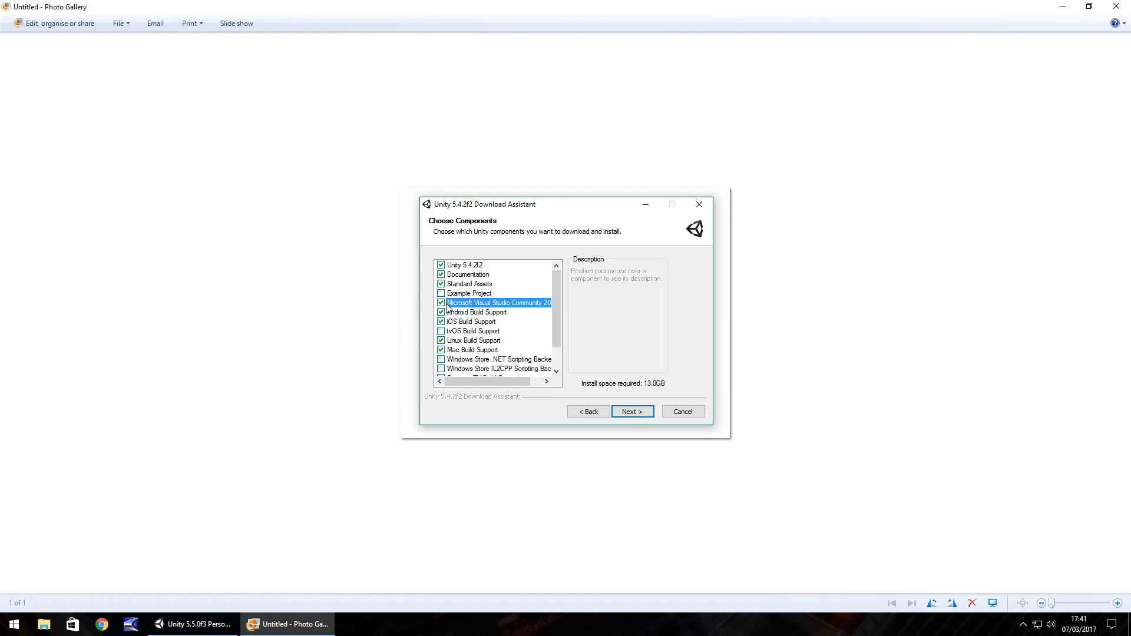
{"action": "mouse_move", "coordinate": [453, 260]}
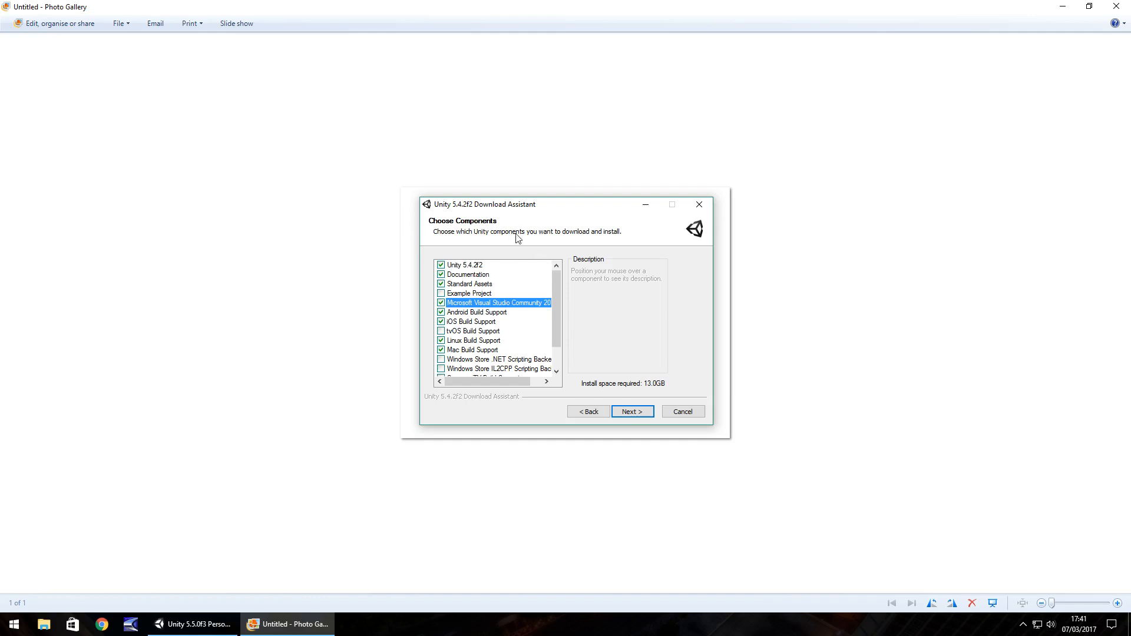
{"action": "mouse_move", "coordinate": [460, 215]}
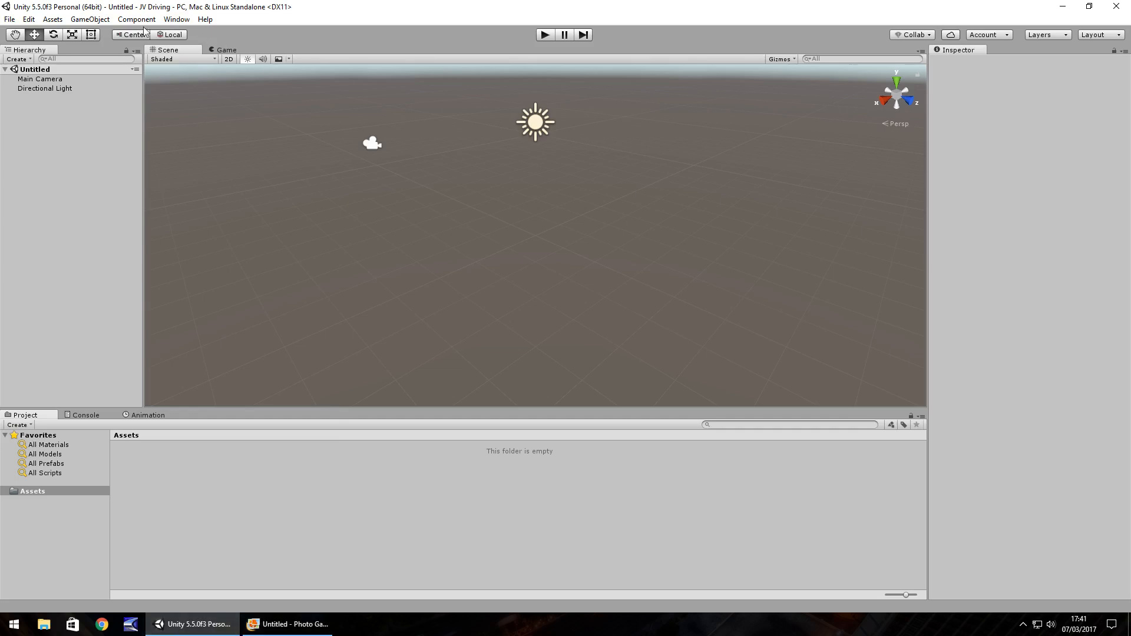
{"action": "left_click", "coordinate": [292, 624]}
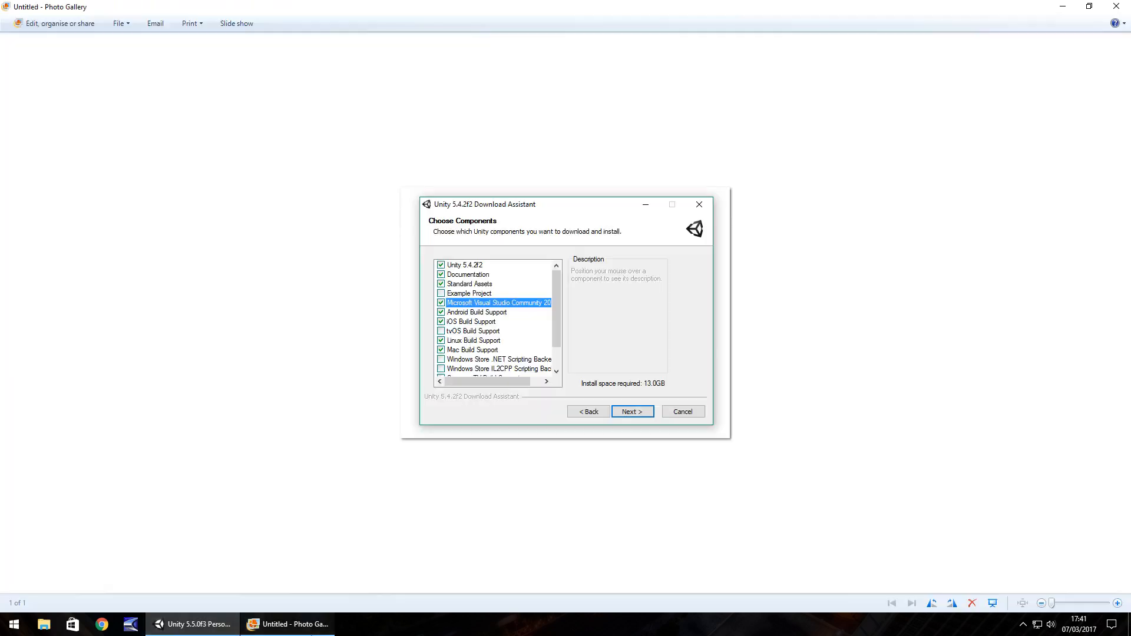
{"action": "mouse_move", "coordinate": [555, 296]}
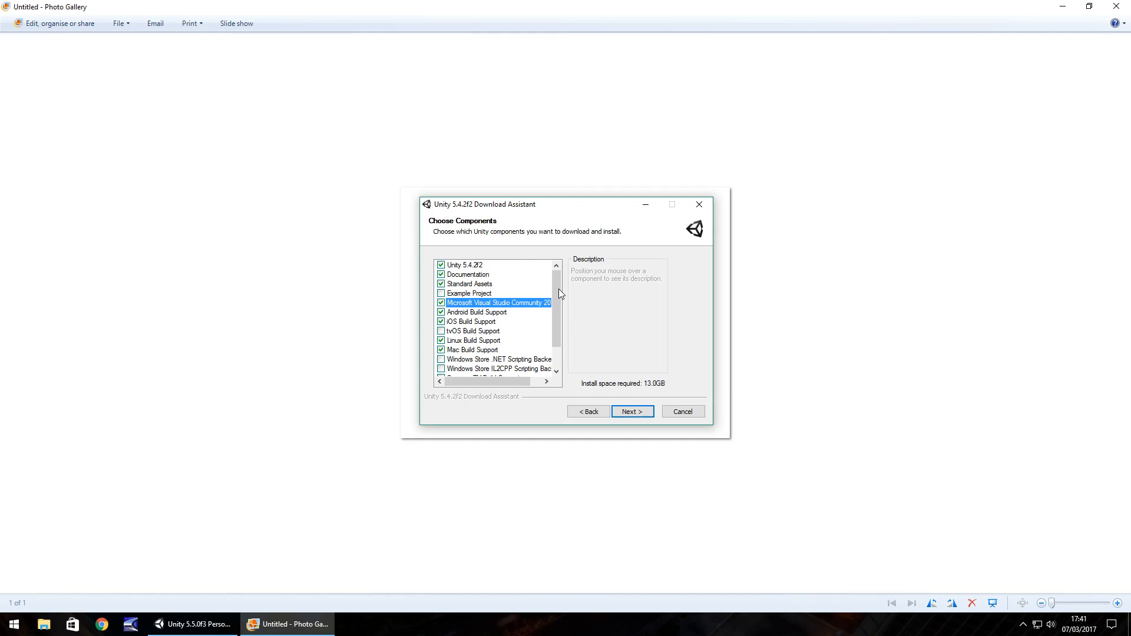
Switch to Unity and open New Project, showing default 'New Unity Project' name and 3D mode.
{"action": "left_click", "coordinate": [192, 624]}
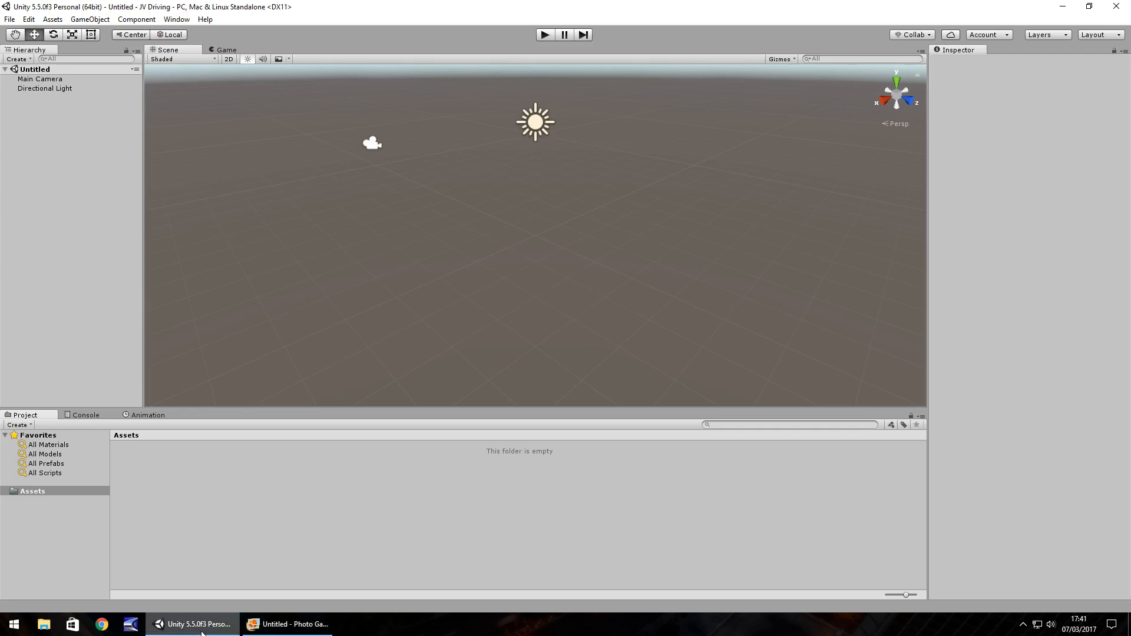
{"action": "mouse_move", "coordinate": [677, 289]}
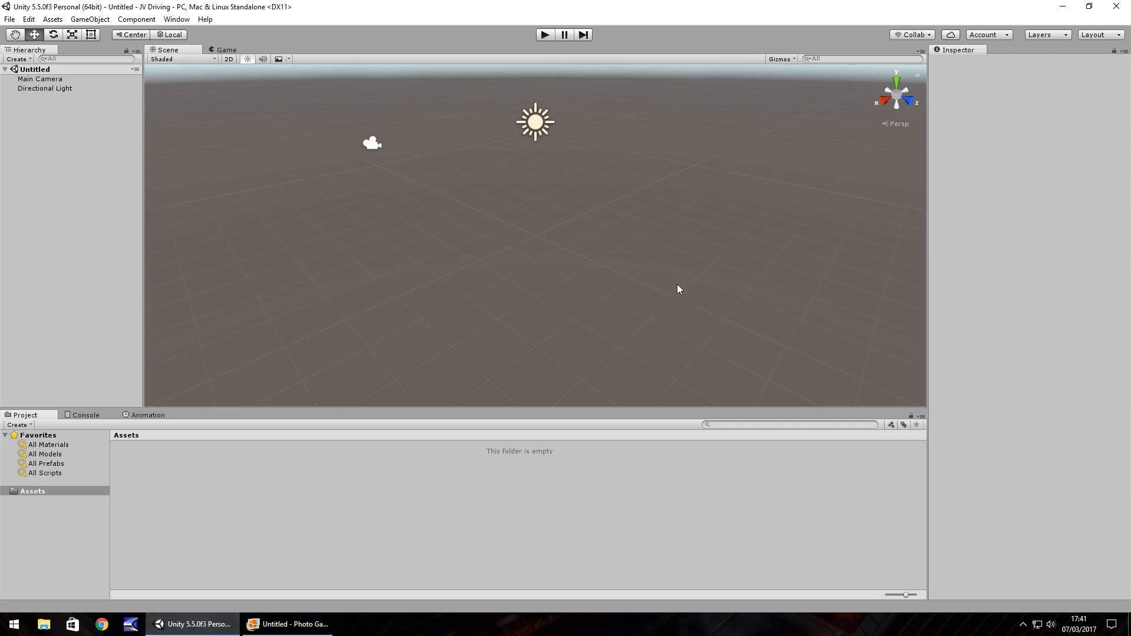
{"action": "mouse_move", "coordinate": [433, 142]}
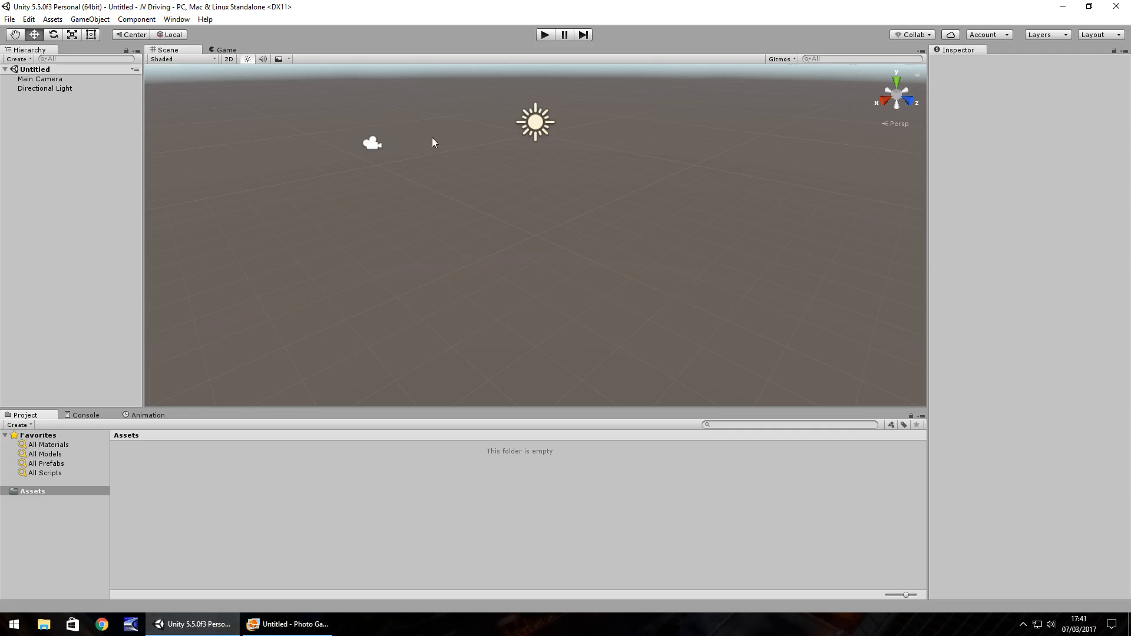
{"action": "left_click", "coordinate": [9, 19]}
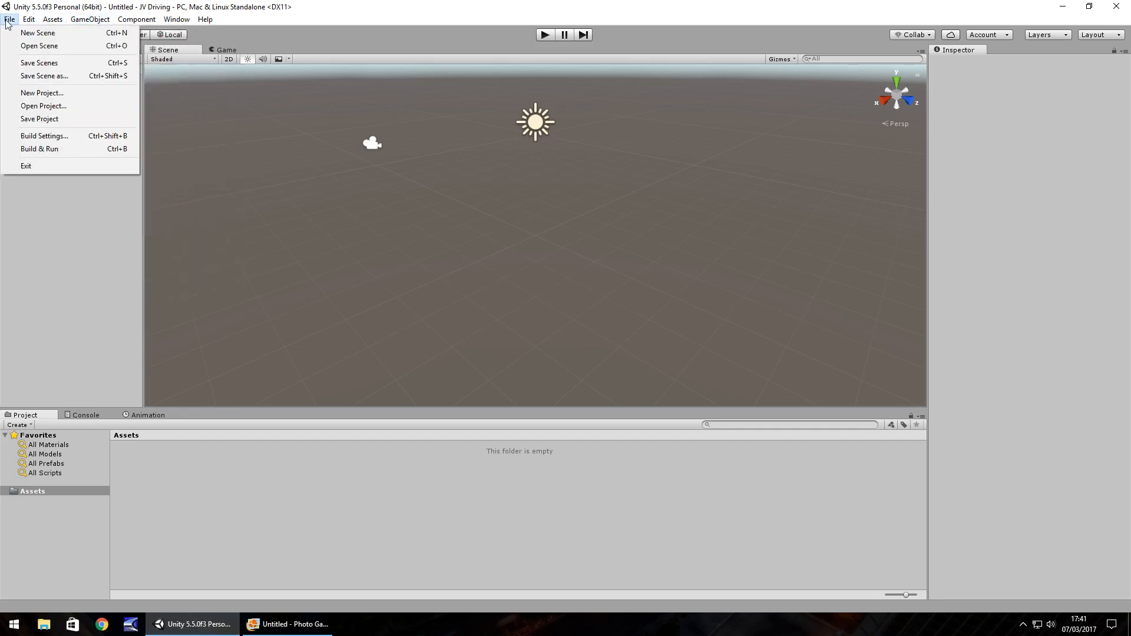
{"action": "mouse_move", "coordinate": [42, 93]}
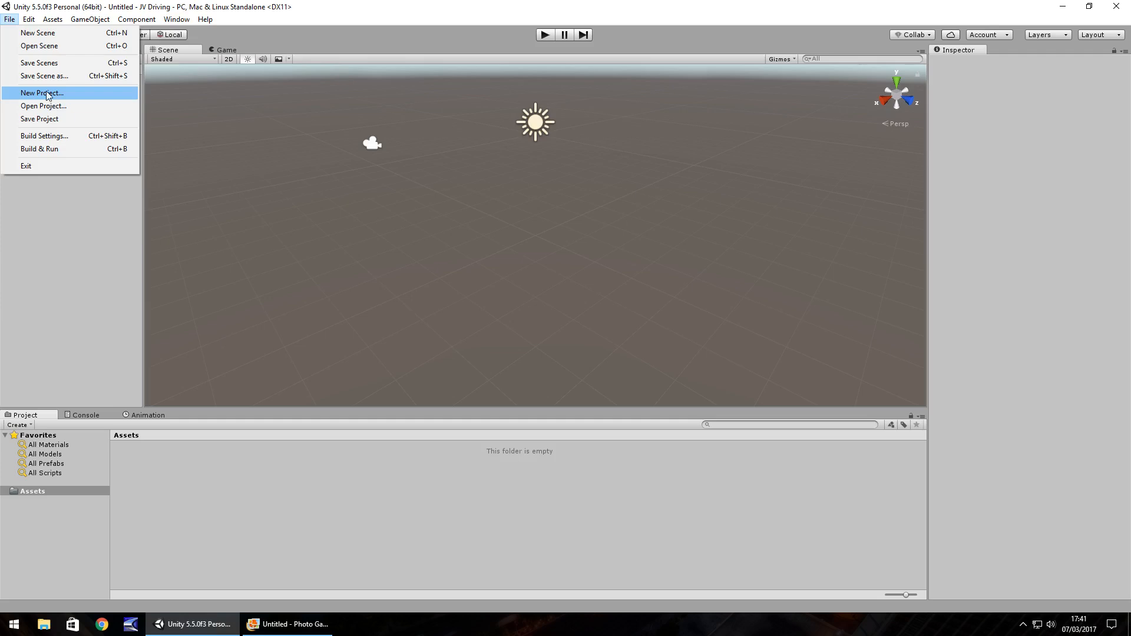
{"action": "left_click", "coordinate": [41, 93]}
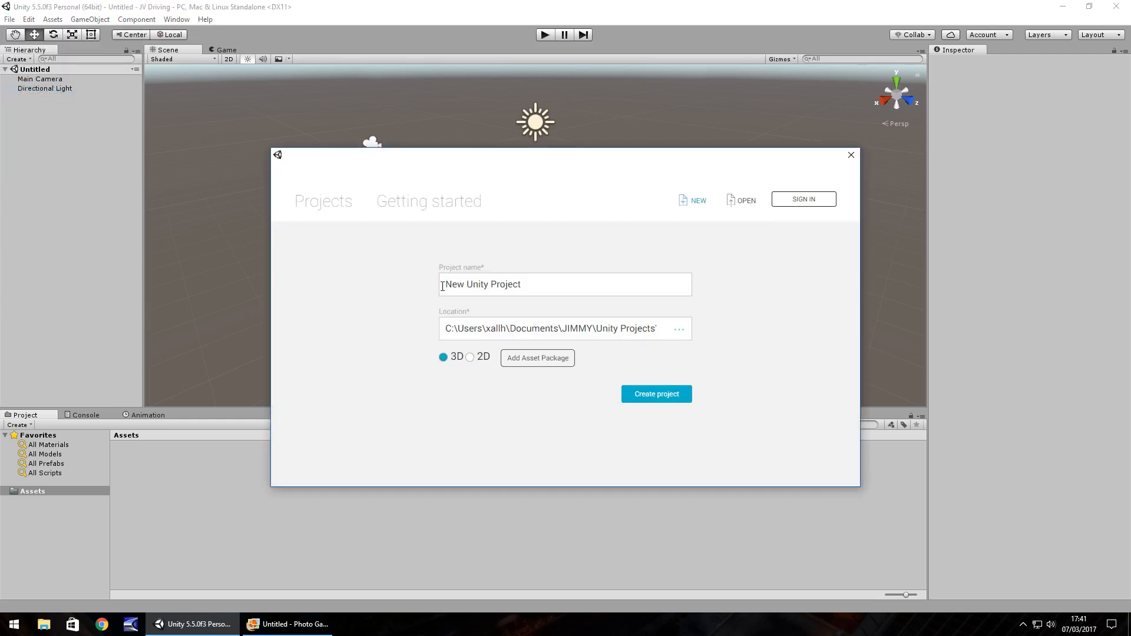
{"action": "mouse_move", "coordinate": [562, 288]}
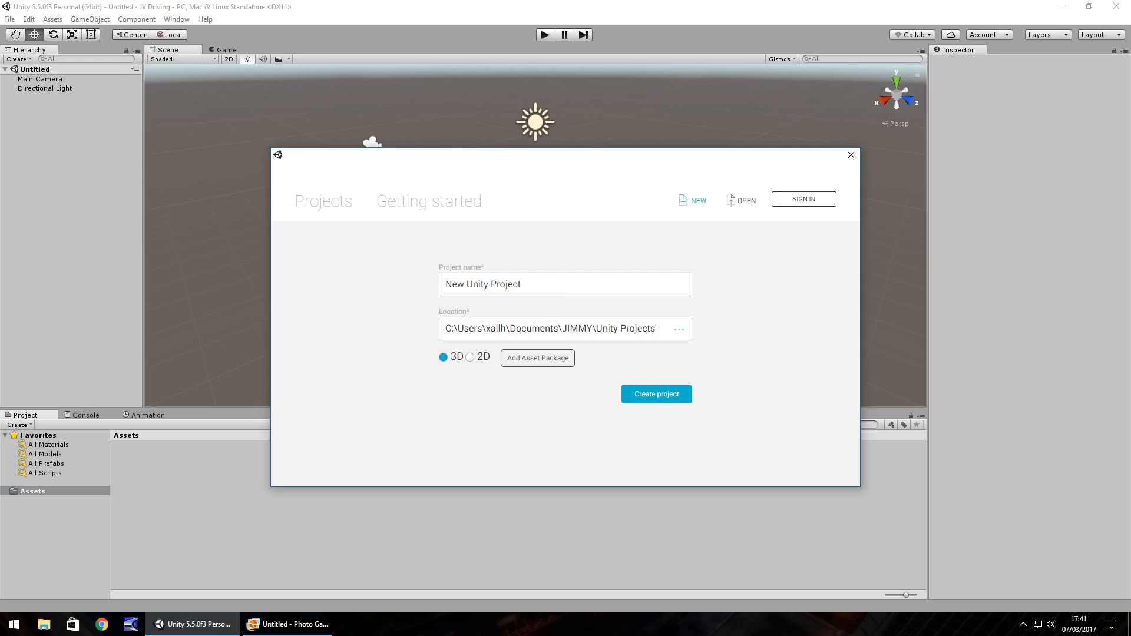
{"action": "mouse_move", "coordinate": [594, 393]}
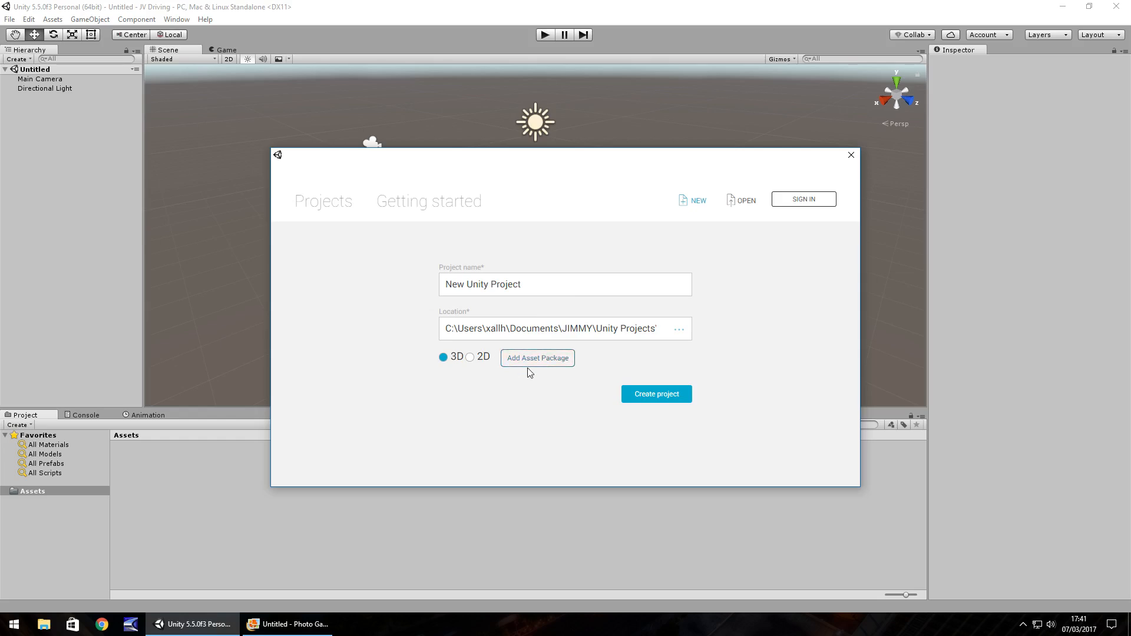
{"action": "mouse_move", "coordinate": [673, 377]}
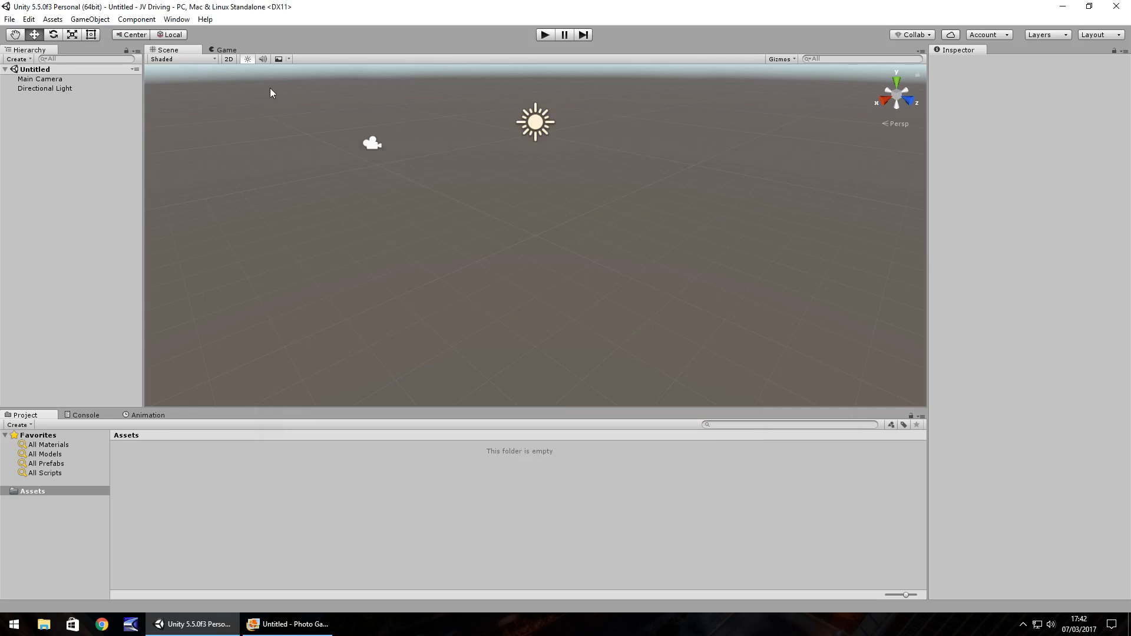
{"action": "mouse_move", "coordinate": [163, 215]}
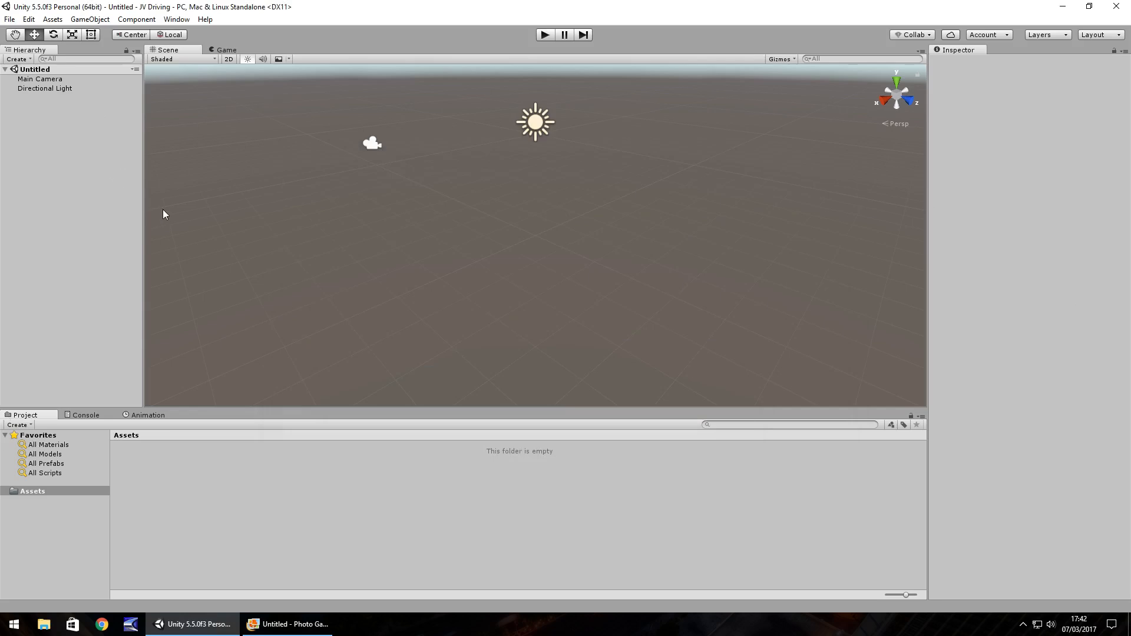
{"action": "mouse_move", "coordinate": [112, 243]}
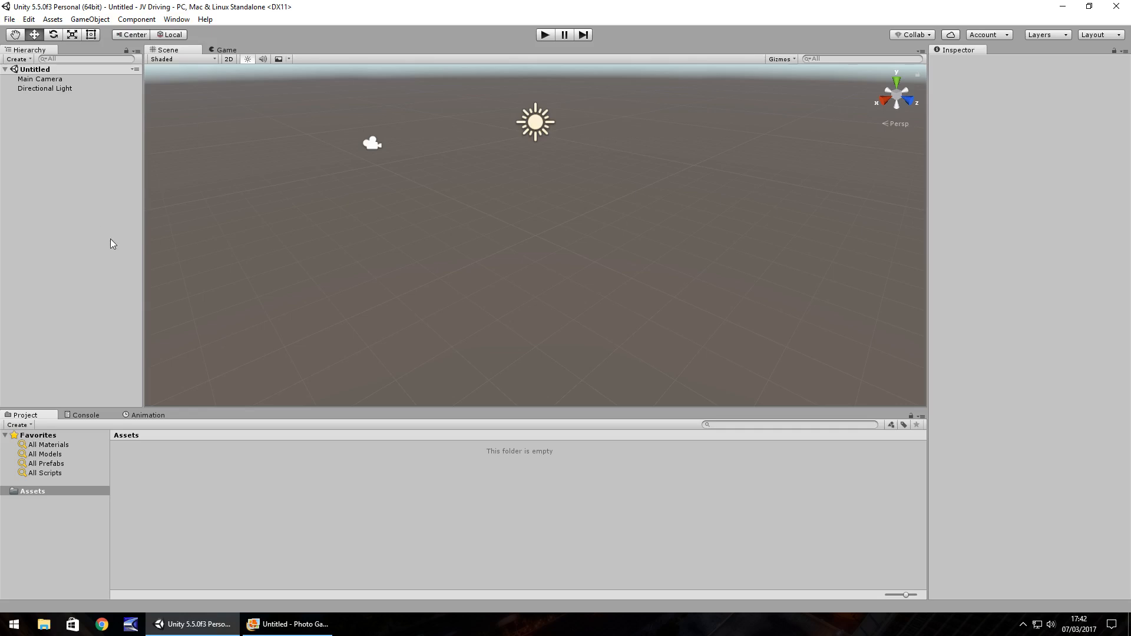
{"action": "mouse_move", "coordinate": [113, 92]}
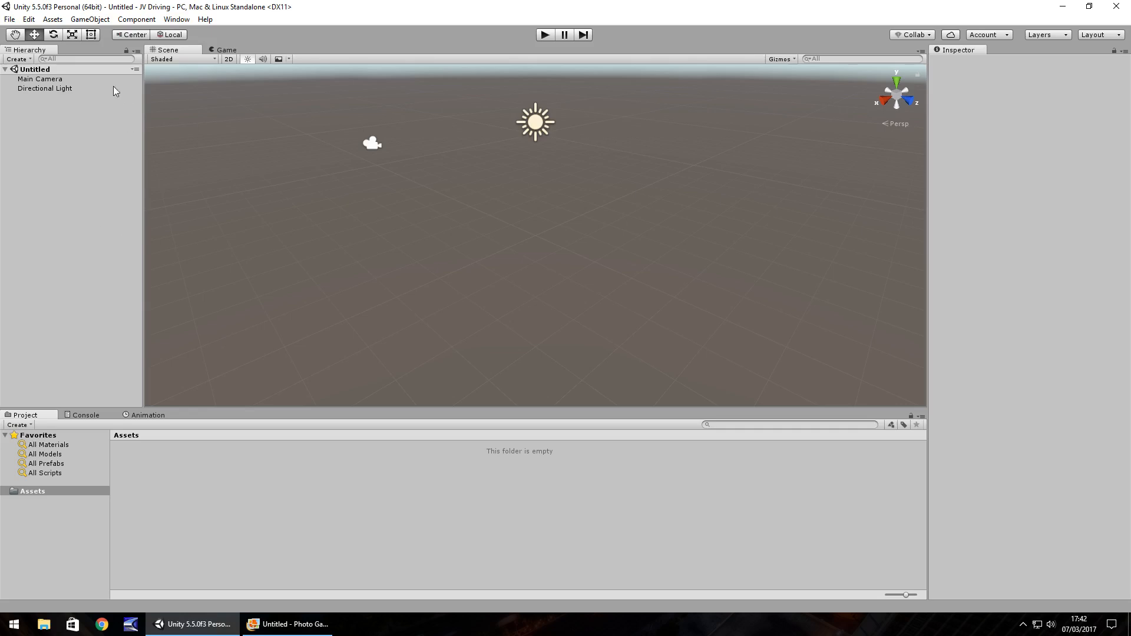
{"action": "mouse_move", "coordinate": [47, 376]}
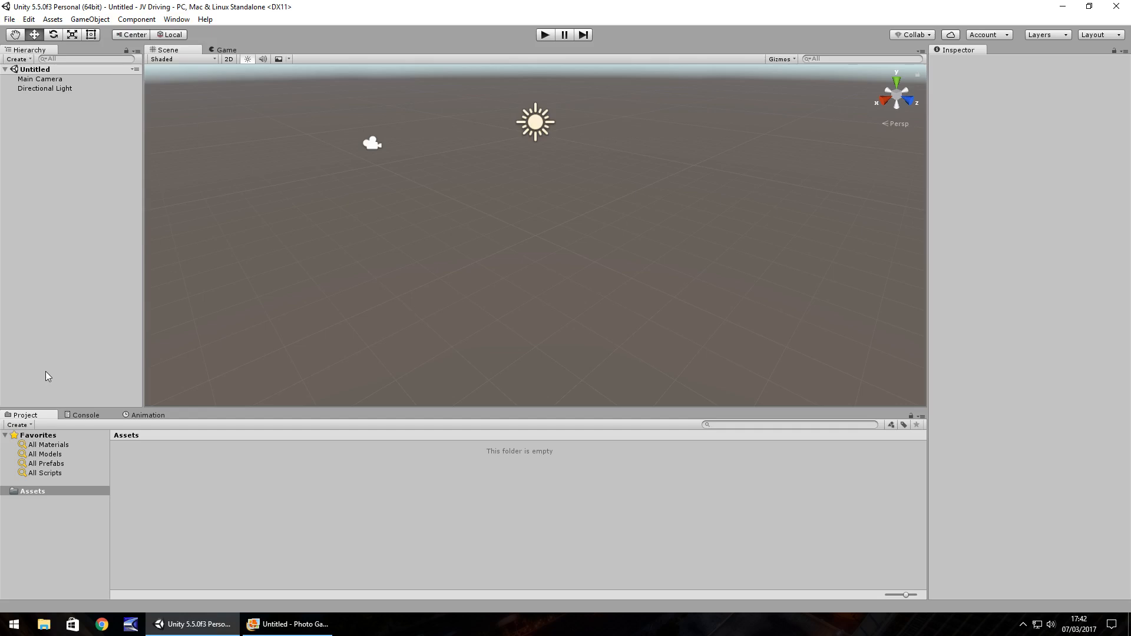
{"action": "mouse_move", "coordinate": [544, 186]}
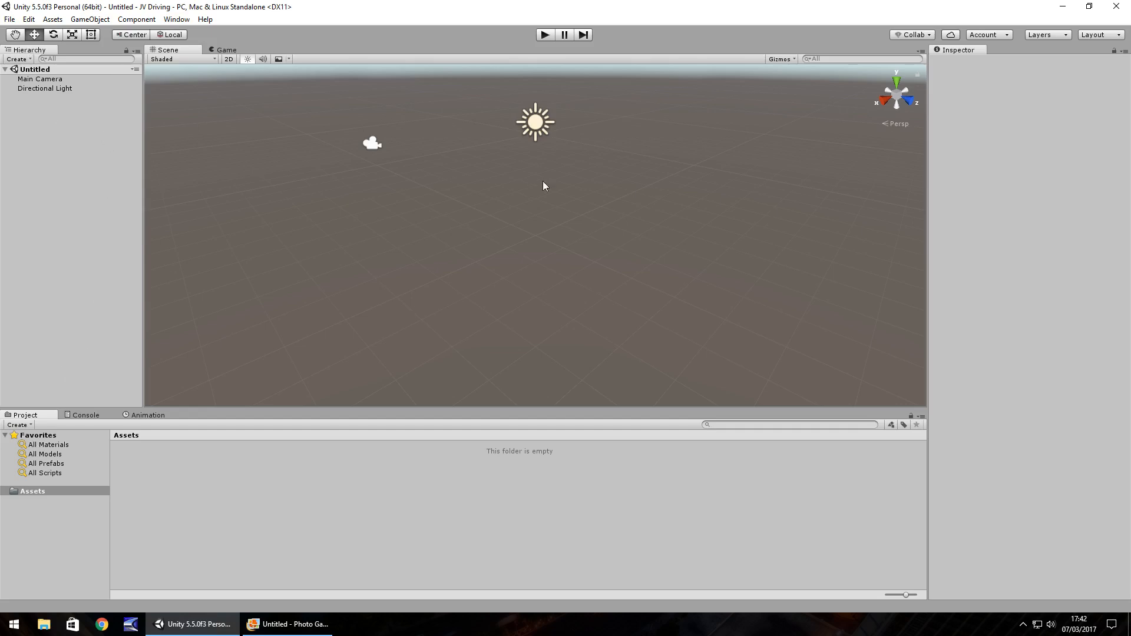
{"action": "mouse_move", "coordinate": [319, 113]}
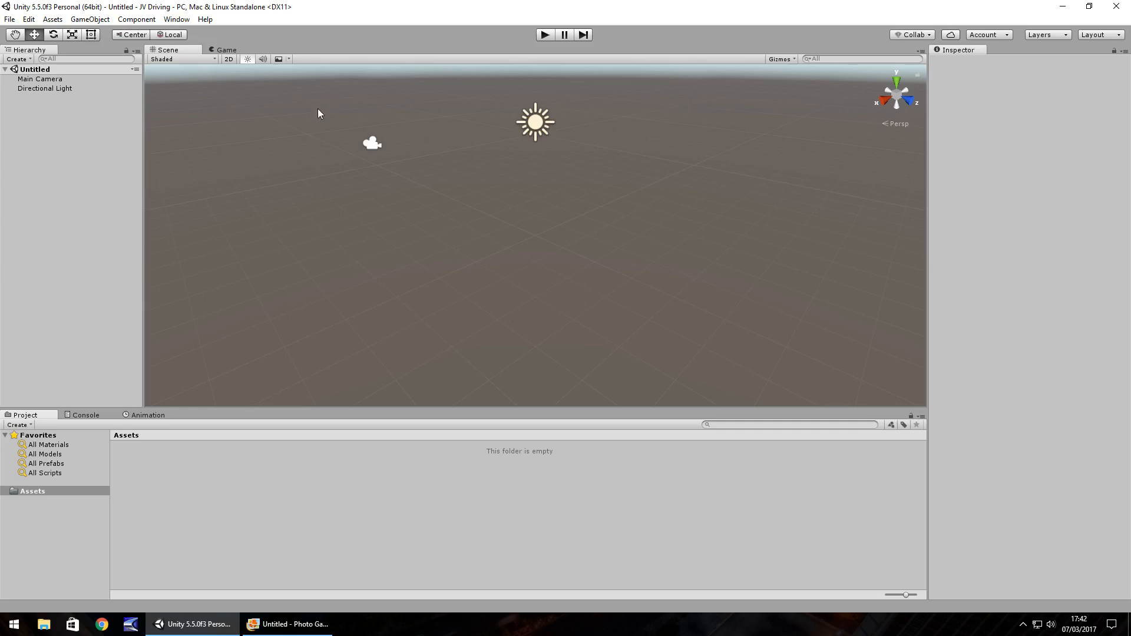
{"action": "mouse_move", "coordinate": [162, 59]}
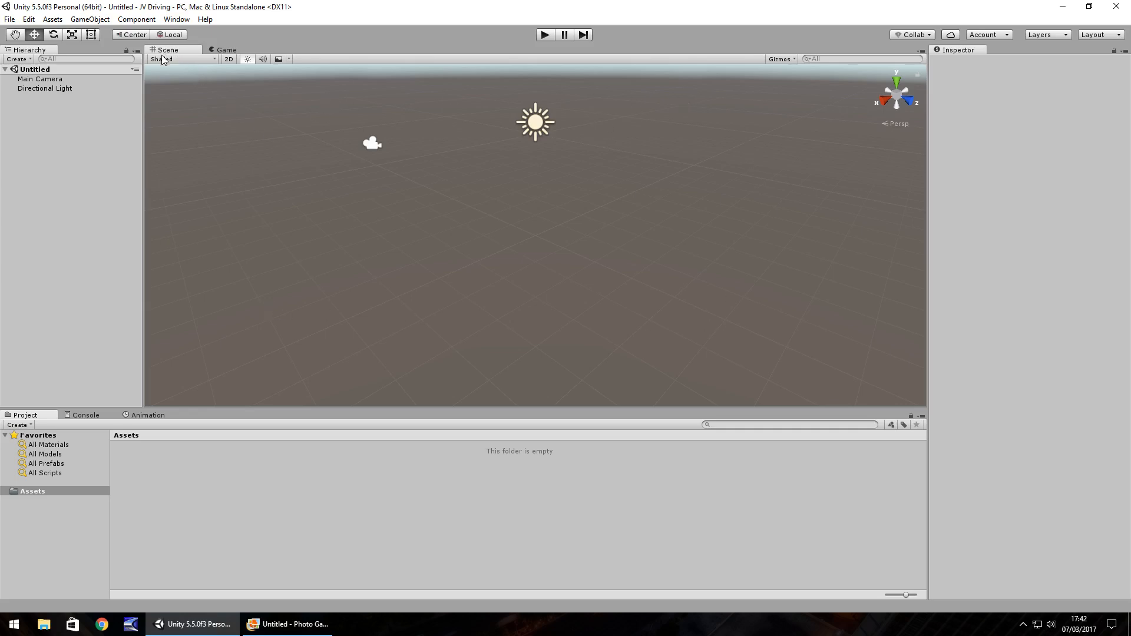
{"action": "left_click", "coordinate": [39, 78]}
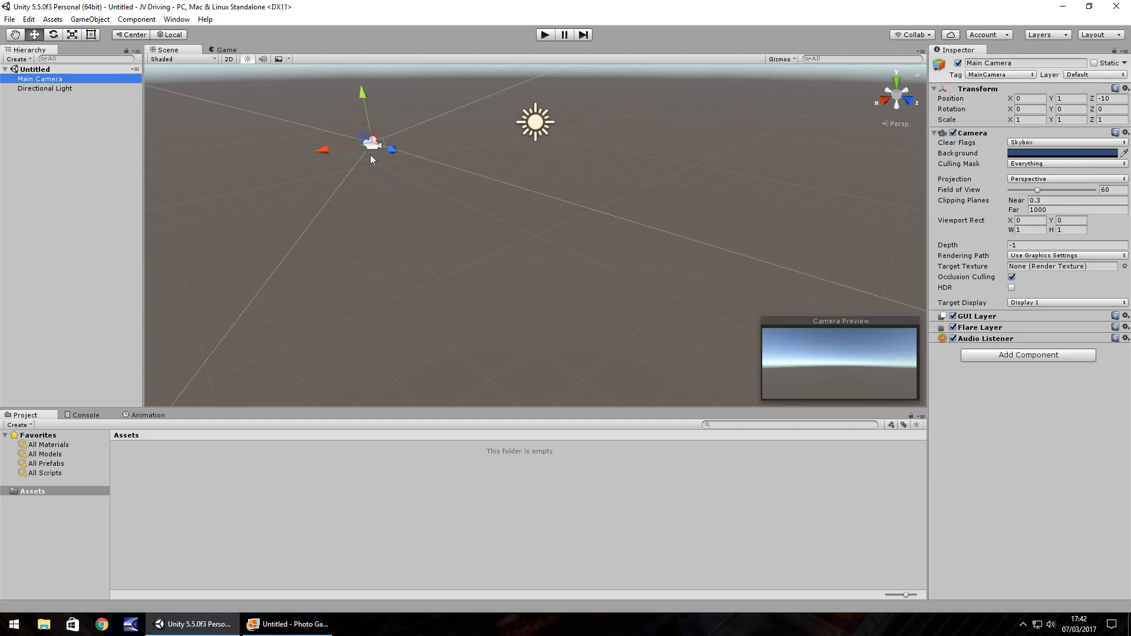
{"action": "mouse_move", "coordinate": [54, 121]}
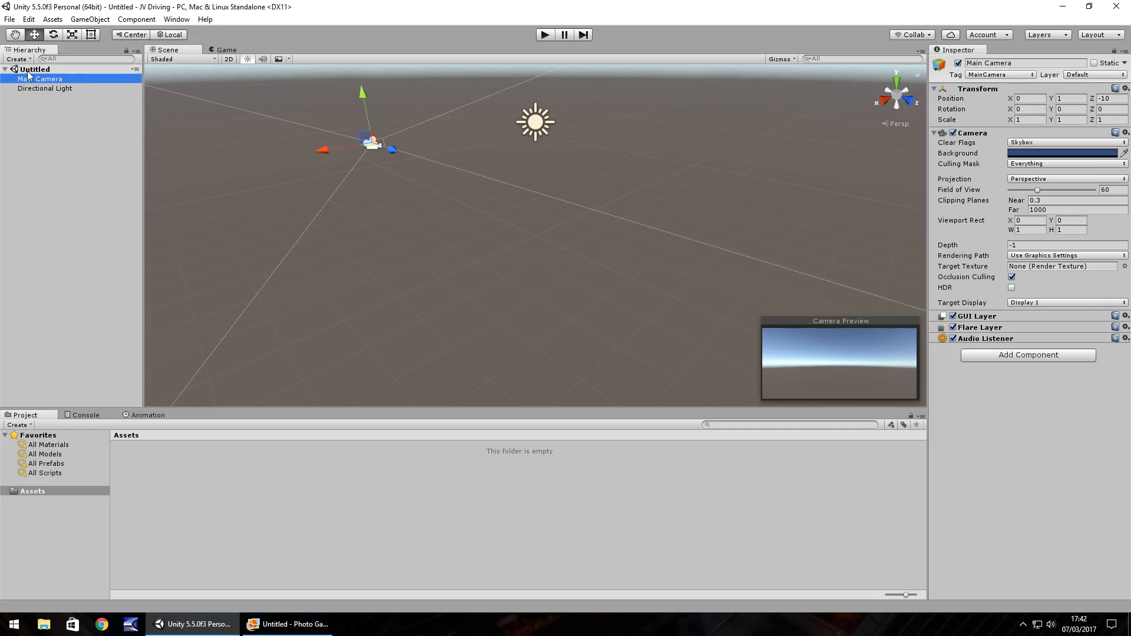
{"action": "mouse_move", "coordinate": [49, 95]}
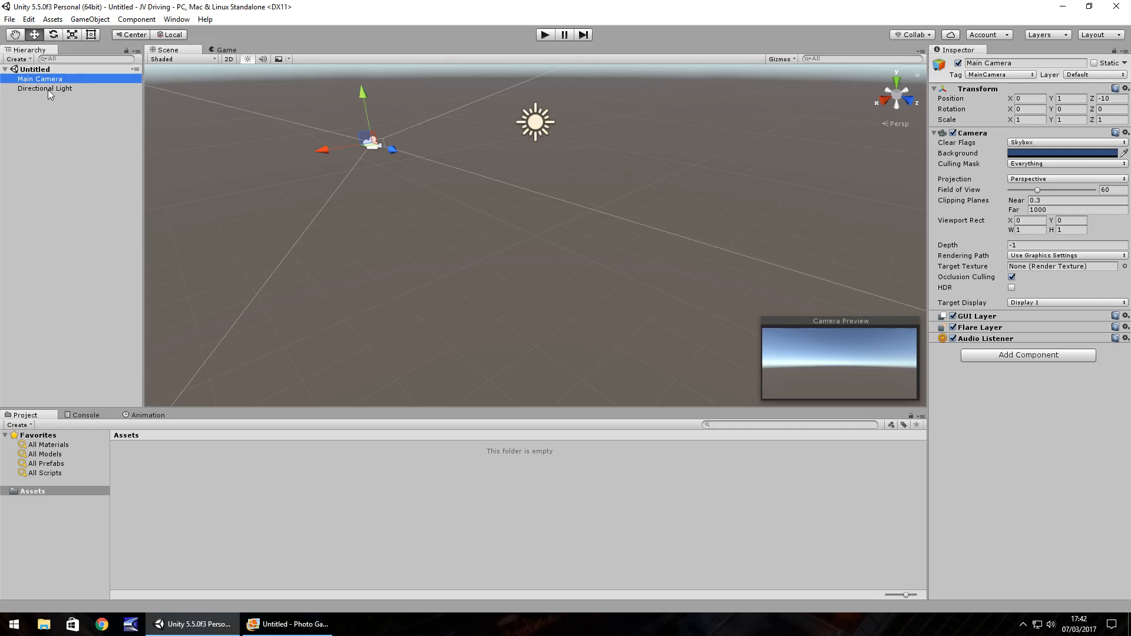
{"action": "left_click", "coordinate": [44, 88]}
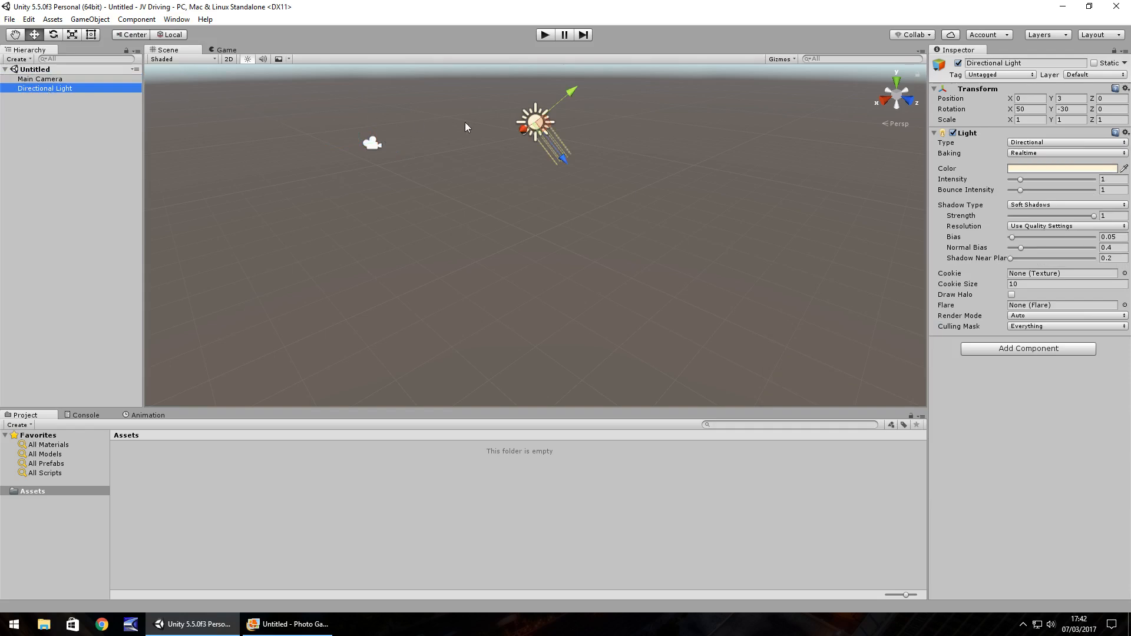
{"action": "mouse_move", "coordinate": [584, 94]}
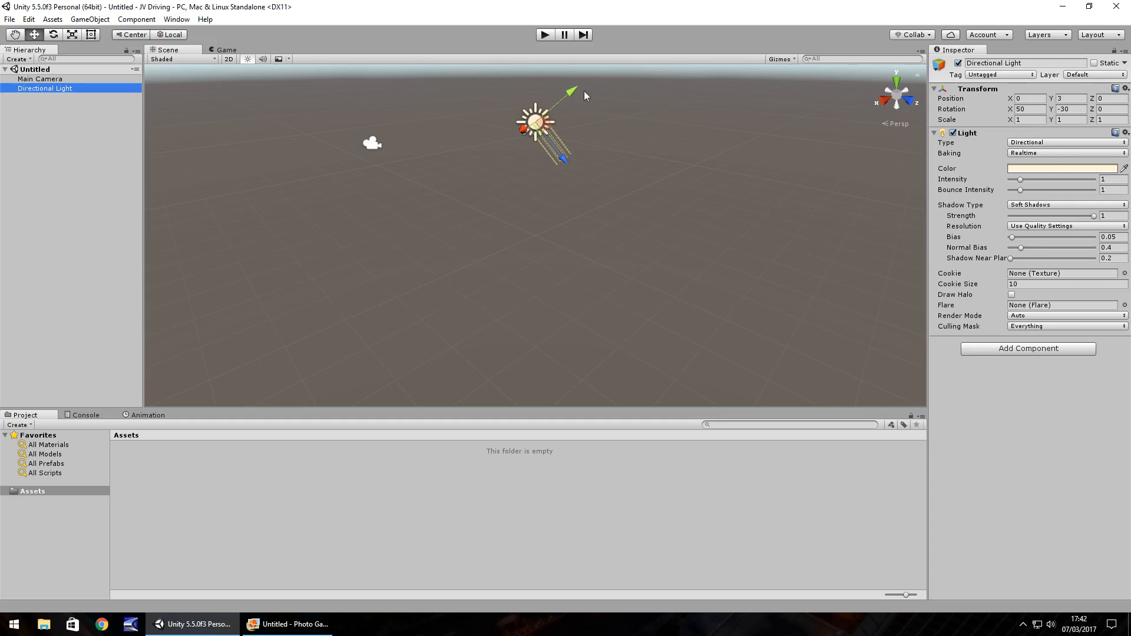
{"action": "mouse_move", "coordinate": [566, 293]}
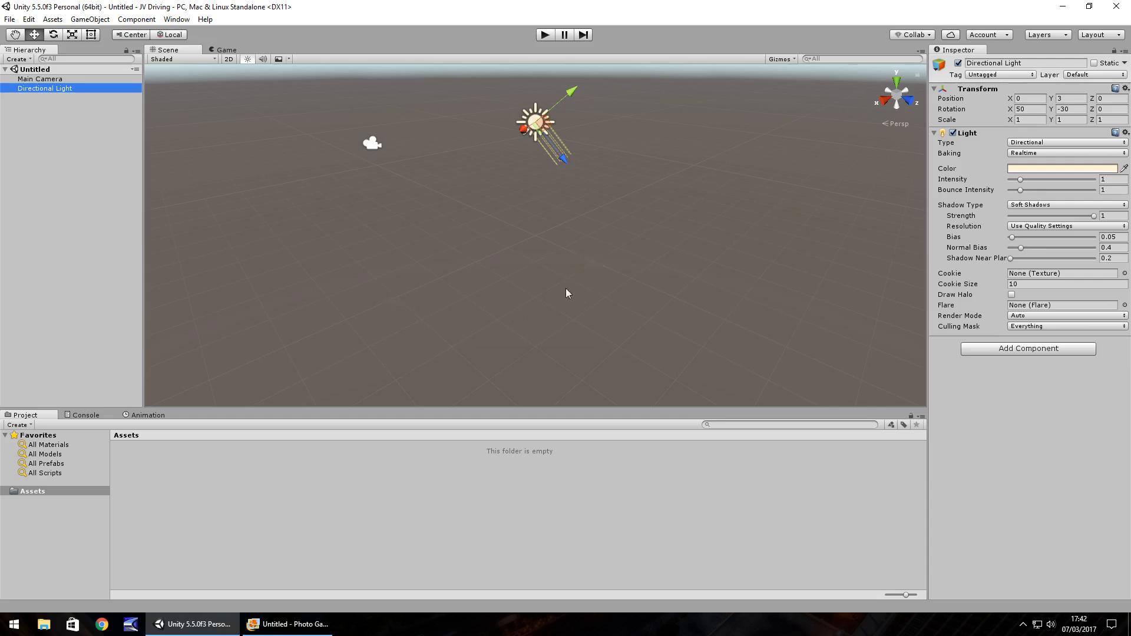
{"action": "mouse_move", "coordinate": [138, 326]}
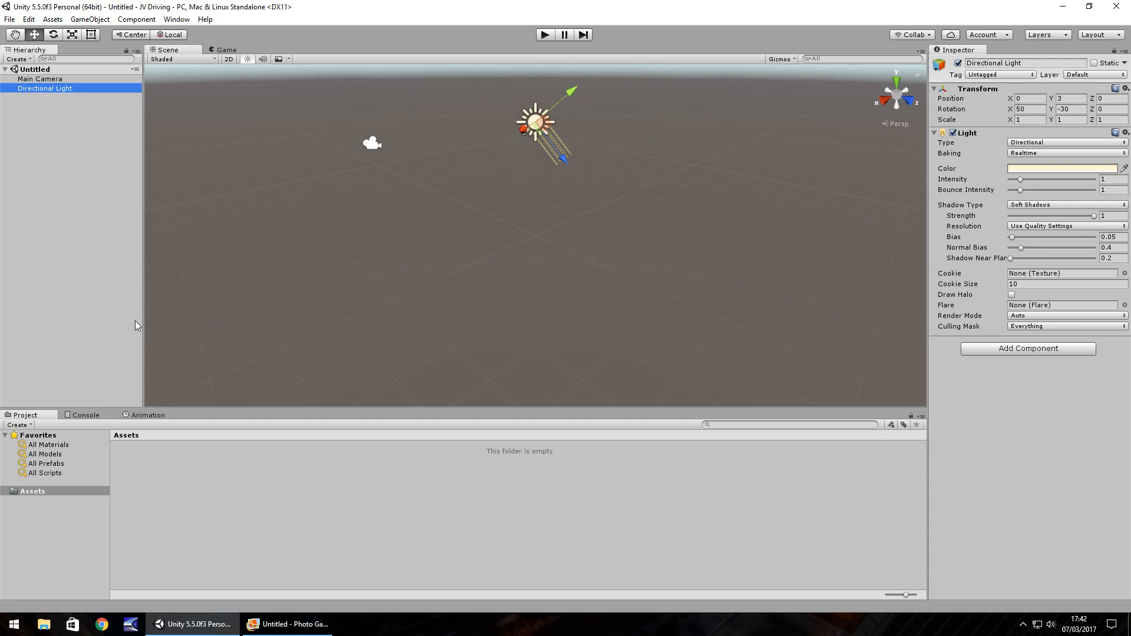
{"action": "mouse_move", "coordinate": [433, 115]}
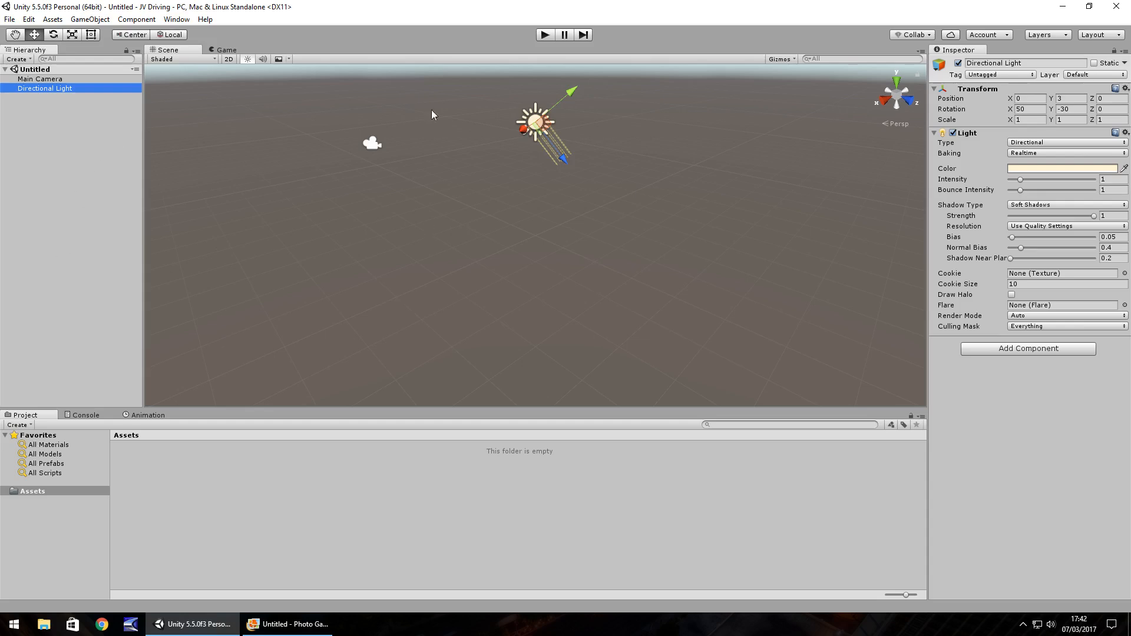
{"action": "mouse_move", "coordinate": [798, 205]}
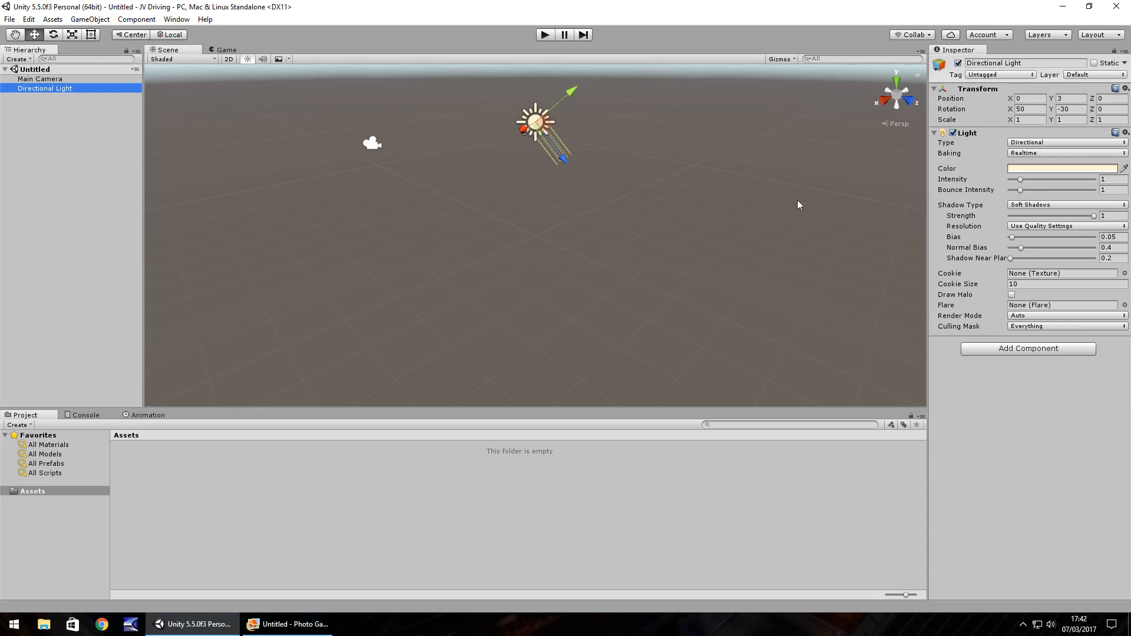
{"action": "mouse_move", "coordinate": [412, 234]}
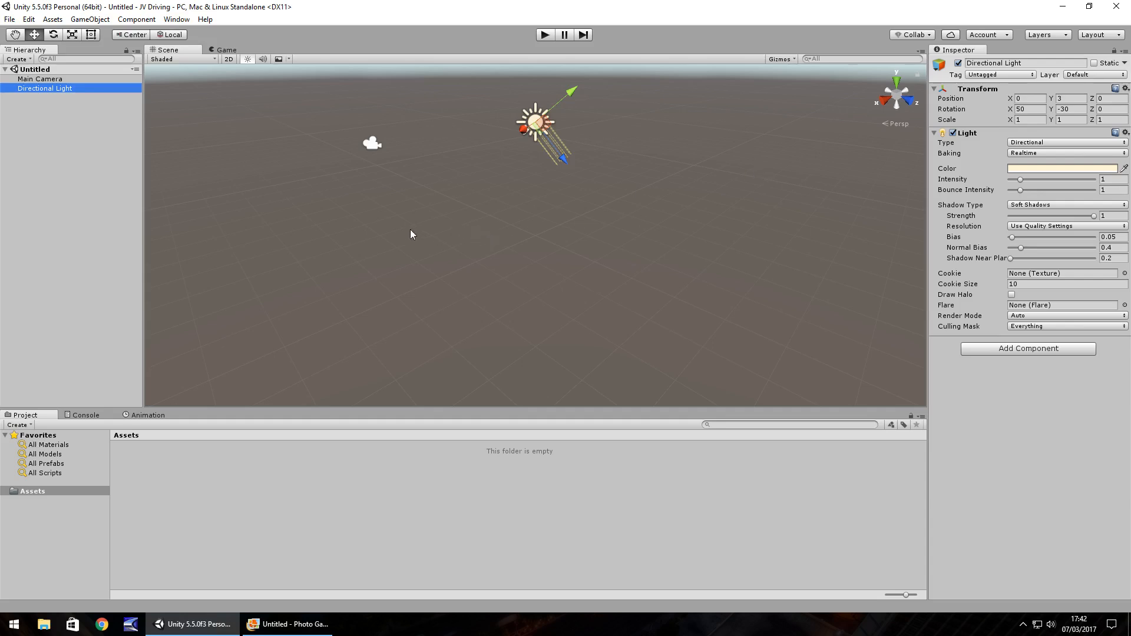
{"action": "mouse_move", "coordinate": [440, 250]}
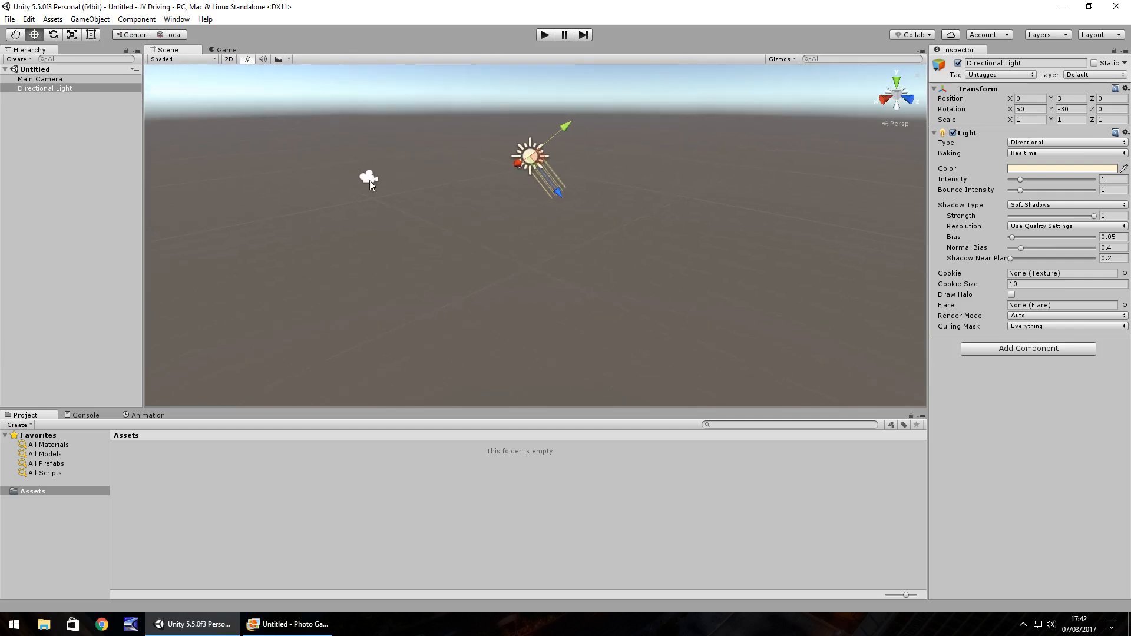
{"action": "mouse_move", "coordinate": [528, 160]}
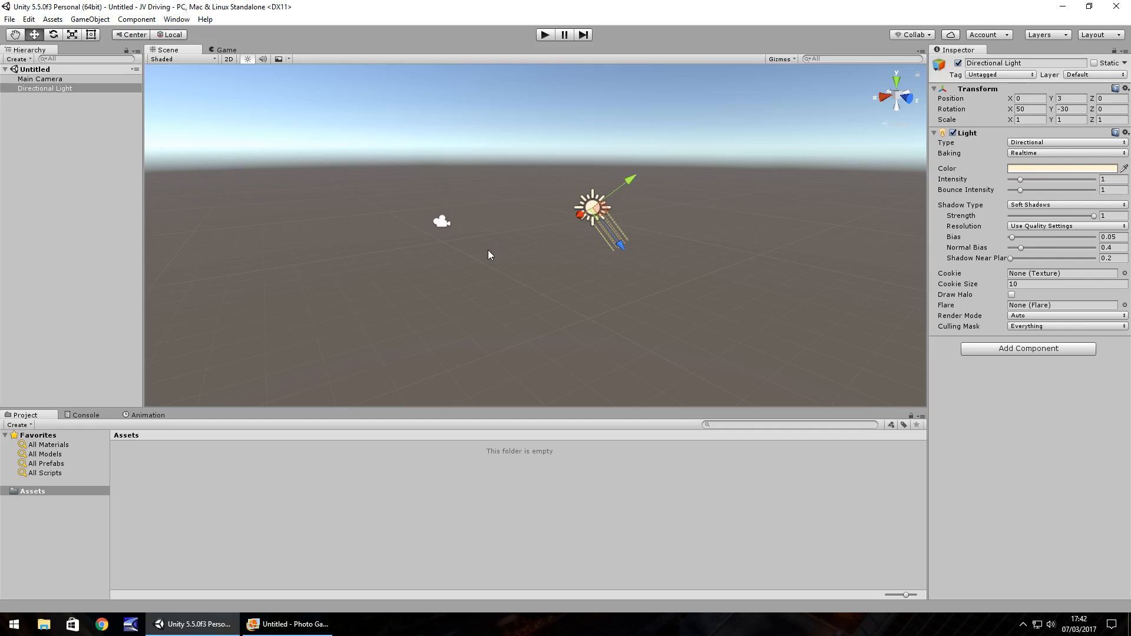
{"action": "mouse_move", "coordinate": [342, 122]}
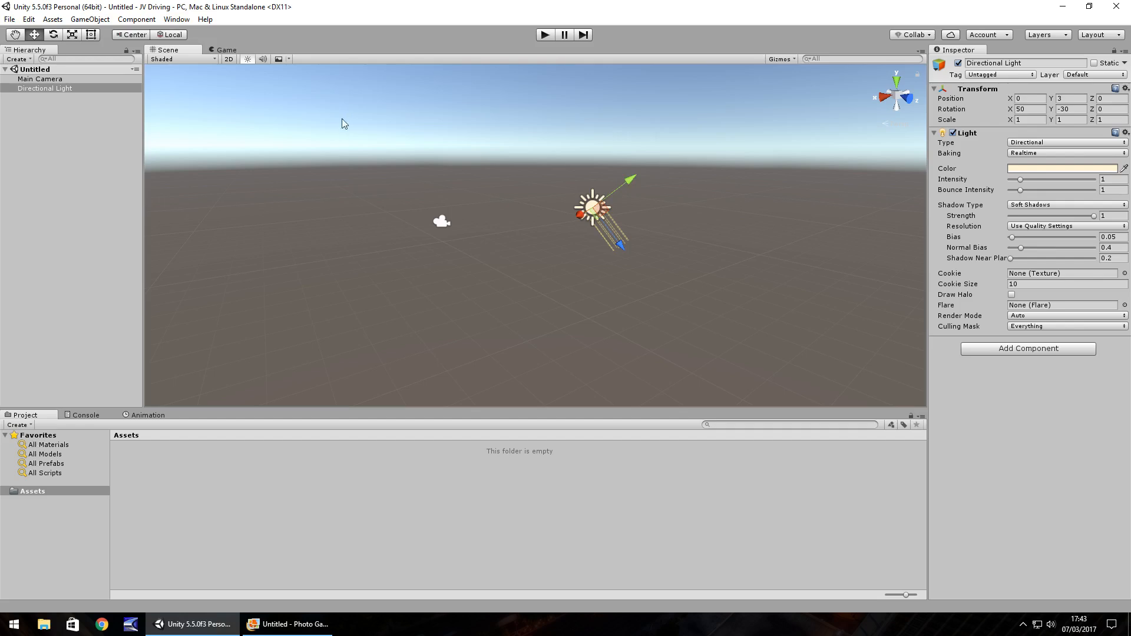
Switch to the Game view, showing only sky over the empty ground plane.
{"action": "left_click", "coordinate": [226, 49]}
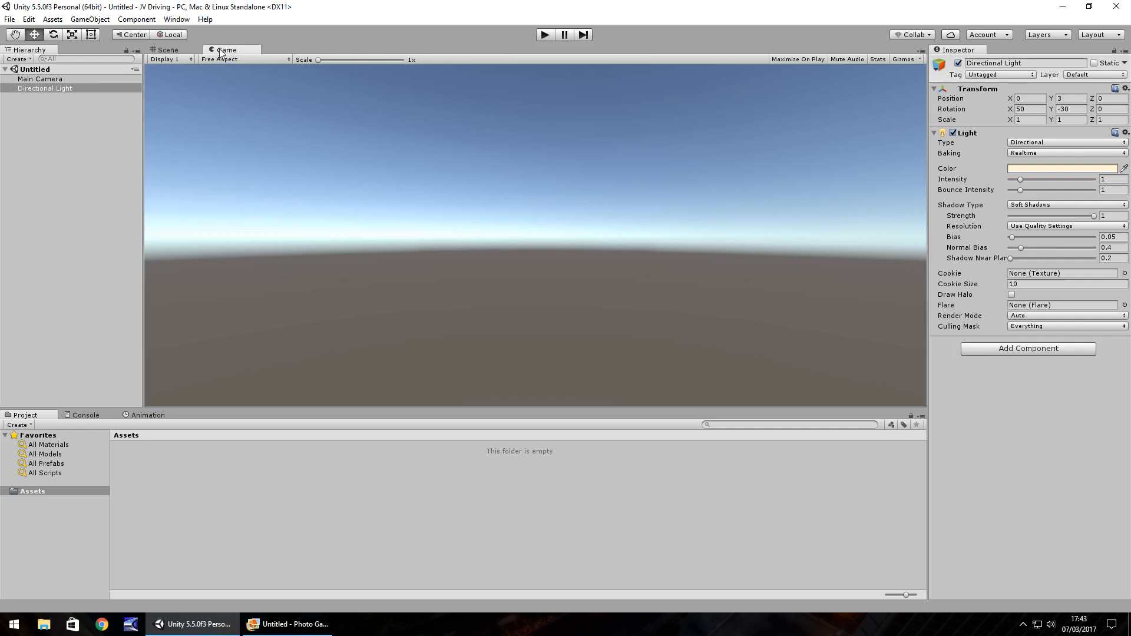
{"action": "mouse_move", "coordinate": [756, 315]}
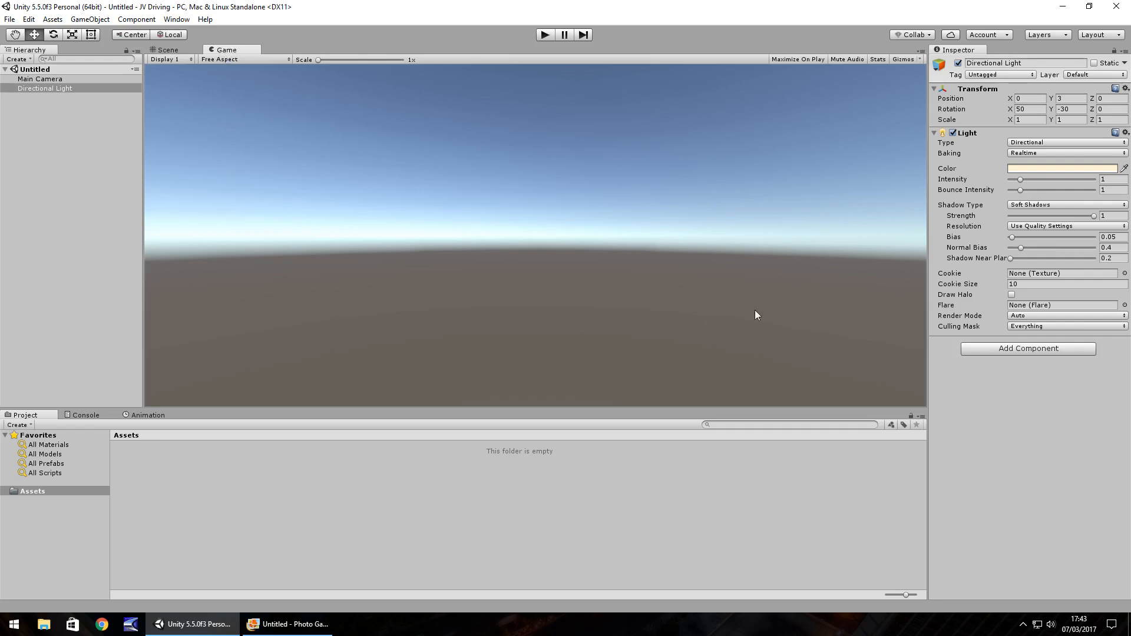
{"action": "mouse_move", "coordinate": [543, 45]}
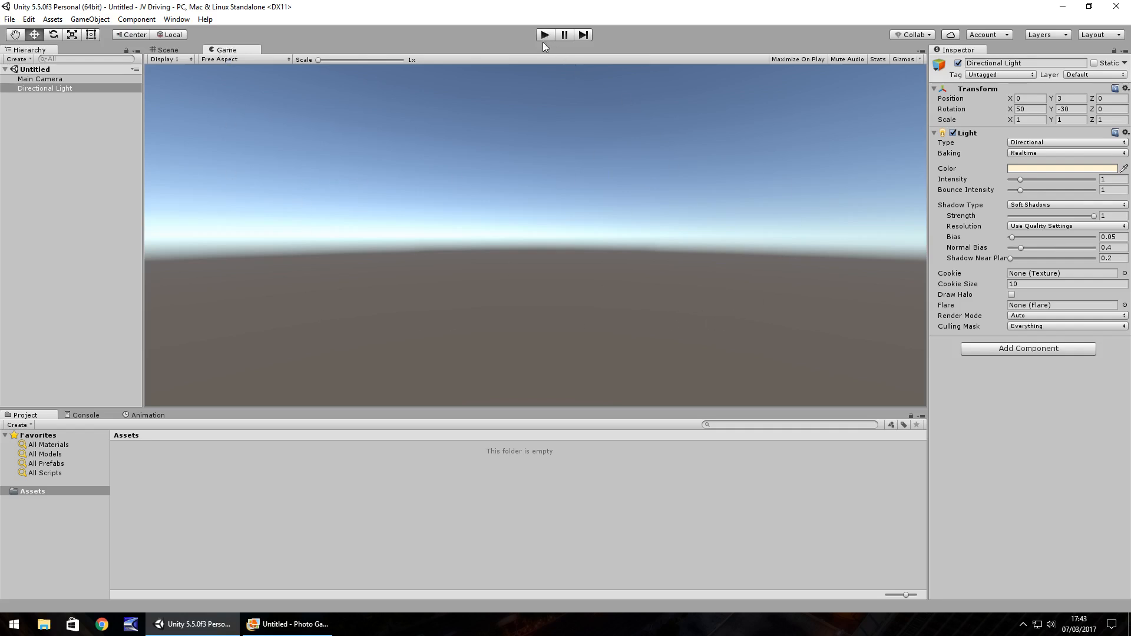
{"action": "mouse_move", "coordinate": [320, 218]}
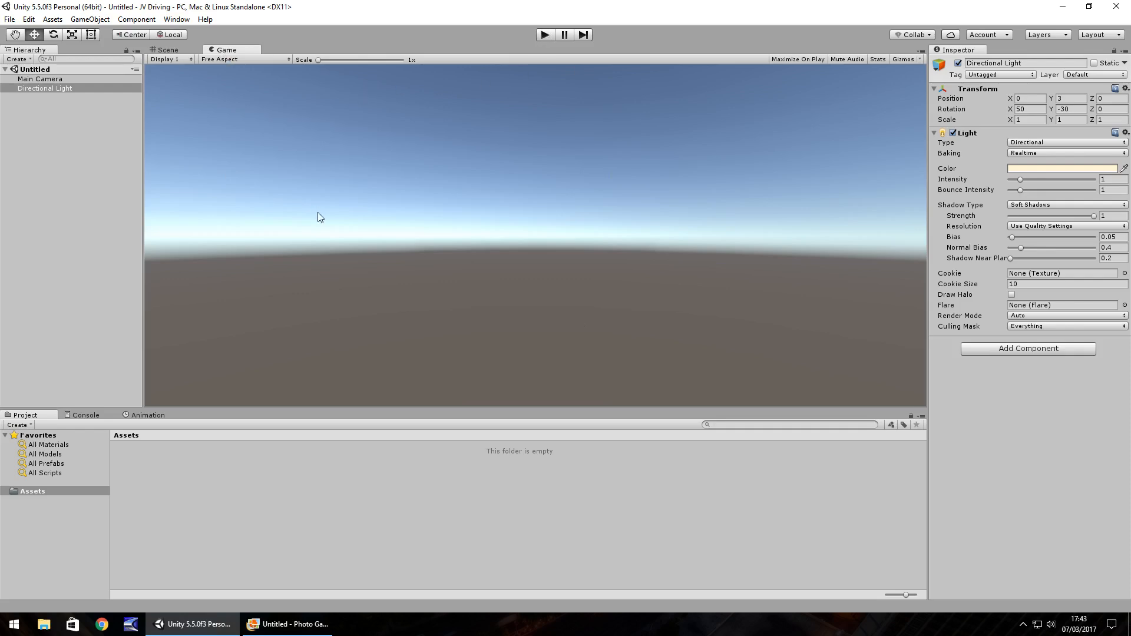
{"action": "left_click", "coordinate": [165, 49]}
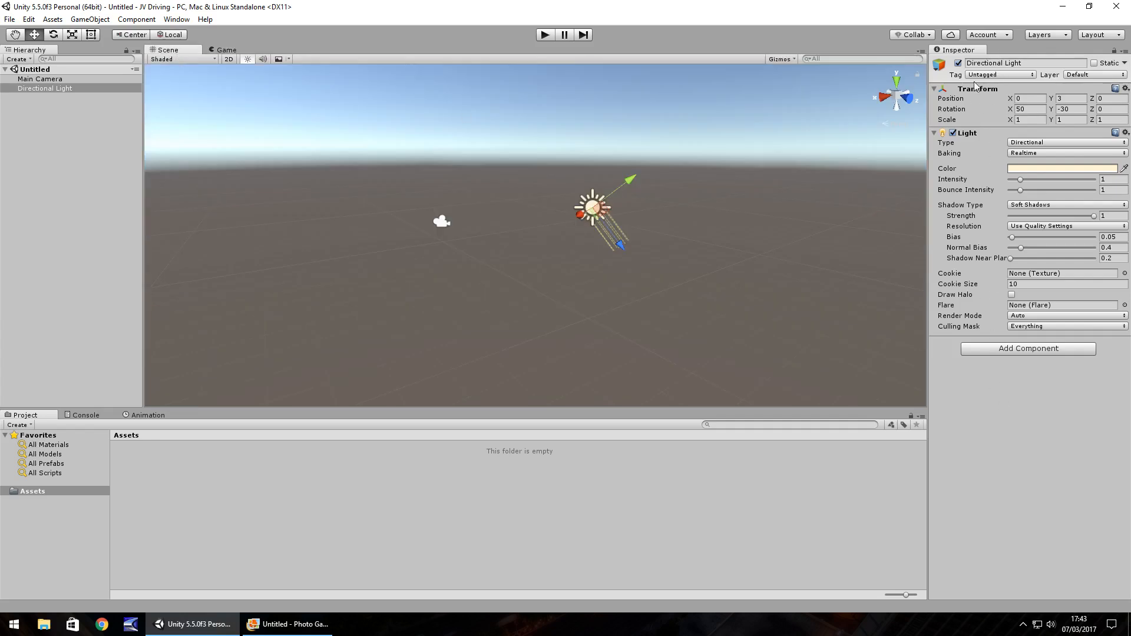
{"action": "mouse_move", "coordinate": [1019, 380]}
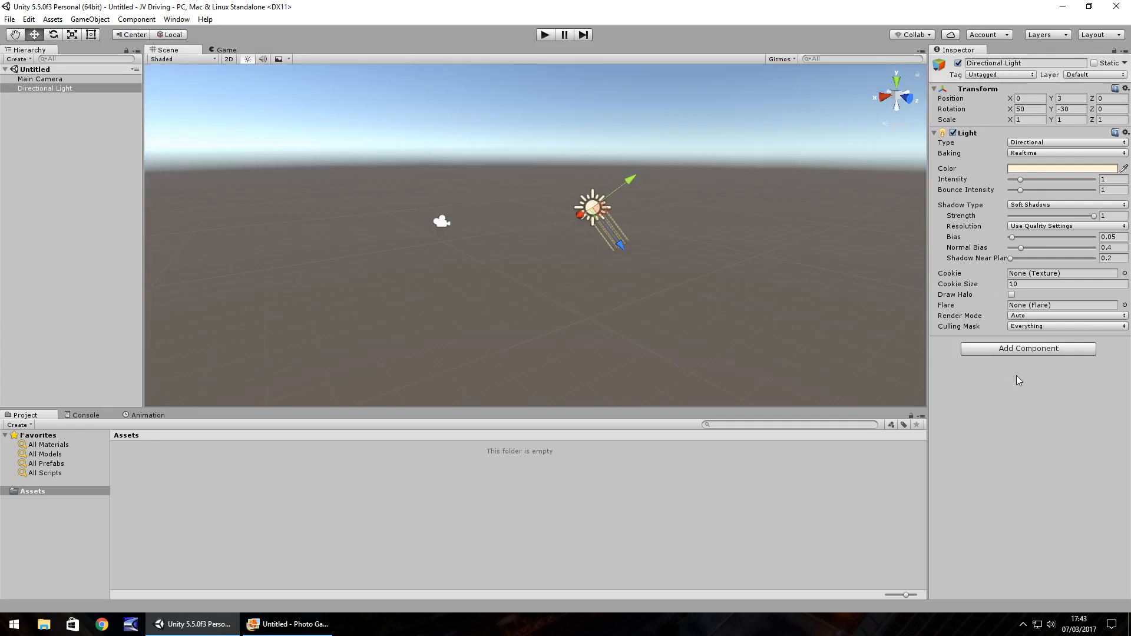
{"action": "mouse_move", "coordinate": [1034, 377]}
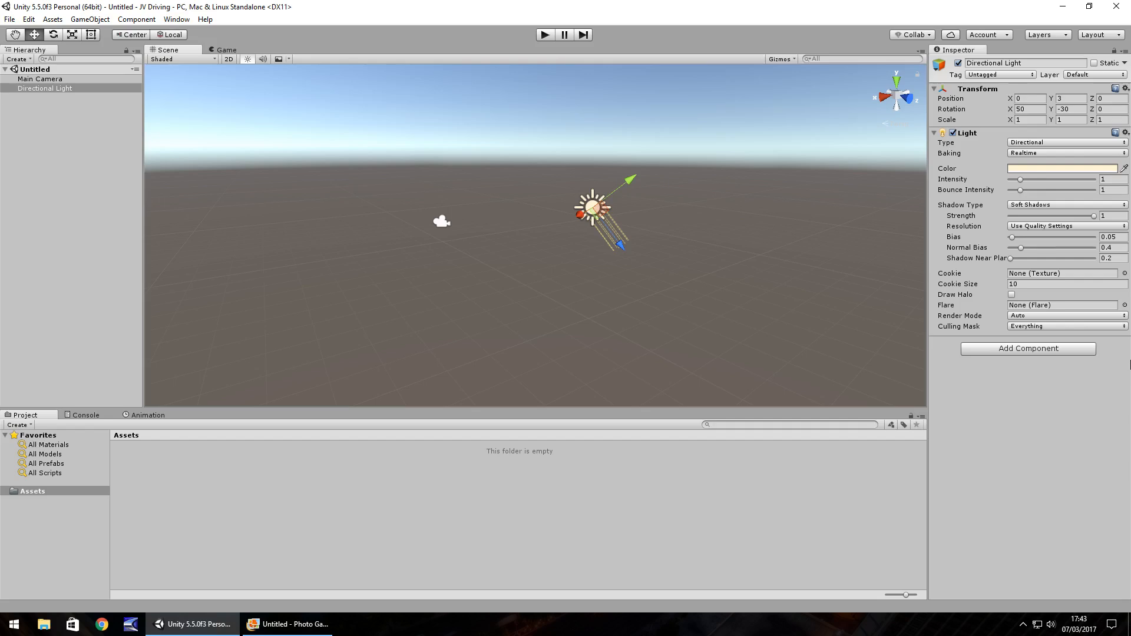
{"action": "mouse_move", "coordinate": [951, 301]}
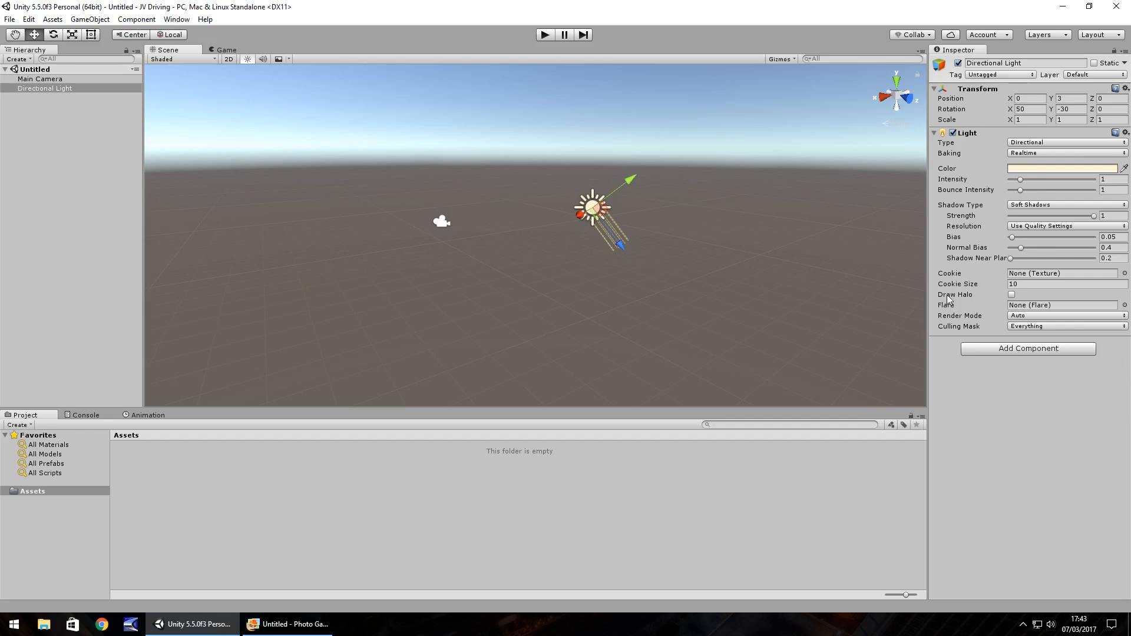
{"action": "left_click", "coordinate": [41, 78]}
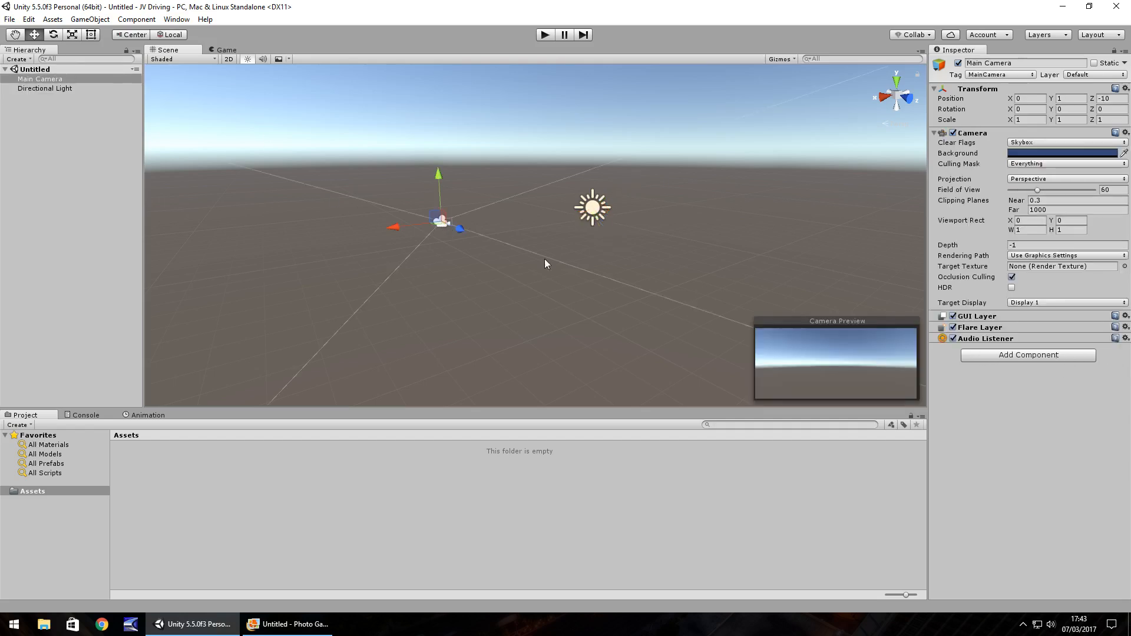
{"action": "mouse_move", "coordinate": [996, 135]}
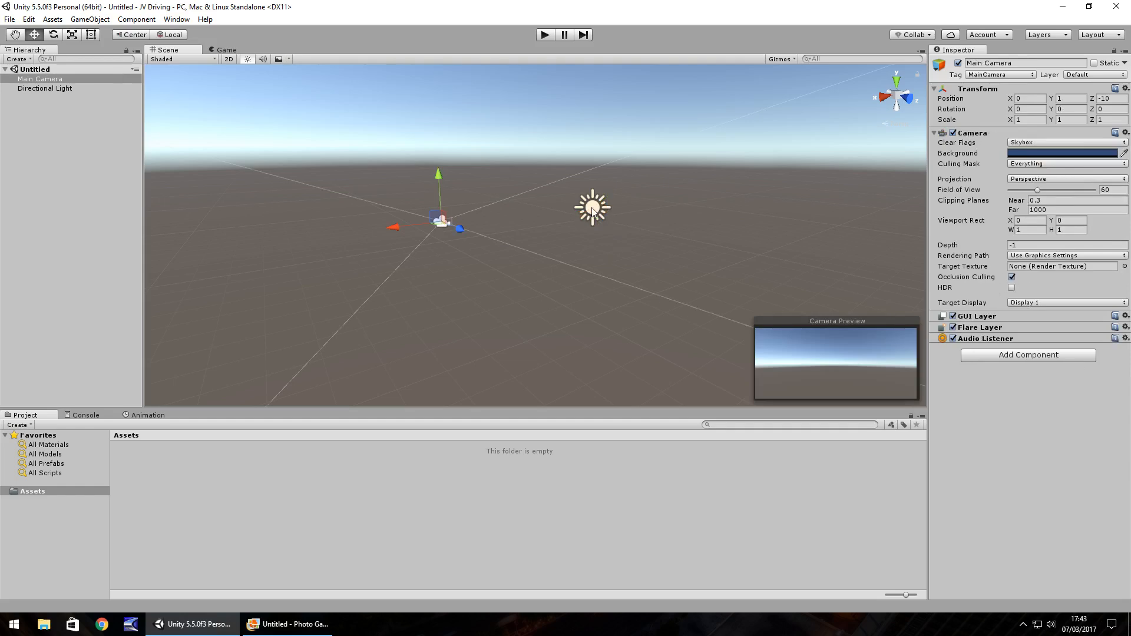
{"action": "left_click", "coordinate": [45, 88]}
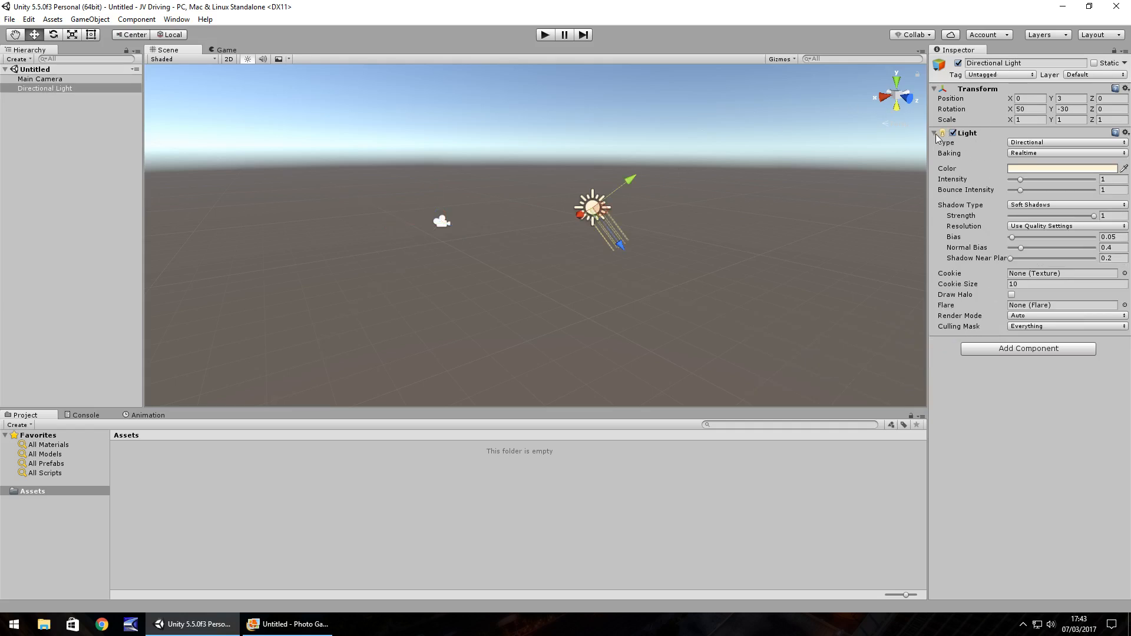
{"action": "left_click", "coordinate": [933, 133]}
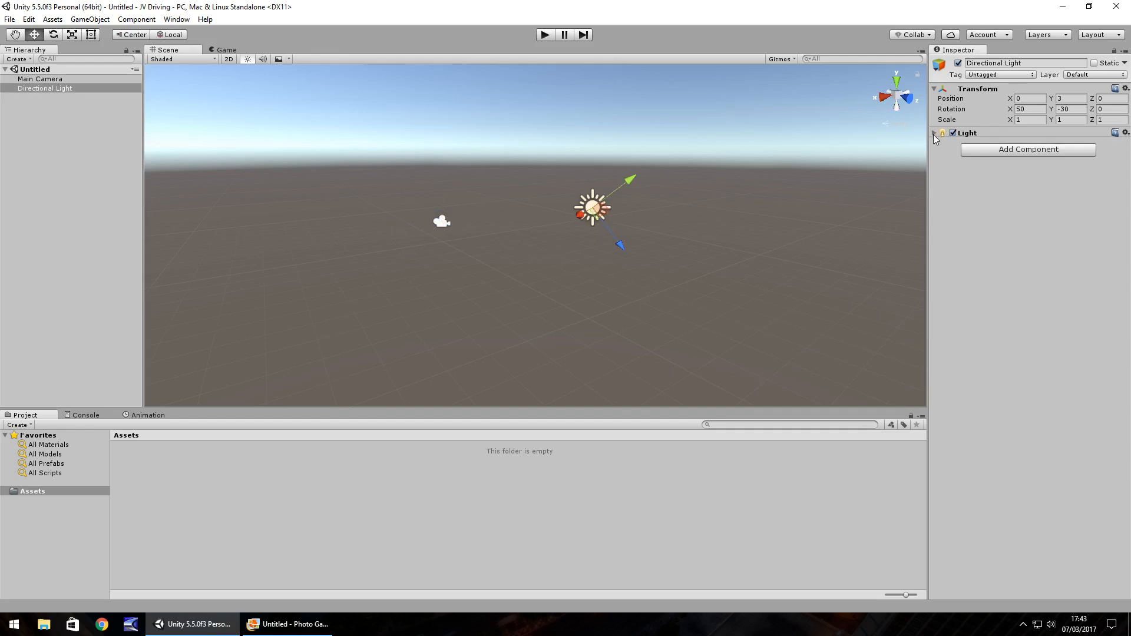
{"action": "left_click", "coordinate": [935, 133]}
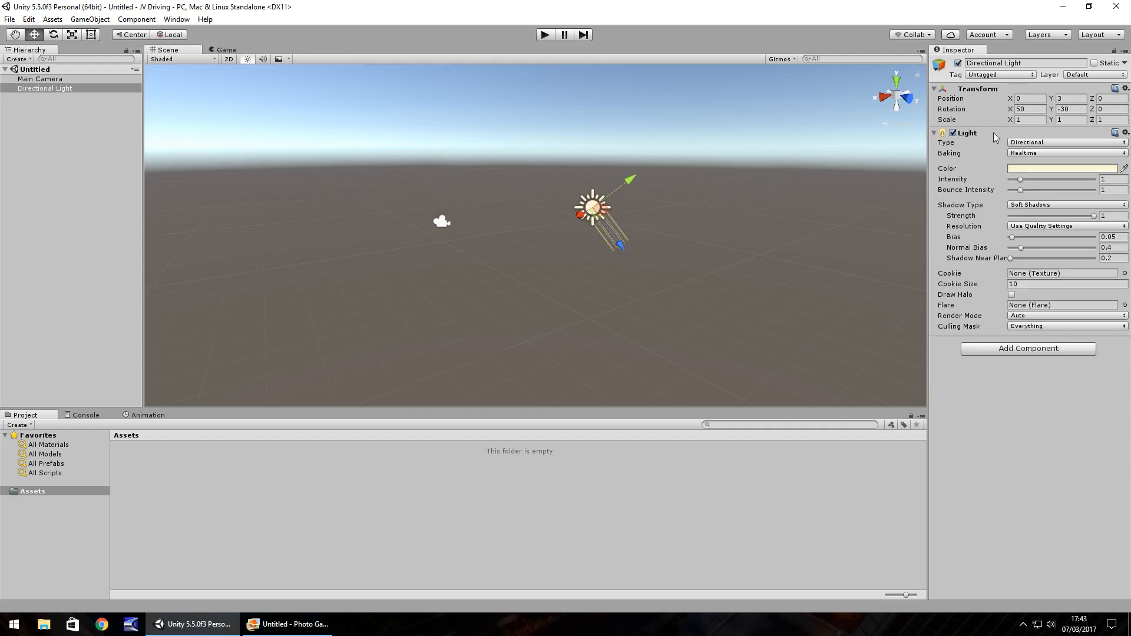
{"action": "mouse_move", "coordinate": [986, 157]}
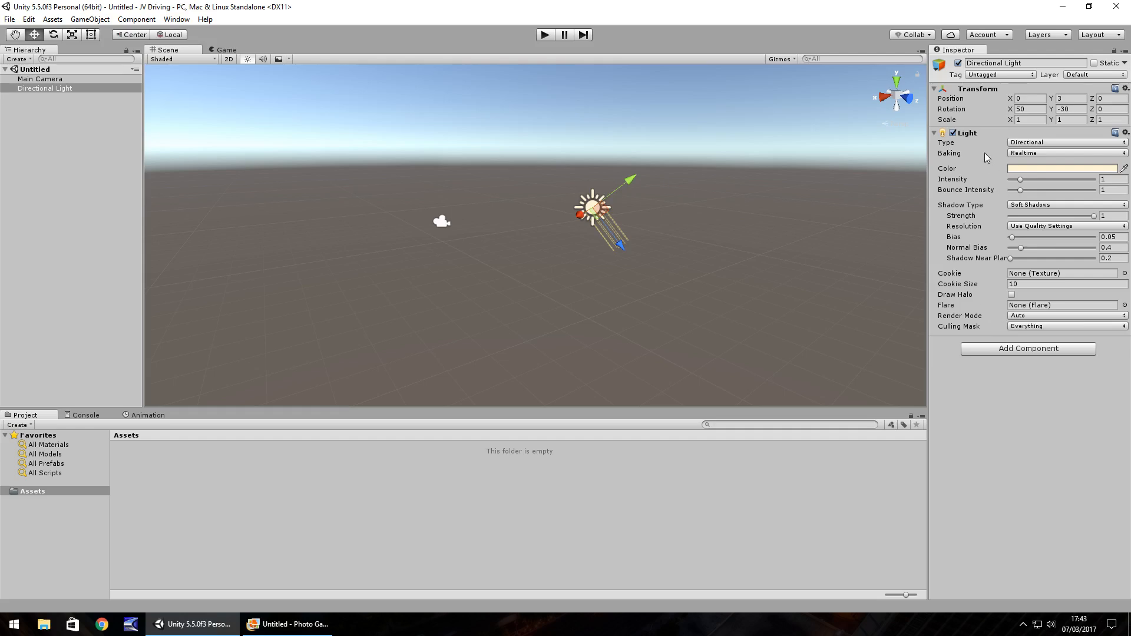
{"action": "mouse_move", "coordinate": [1045, 372]}
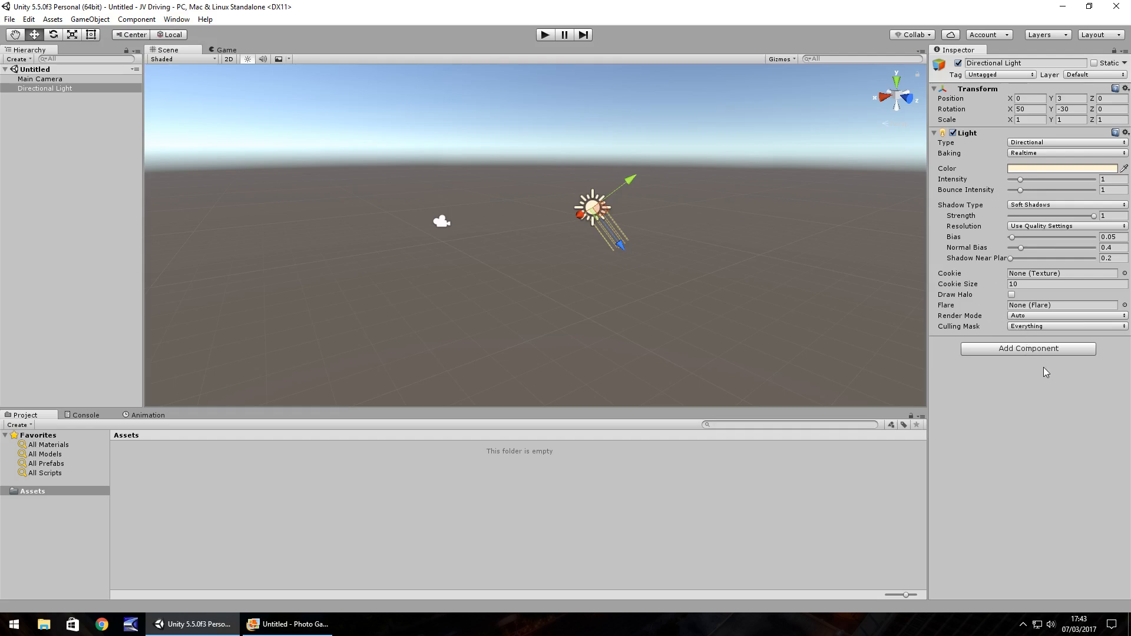
{"action": "mouse_move", "coordinate": [1035, 189]}
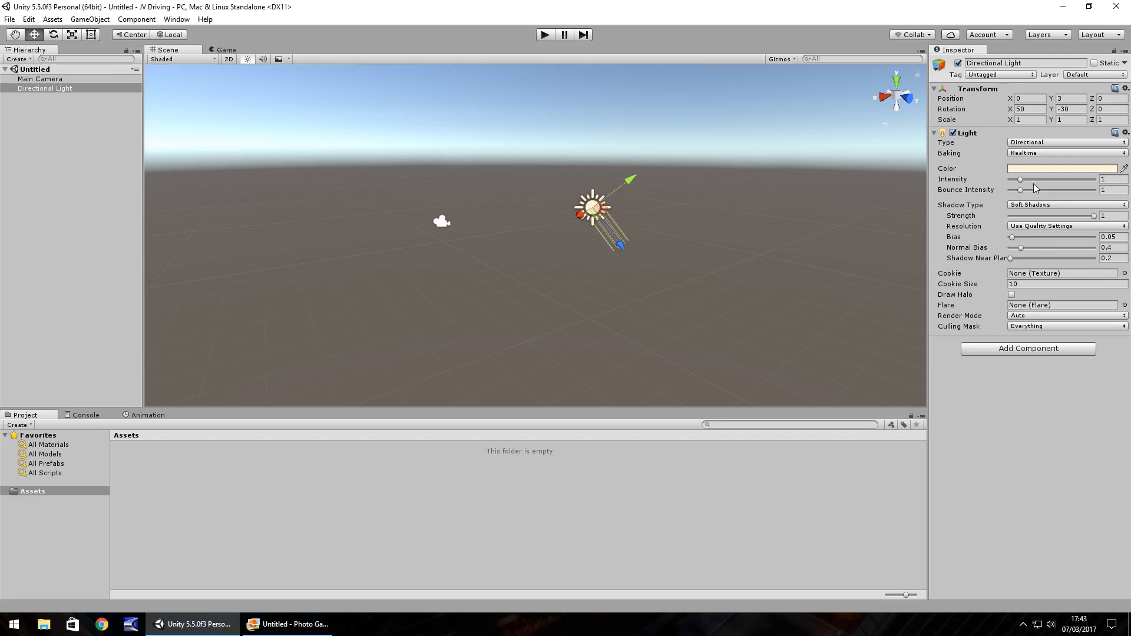
{"action": "mouse_move", "coordinate": [980, 284]}
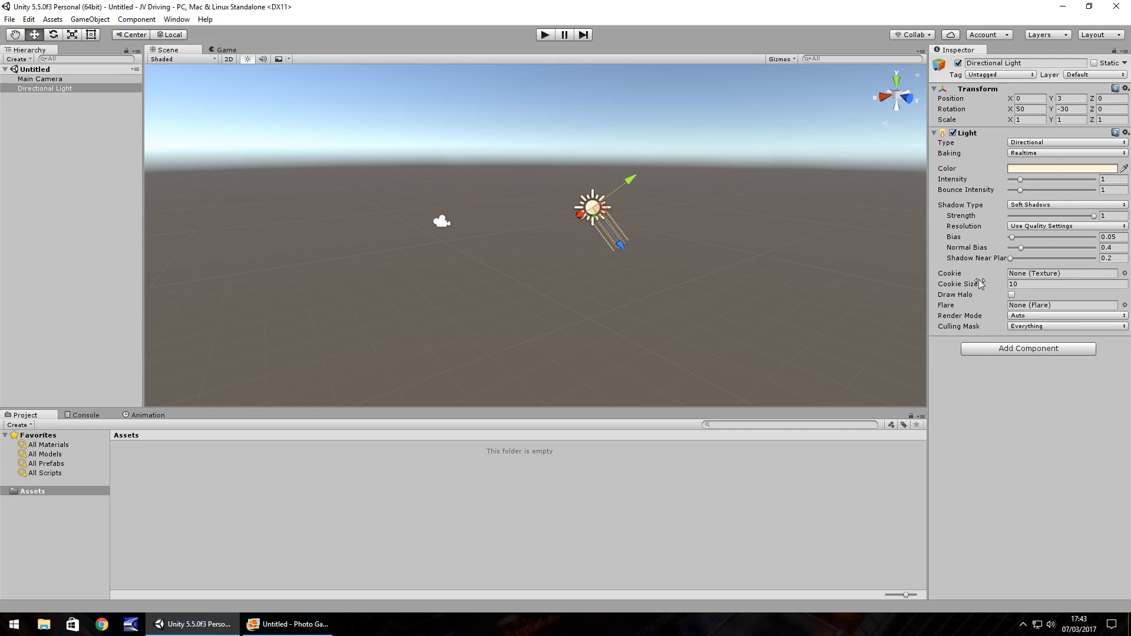
{"action": "mouse_move", "coordinate": [1045, 196]}
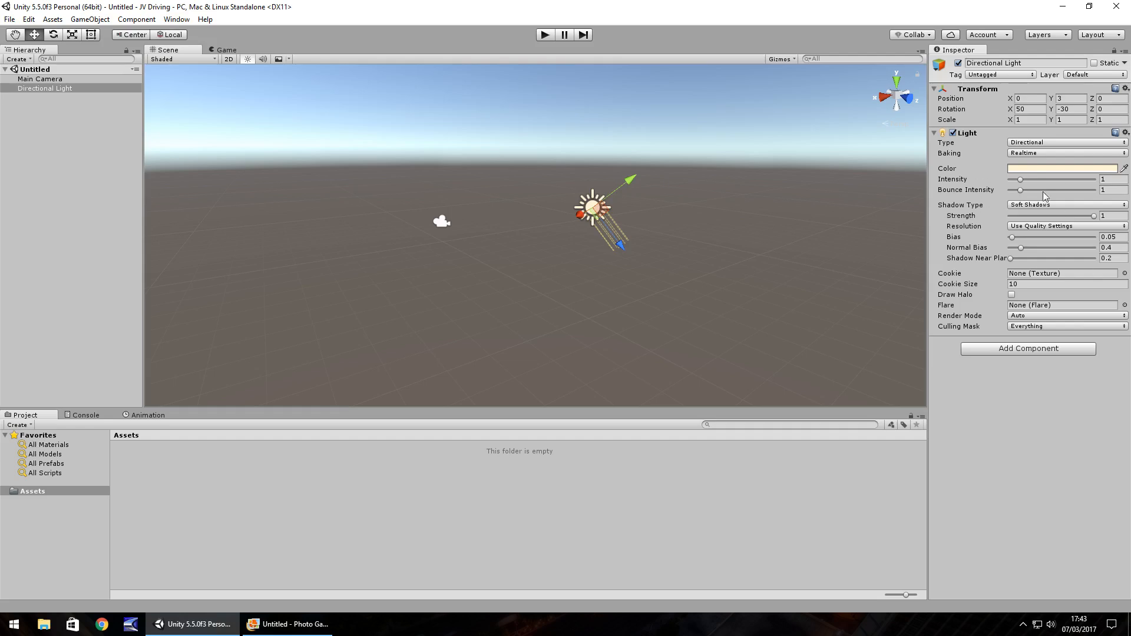
{"action": "mouse_move", "coordinate": [1024, 232]}
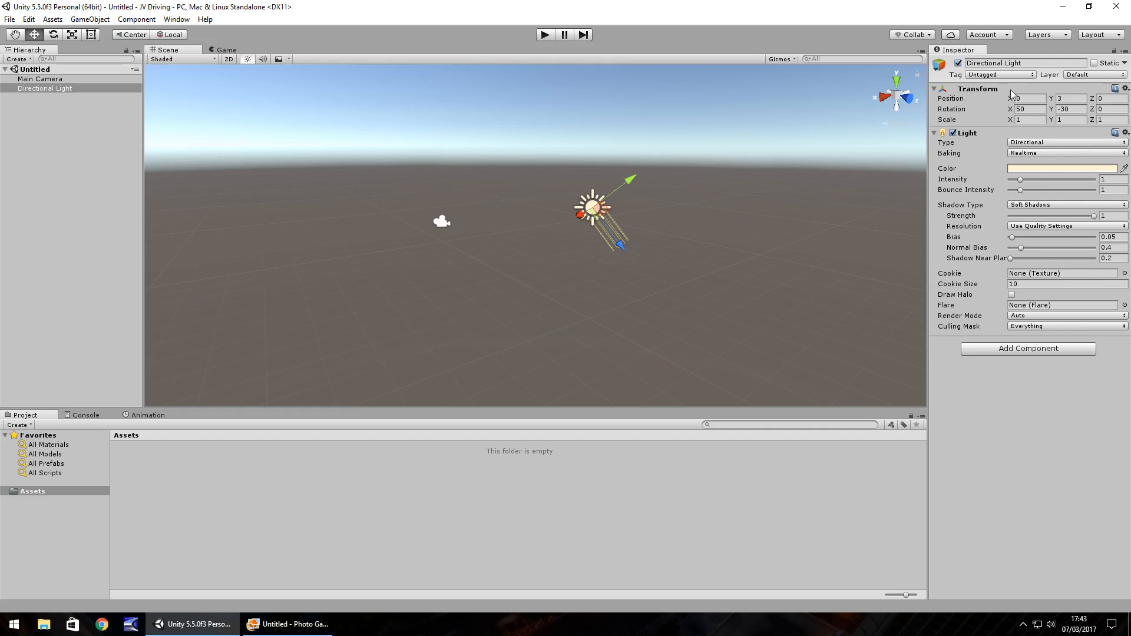
{"action": "mouse_move", "coordinate": [974, 101]}
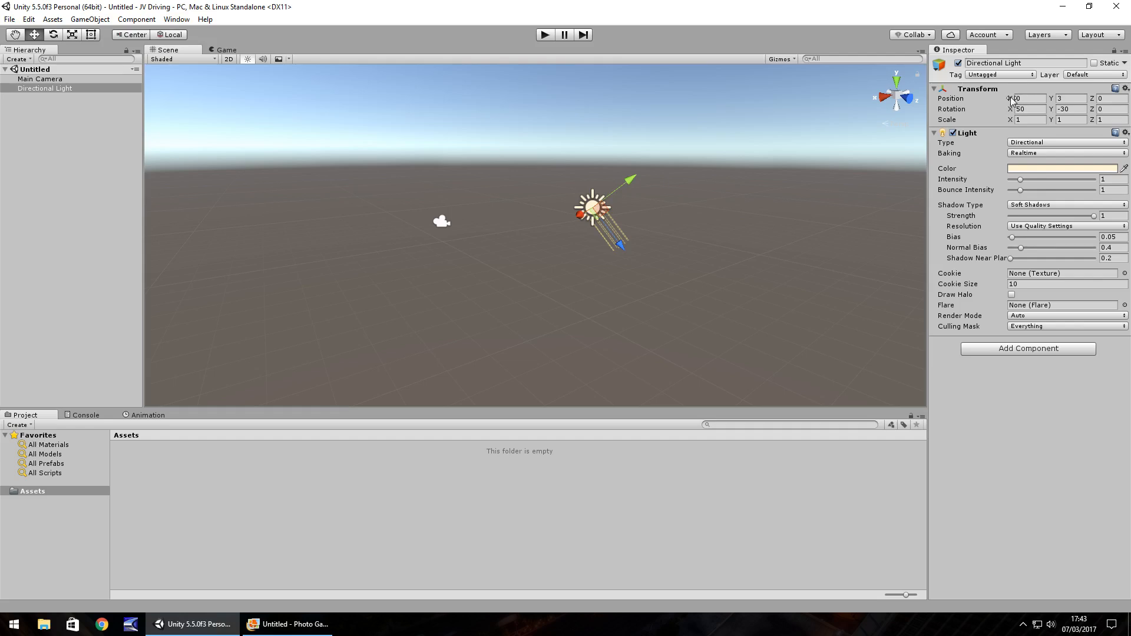
Give the Directional Light position (-0.91, 0.84, 1.57) and rotation (39.27, -86.3, -40.7).
{"action": "triple_click", "coordinate": [1024, 99]}
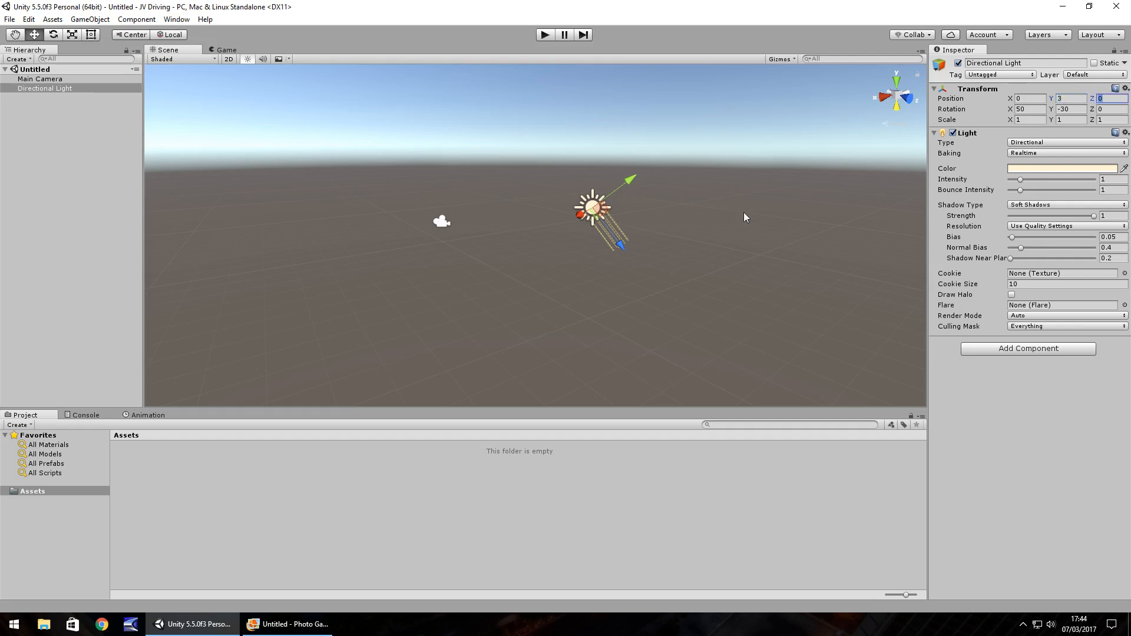
{"action": "mouse_move", "coordinate": [620, 245]}
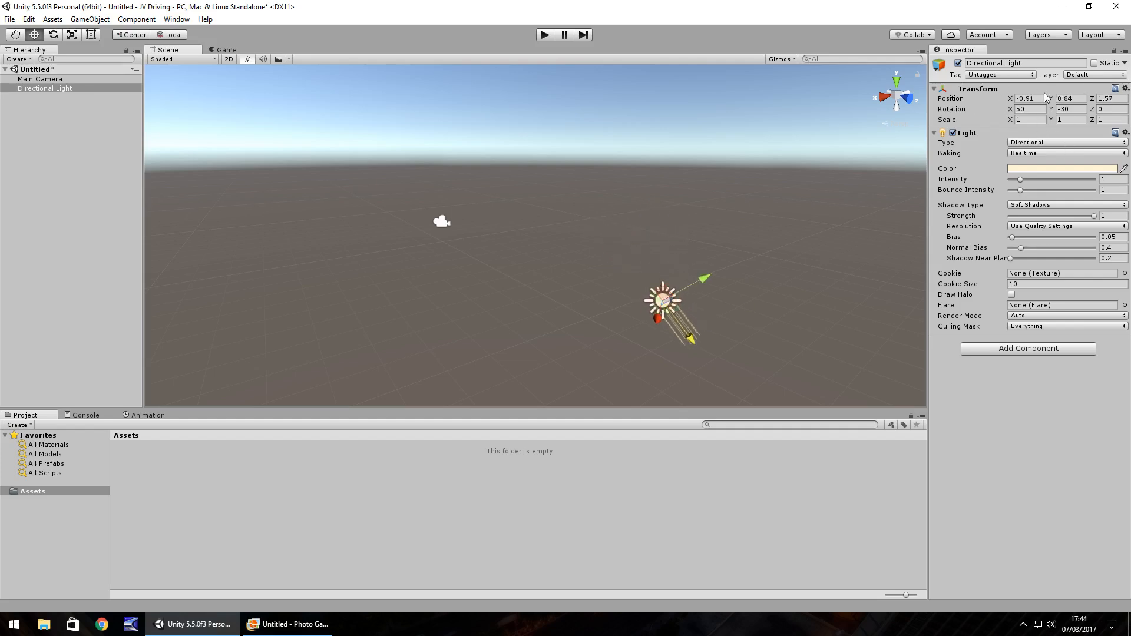
{"action": "mouse_move", "coordinate": [701, 278]}
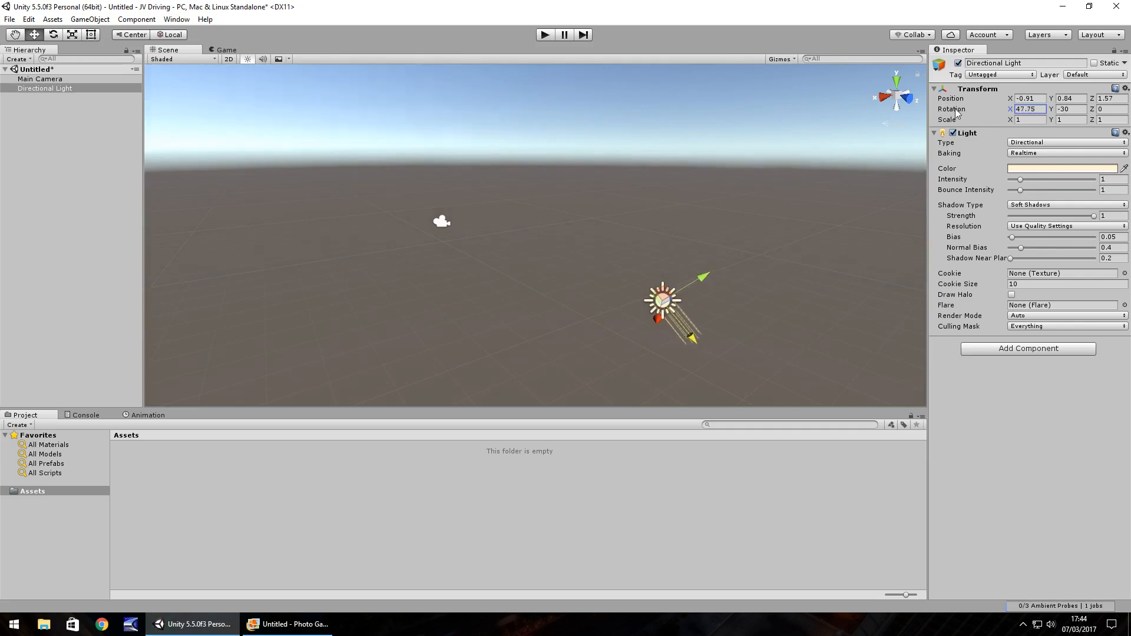
{"action": "left_click_drag", "start_coordinate": [952, 109], "coordinate": [946, 109]}
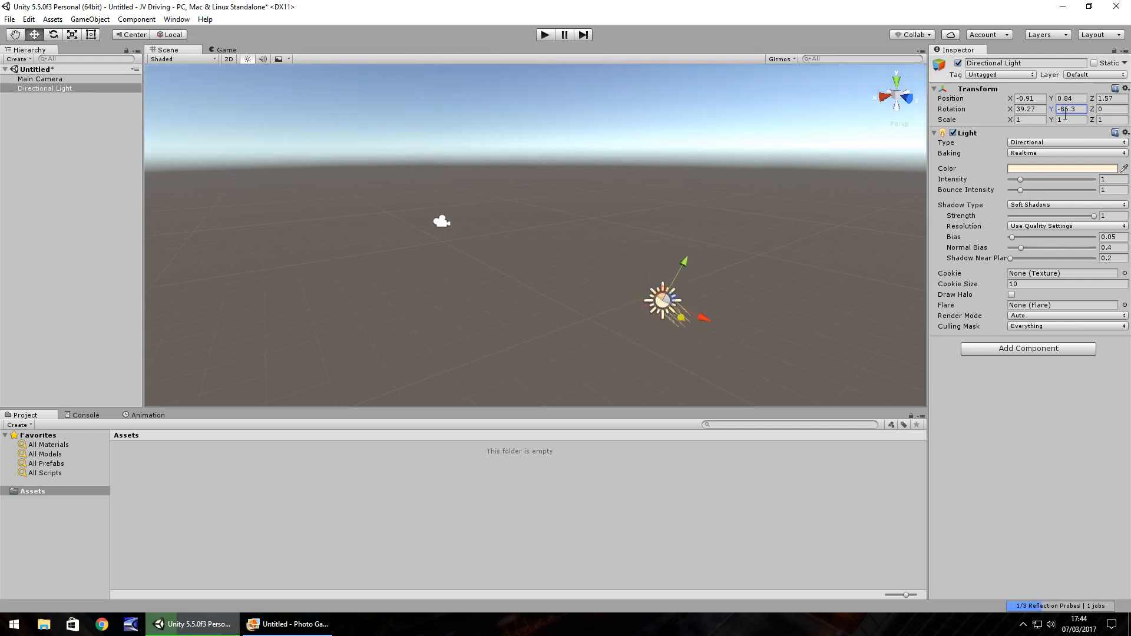
{"action": "type", "text": "-40.7"}
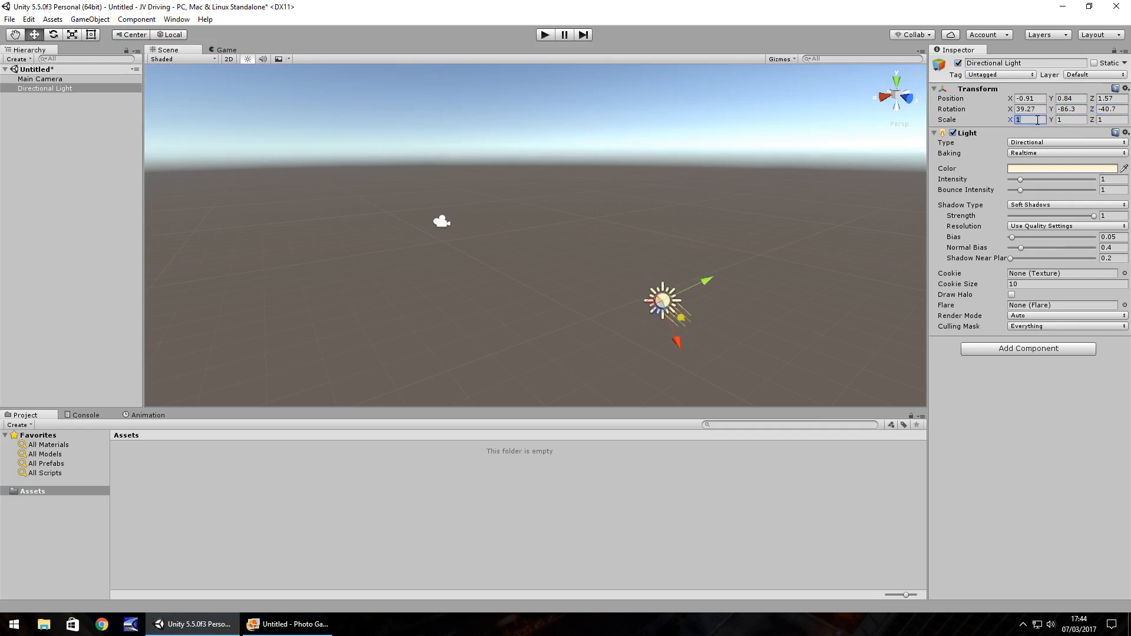
{"action": "mouse_move", "coordinate": [880, 289]}
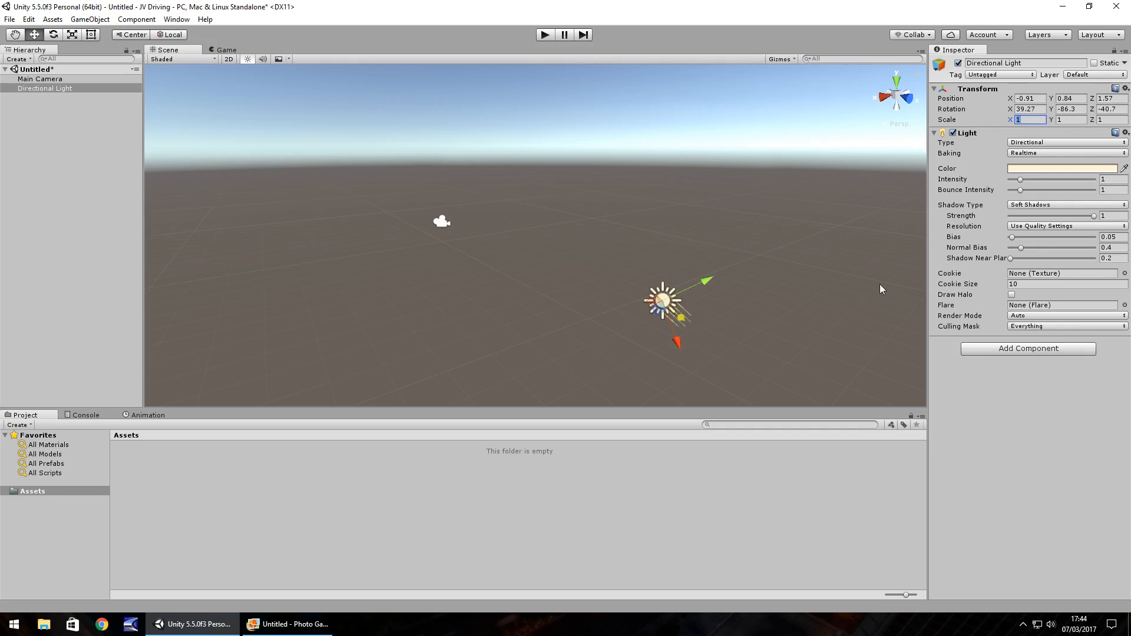
{"action": "mouse_move", "coordinate": [682, 285]}
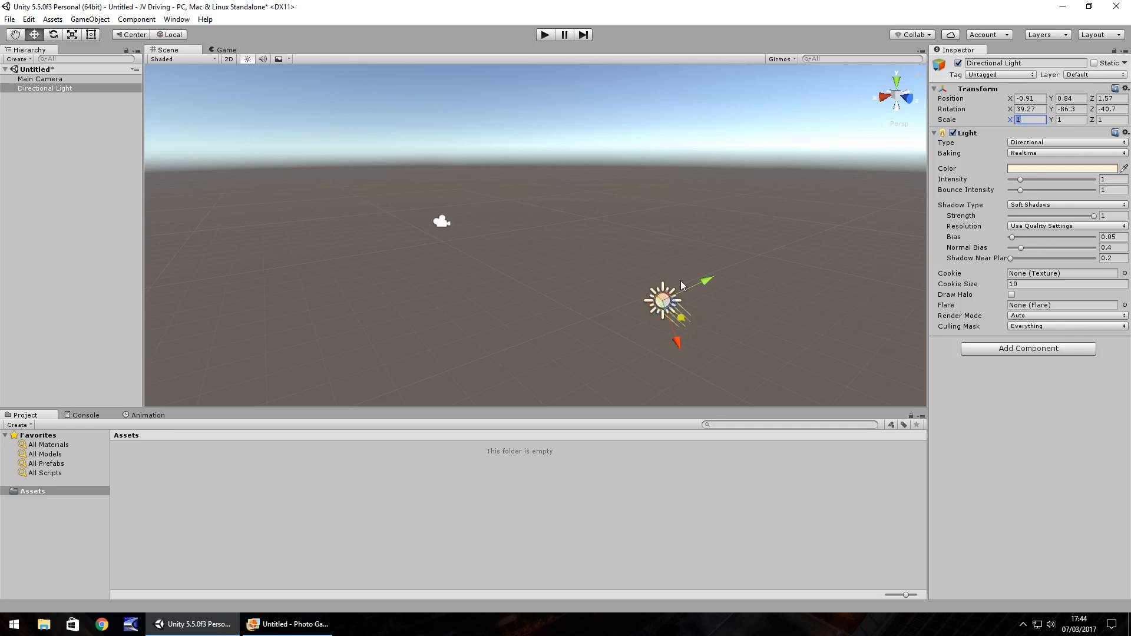
{"action": "mouse_move", "coordinate": [441, 222]}
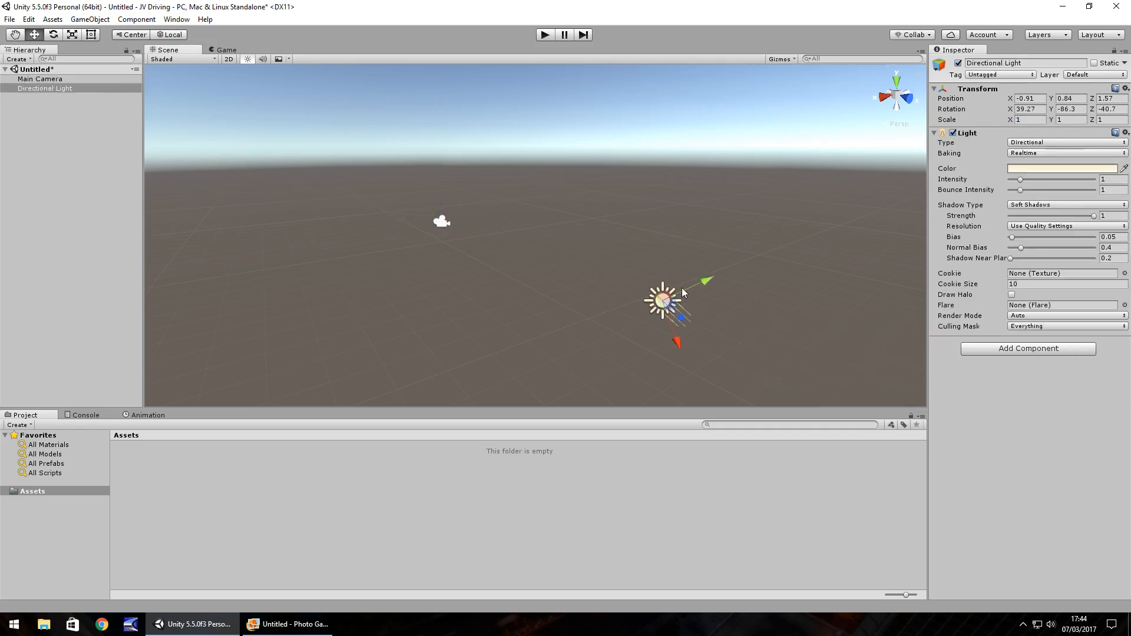
{"action": "mouse_move", "coordinate": [710, 304]}
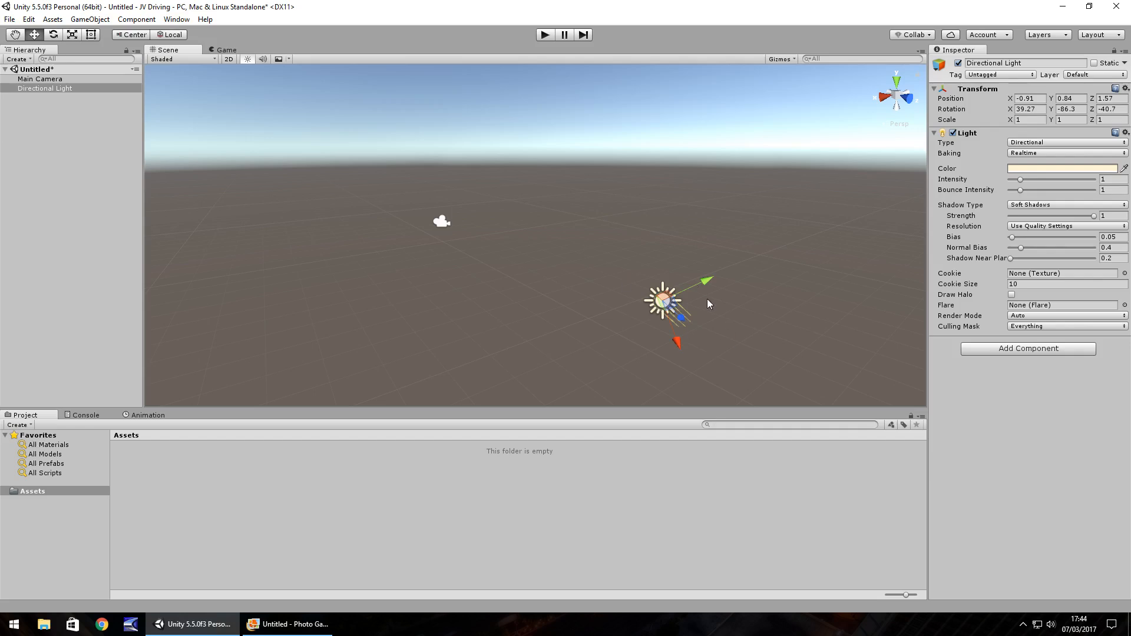
{"action": "mouse_move", "coordinate": [458, 227]}
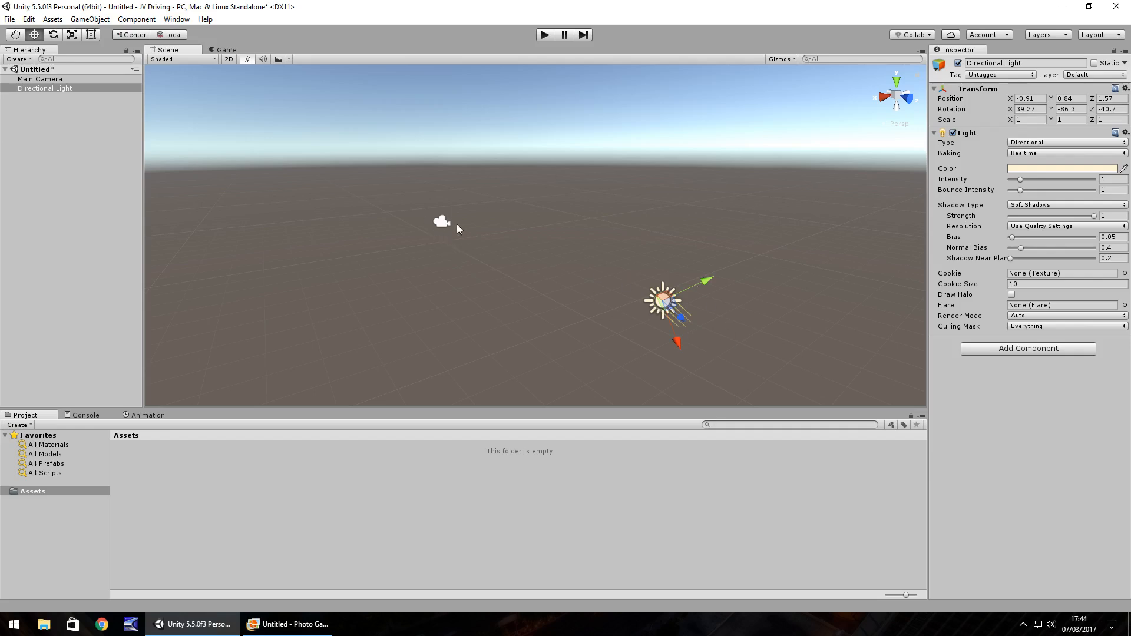
{"action": "mouse_move", "coordinate": [264, 39]}
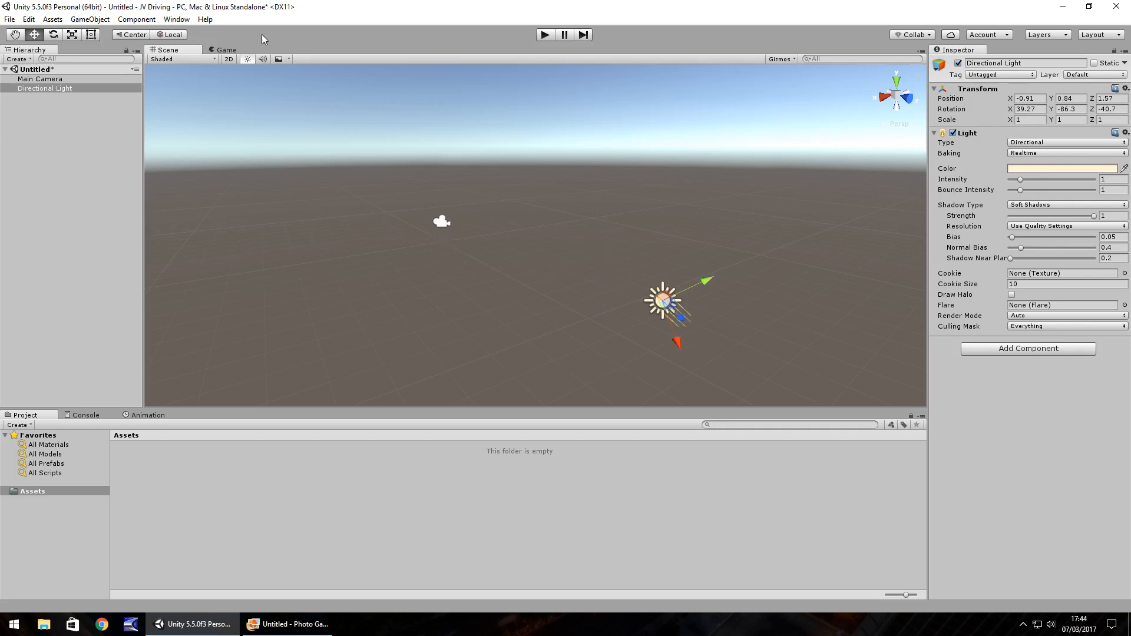
{"action": "left_click", "coordinate": [89, 18]}
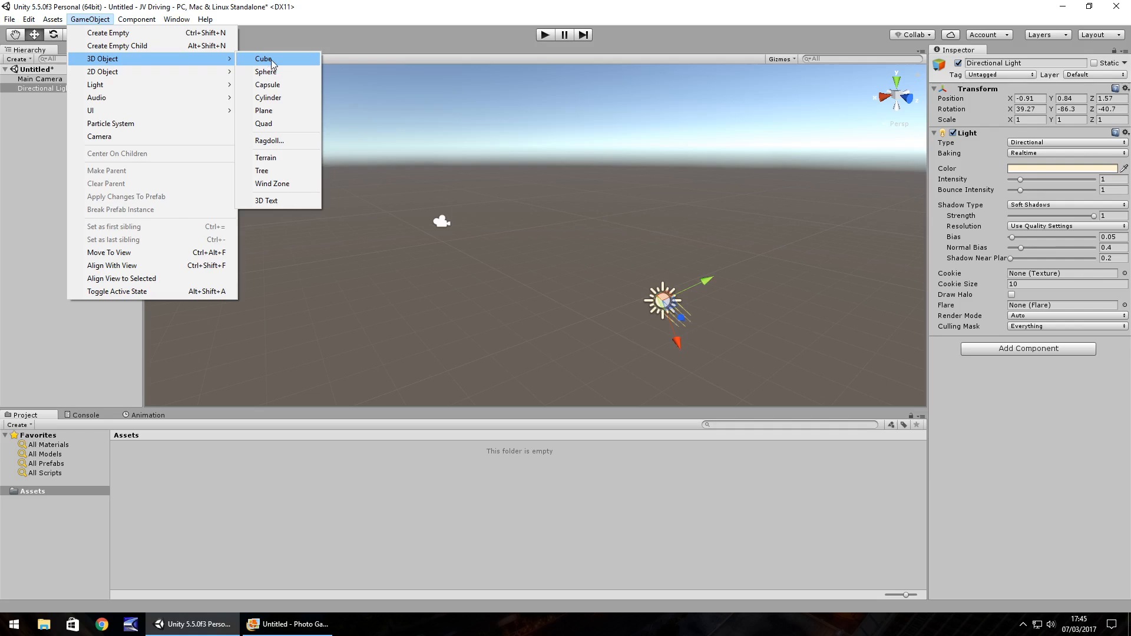
{"action": "left_click", "coordinate": [264, 58]}
{"action": "type", "text": "3.9"}
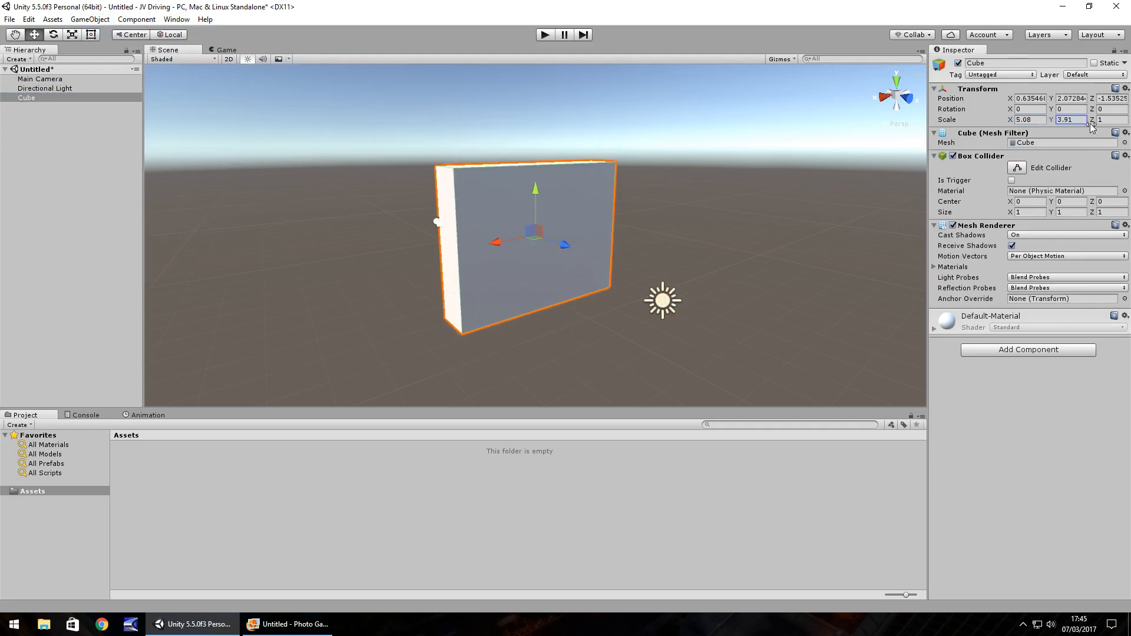
{"action": "type", "text": "1.82"}
{"action": "left_click", "coordinate": [1114, 119]}
{"action": "type", "text": "3.45"}
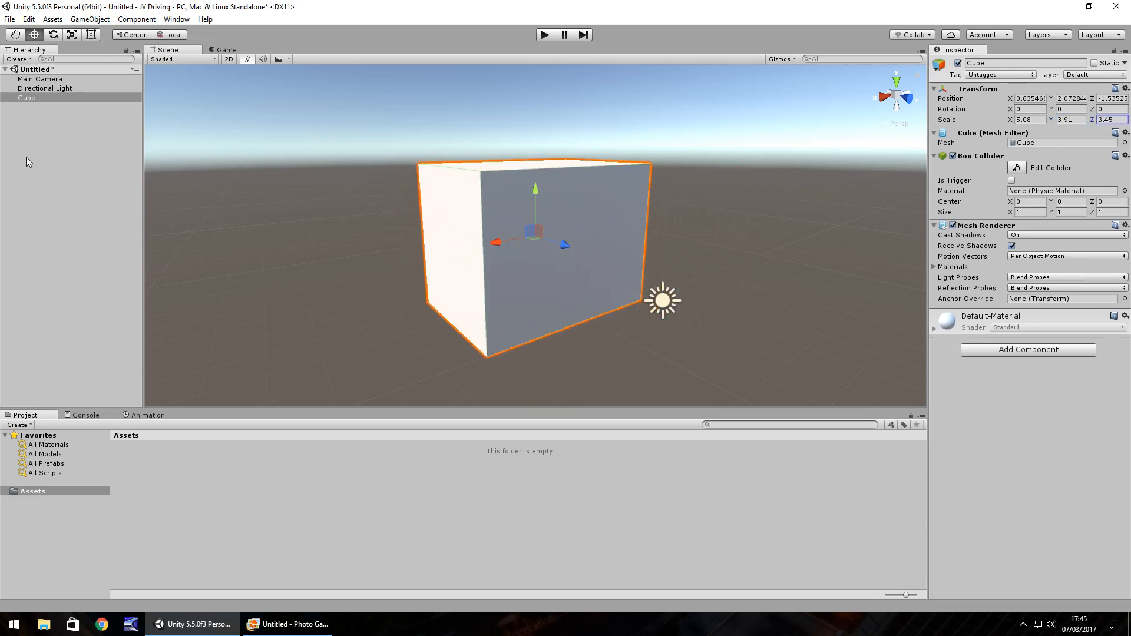
{"action": "left_click", "coordinate": [26, 98]}
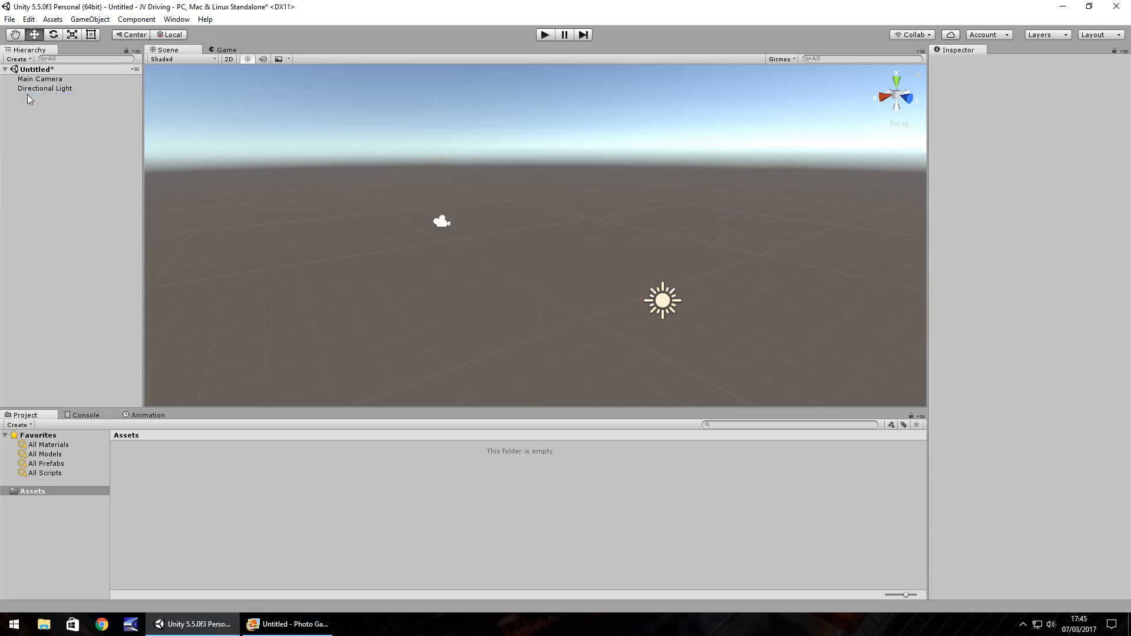
{"action": "mouse_move", "coordinate": [72, 222]}
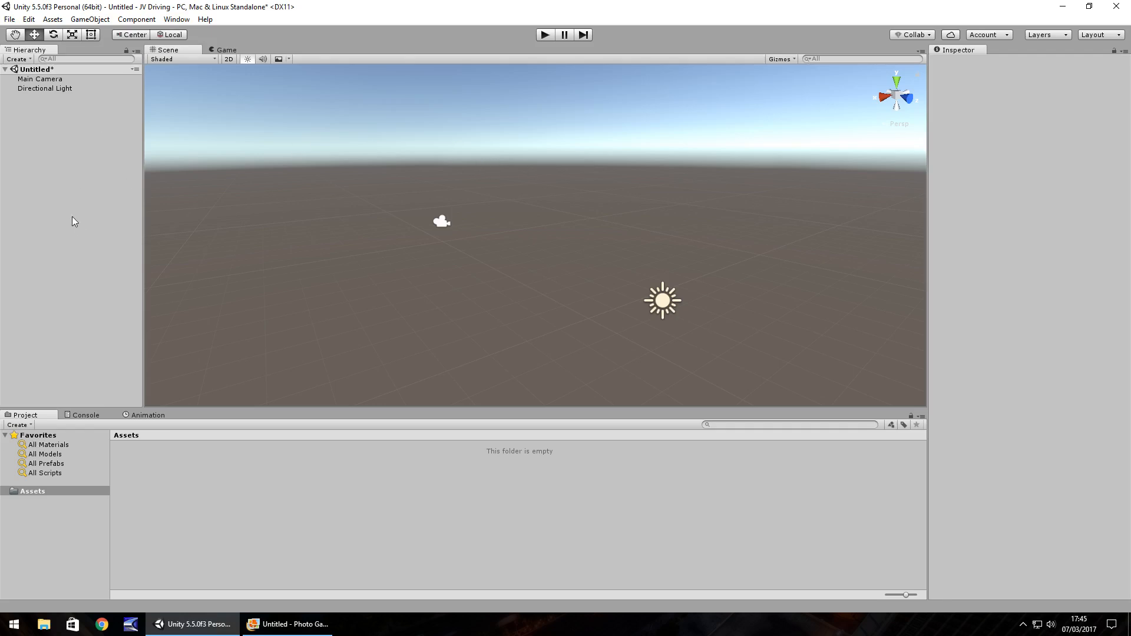
{"action": "mouse_move", "coordinate": [466, 219]}
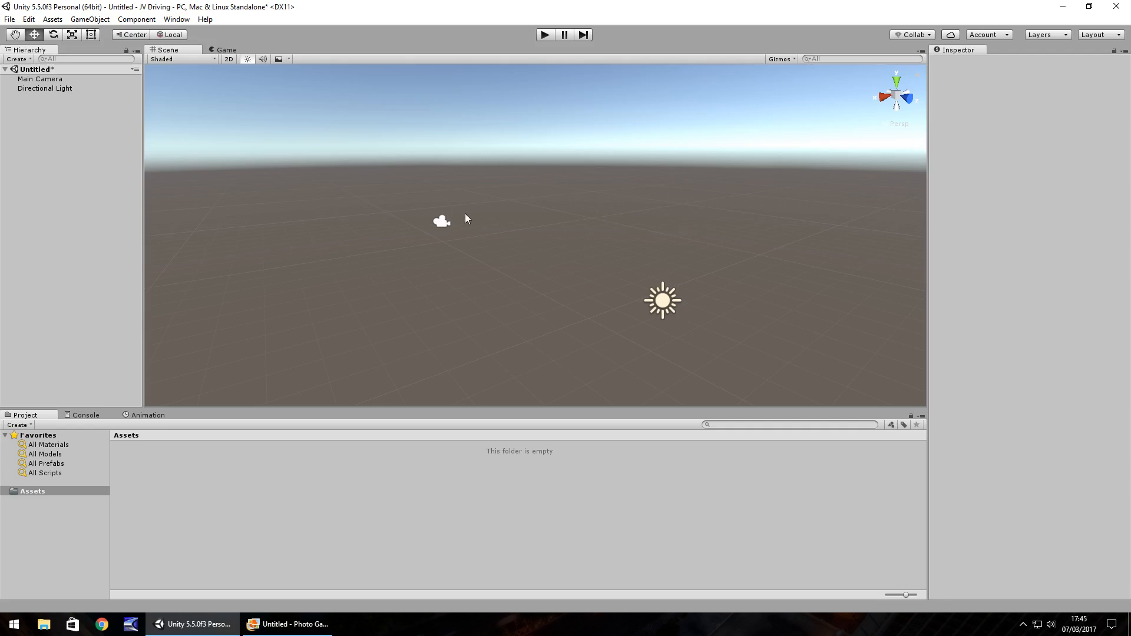
{"action": "mouse_move", "coordinate": [643, 273]}
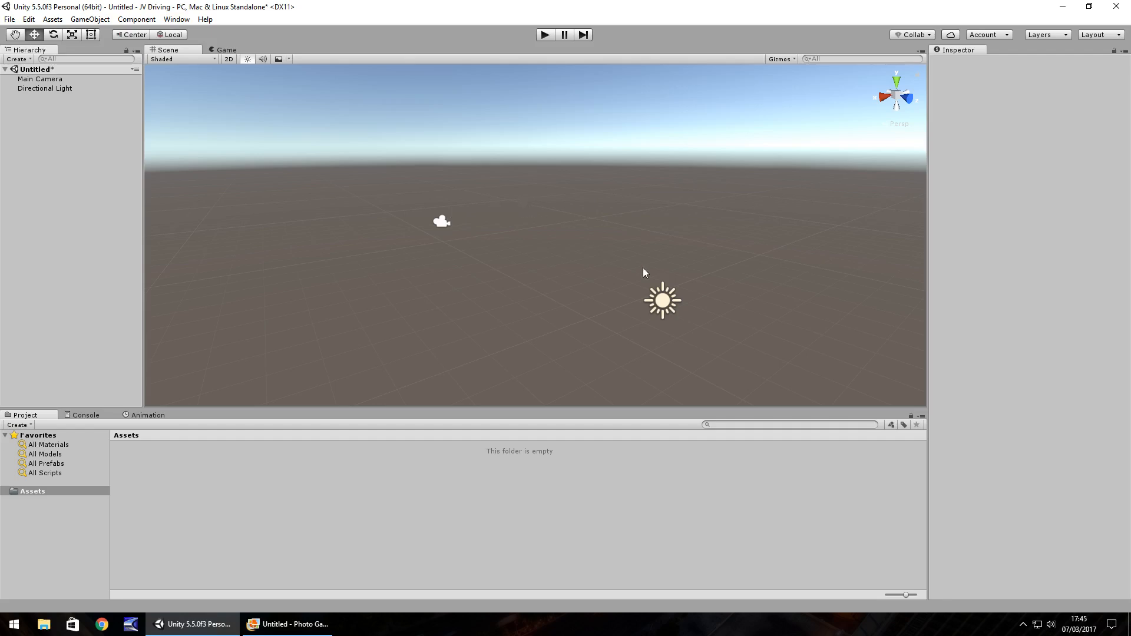
{"action": "mouse_move", "coordinate": [286, 138]}
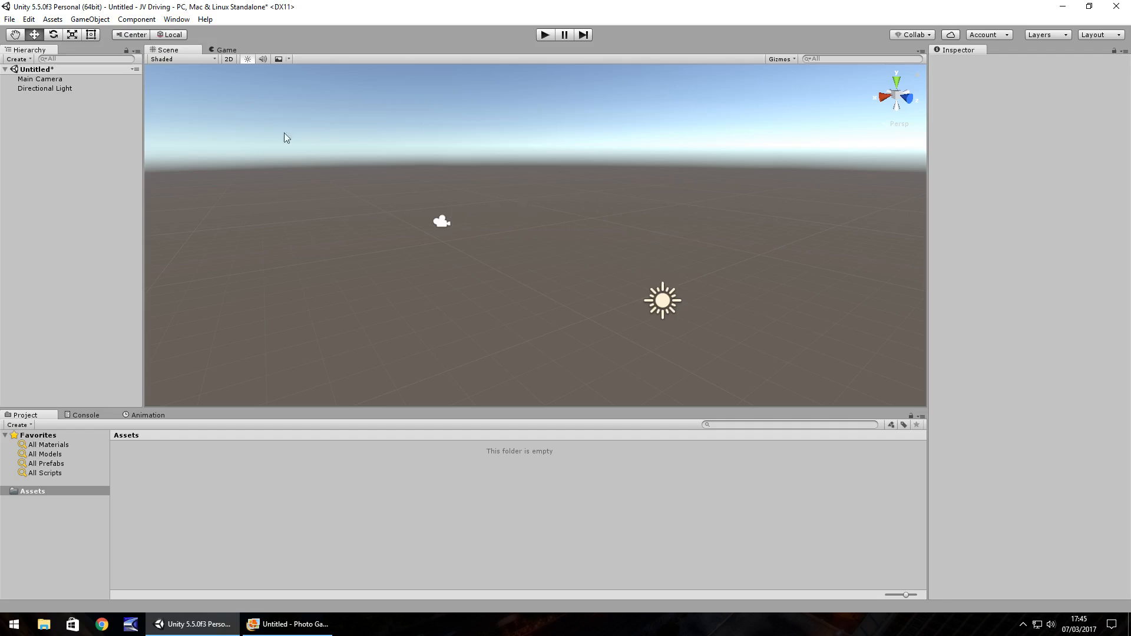
{"action": "mouse_move", "coordinate": [495, 247]}
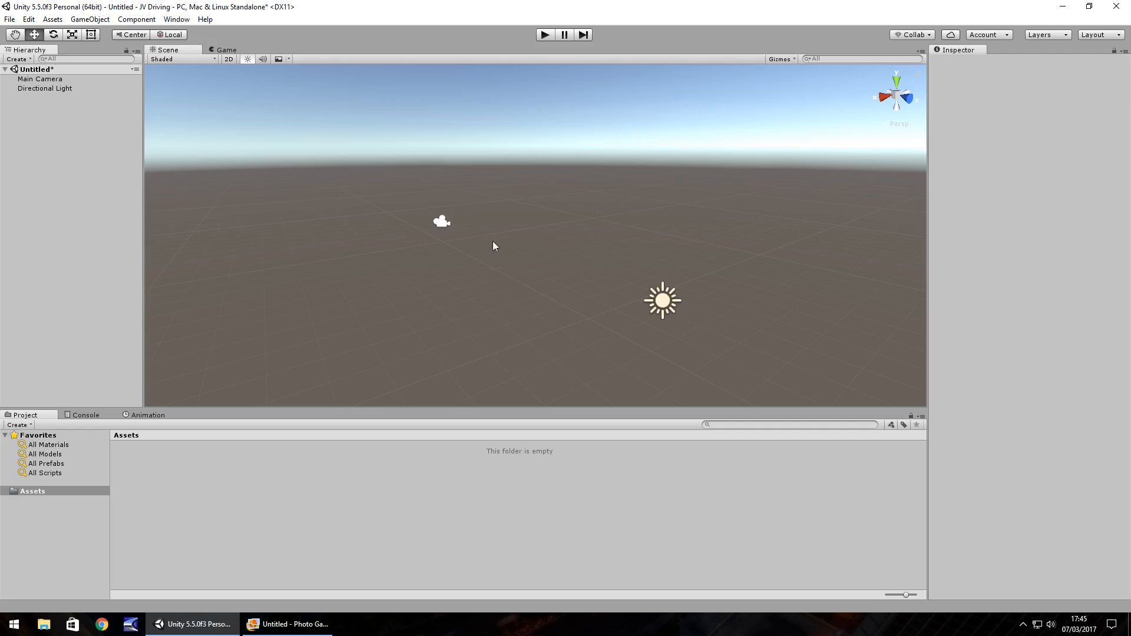
{"action": "mouse_move", "coordinate": [1010, 231]}
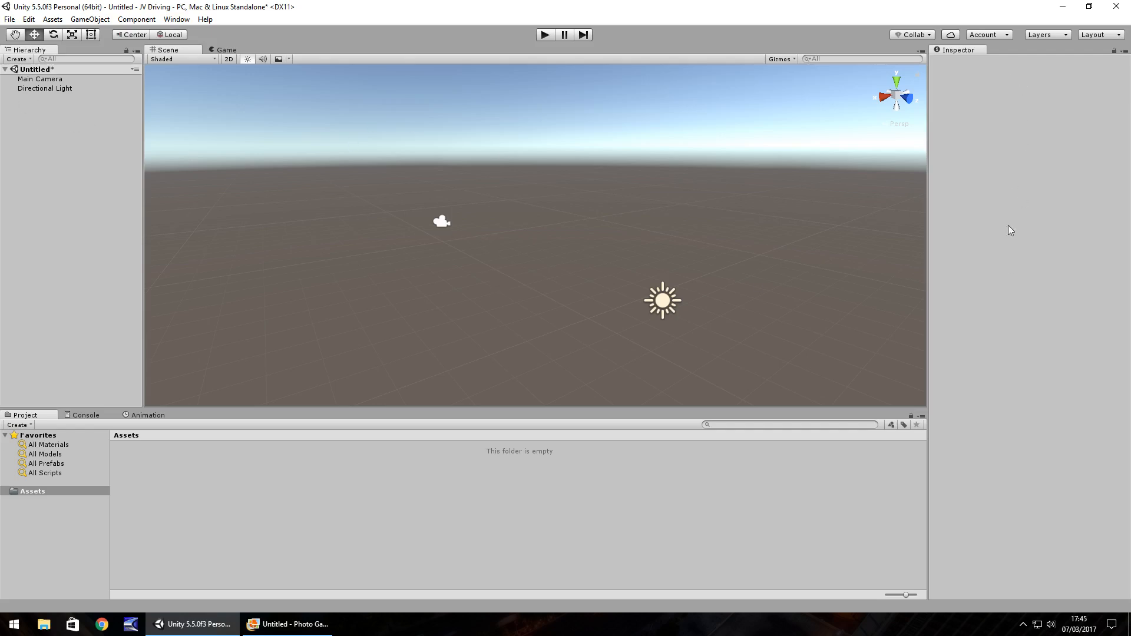
{"action": "mouse_move", "coordinate": [1034, 552]}
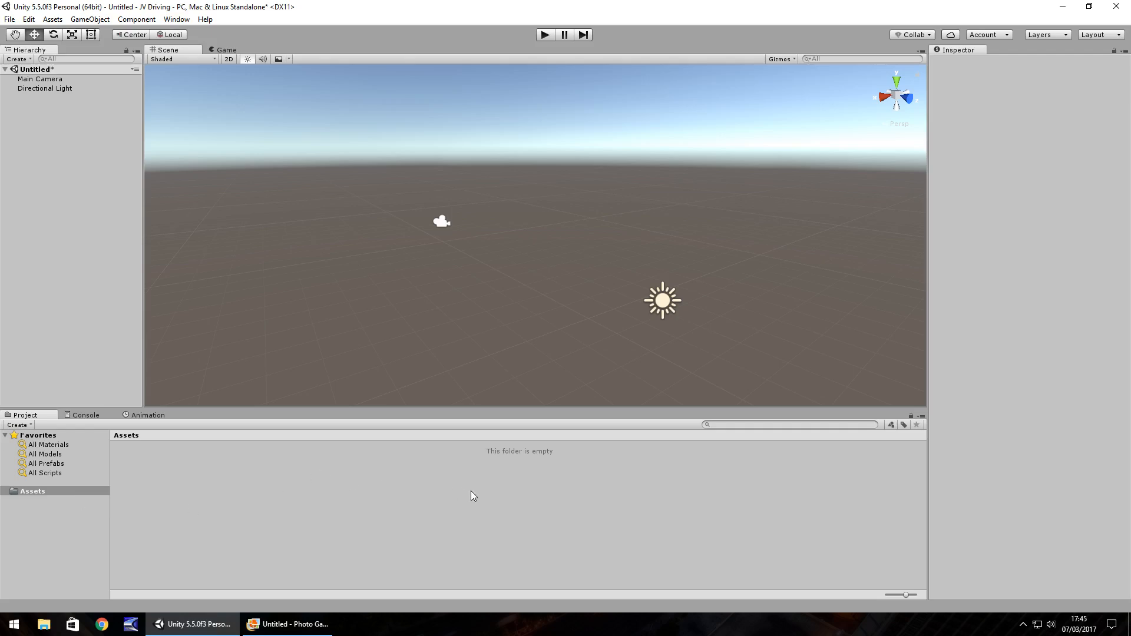
{"action": "mouse_move", "coordinate": [158, 505]}
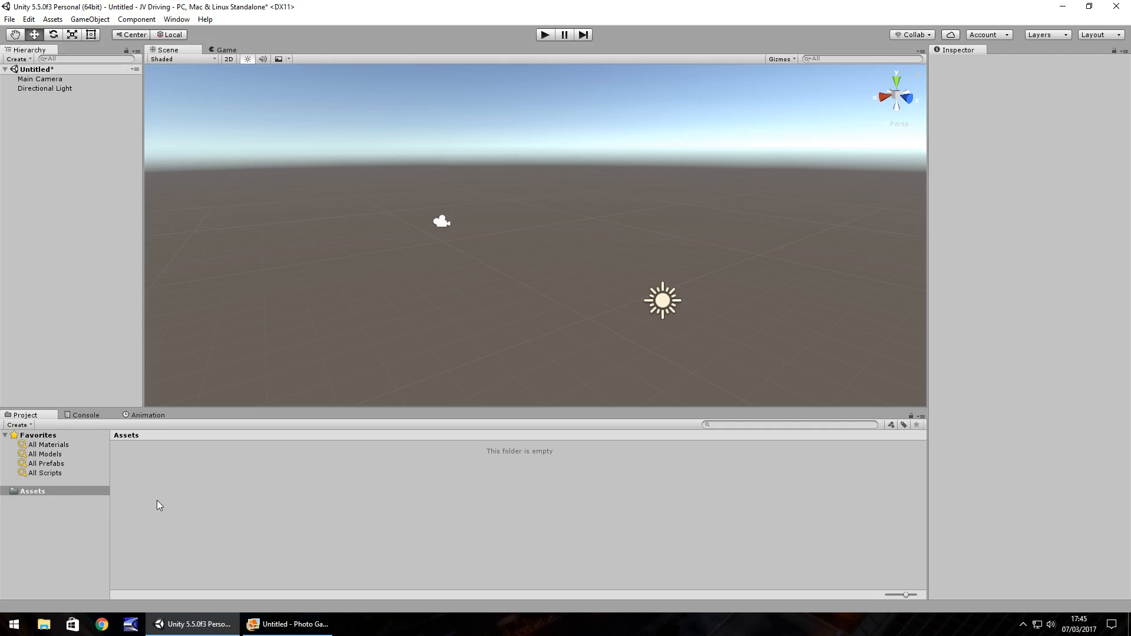
{"action": "mouse_move", "coordinate": [226, 482]}
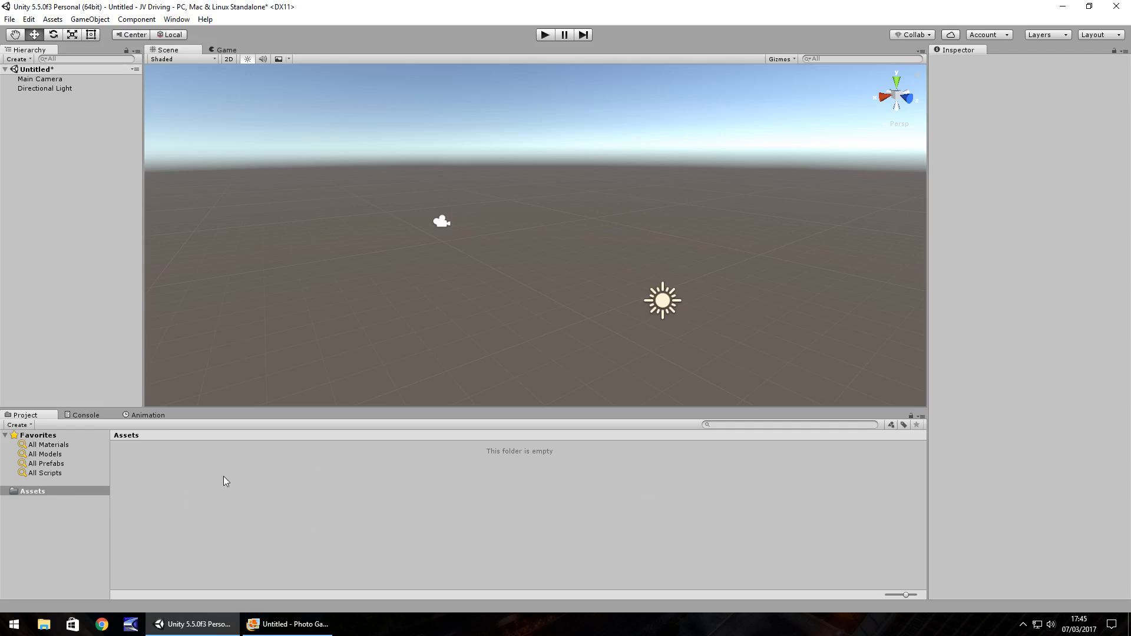
{"action": "mouse_move", "coordinate": [338, 485]}
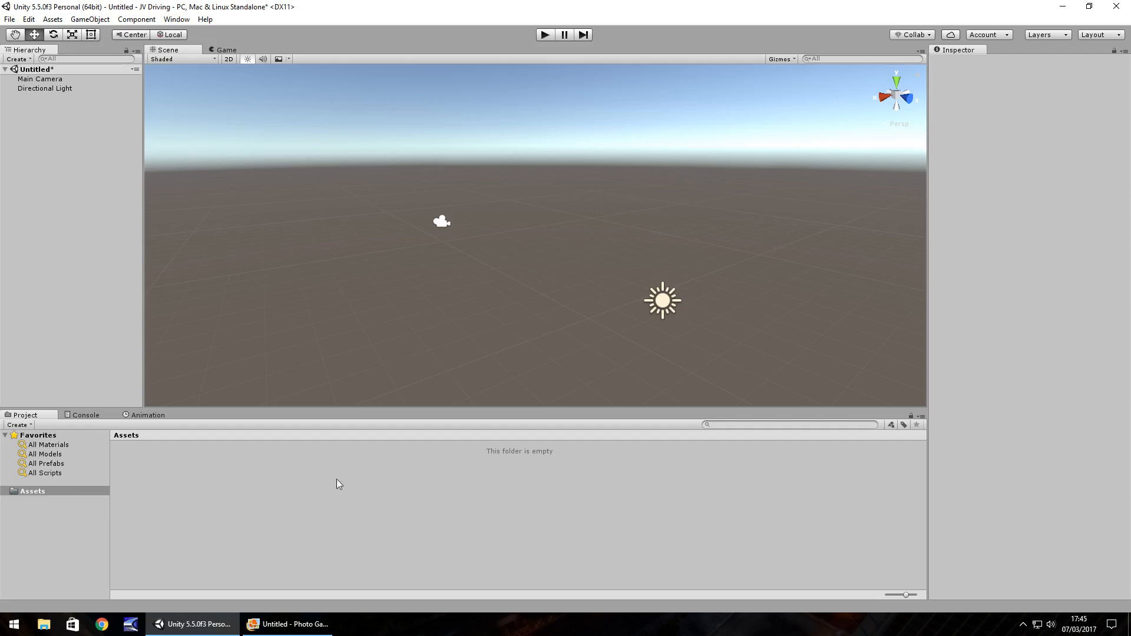
{"action": "mouse_move", "coordinate": [167, 524]}
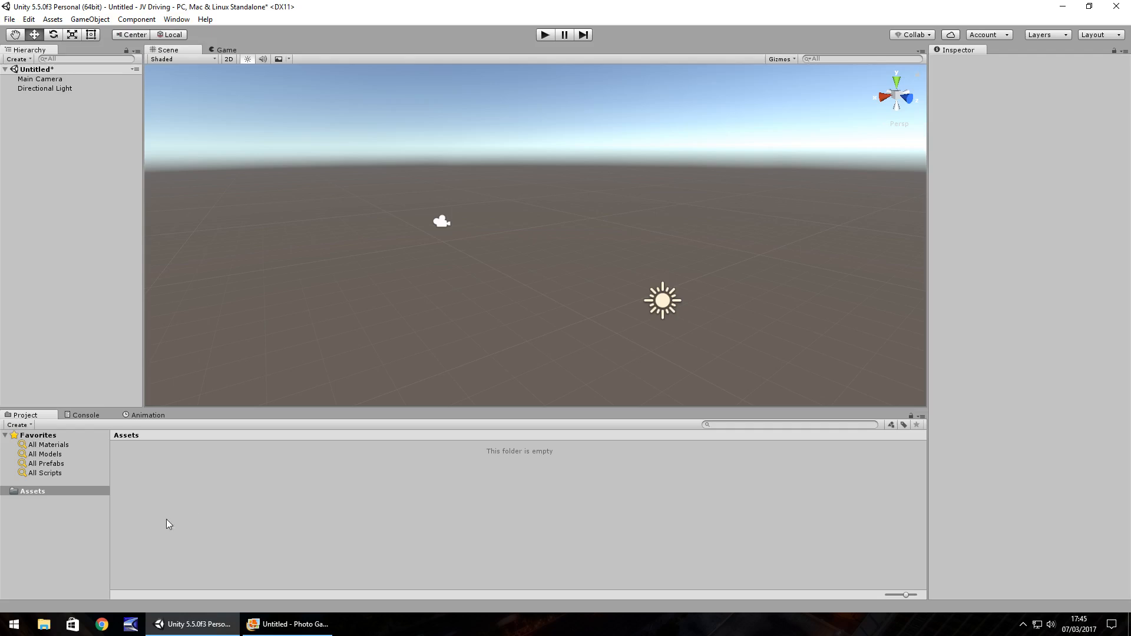
{"action": "mouse_move", "coordinate": [247, 502]}
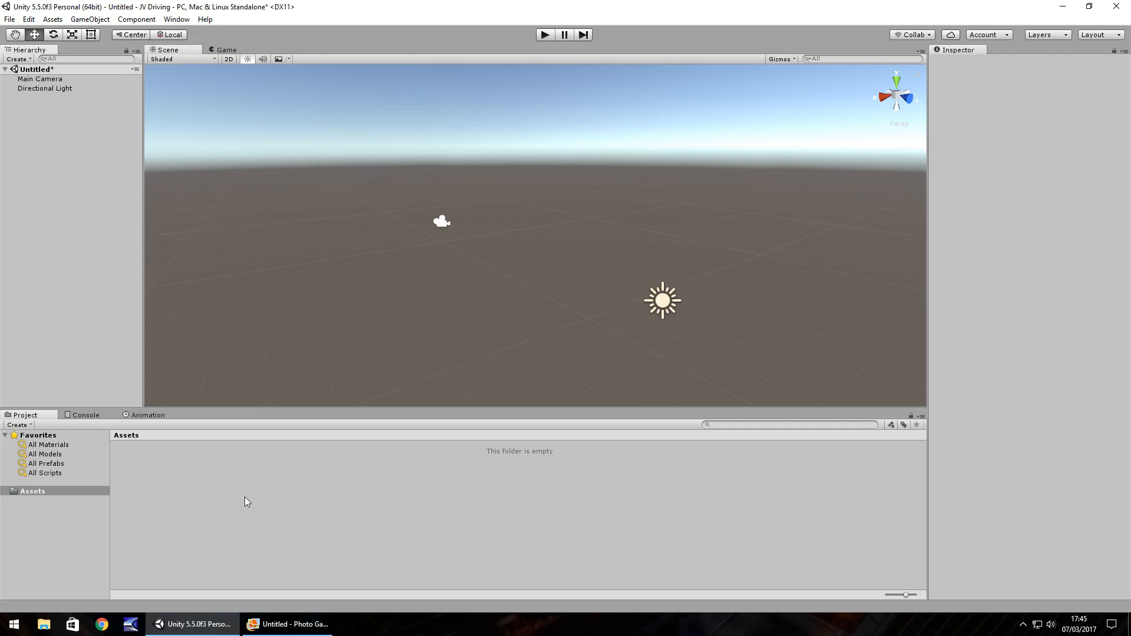
{"action": "mouse_move", "coordinate": [223, 541]}
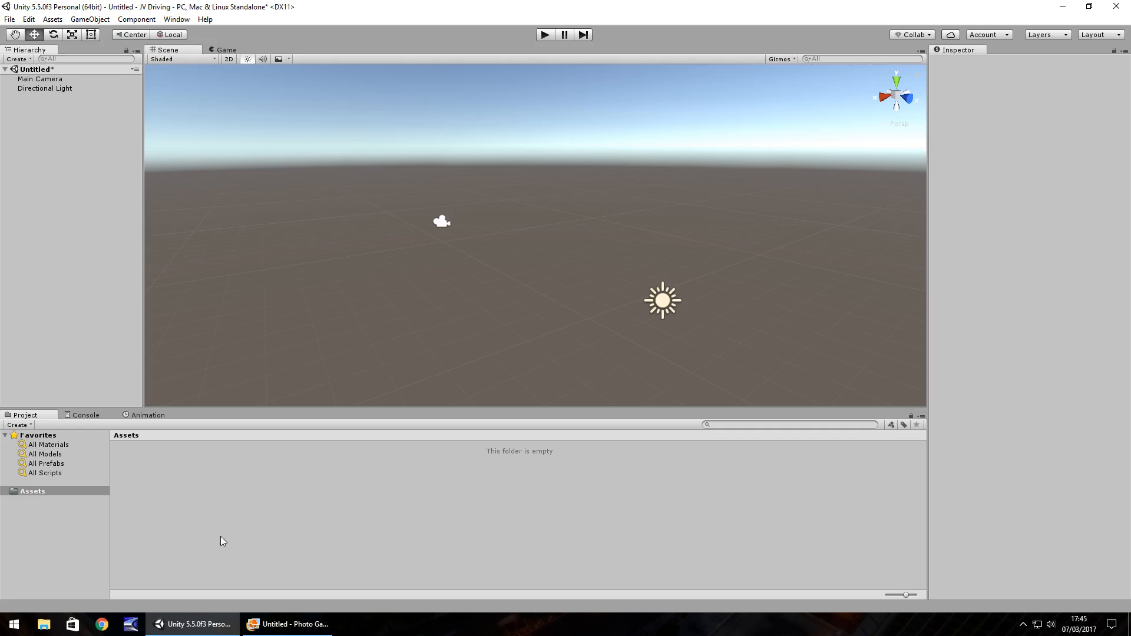
{"action": "mouse_move", "coordinate": [157, 543]}
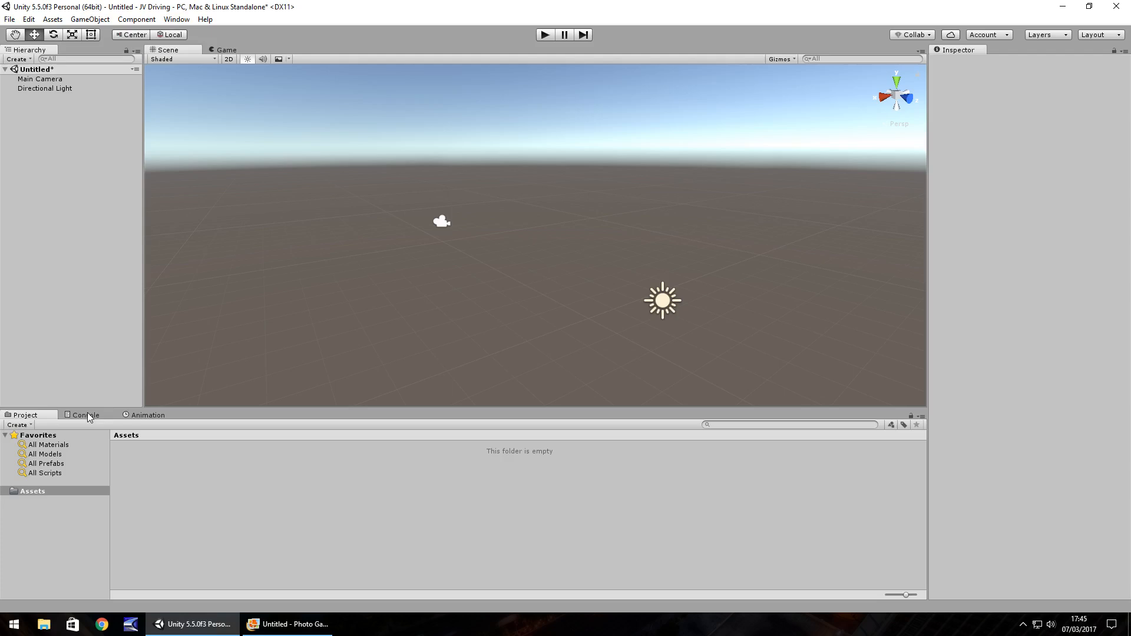
Show the Console panel with no messages.
{"action": "left_click", "coordinate": [85, 415]}
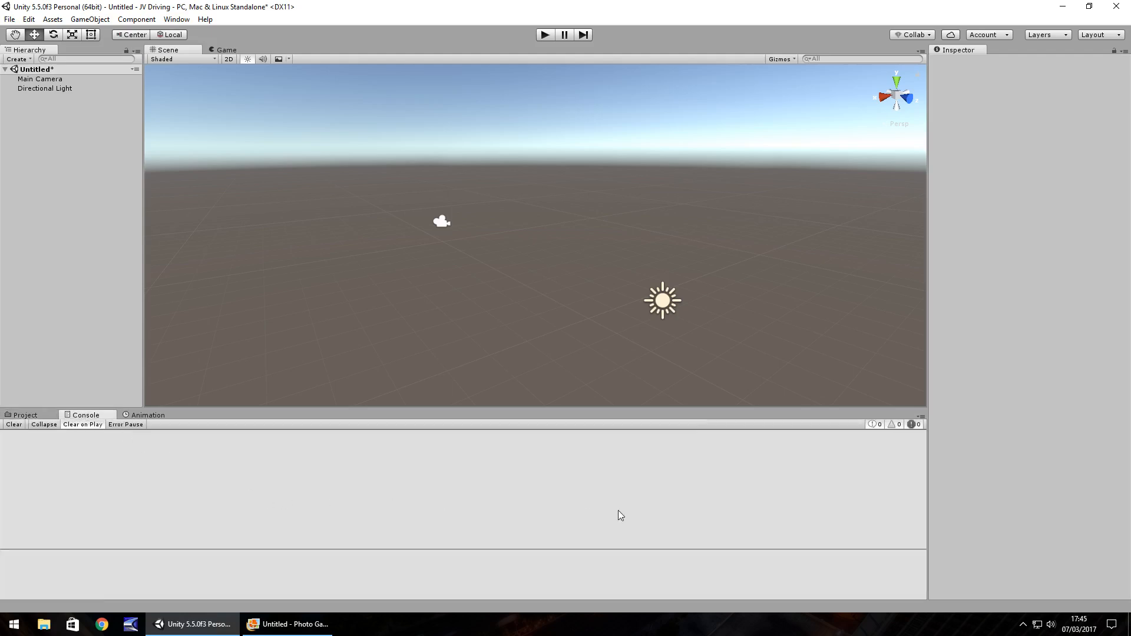
{"action": "mouse_move", "coordinate": [71, 459]}
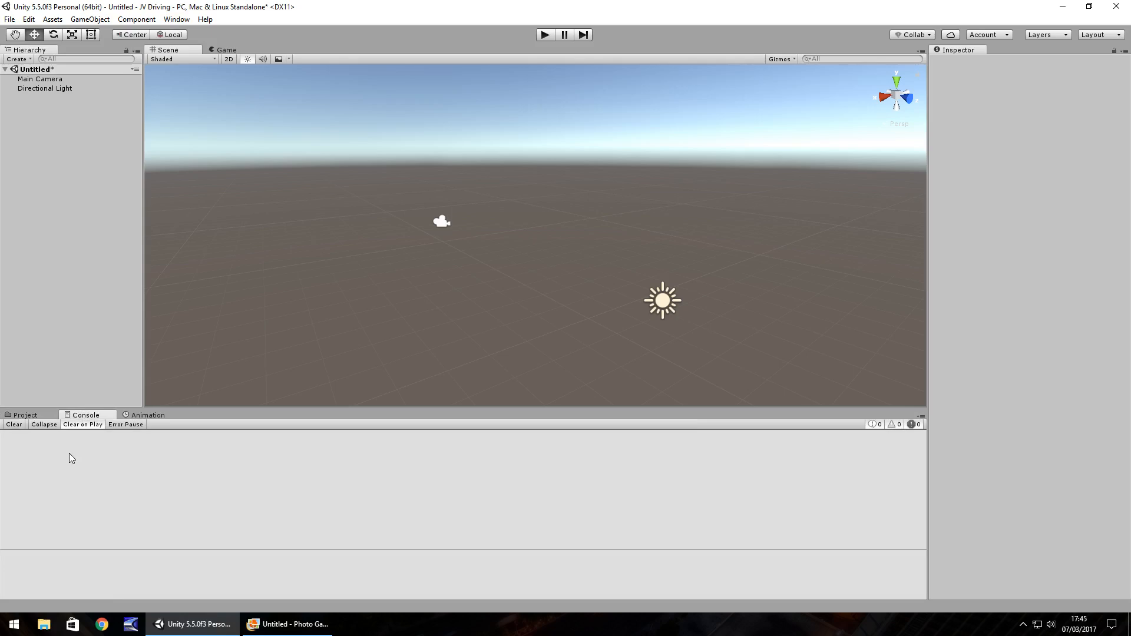
{"action": "mouse_move", "coordinate": [147, 467]}
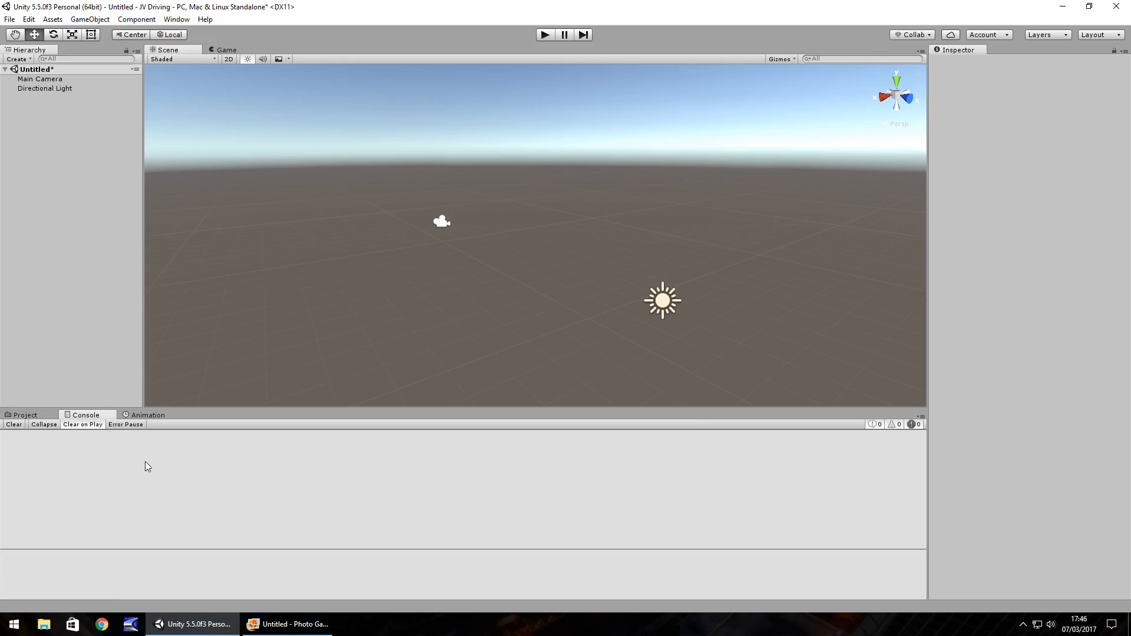
{"action": "mouse_move", "coordinate": [84, 456]}
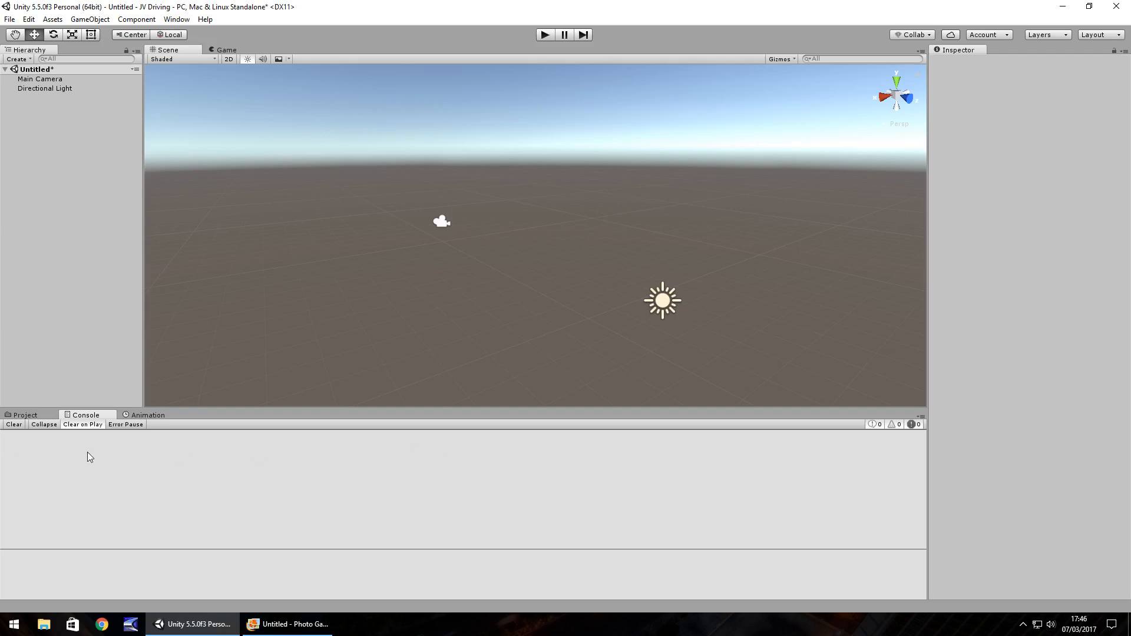
{"action": "mouse_move", "coordinate": [144, 421]}
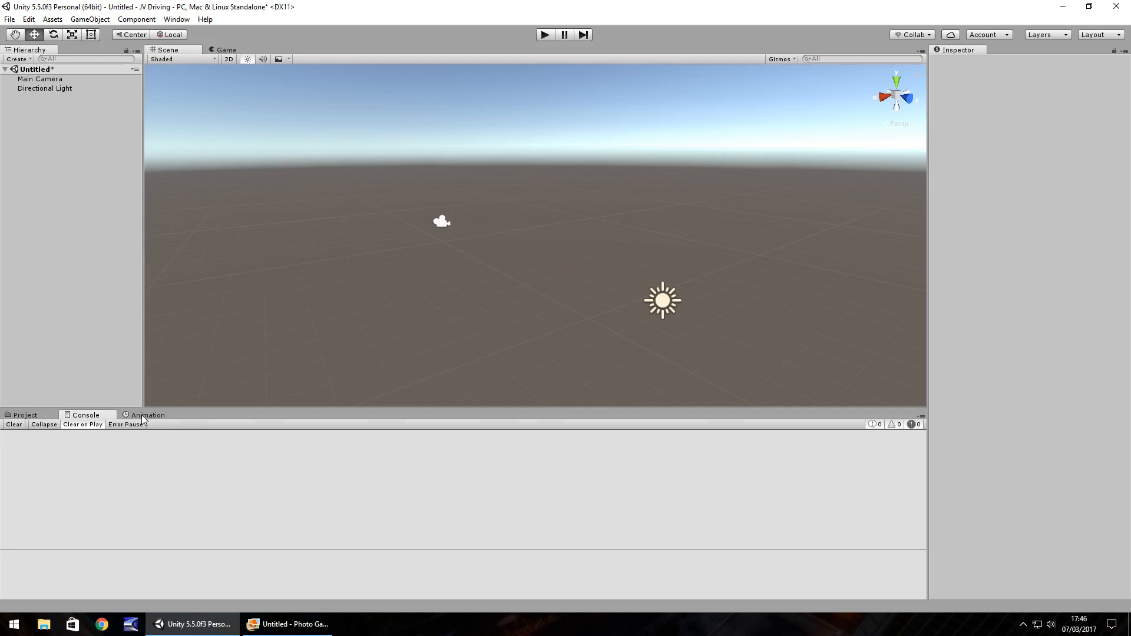
Display the Animation window and bring up its Add Tab panel menu.
{"action": "left_click", "coordinate": [147, 415]}
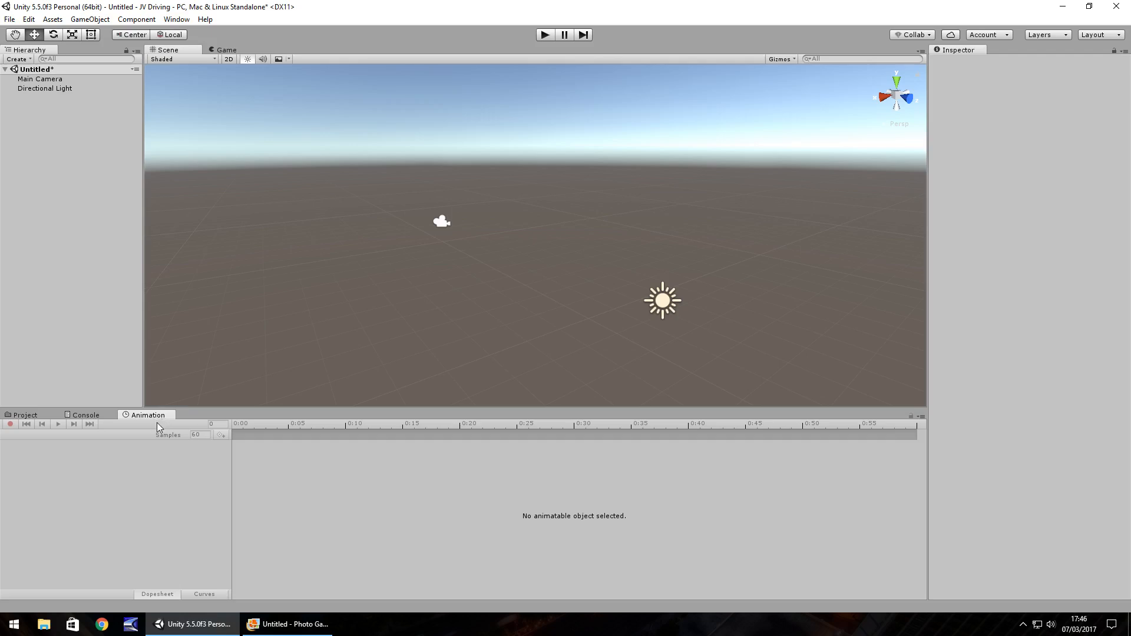
{"action": "mouse_move", "coordinate": [142, 420]}
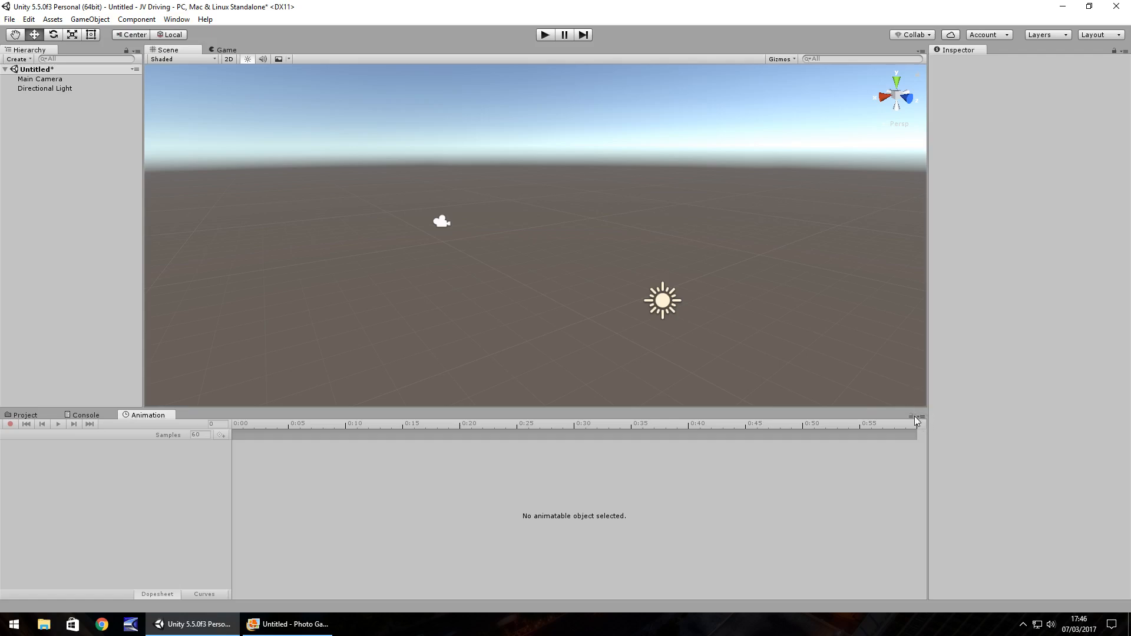
{"action": "left_click", "coordinate": [919, 416]}
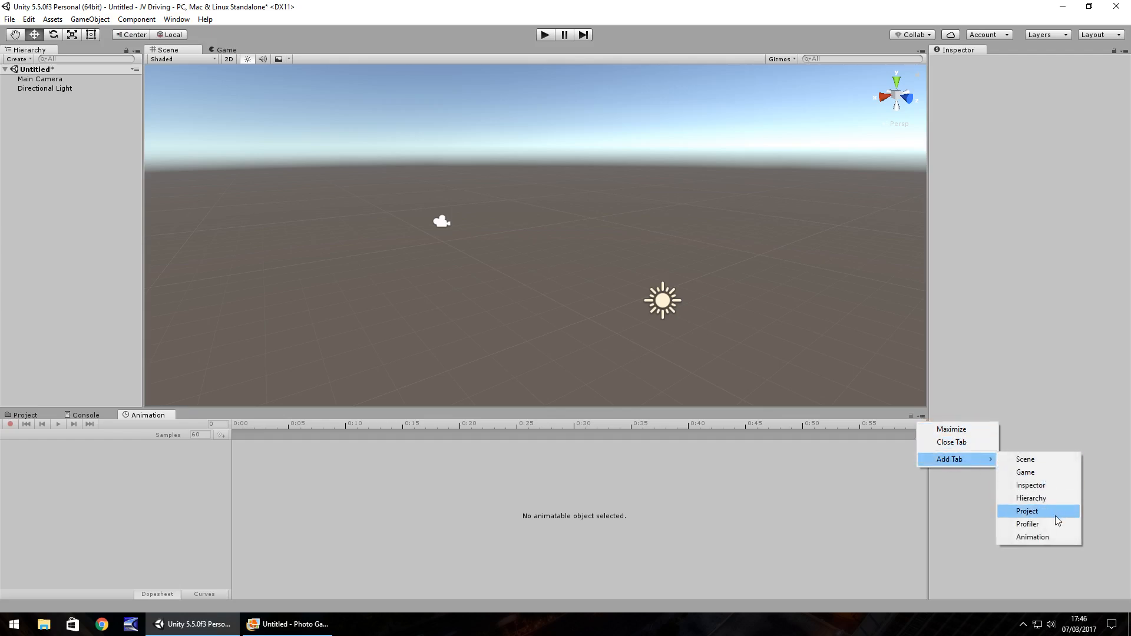
{"action": "mouse_move", "coordinate": [152, 479]}
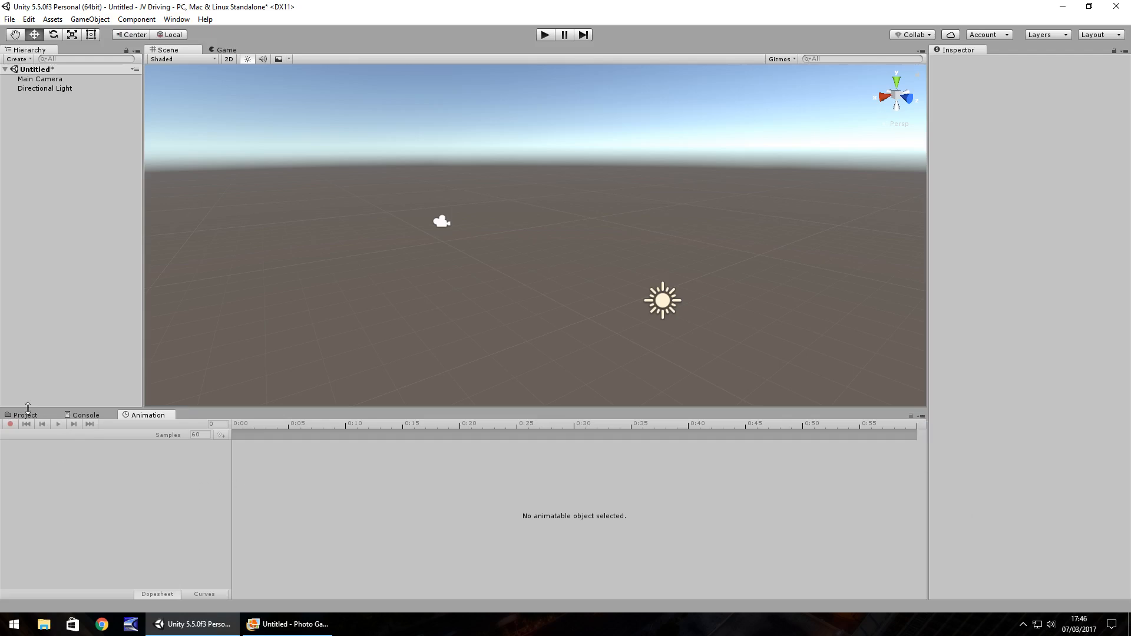
Cycle through the Project, Animation and Console tabs, ending on the empty Assets folder.
{"action": "left_click", "coordinate": [25, 415]}
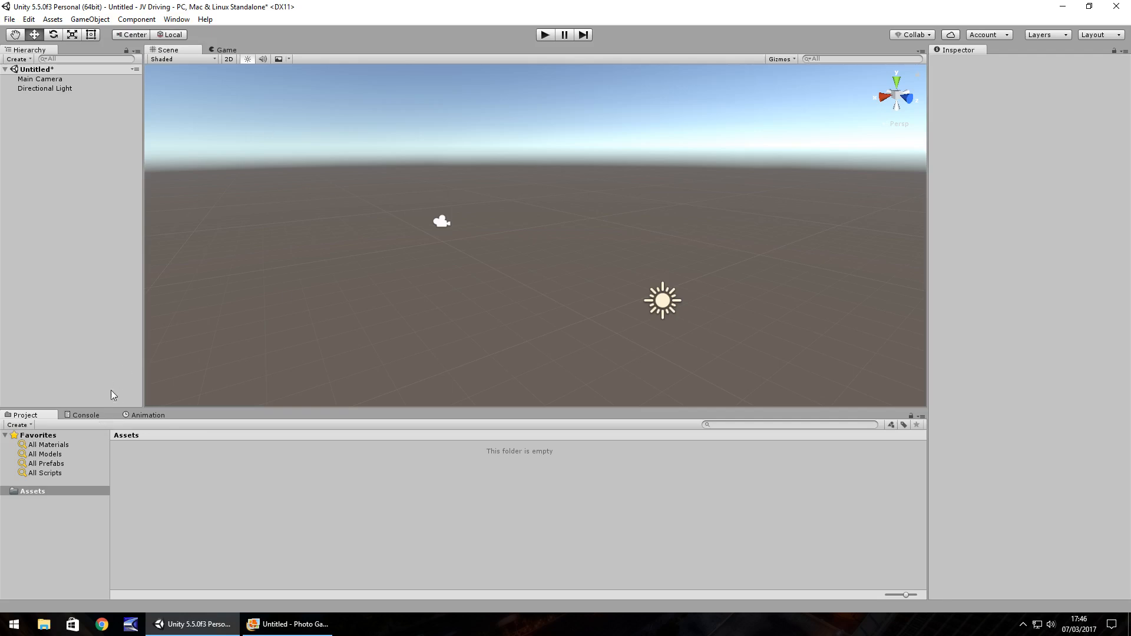
{"action": "mouse_move", "coordinate": [154, 423]}
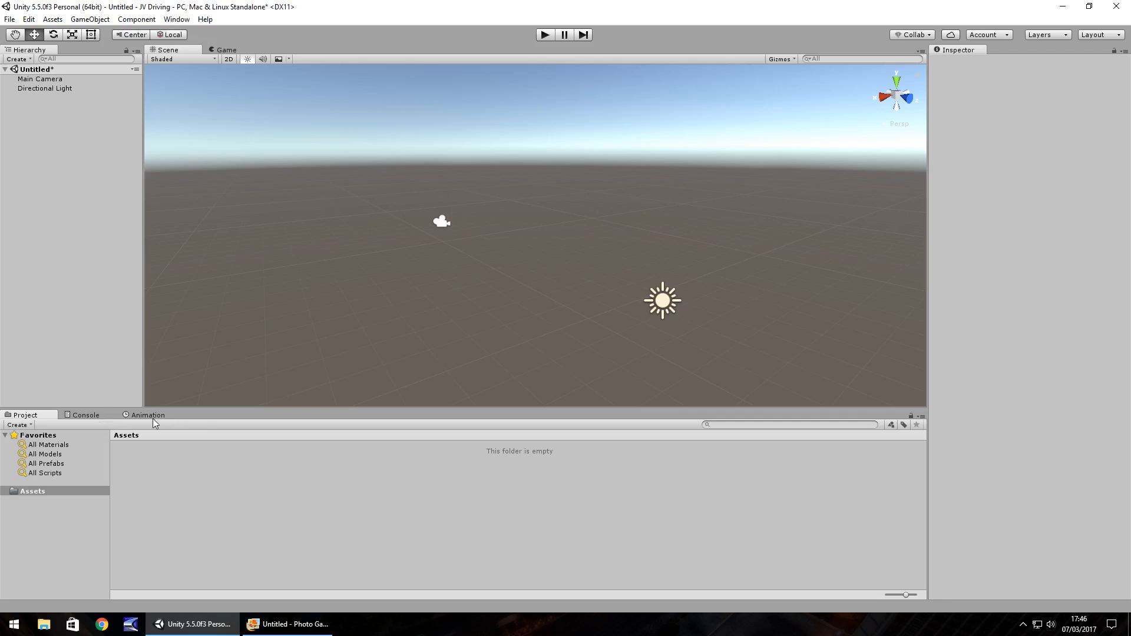
{"action": "mouse_move", "coordinate": [142, 420]}
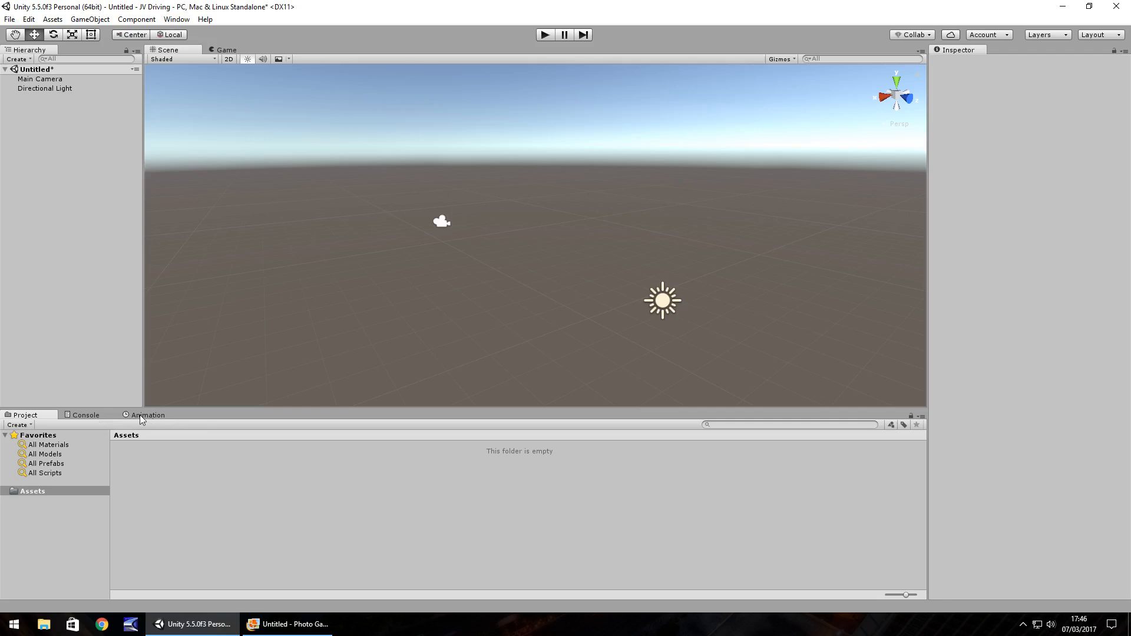
{"action": "left_click", "coordinate": [148, 414]}
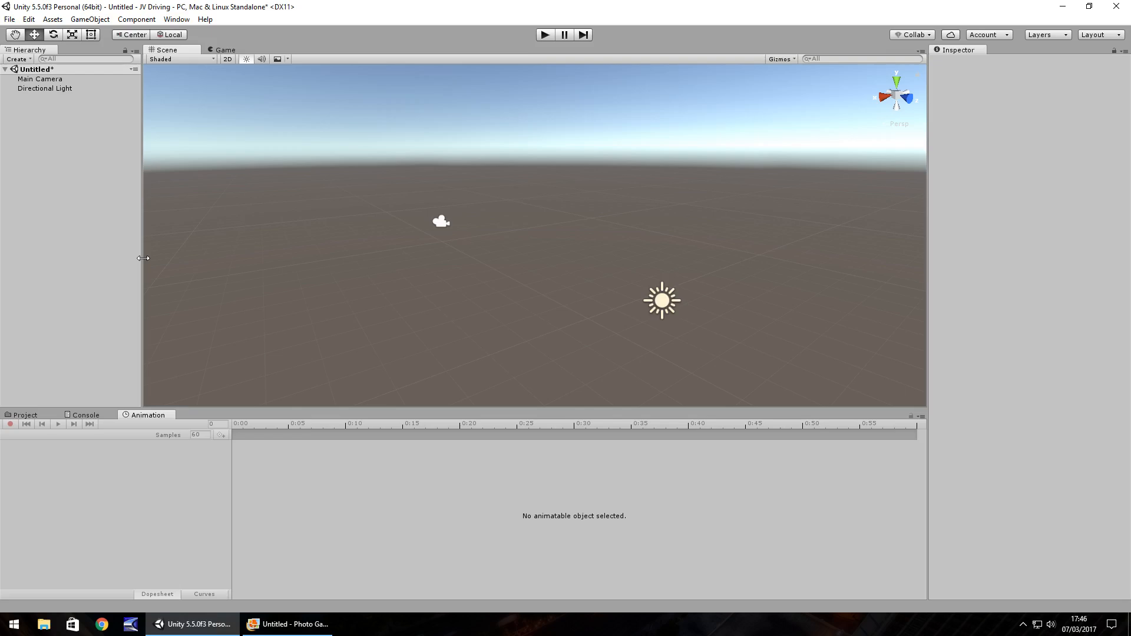
{"action": "left_click", "coordinate": [24, 414]}
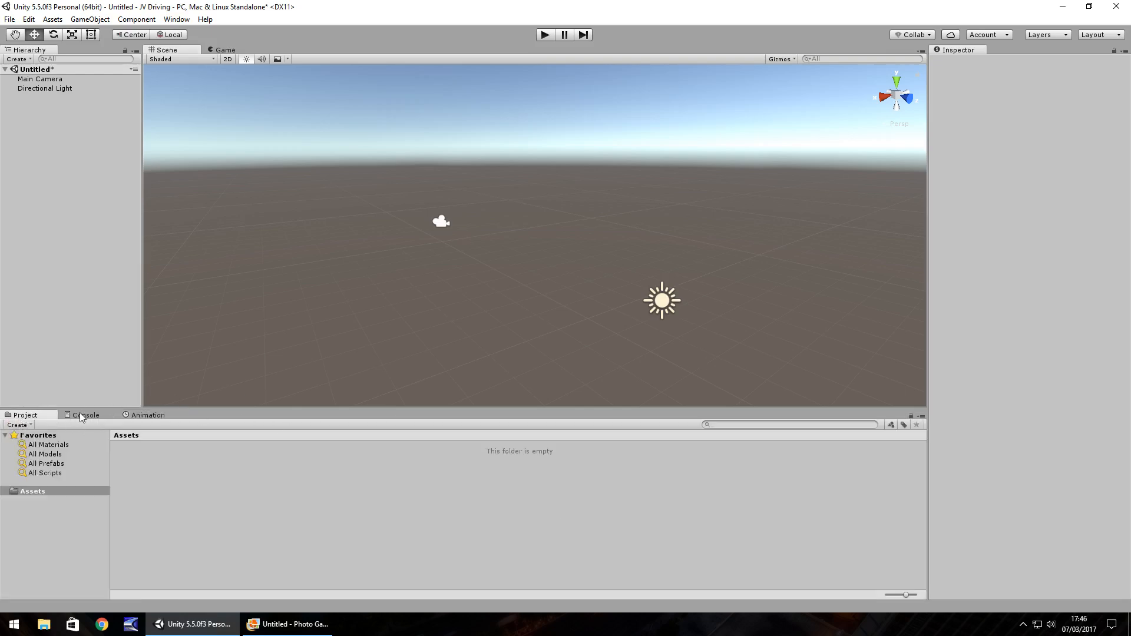
{"action": "left_click", "coordinate": [94, 415]}
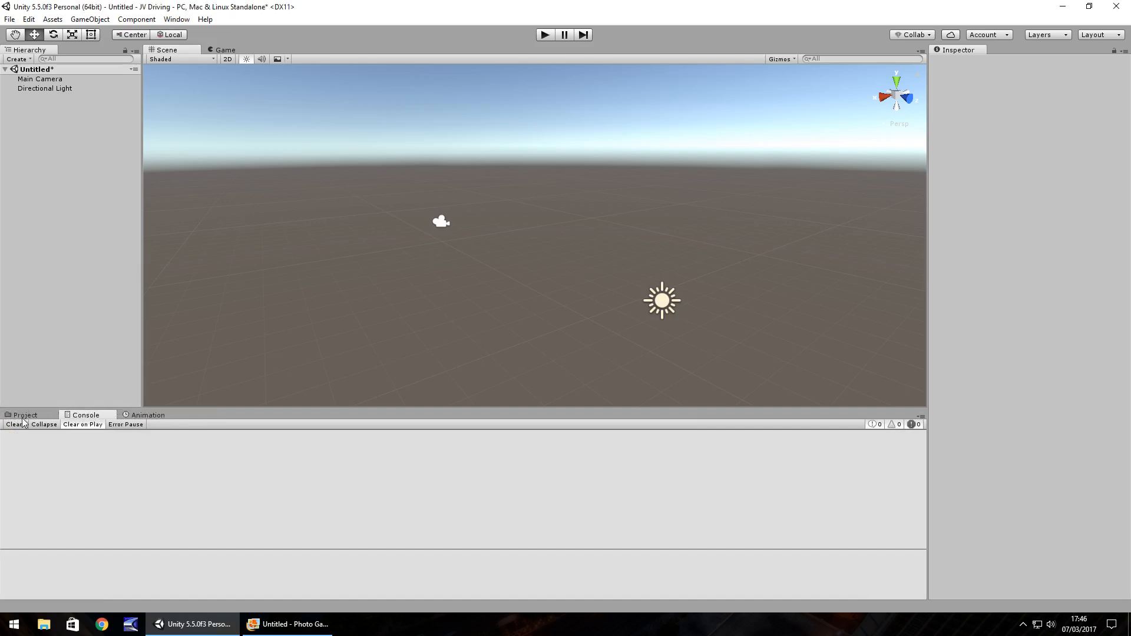
{"action": "left_click", "coordinate": [25, 415]}
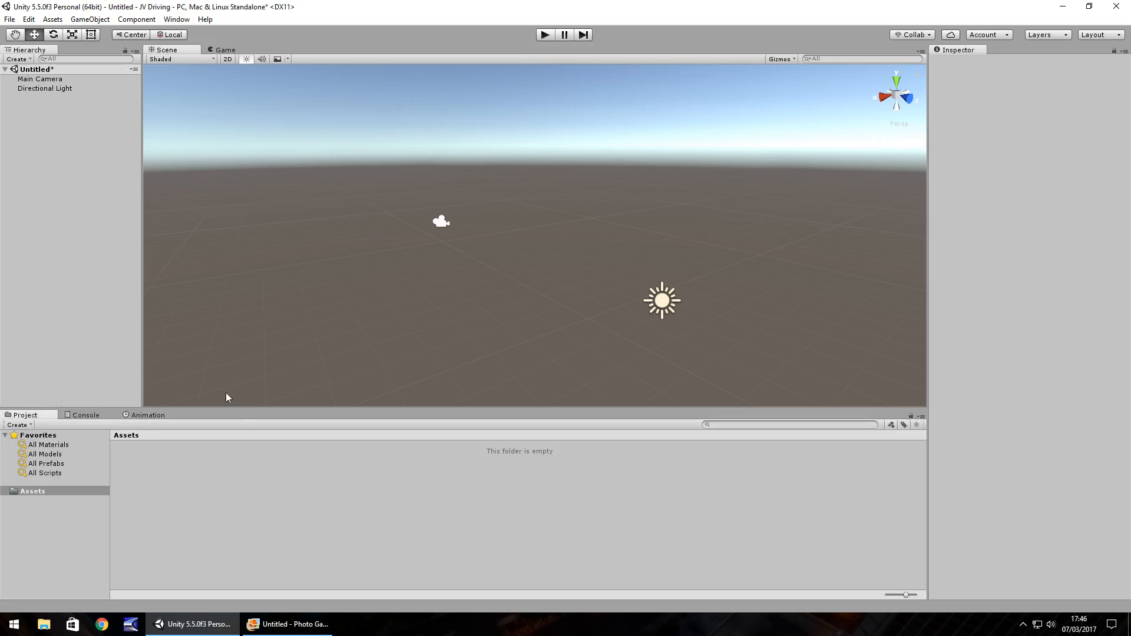
{"action": "mouse_move", "coordinate": [383, 488]}
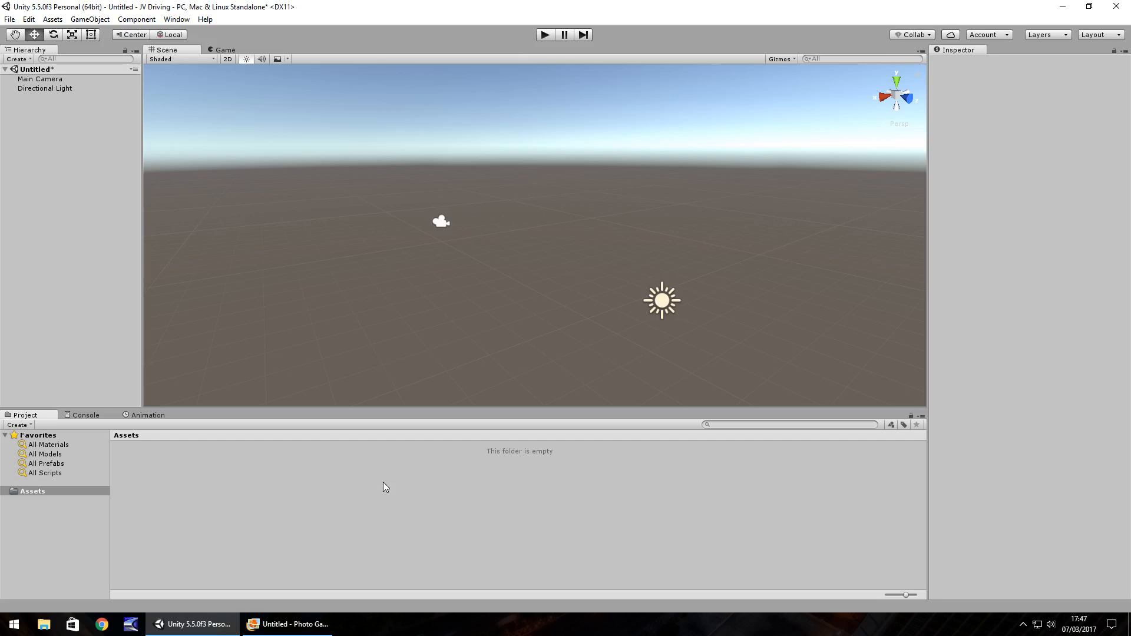
{"action": "mouse_move", "coordinate": [366, 382]}
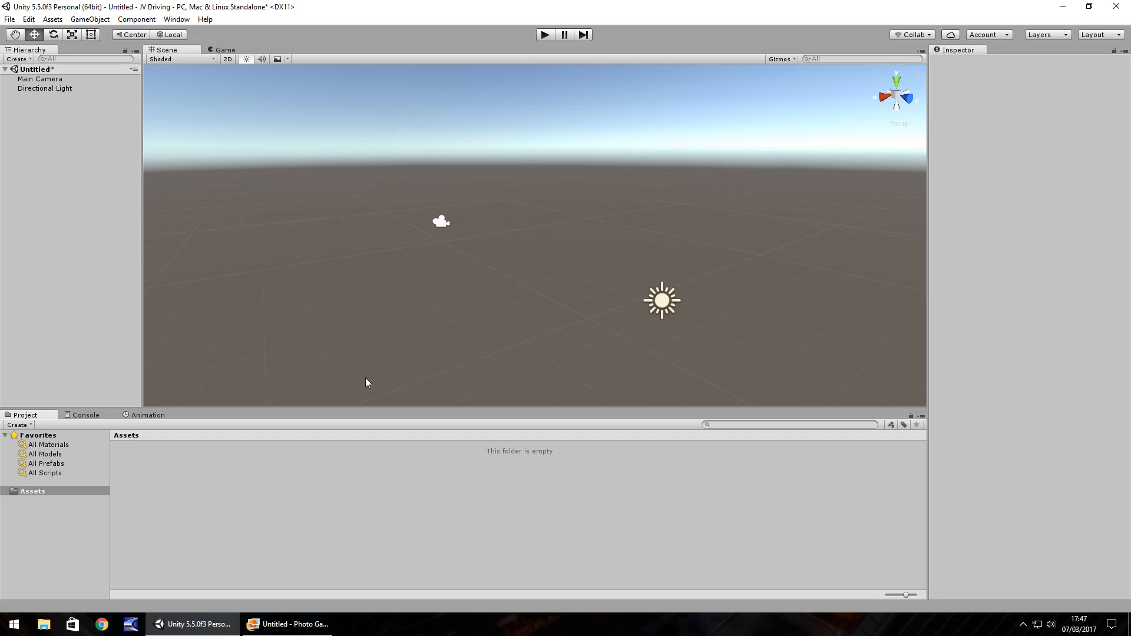
{"action": "mouse_move", "coordinate": [67, 170]}
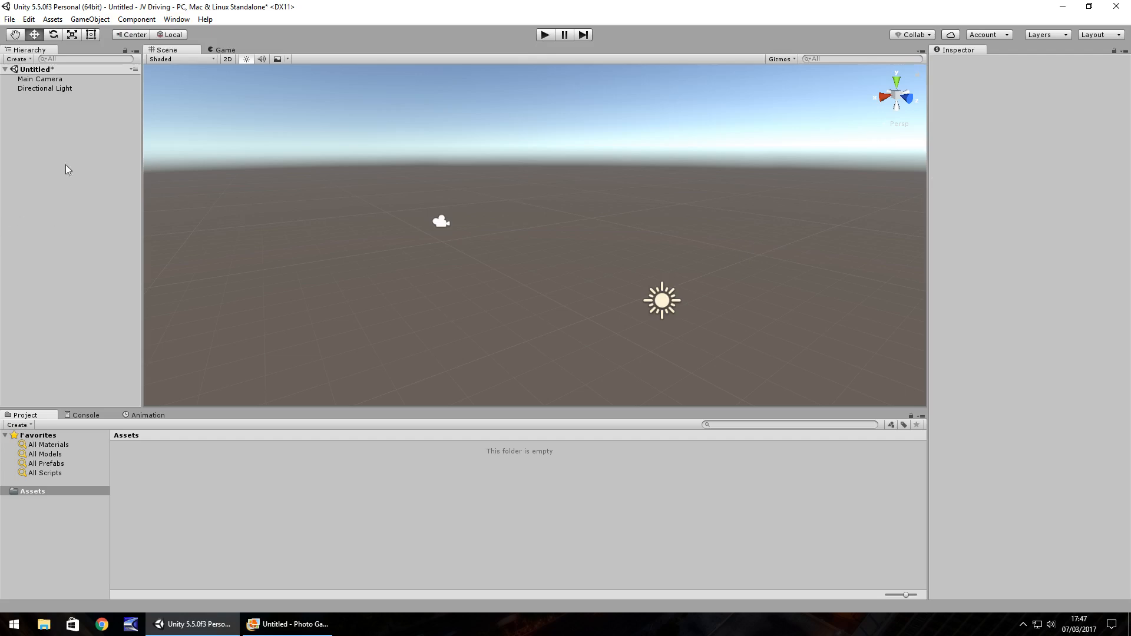
{"action": "mouse_move", "coordinate": [798, 215]}
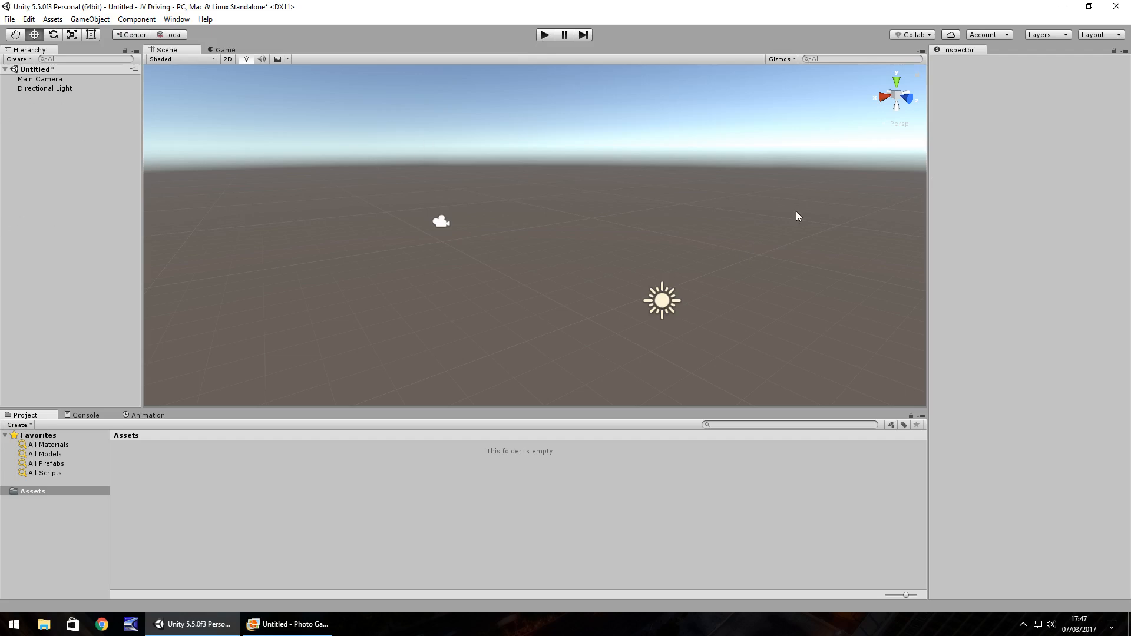
{"action": "mouse_move", "coordinate": [360, 331]}
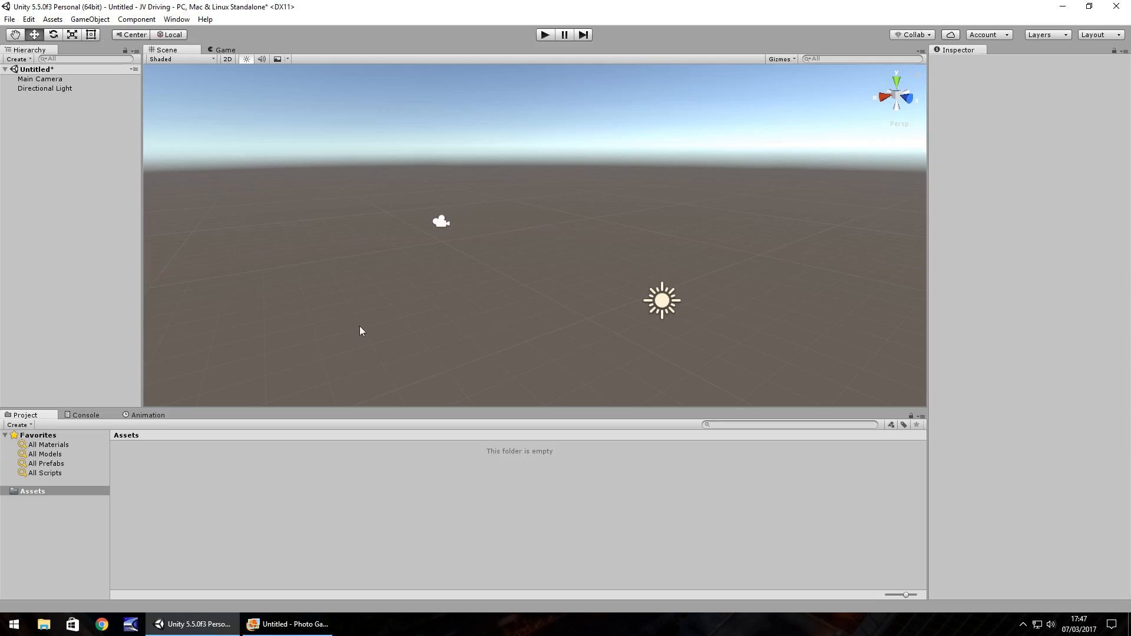
{"action": "mouse_move", "coordinate": [89, 18]}
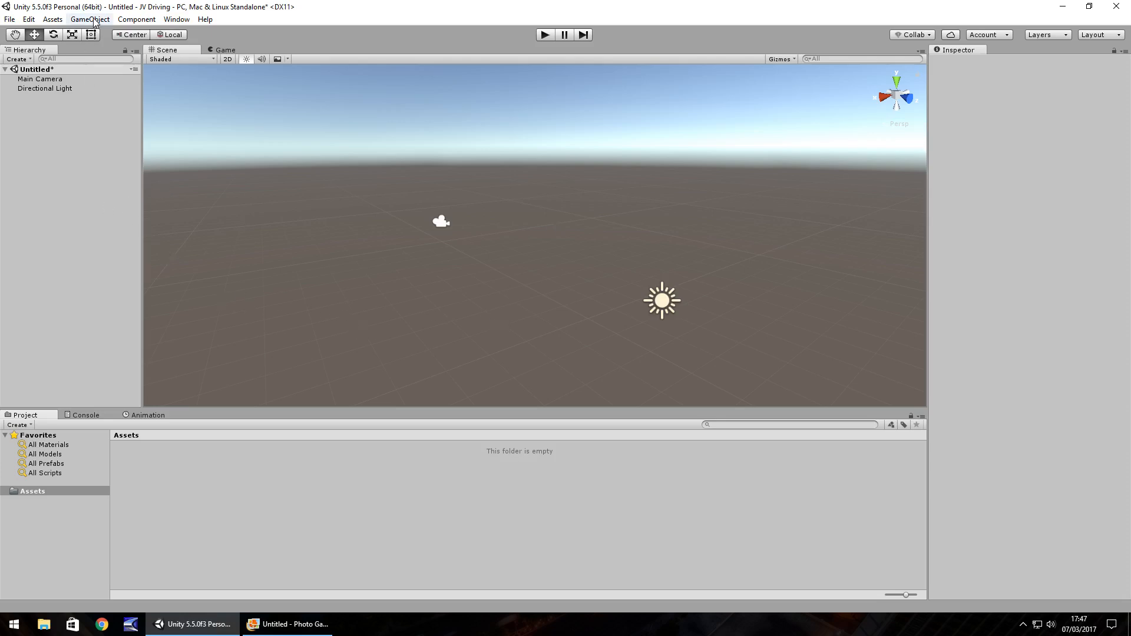
Create a Terrain from GameObject > 3D Object, adding New Terrain to the scene.
{"action": "left_click", "coordinate": [90, 19]}
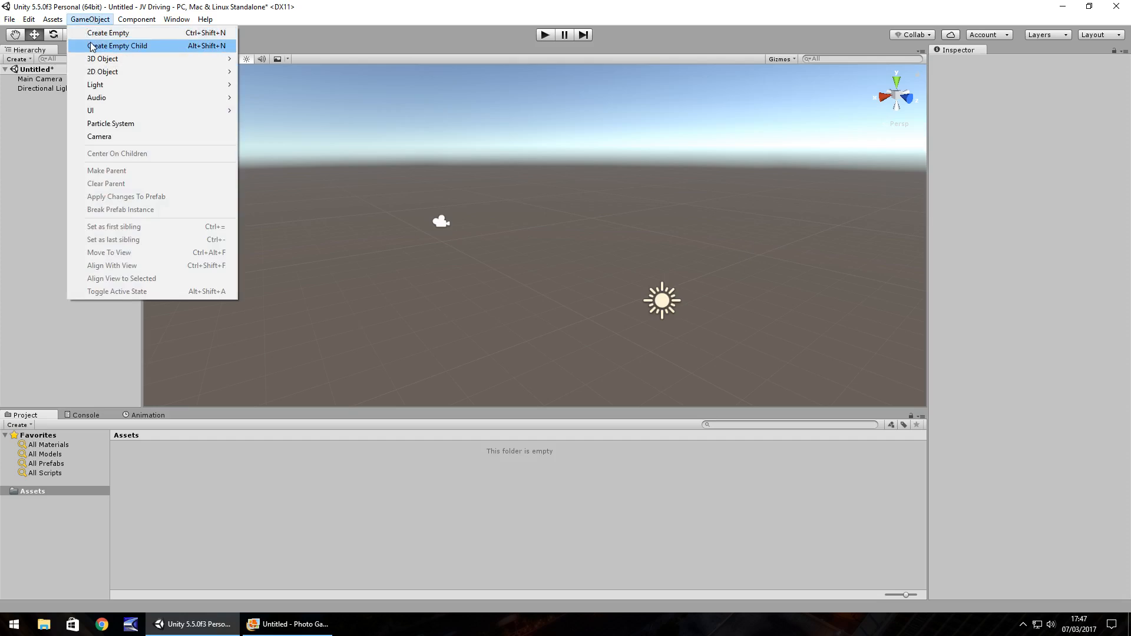
{"action": "mouse_move", "coordinate": [107, 33]}
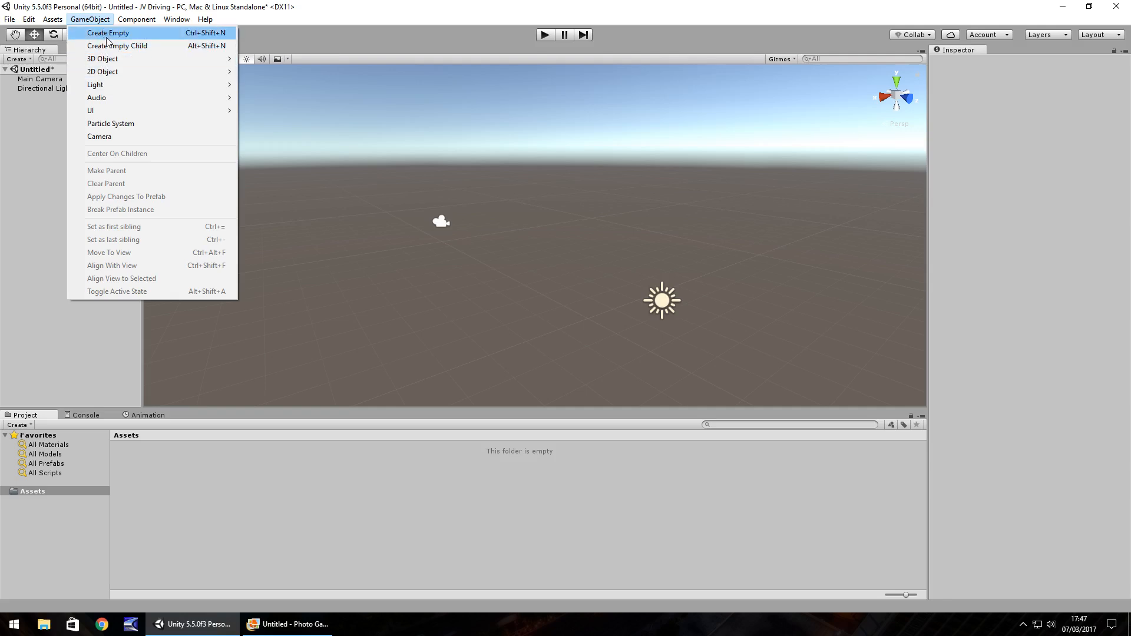
{"action": "mouse_move", "coordinate": [103, 71]}
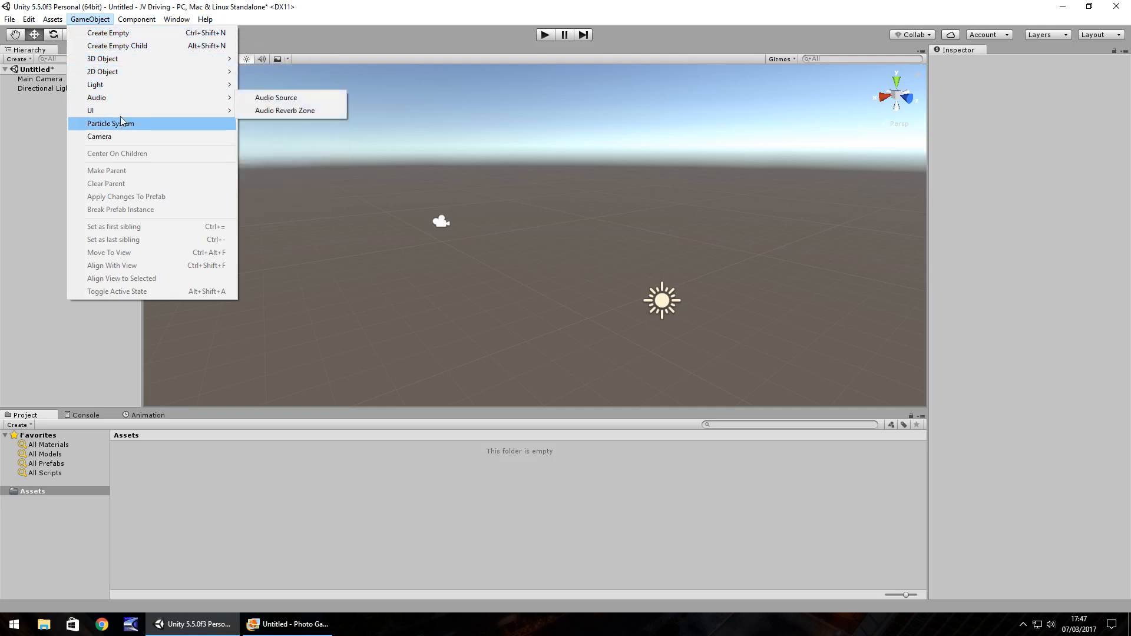
{"action": "mouse_move", "coordinate": [100, 136]}
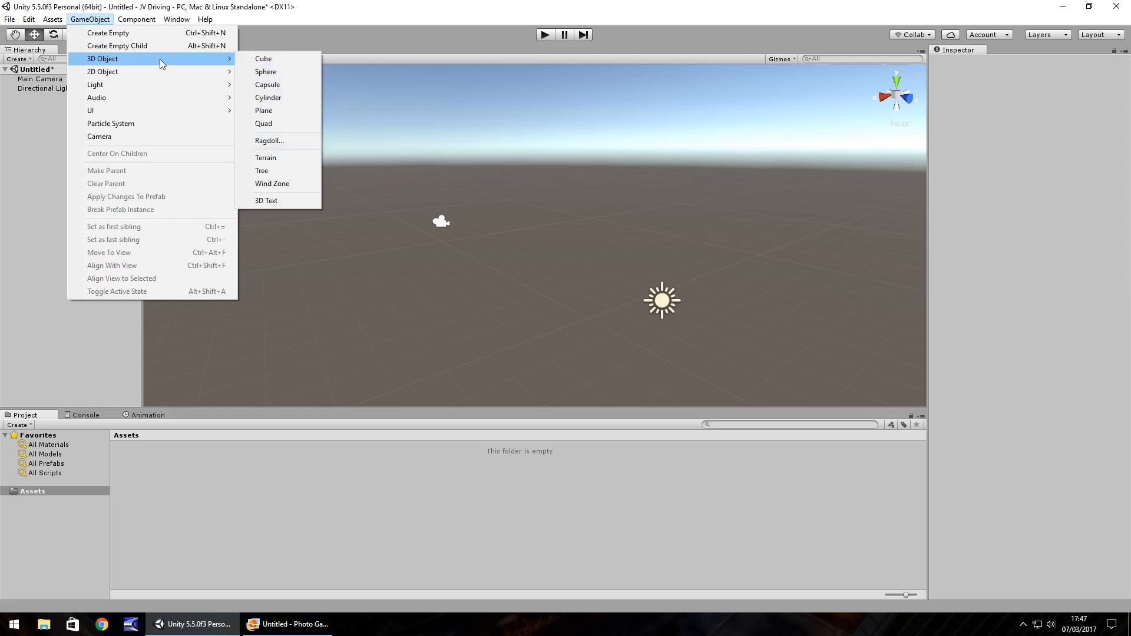
{"action": "mouse_move", "coordinate": [278, 141]}
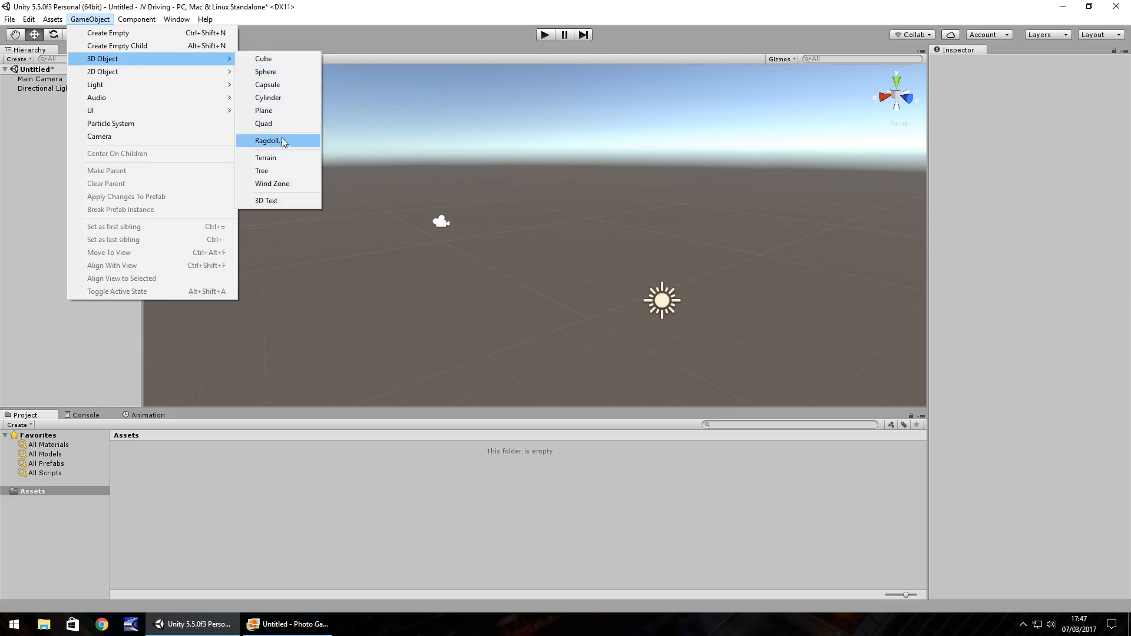
{"action": "mouse_move", "coordinate": [281, 173]}
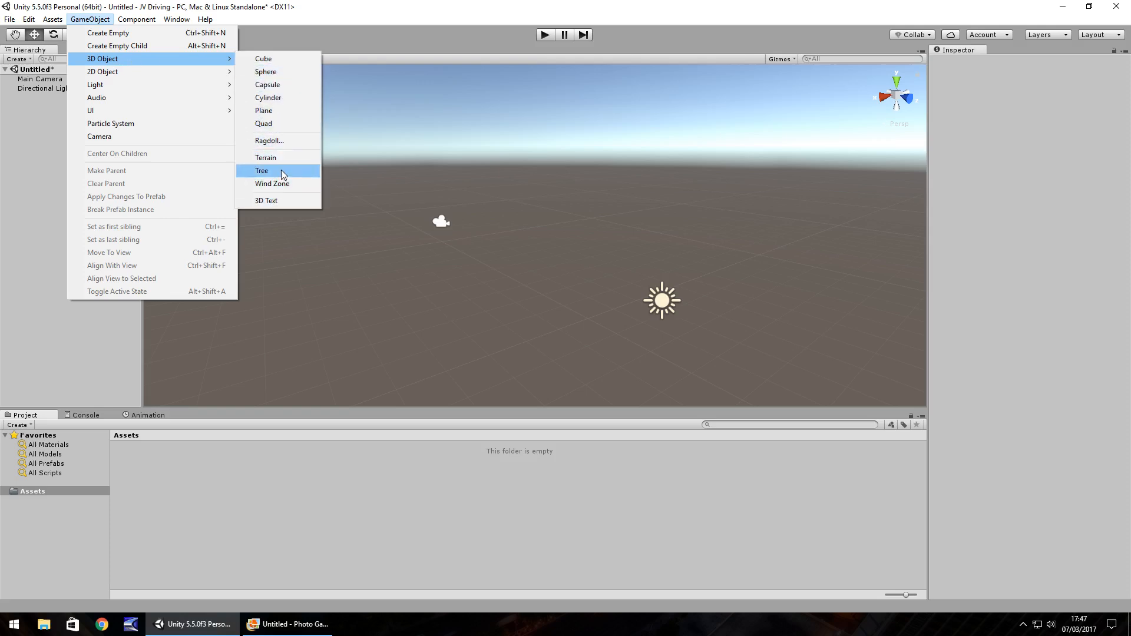
{"action": "mouse_move", "coordinate": [265, 71]}
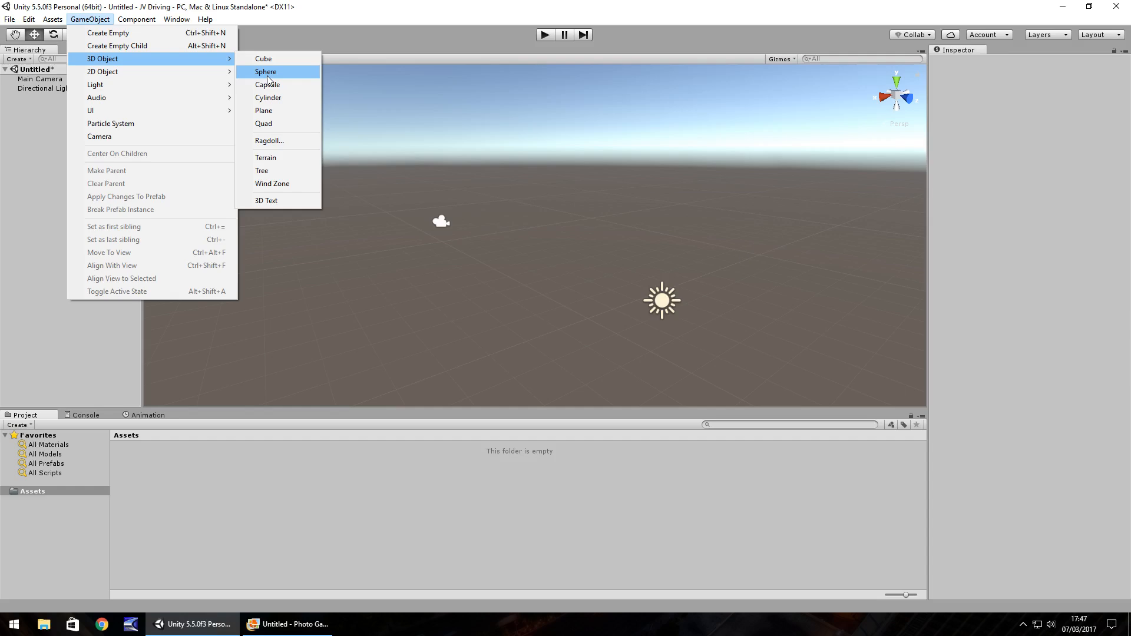
{"action": "left_click", "coordinate": [265, 158]}
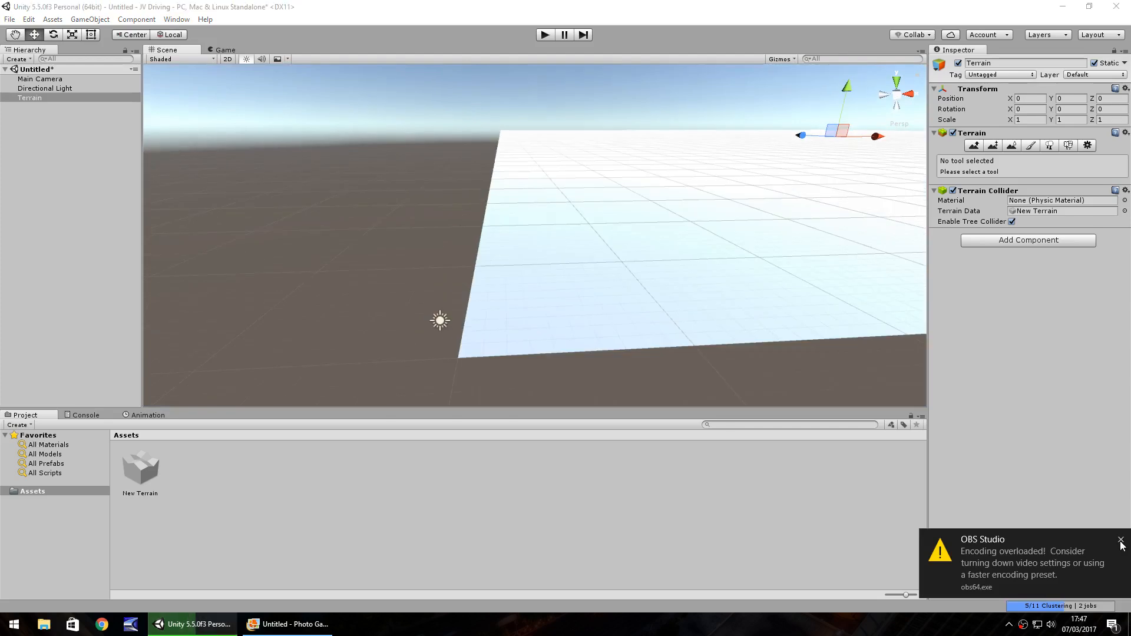
Dismiss the OBS notification and activate the Raise/Lower Terrain tool.
{"action": "left_click", "coordinate": [1121, 542]}
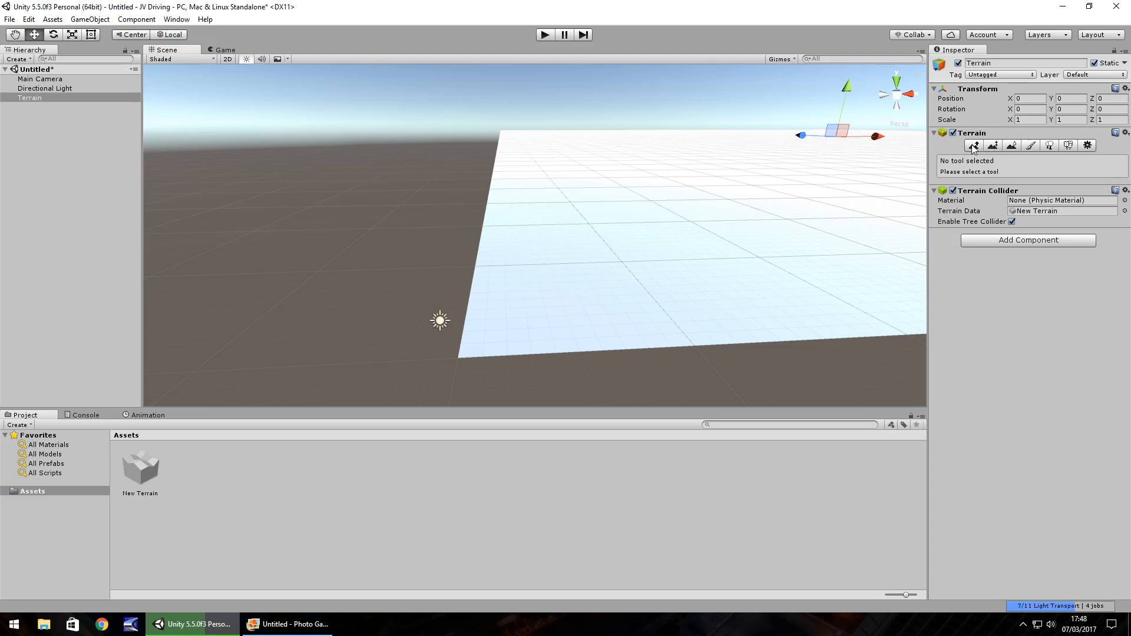
{"action": "left_click", "coordinate": [974, 146]}
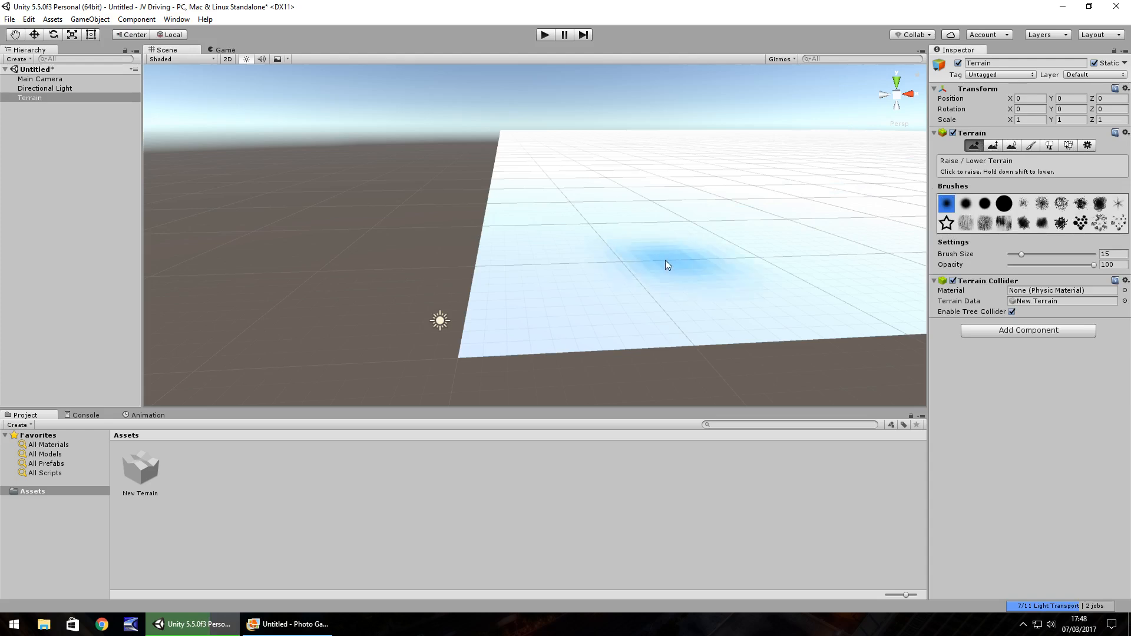
{"action": "mouse_move", "coordinate": [679, 224]}
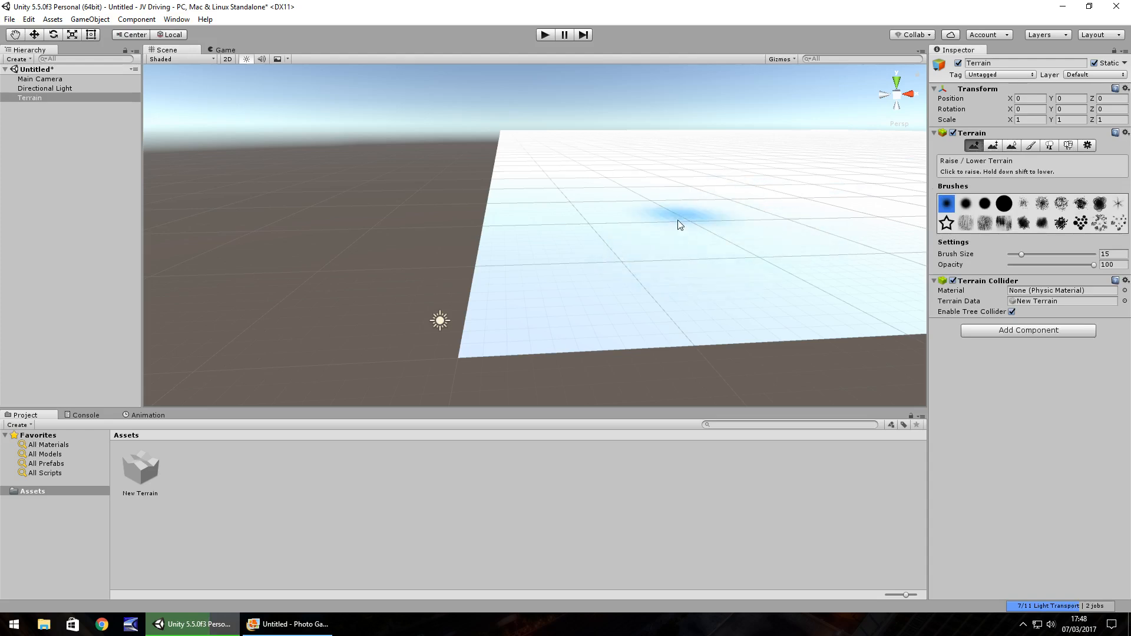
{"action": "mouse_move", "coordinate": [965, 211]}
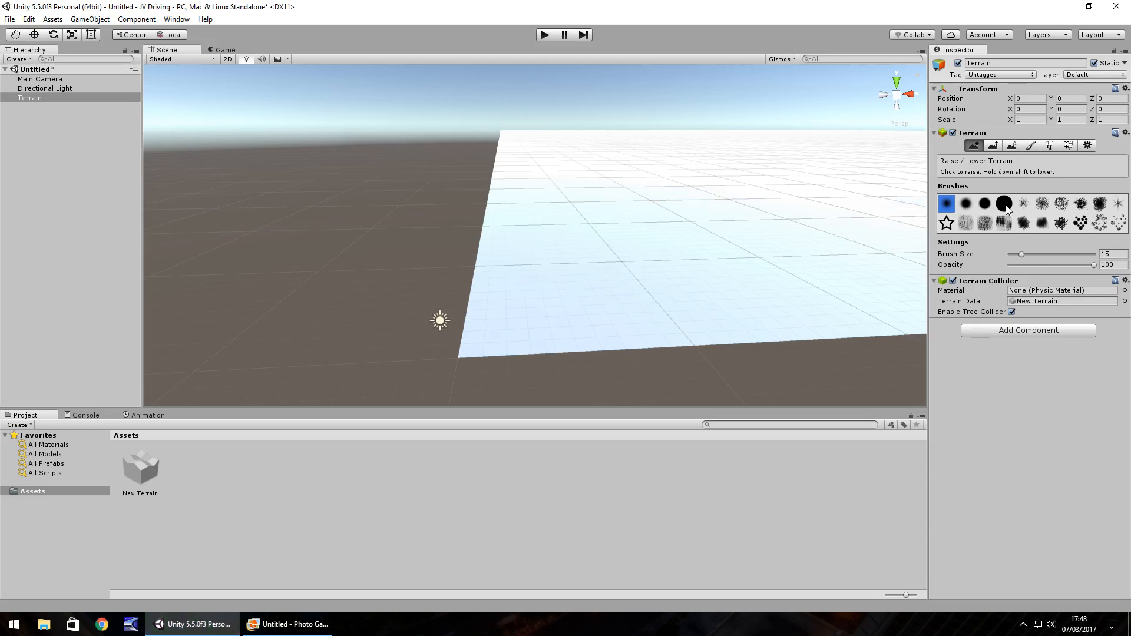
Raise a wide plateau using the large hard round brush at size 99.
{"action": "left_click", "coordinate": [1004, 203]}
{"action": "type", "text": "99"}
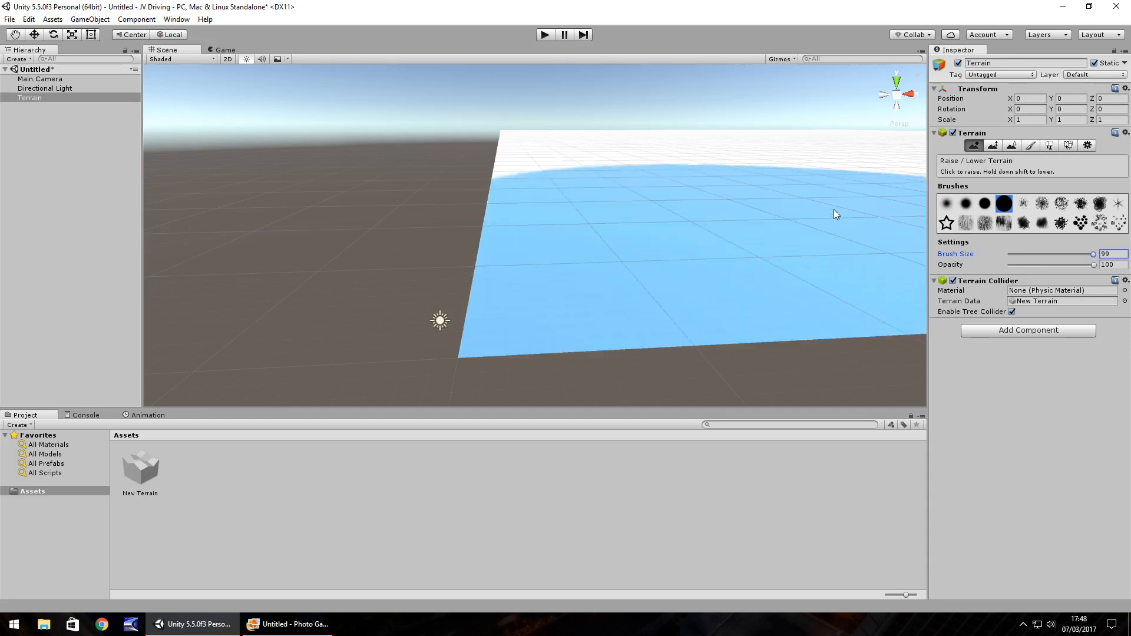
{"action": "left_click", "coordinate": [768, 177]}
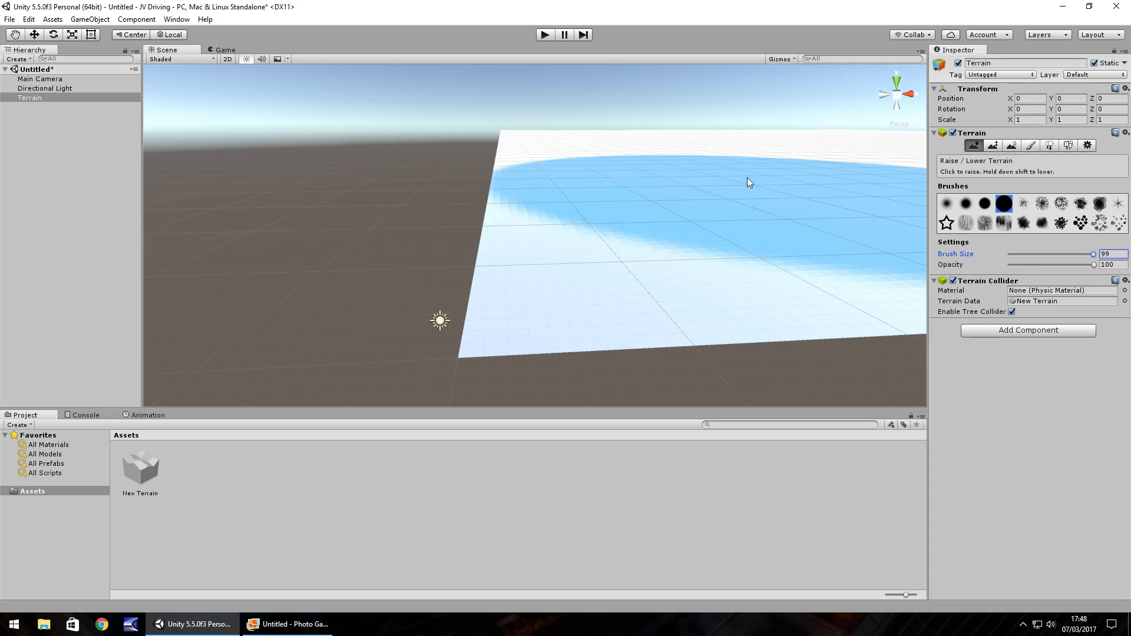
{"action": "left_click", "coordinate": [748, 182]}
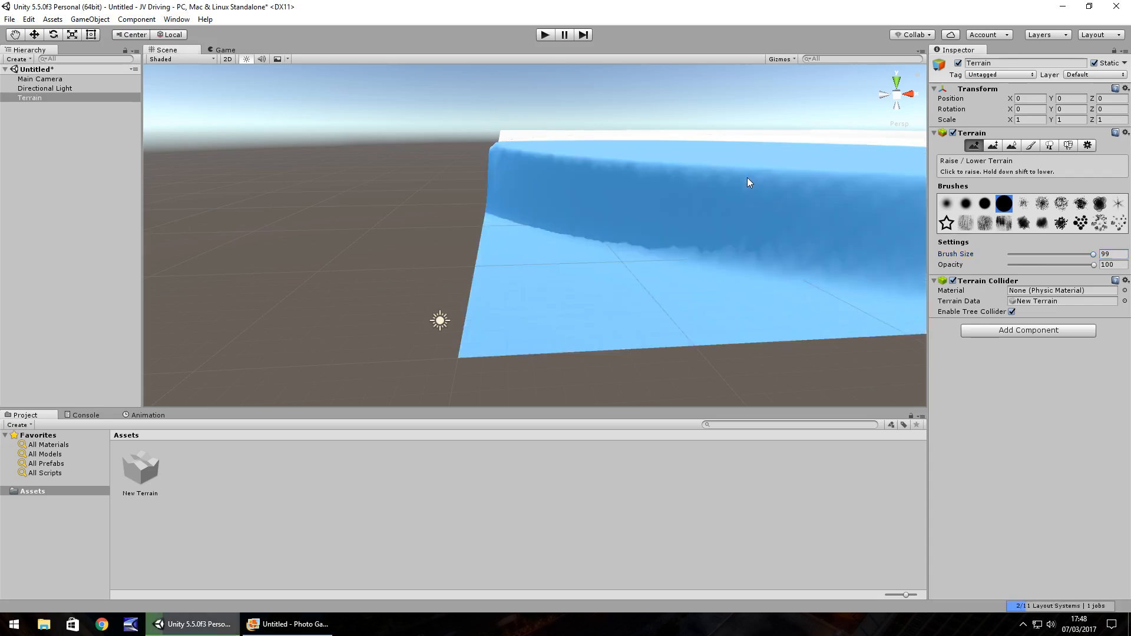
{"action": "mouse_move", "coordinate": [1086, 272]}
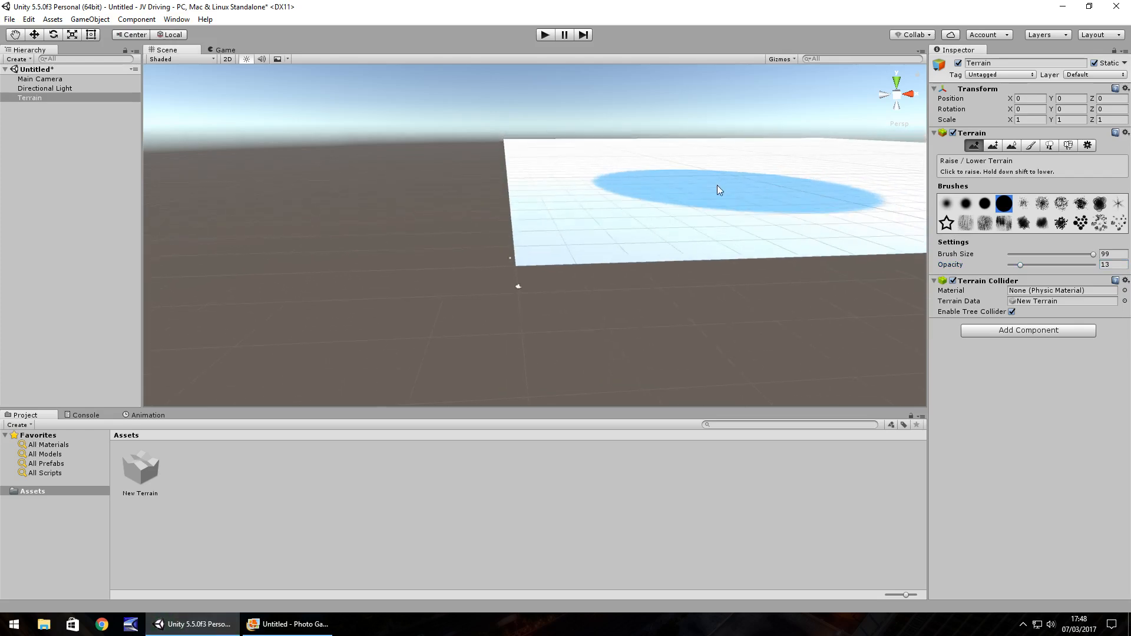
{"action": "mouse_move", "coordinate": [729, 206]}
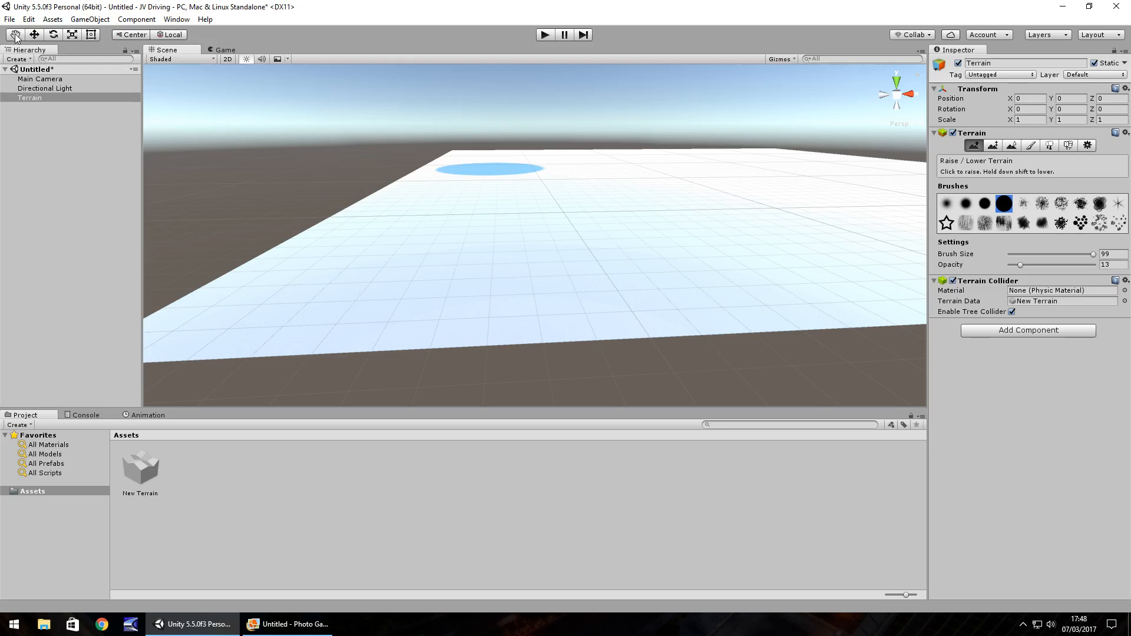
{"action": "mouse_move", "coordinate": [566, 191]}
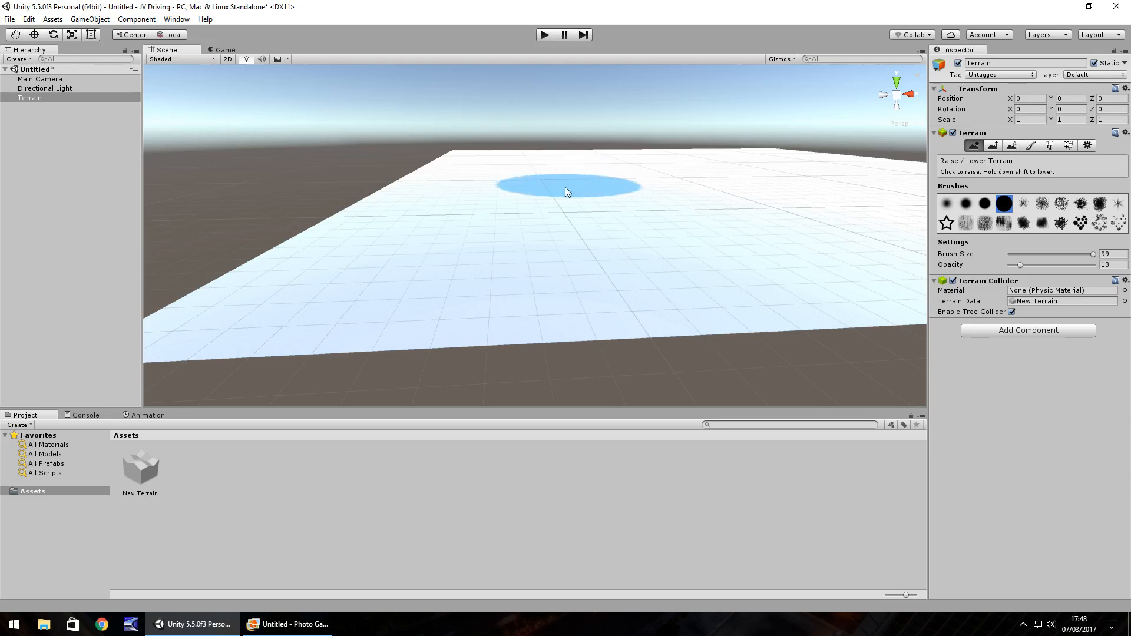
{"action": "mouse_move", "coordinate": [715, 216]}
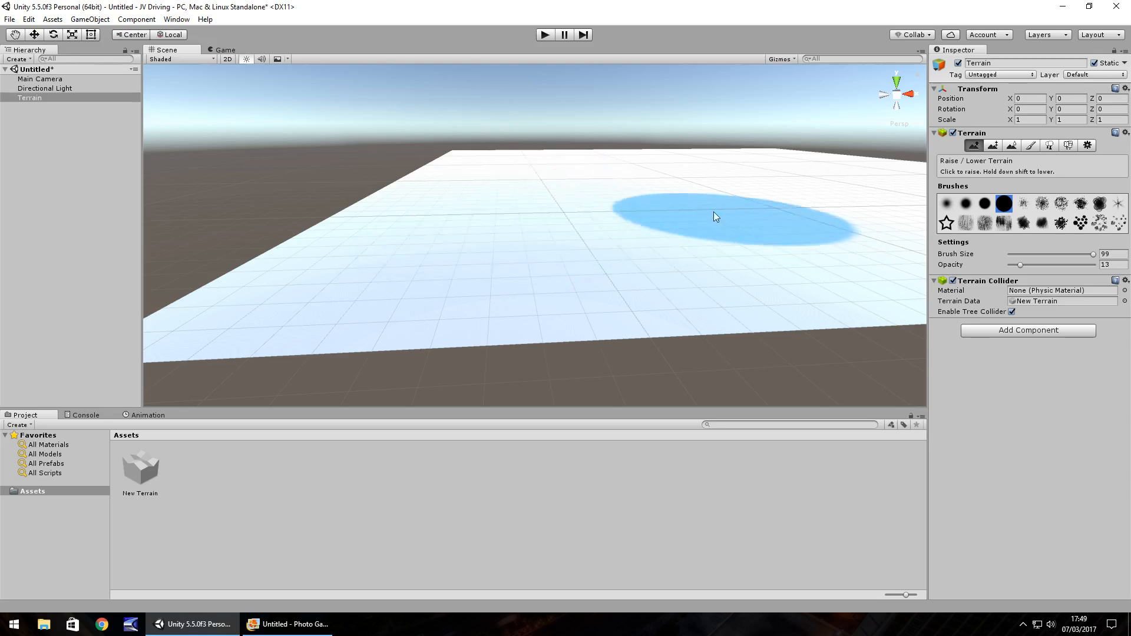
{"action": "mouse_move", "coordinate": [646, 240]}
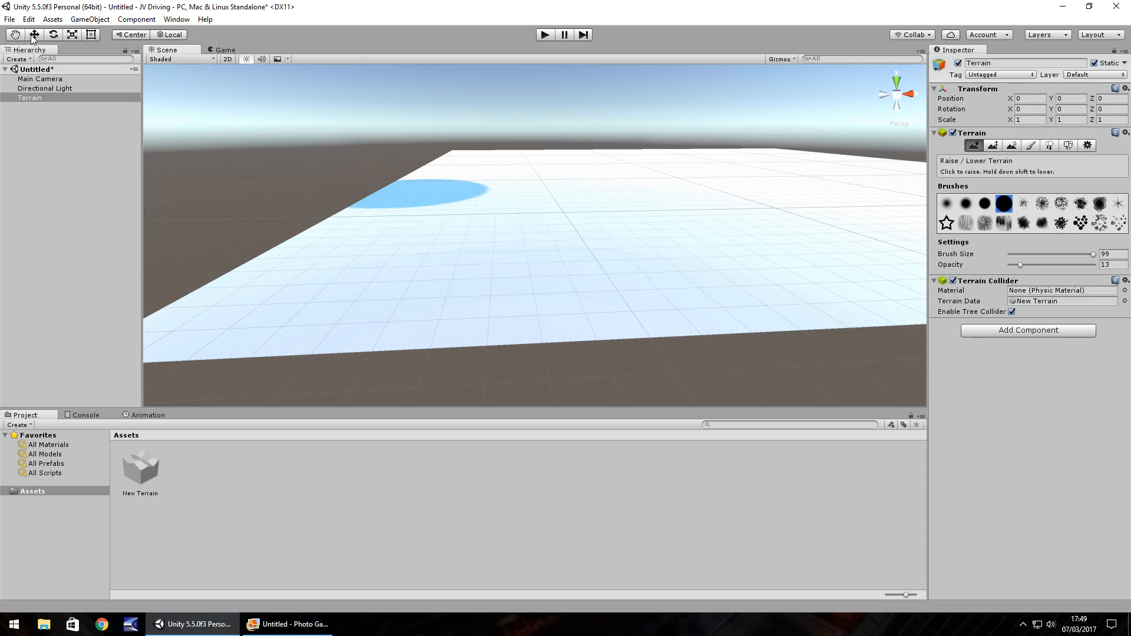
Deselect the sculpting tool by switching to the Move tool.
{"action": "left_click", "coordinate": [34, 35]}
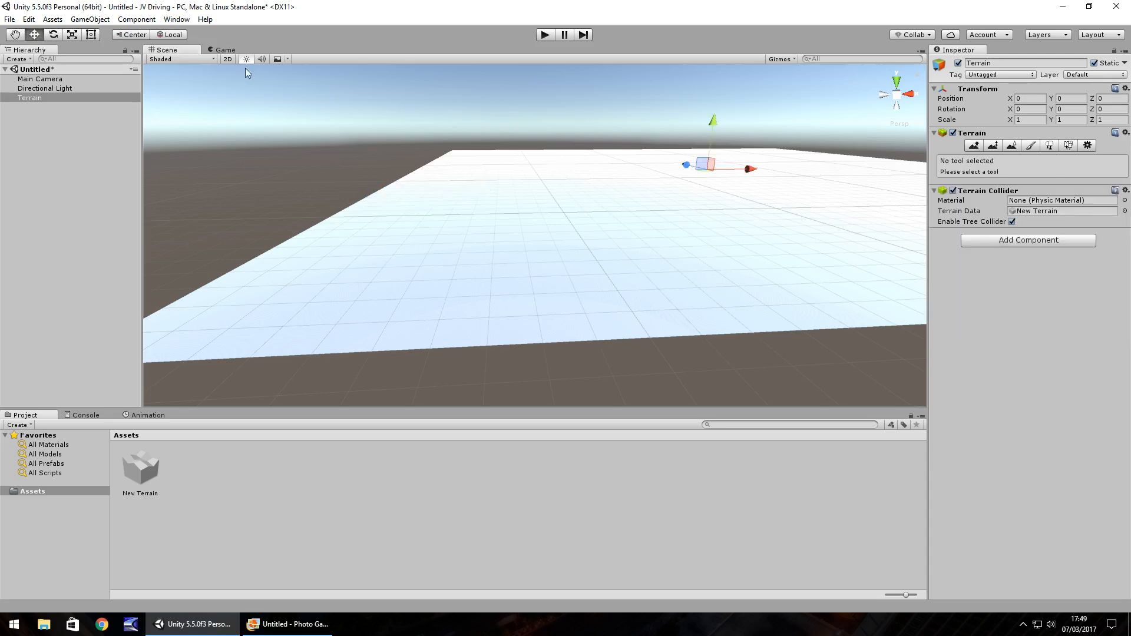
{"action": "mouse_move", "coordinate": [604, 225]}
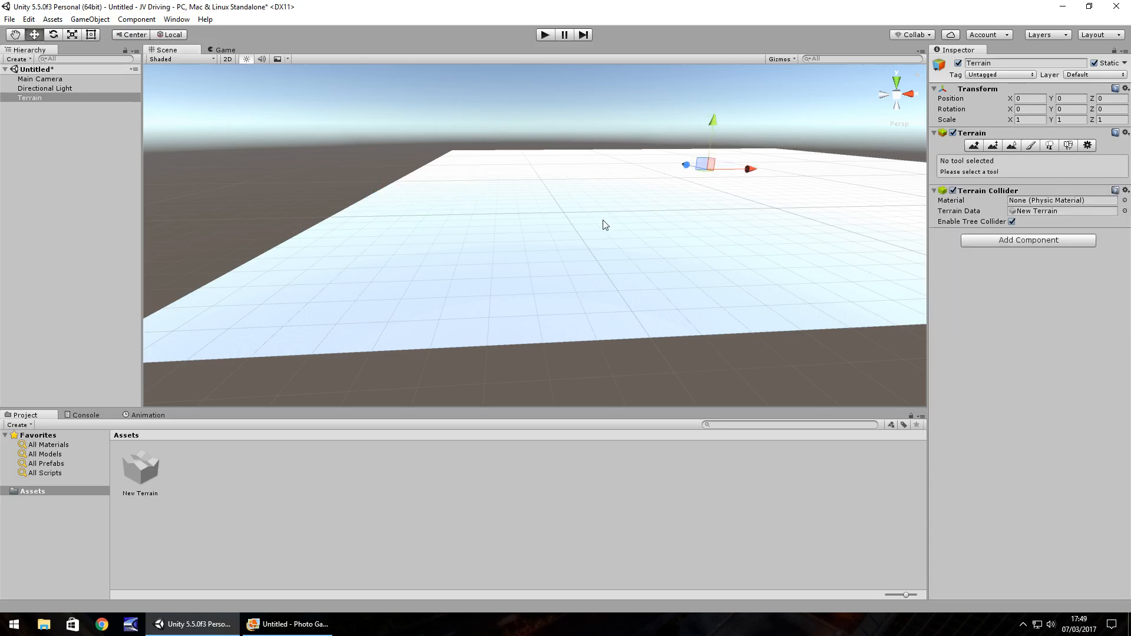
{"action": "mouse_move", "coordinate": [604, 222]}
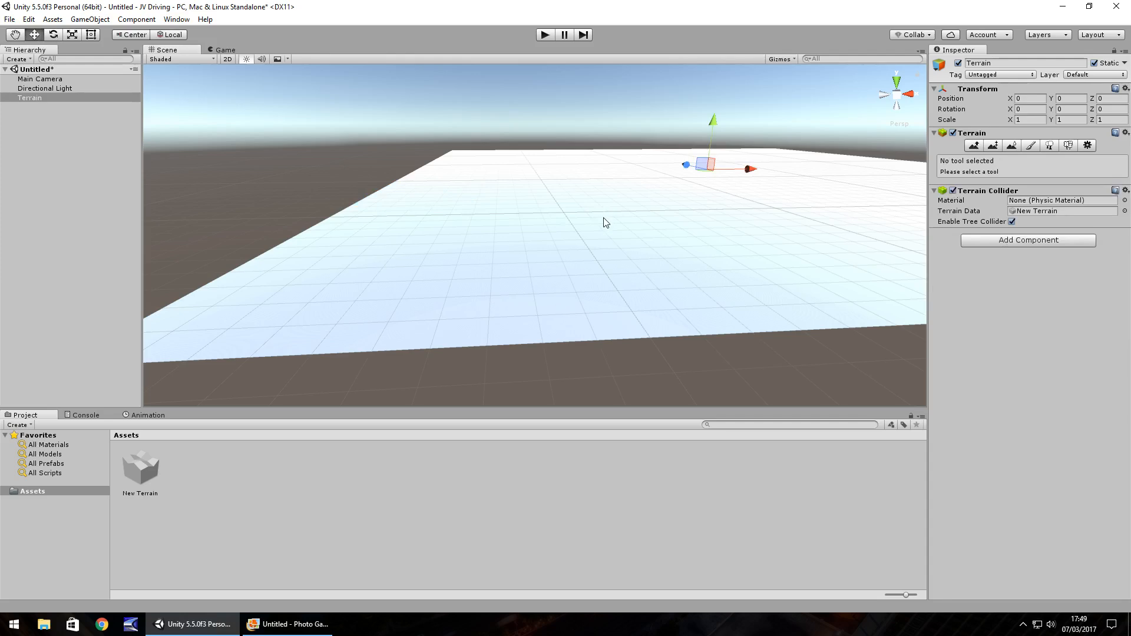
Paint a broad flat area at height 3 with a speckled brush across the terrain centre.
{"action": "left_click", "coordinate": [994, 145]}
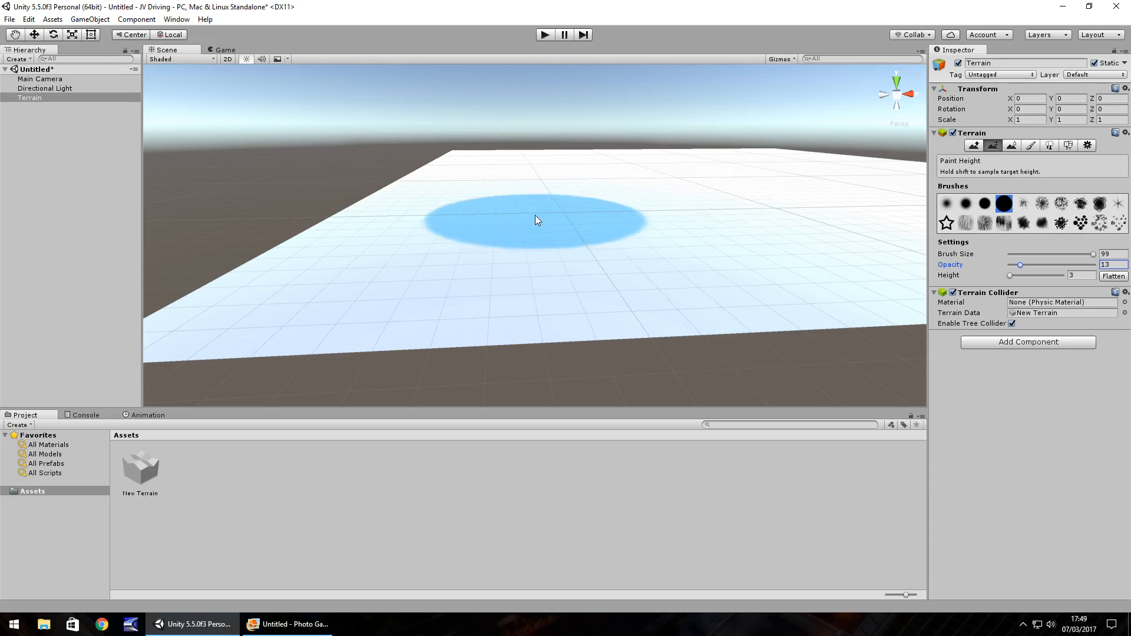
{"action": "mouse_move", "coordinate": [1030, 199]}
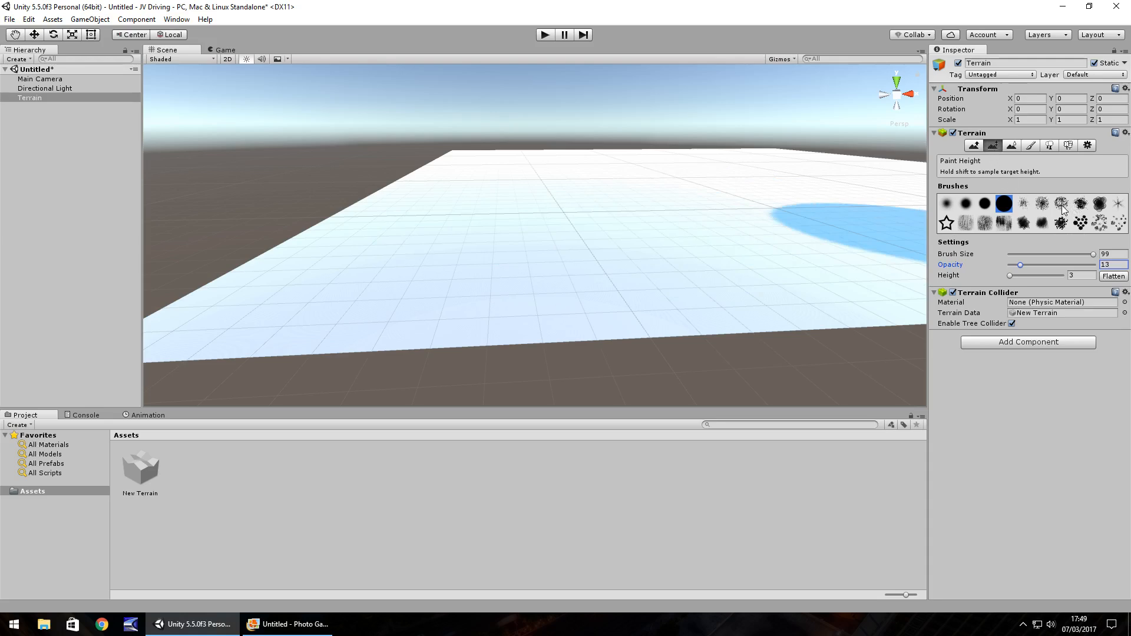
{"action": "left_click", "coordinate": [1061, 204]}
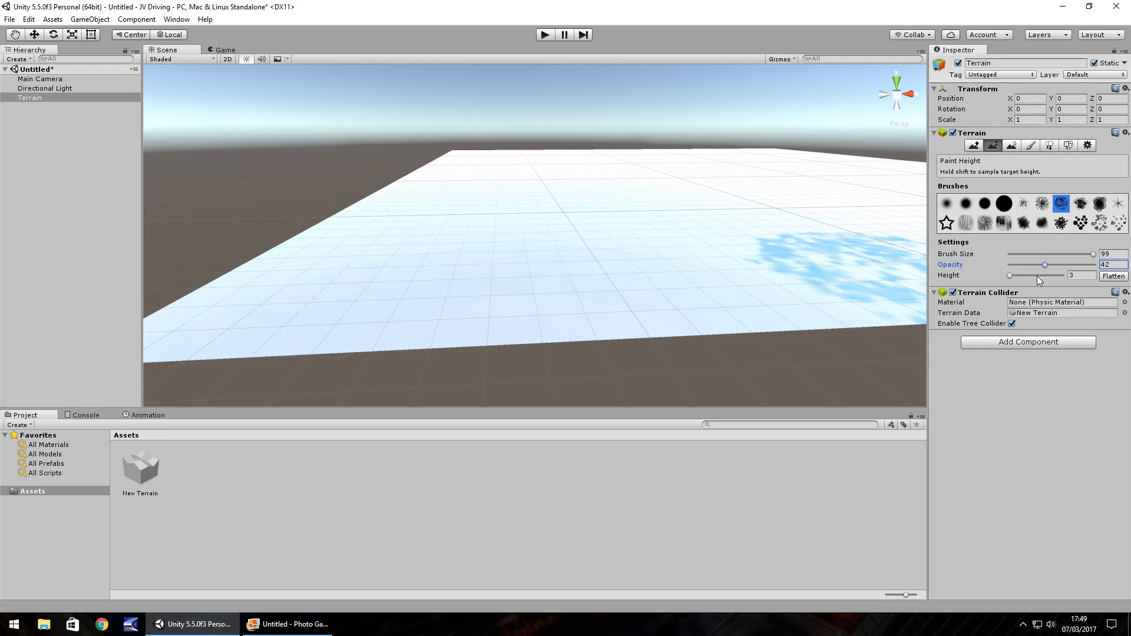
{"action": "mouse_move", "coordinate": [713, 256]}
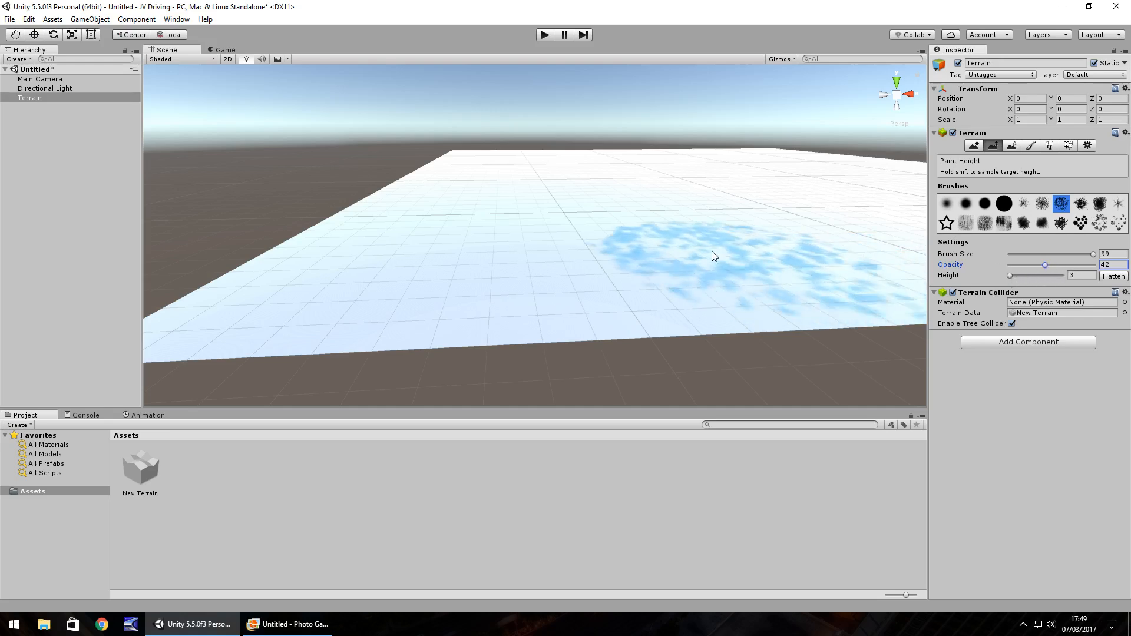
{"action": "left_click", "coordinate": [649, 248]}
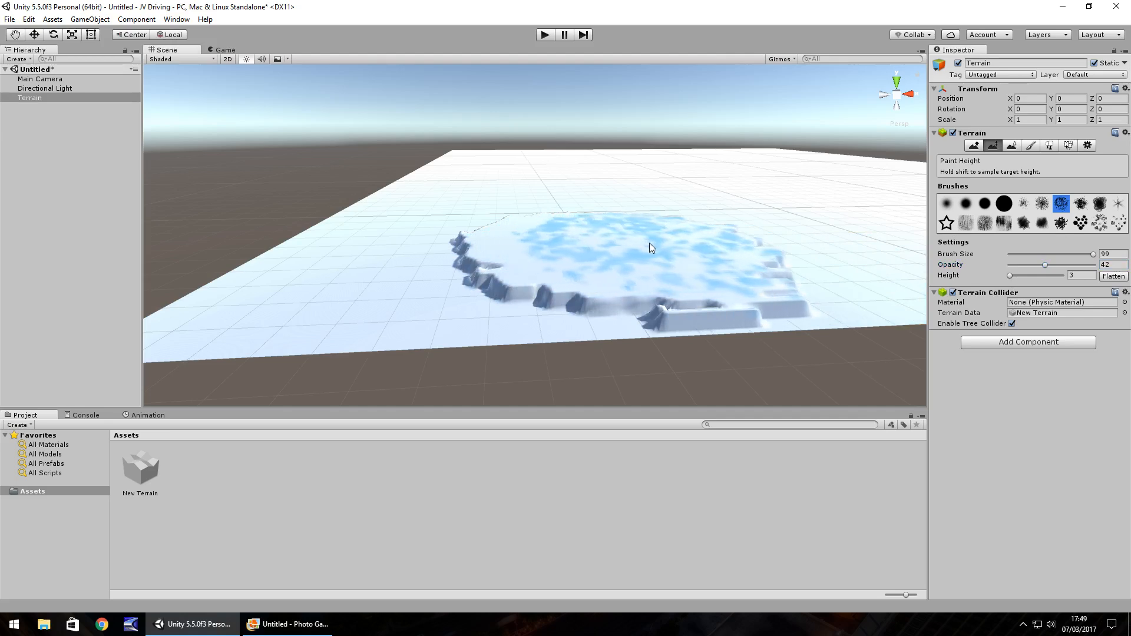
{"action": "left_click", "coordinate": [642, 235]}
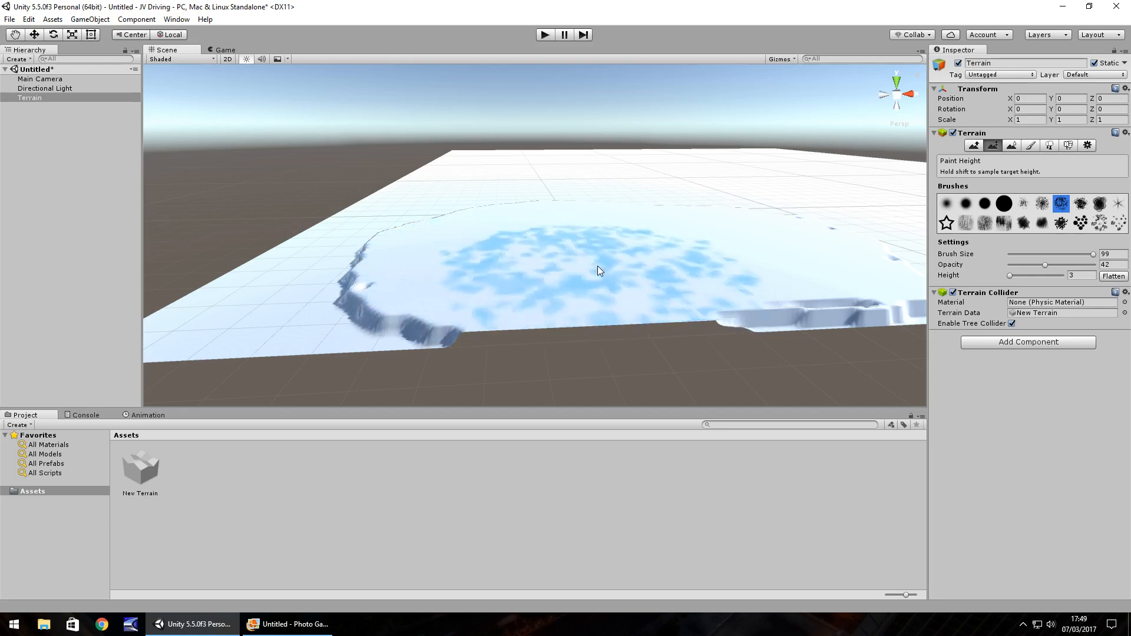
{"action": "left_click", "coordinate": [577, 285]}
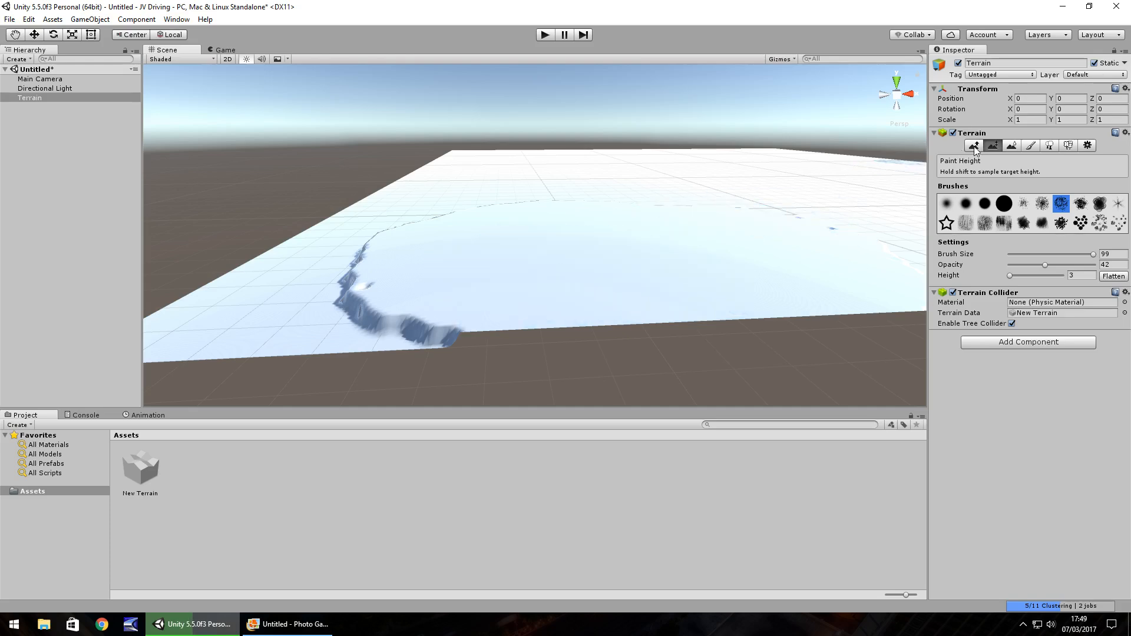
Test-raise a patch, then return to Paint Height and set the target height to 5.
{"action": "left_click", "coordinate": [974, 145]}
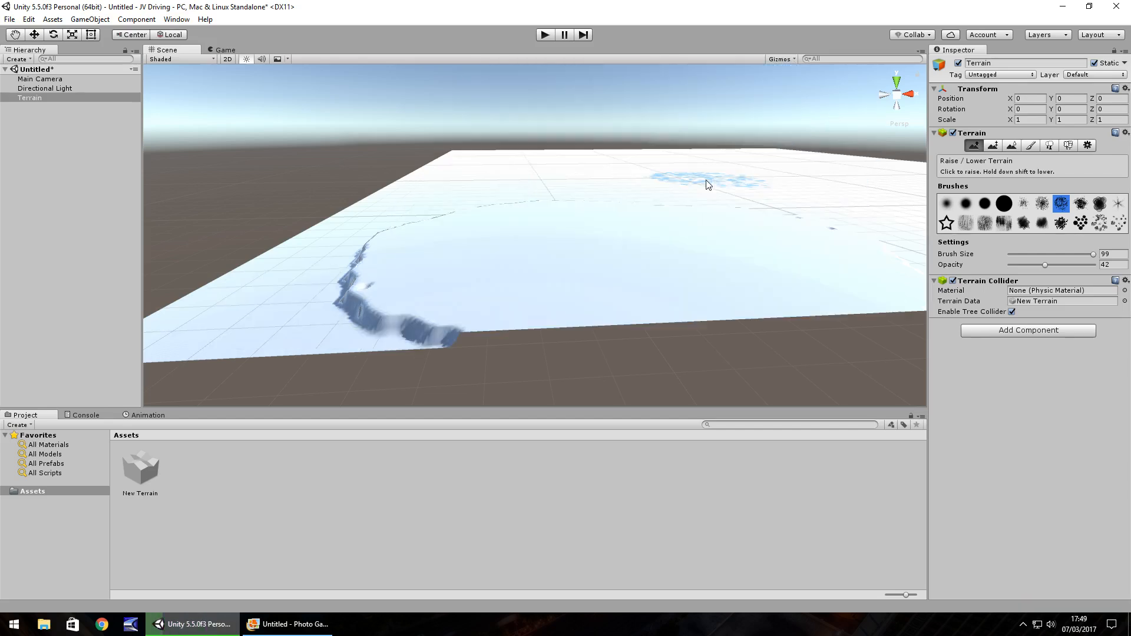
{"action": "left_click", "coordinate": [584, 253]}
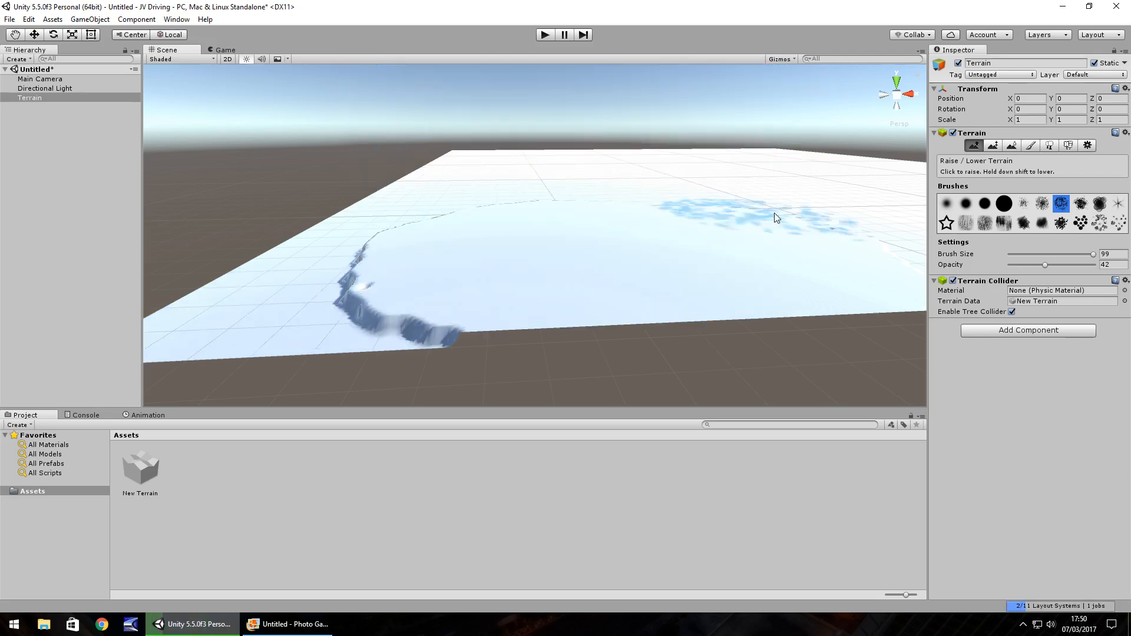
{"action": "left_click", "coordinate": [993, 144]}
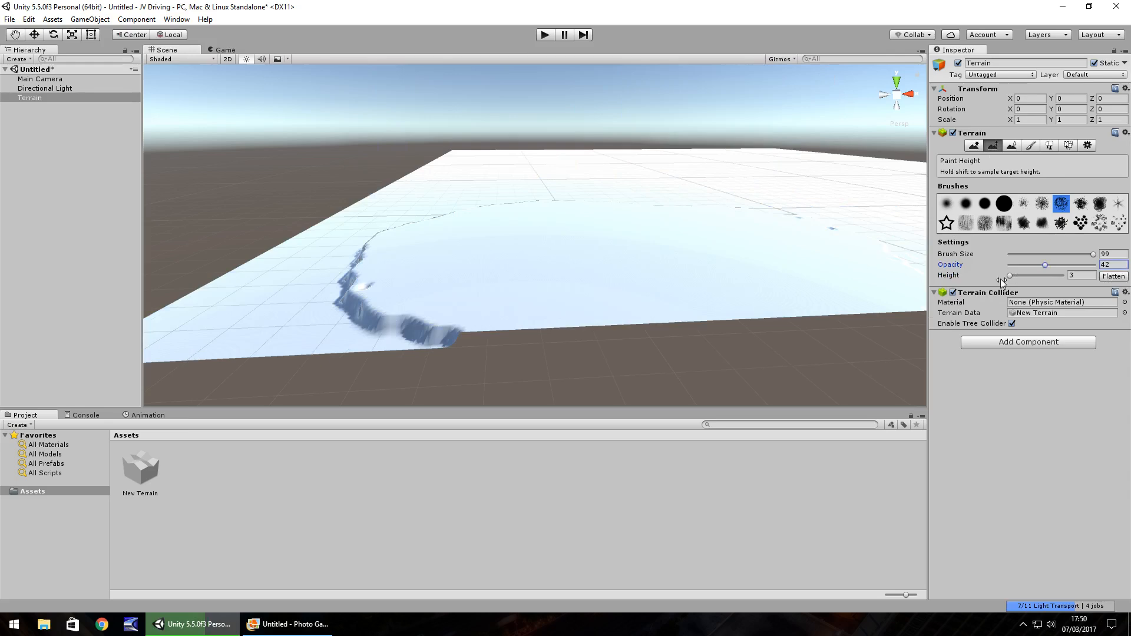
{"action": "triple_click", "coordinate": [1074, 276]}
{"action": "type", "text": "5"}
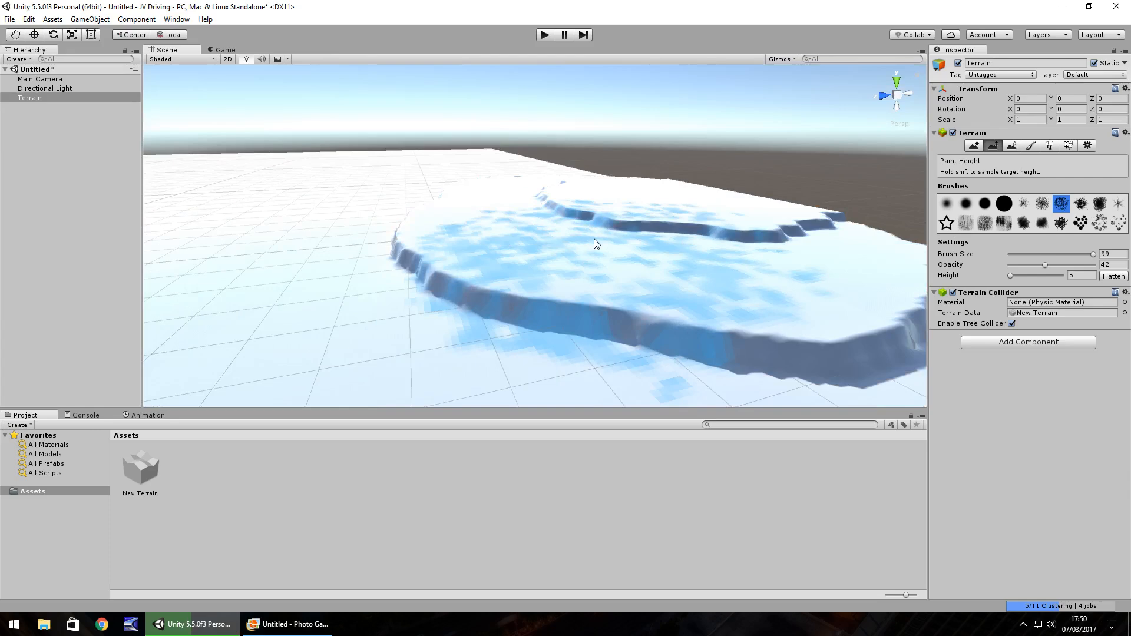
Smooth the plateau's near cliff edge with a small soft brush (size 22, opacity 81).
{"action": "left_click", "coordinate": [1013, 145]}
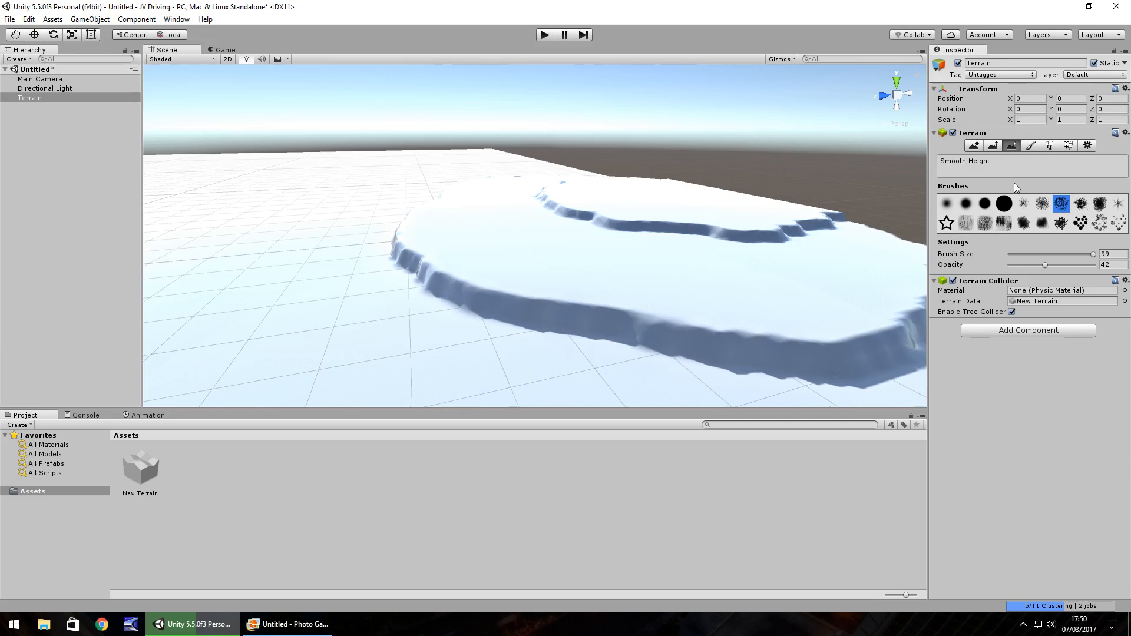
{"action": "left_click", "coordinate": [752, 241]}
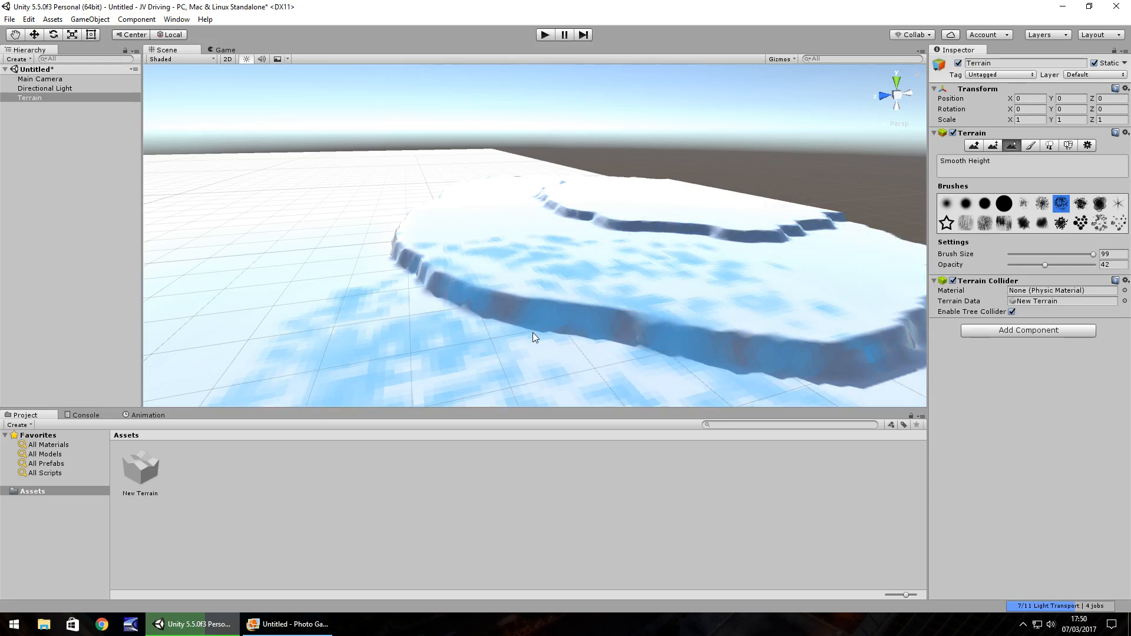
{"action": "left_click", "coordinate": [947, 203]}
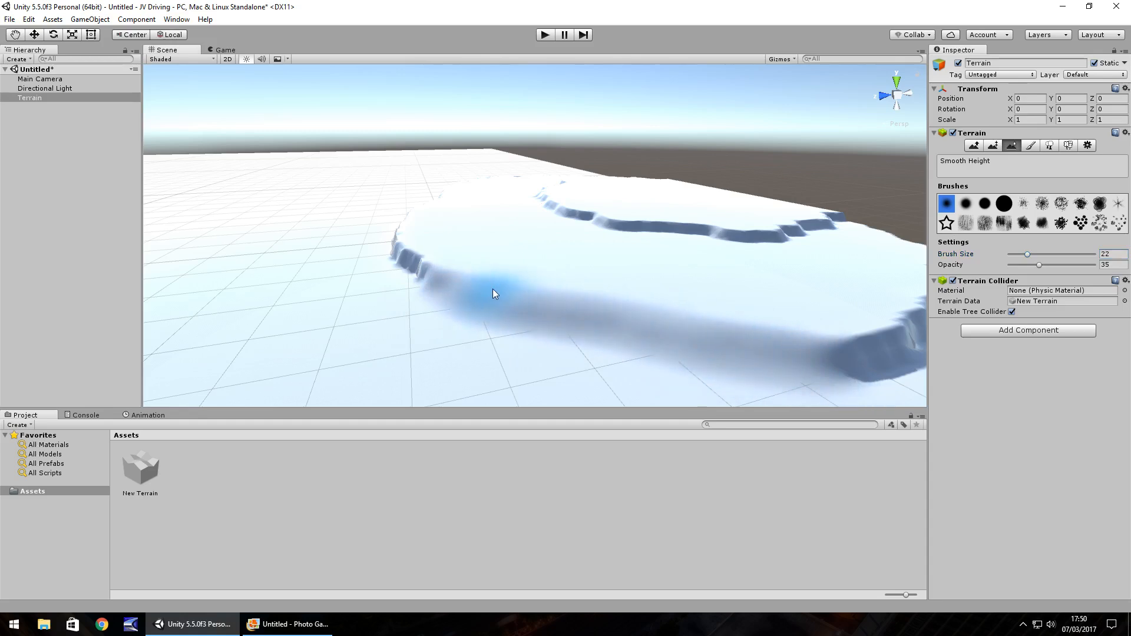
{"action": "mouse_move", "coordinate": [607, 341]}
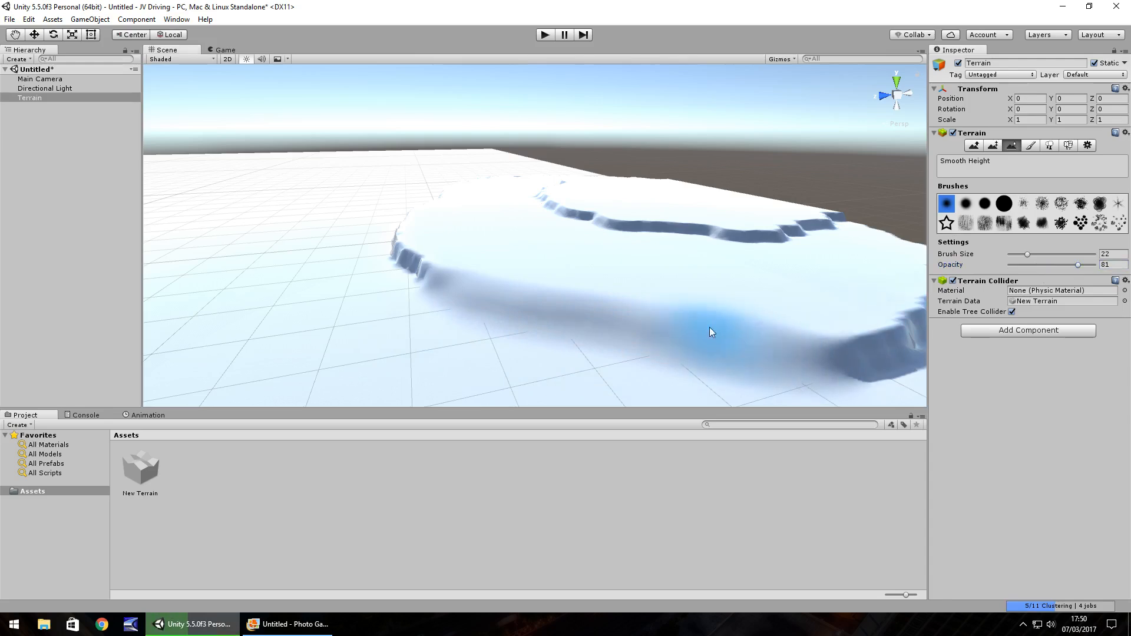
{"action": "mouse_move", "coordinate": [660, 328]}
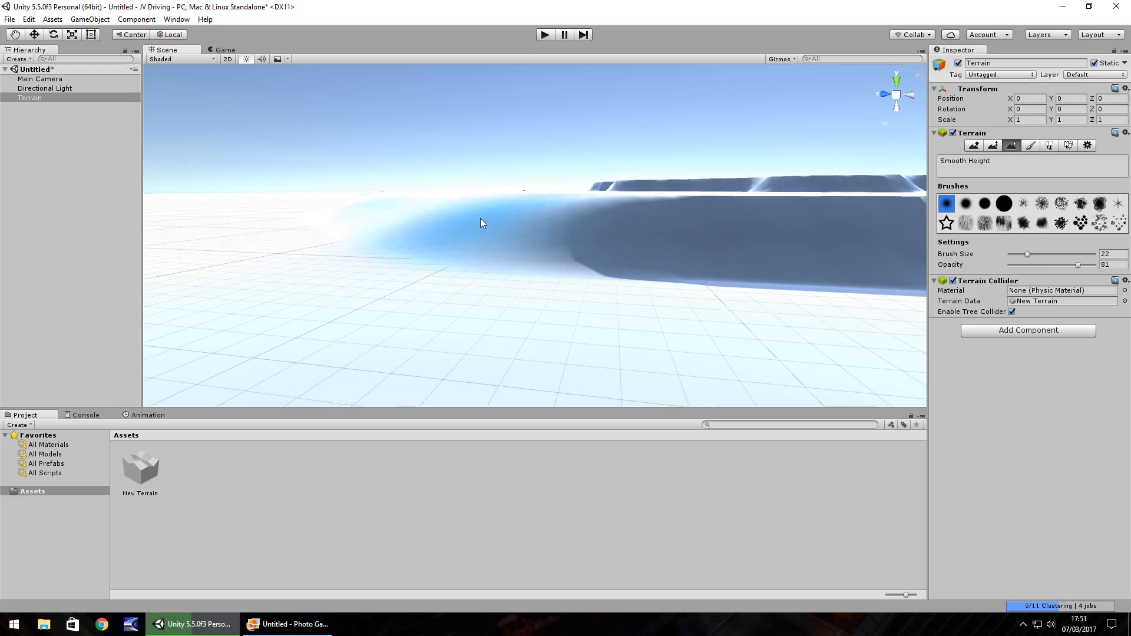
Switch through Paint Texture to the Paint Details tool, which lists no detail objects.
{"action": "left_click", "coordinate": [1031, 145]}
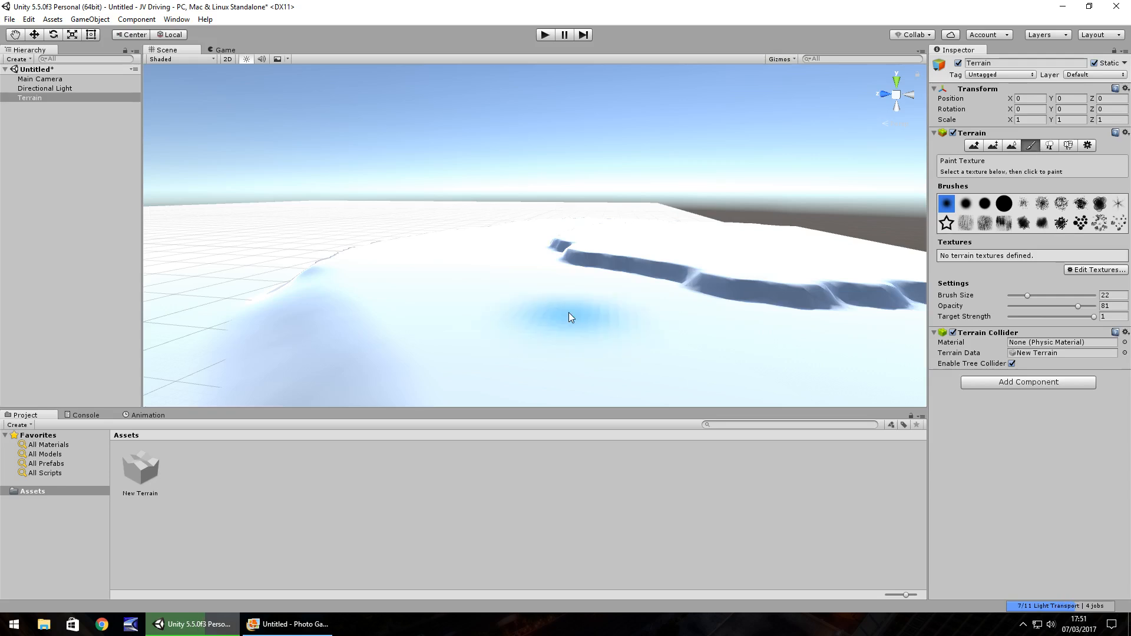
{"action": "mouse_move", "coordinate": [581, 312]}
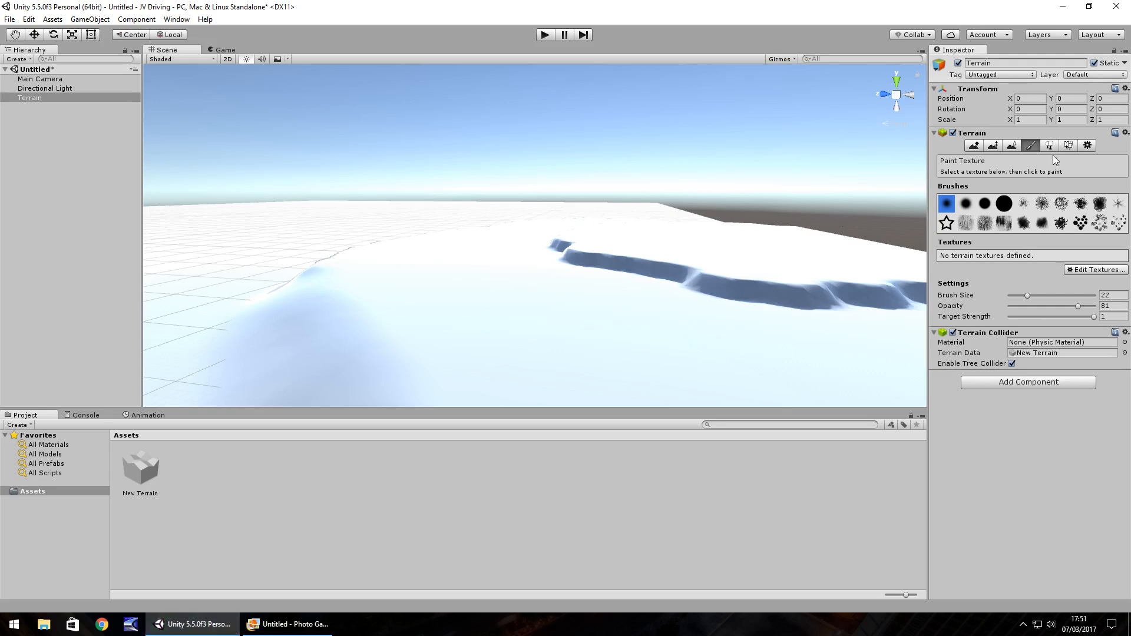
{"action": "left_click", "coordinate": [1069, 145]}
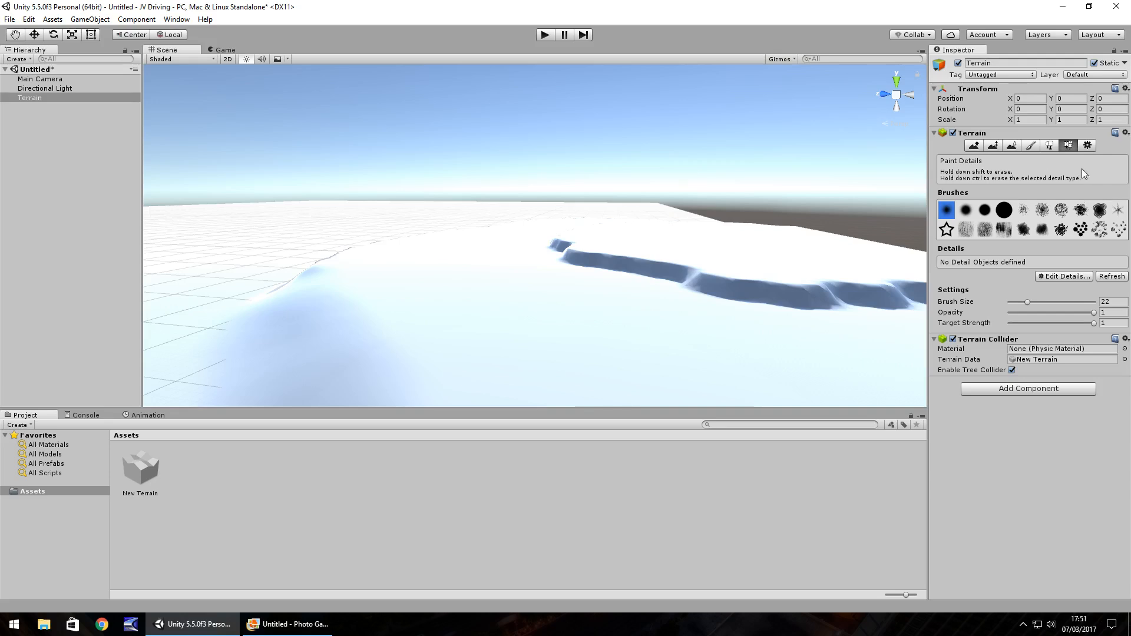
{"action": "mouse_move", "coordinate": [1072, 189]}
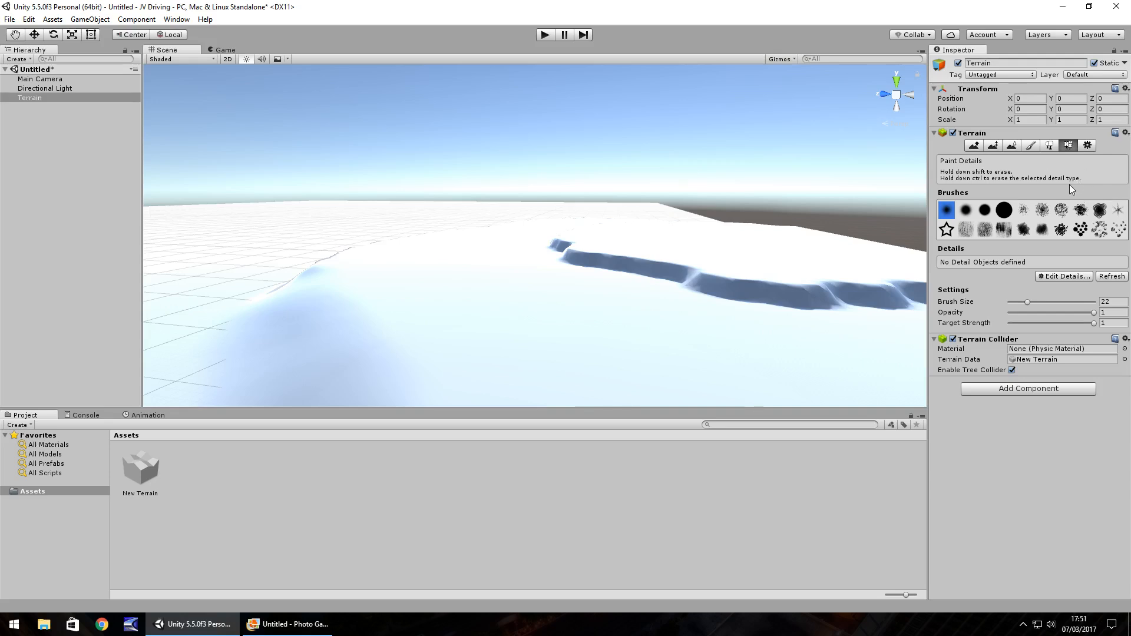
Change Terrain Width and Terrain Length from 500 to 1000 in Terrain Settings.
{"action": "left_click", "coordinate": [1088, 145]}
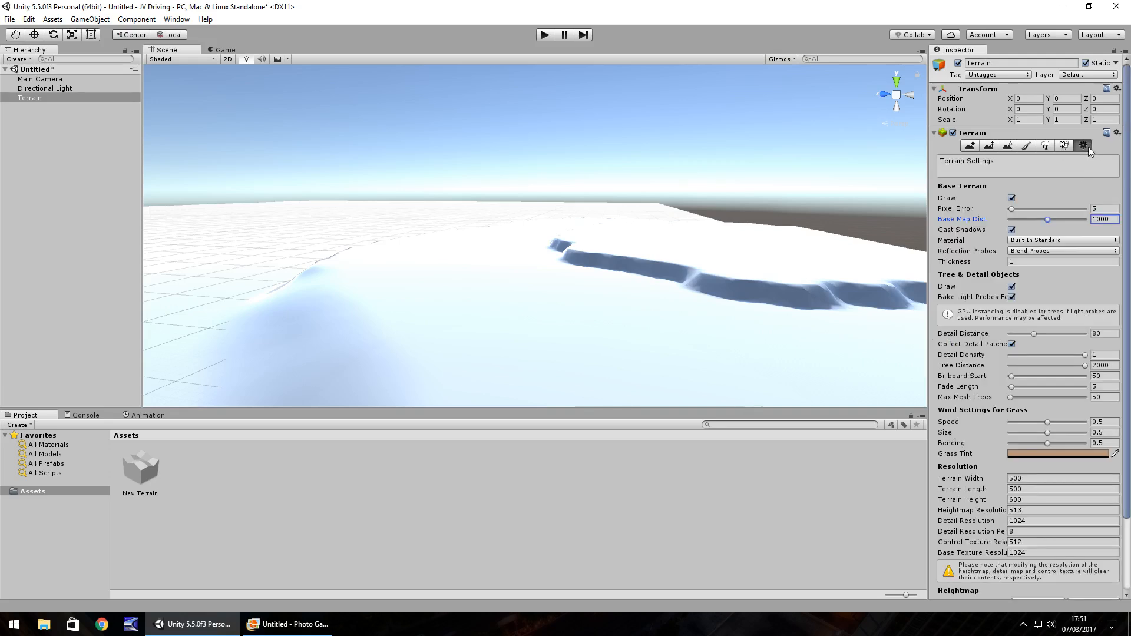
{"action": "mouse_move", "coordinate": [1010, 186]}
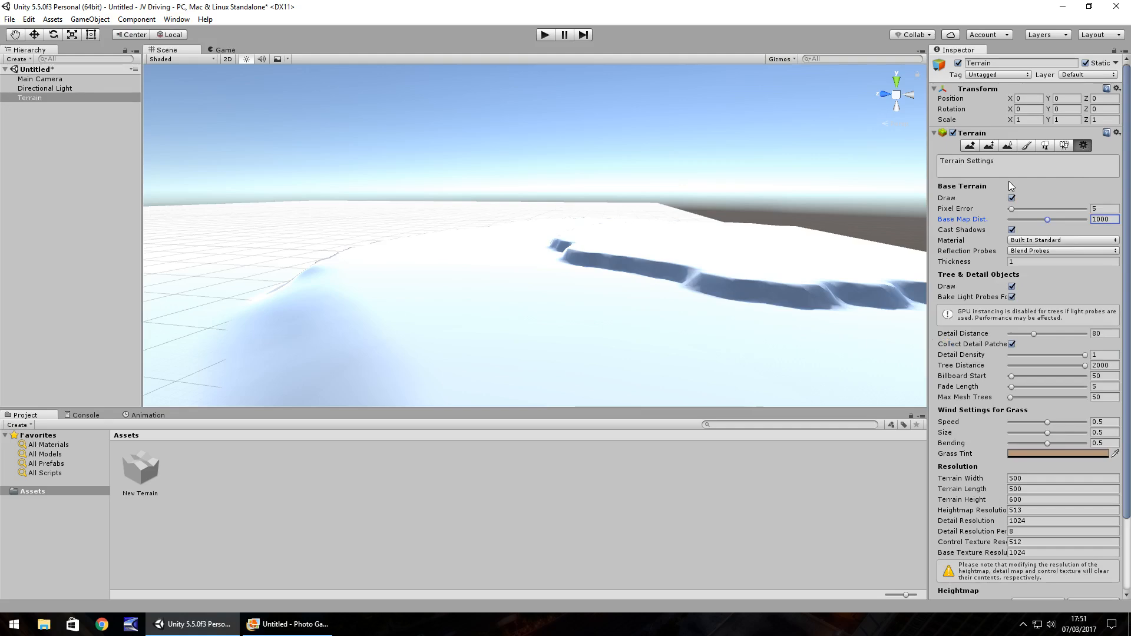
{"action": "mouse_move", "coordinate": [983, 228]}
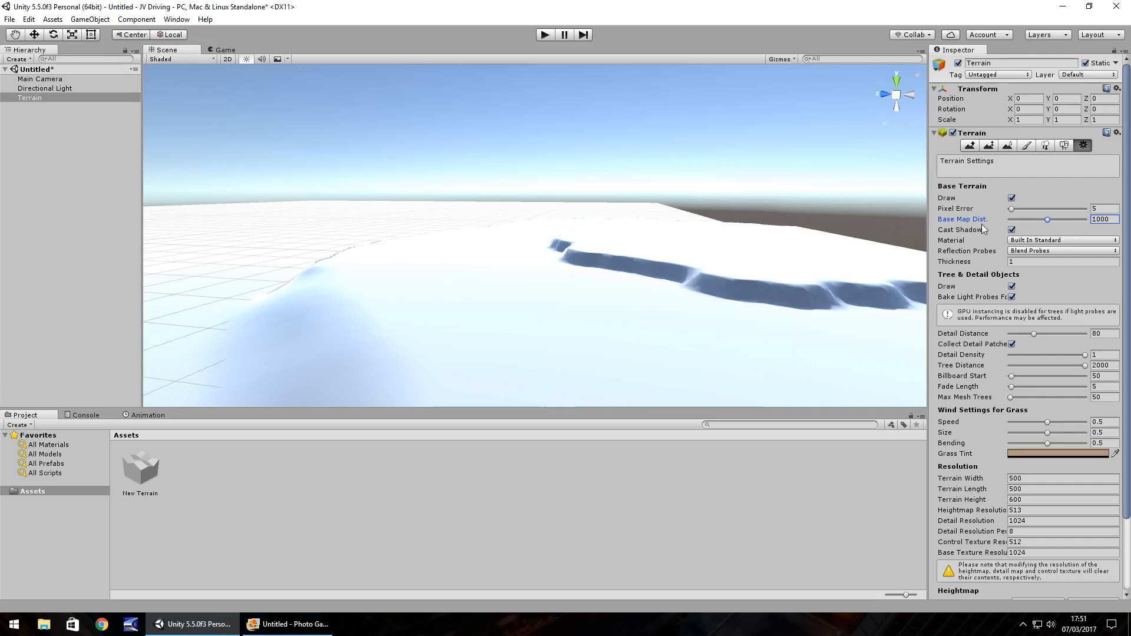
{"action": "mouse_move", "coordinate": [1008, 375]}
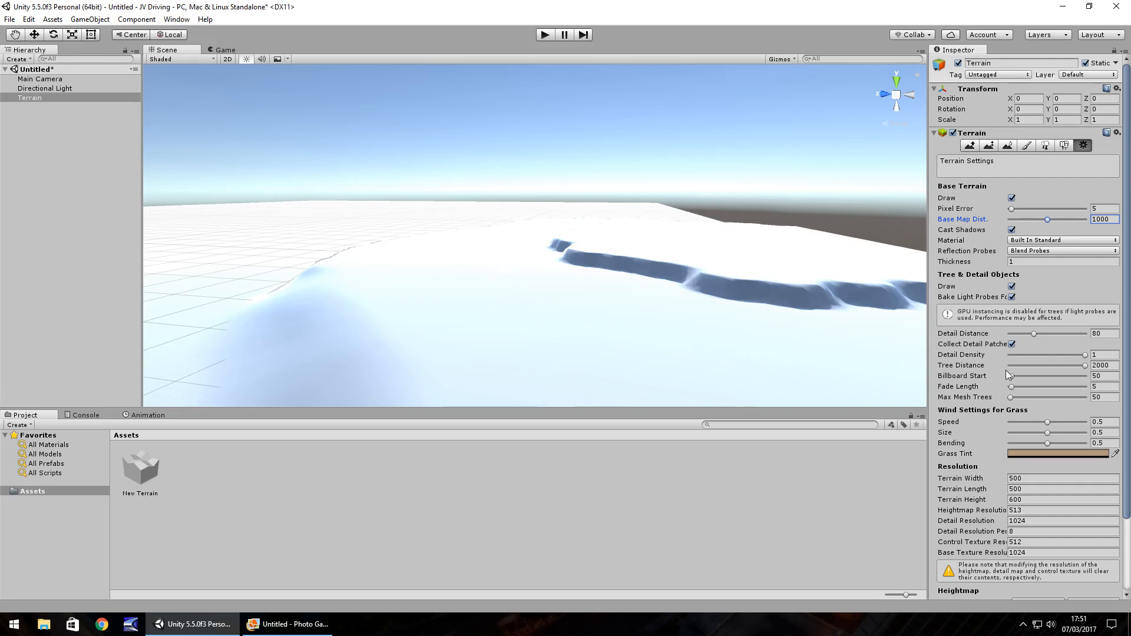
{"action": "scroll", "scroll_direction": "down", "scroll_amount": 3}
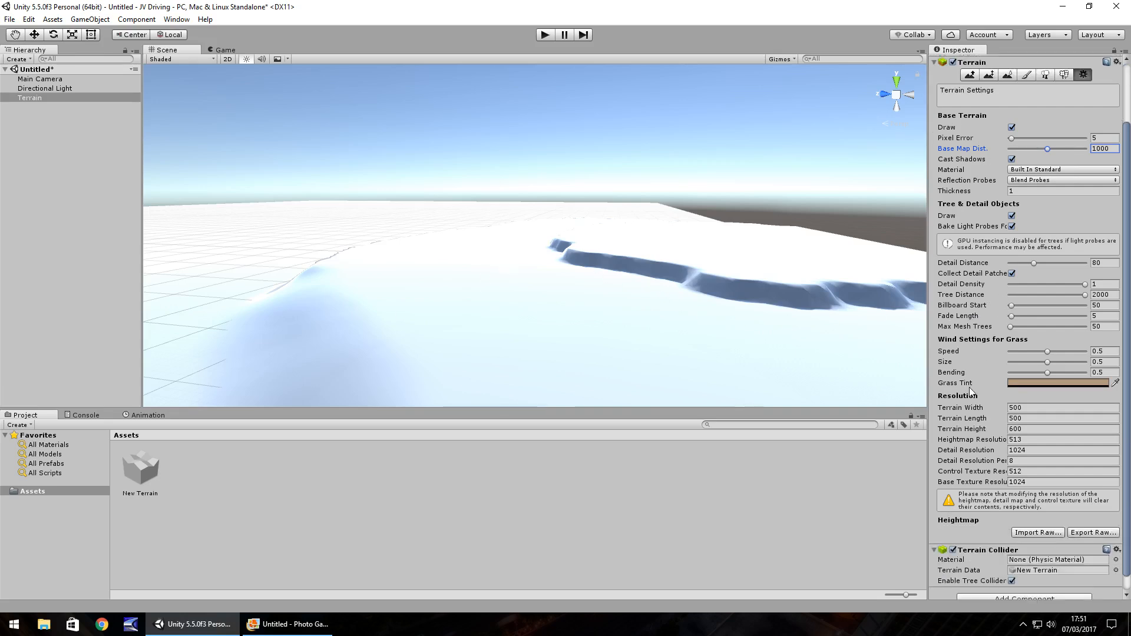
{"action": "mouse_move", "coordinate": [679, 344]}
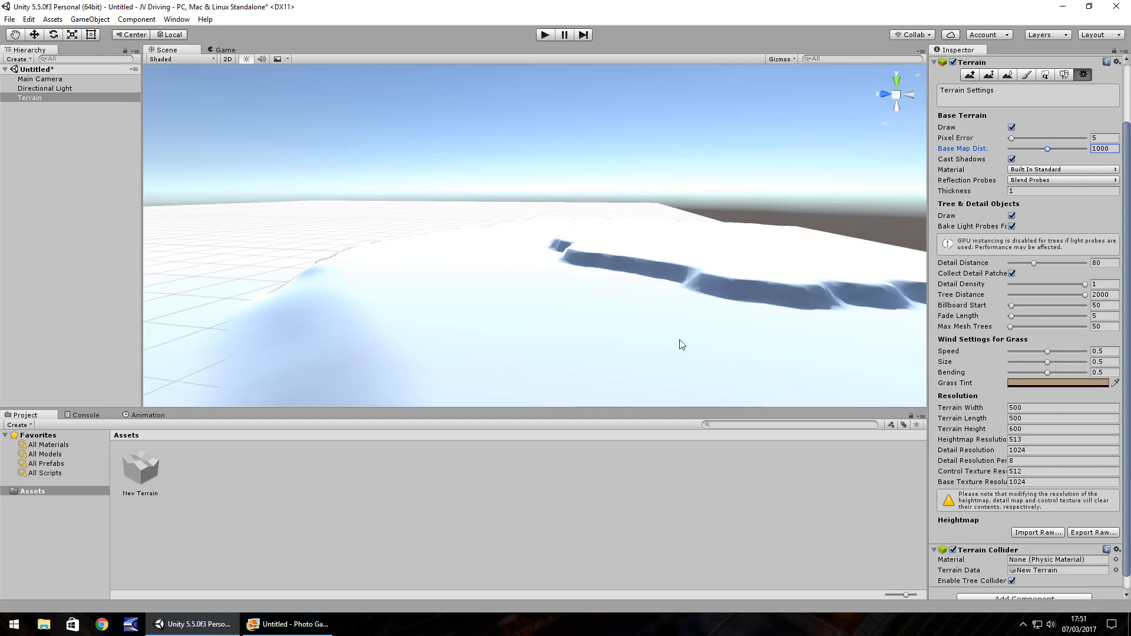
{"action": "left_click", "coordinate": [1061, 407]}
{"action": "type", "text": "1000"}
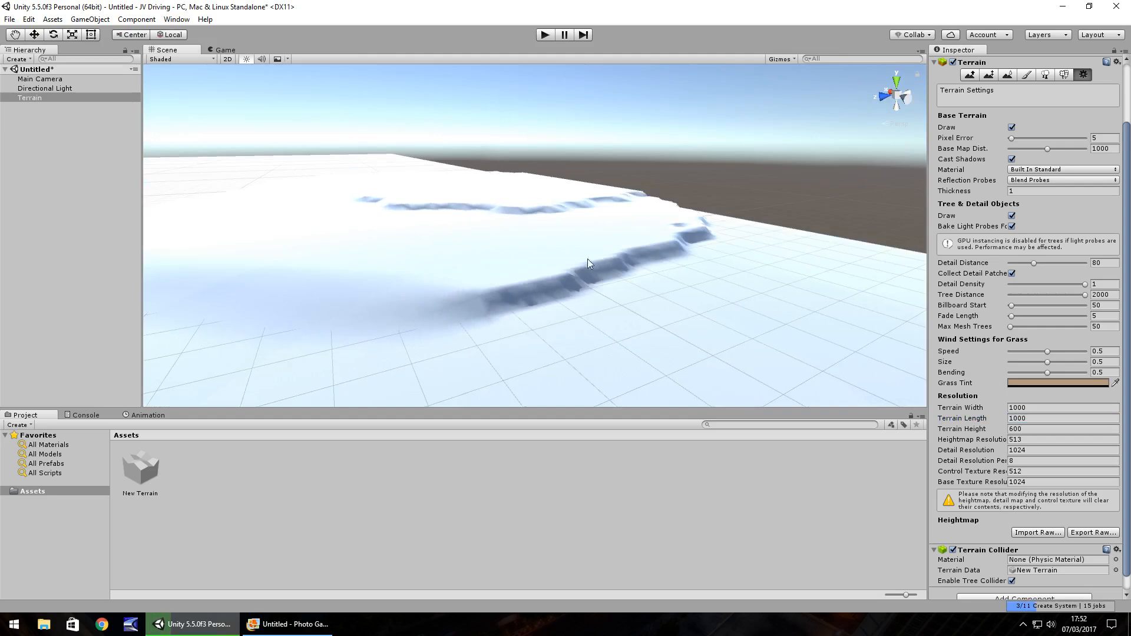
{"action": "mouse_move", "coordinate": [980, 415]}
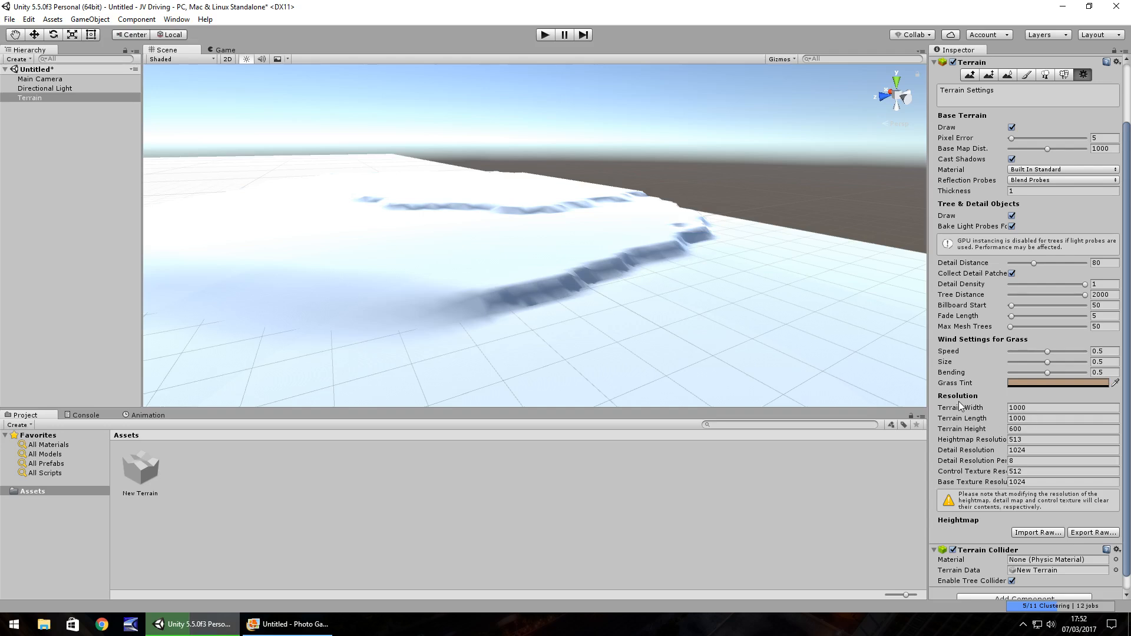
{"action": "mouse_move", "coordinate": [552, 229]}
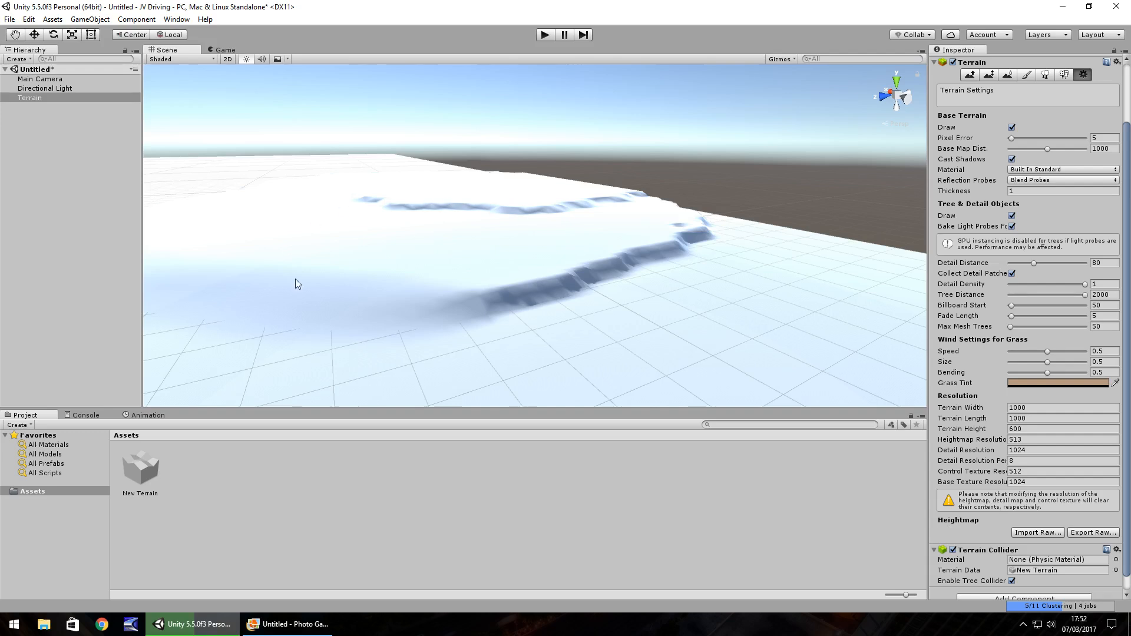
{"action": "mouse_move", "coordinate": [505, 330]}
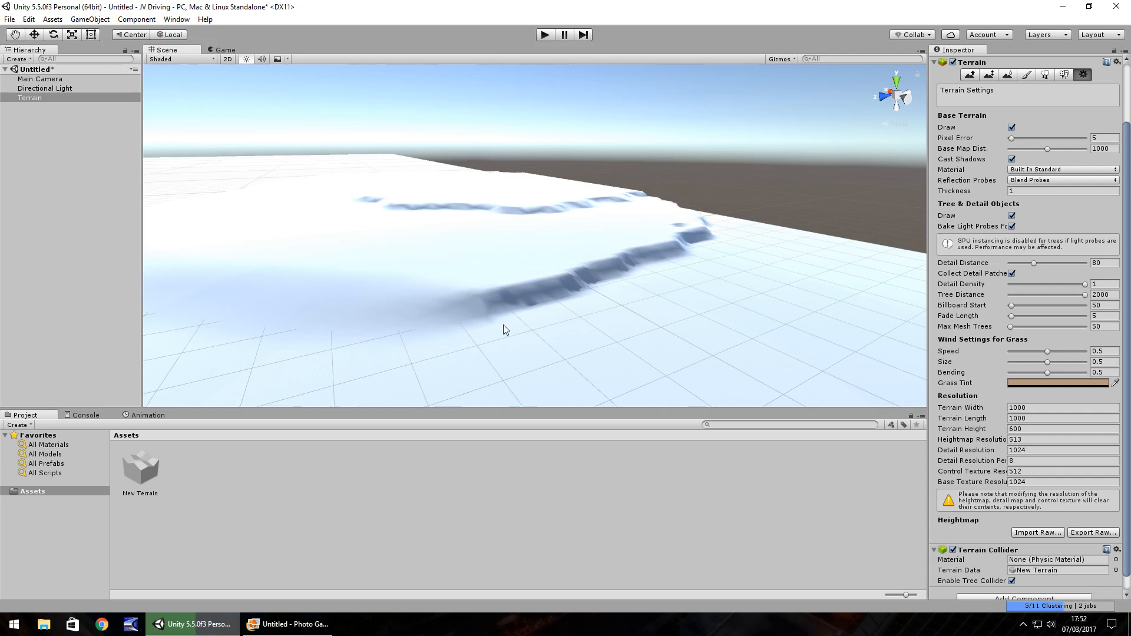
{"action": "mouse_move", "coordinate": [537, 322]}
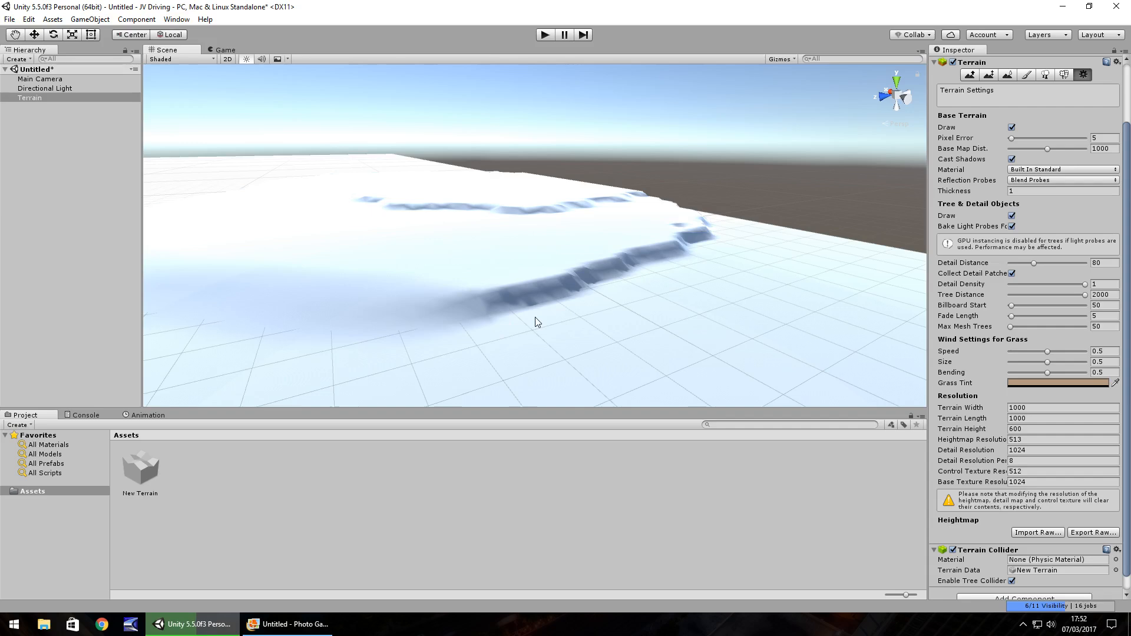
{"action": "scroll", "scroll_direction": "up", "scroll_amount": 3}
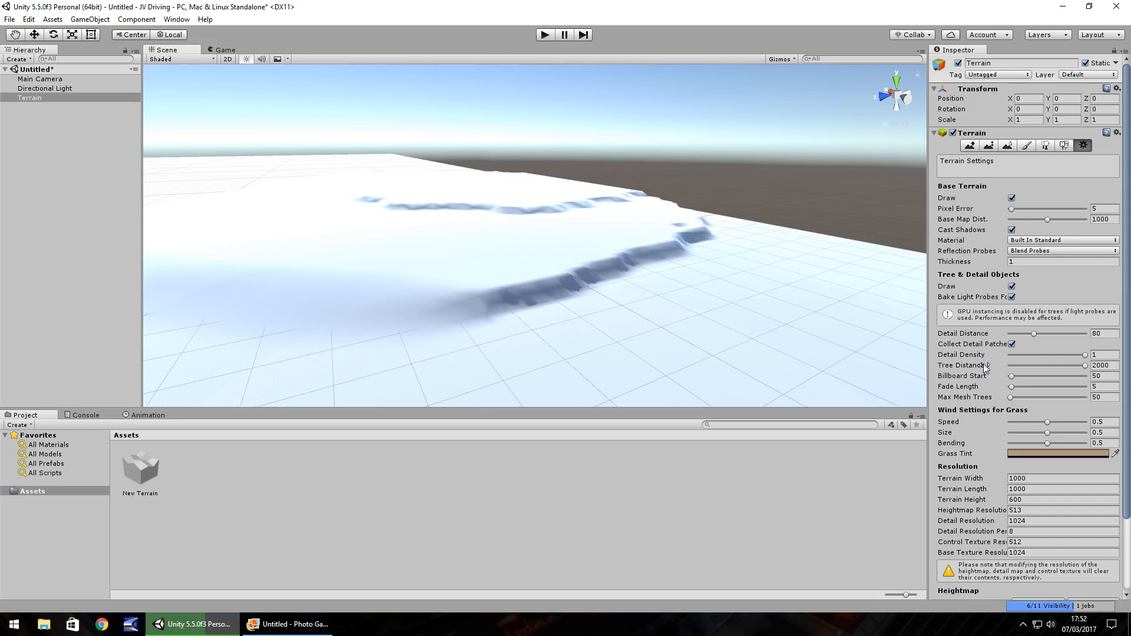
Open Build Settings and browse the iOS, Android and Xbox One platforms.
{"action": "left_click", "coordinate": [9, 19]}
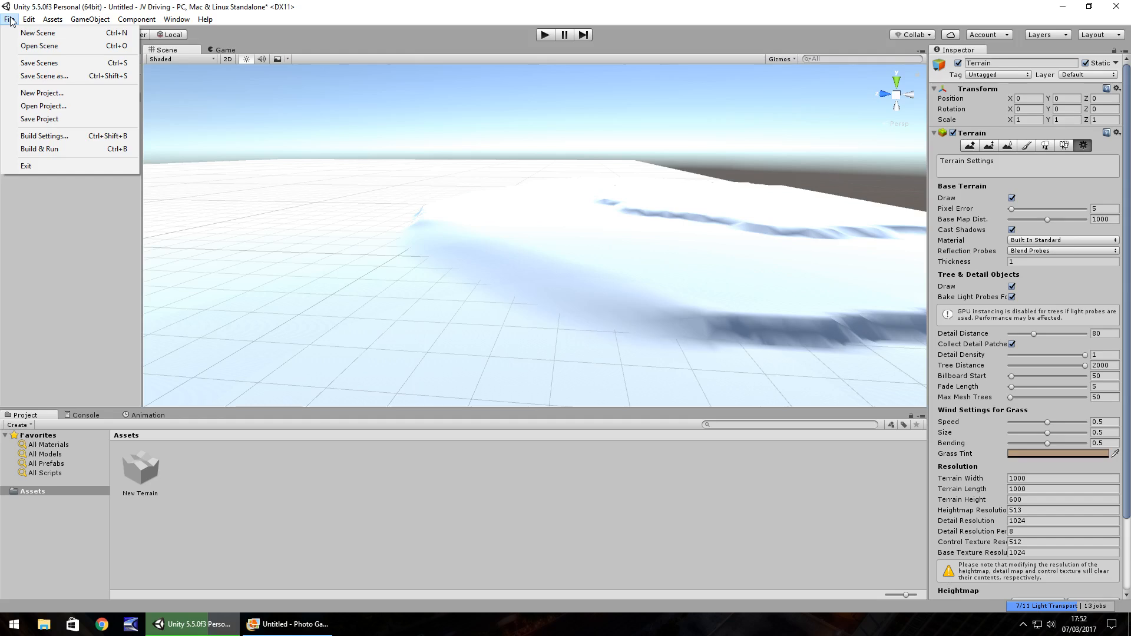
{"action": "left_click", "coordinate": [44, 135]}
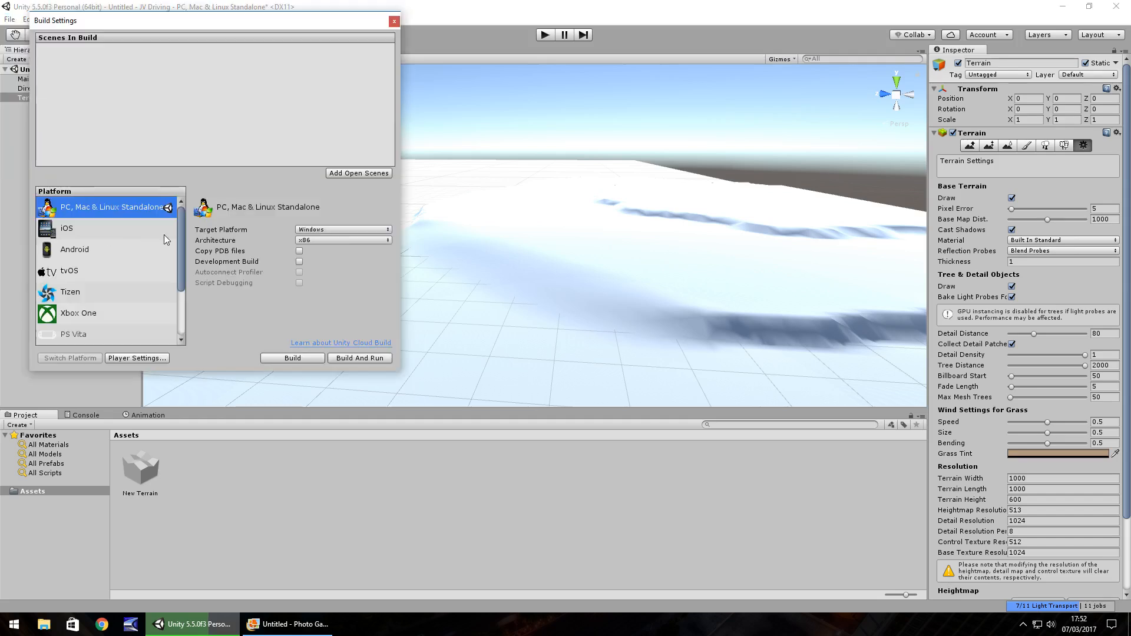
{"action": "mouse_move", "coordinate": [164, 238]}
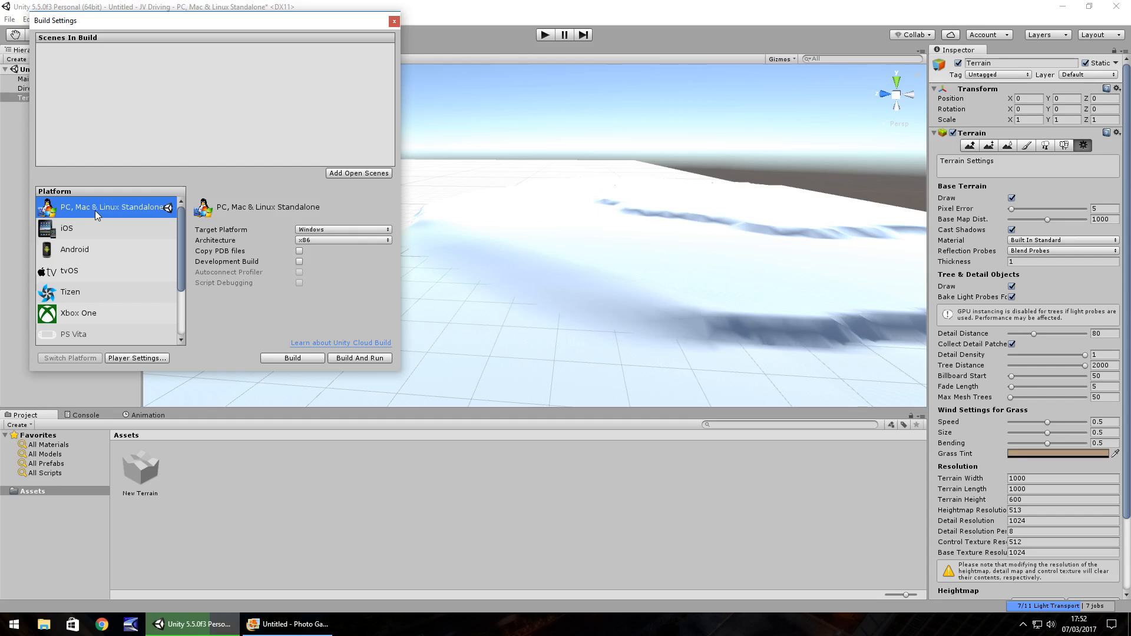
{"action": "mouse_move", "coordinate": [183, 215]}
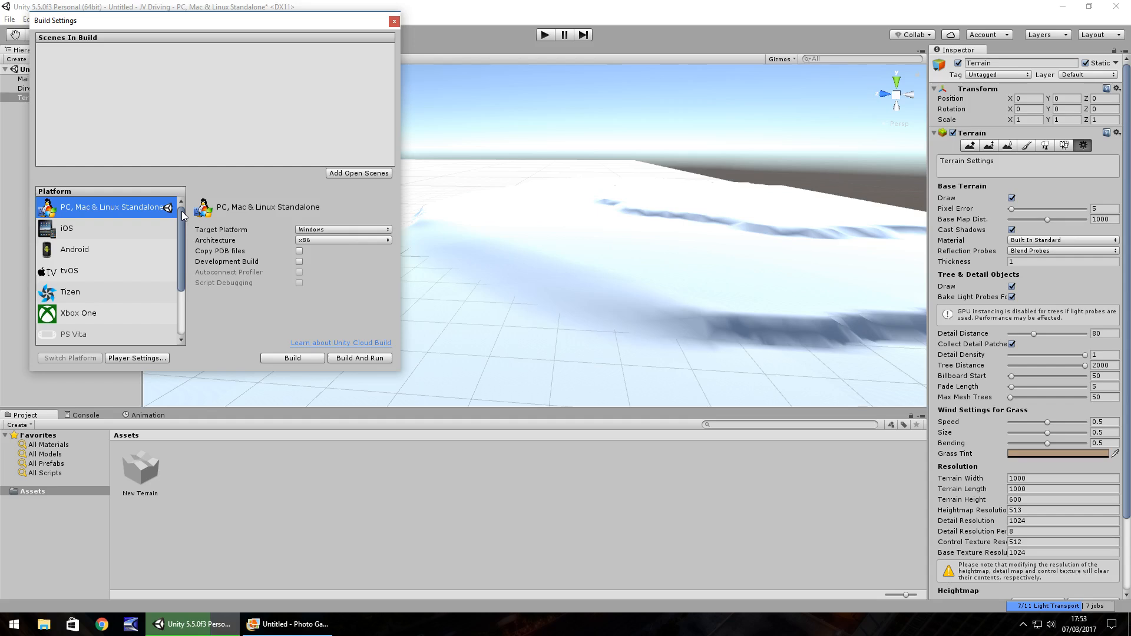
{"action": "mouse_move", "coordinate": [88, 239]}
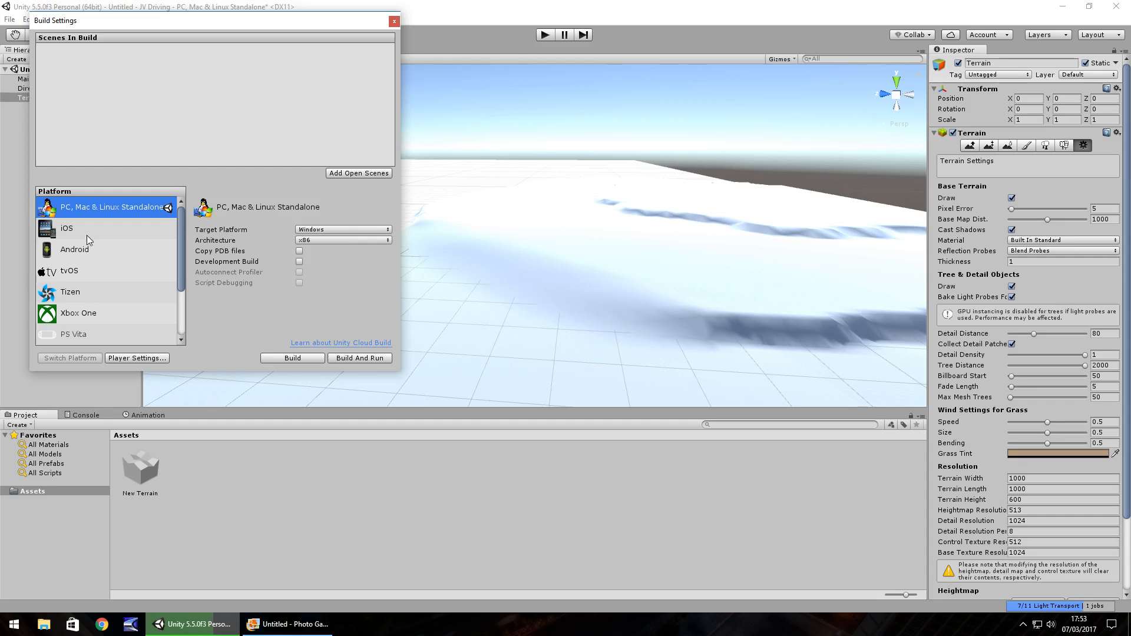
{"action": "mouse_move", "coordinate": [122, 238]}
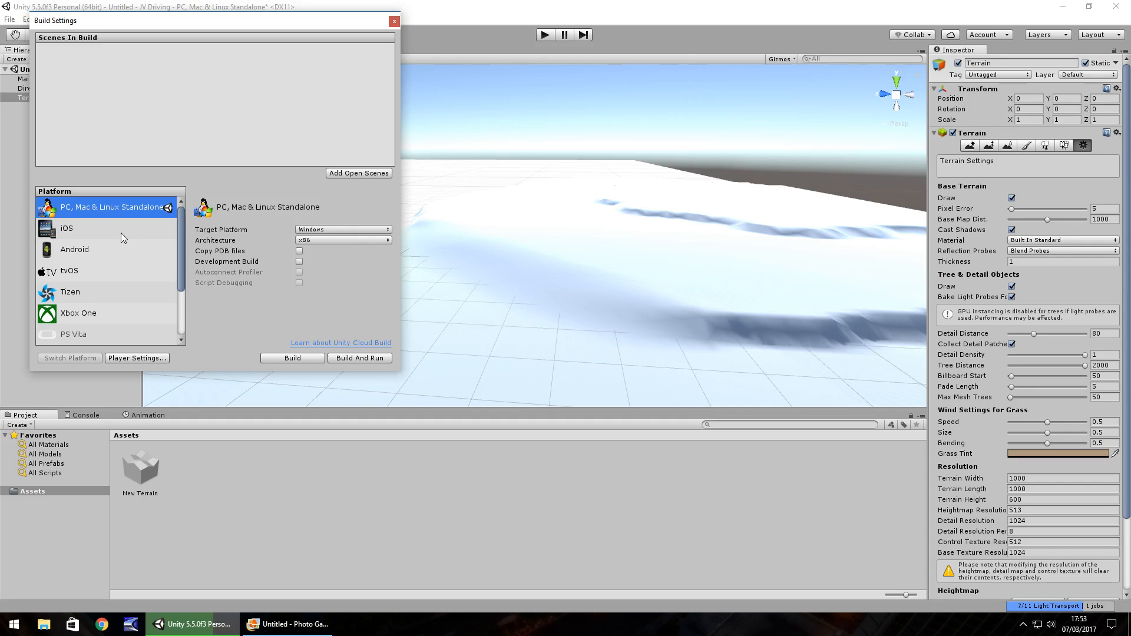
{"action": "left_click", "coordinate": [67, 228]}
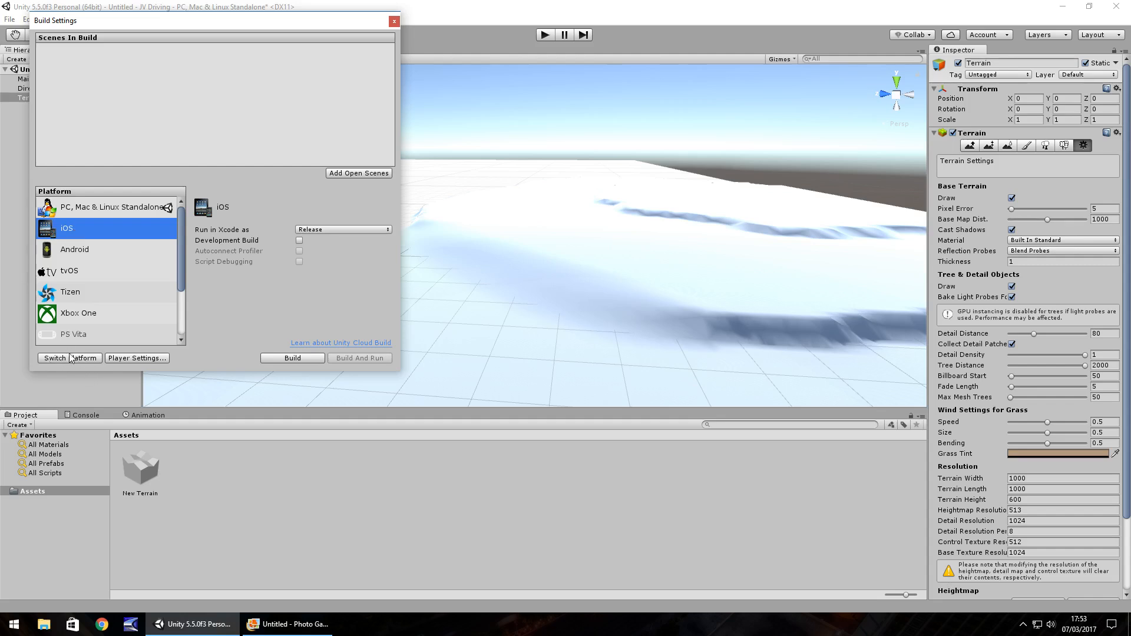
{"action": "mouse_move", "coordinate": [83, 250]}
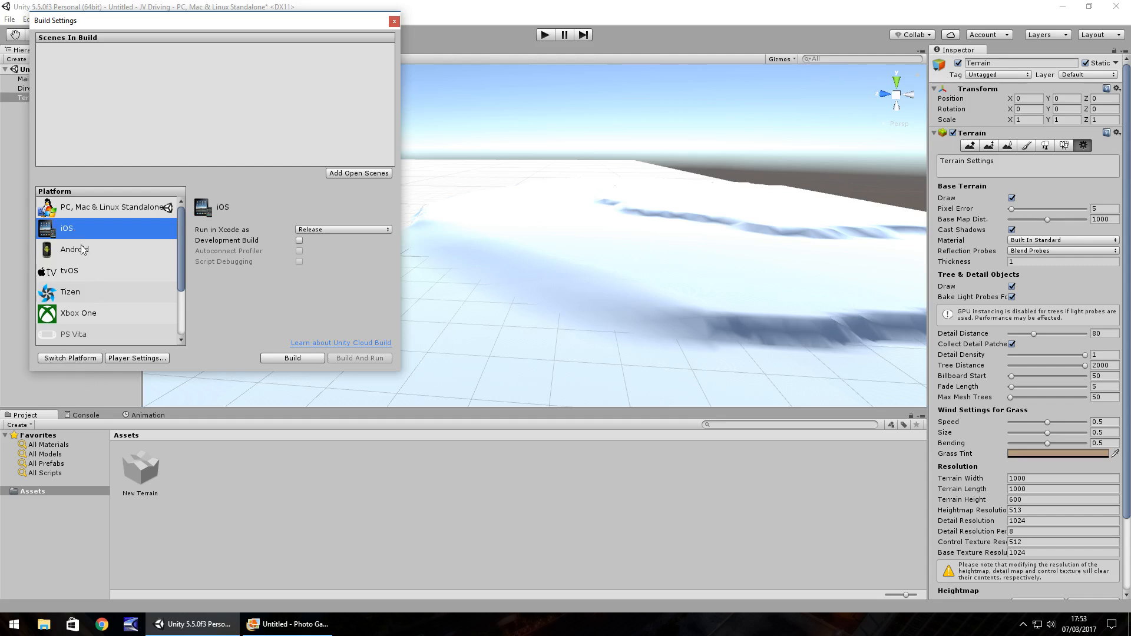
{"action": "left_click", "coordinate": [75, 249]}
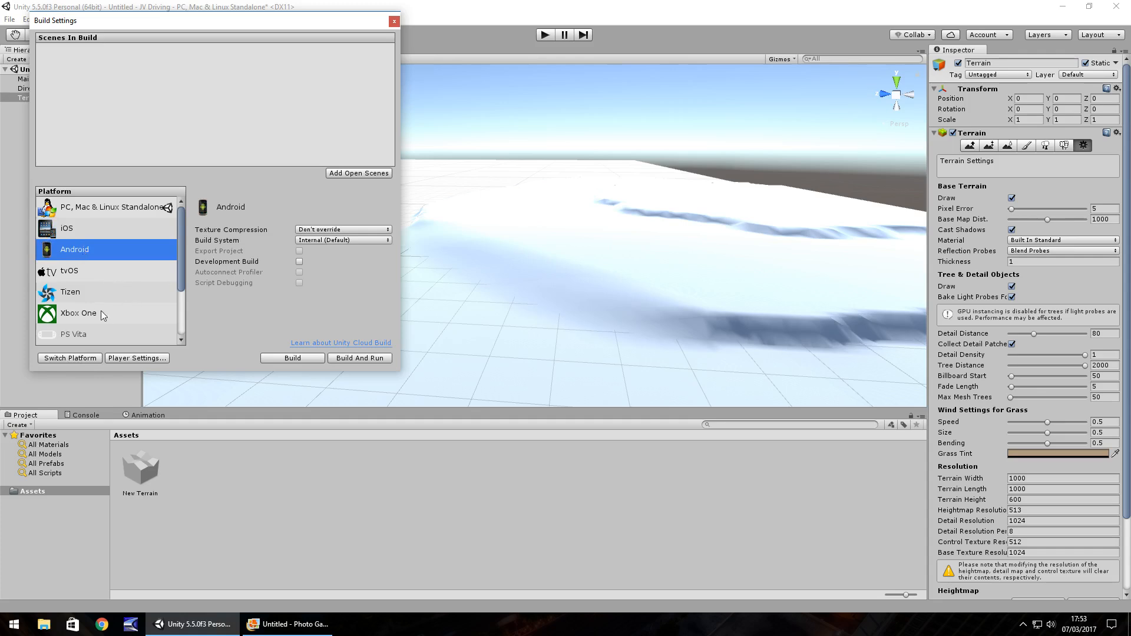
{"action": "left_click", "coordinate": [77, 313]}
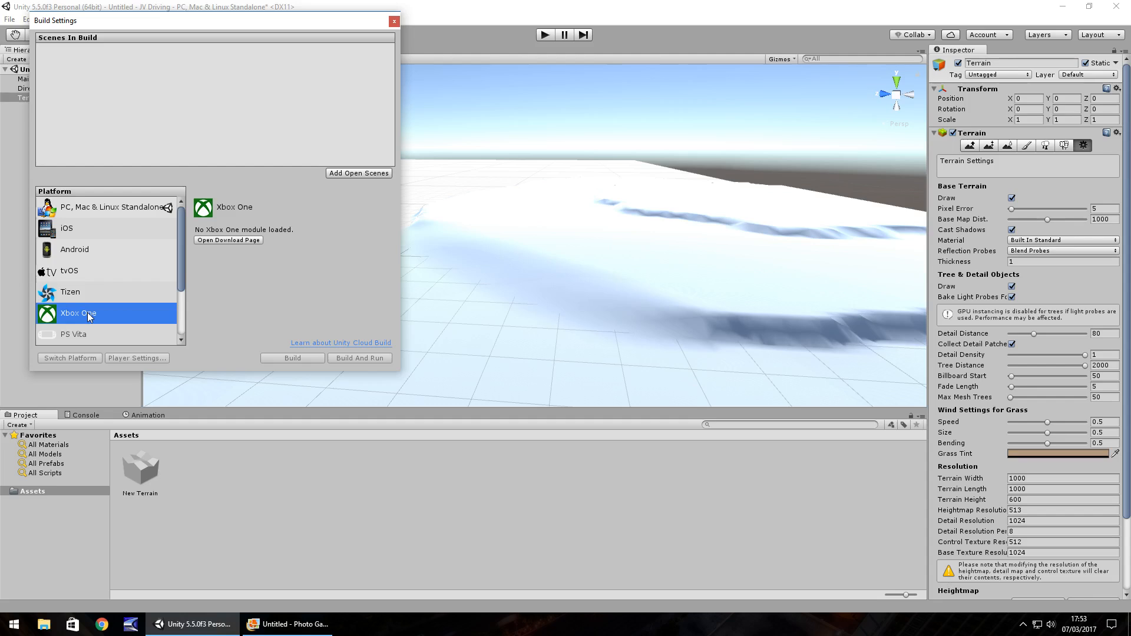
{"action": "scroll", "scroll_direction": "down", "scroll_amount": 3}
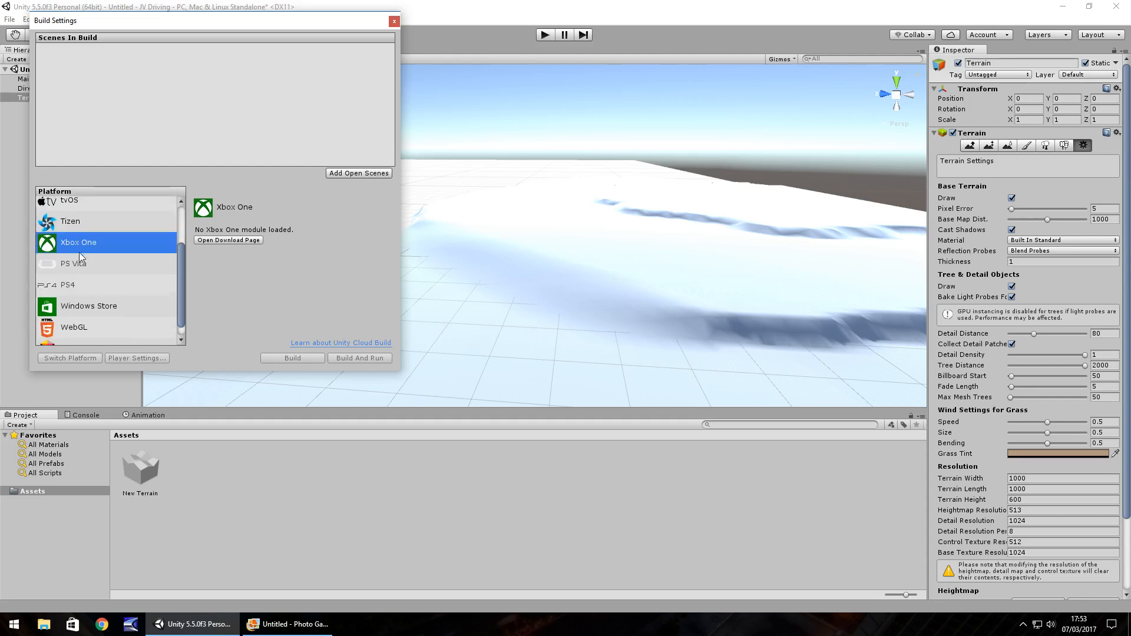
{"action": "scroll", "scroll_direction": "down", "scroll_amount": 3}
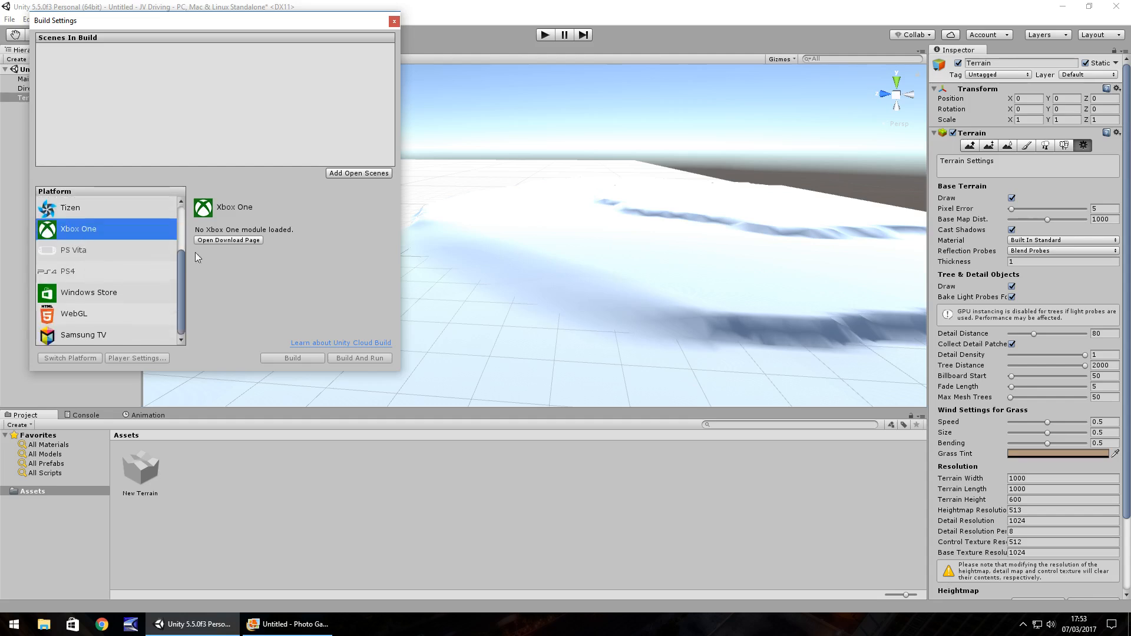
{"action": "mouse_move", "coordinate": [245, 236]}
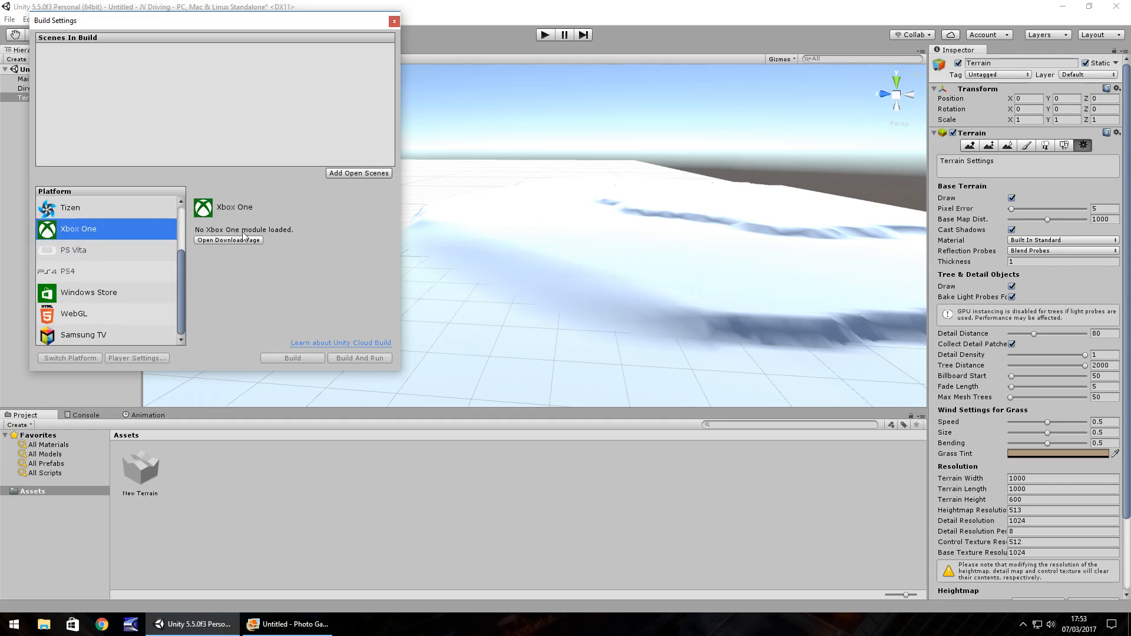
{"action": "mouse_move", "coordinate": [286, 245]}
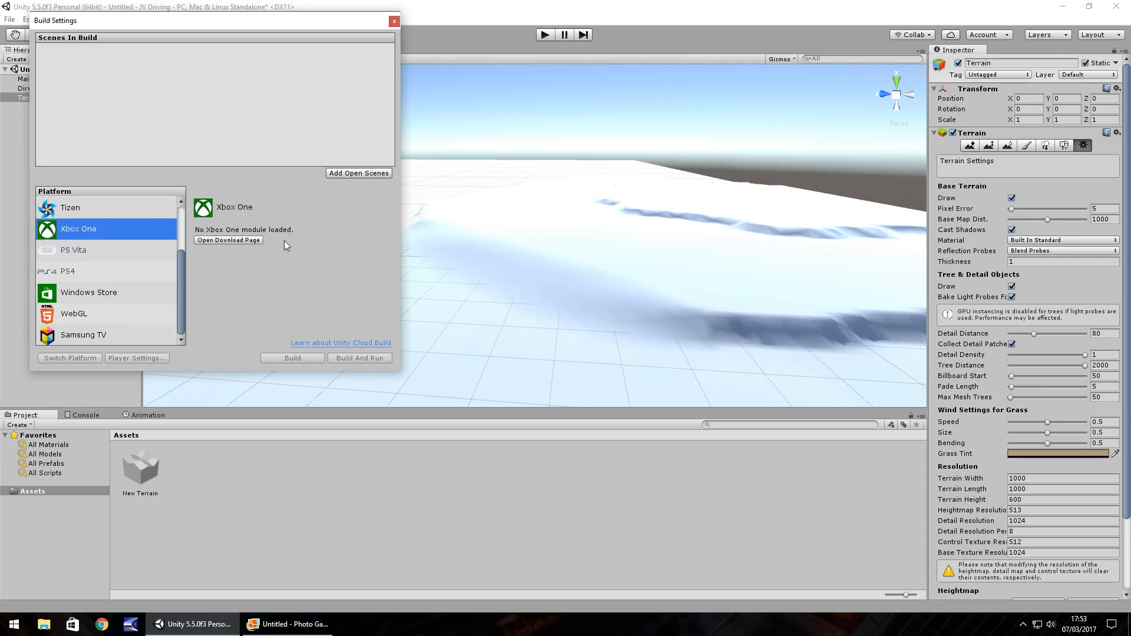
View PS Vita, reselect PC, Mac & Linux Standalone, and close Build Settings.
{"action": "left_click", "coordinate": [73, 250]}
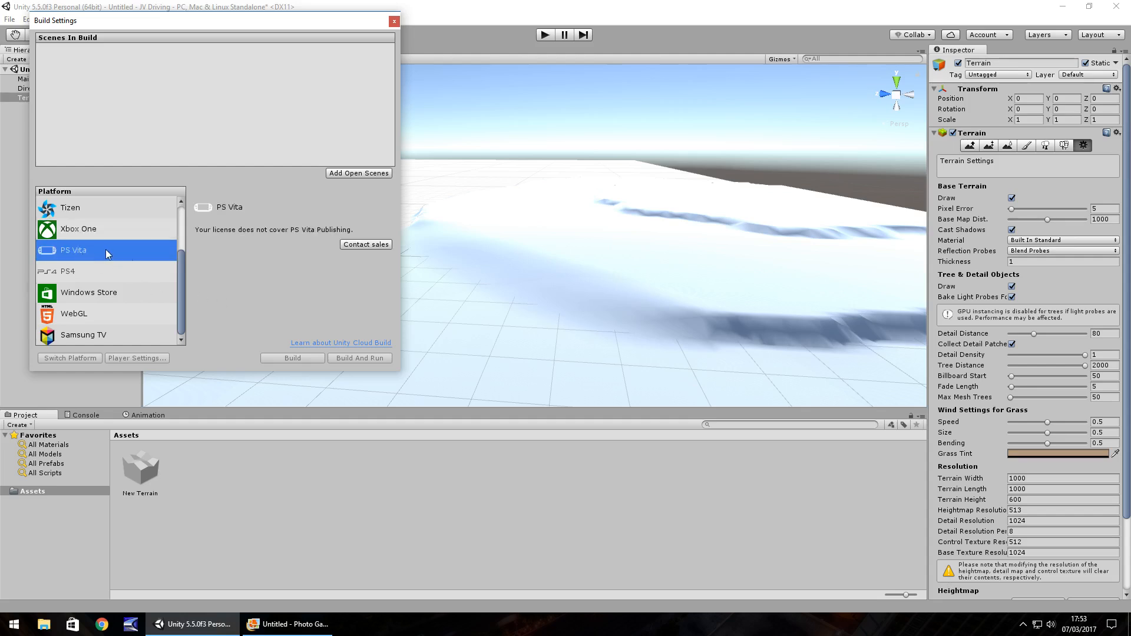
{"action": "mouse_move", "coordinate": [266, 223]}
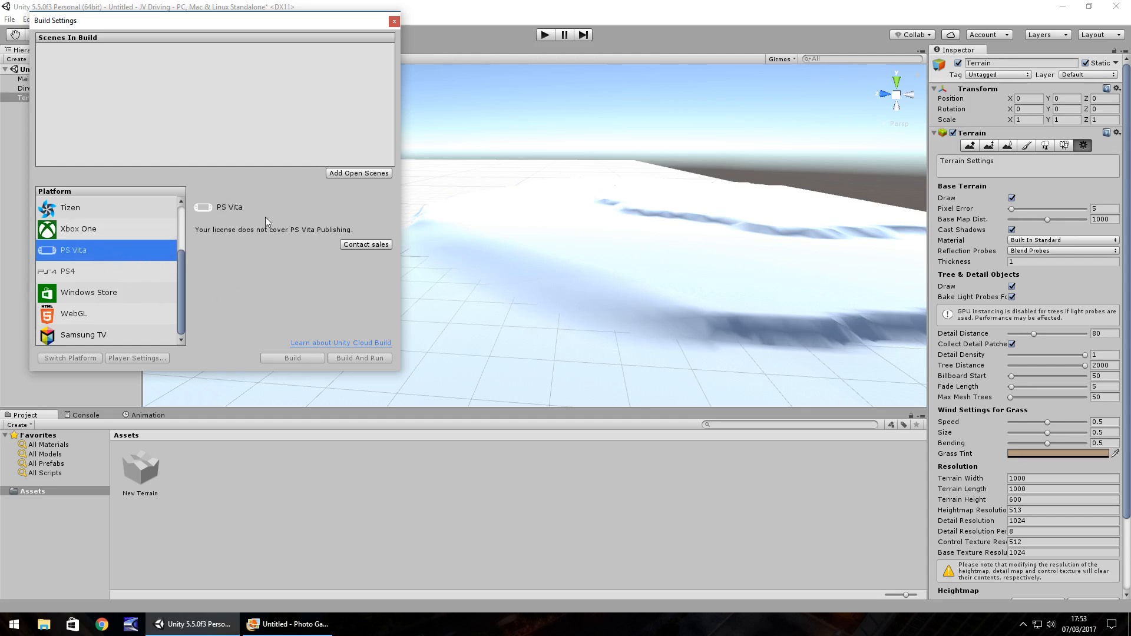
{"action": "mouse_move", "coordinate": [218, 244]}
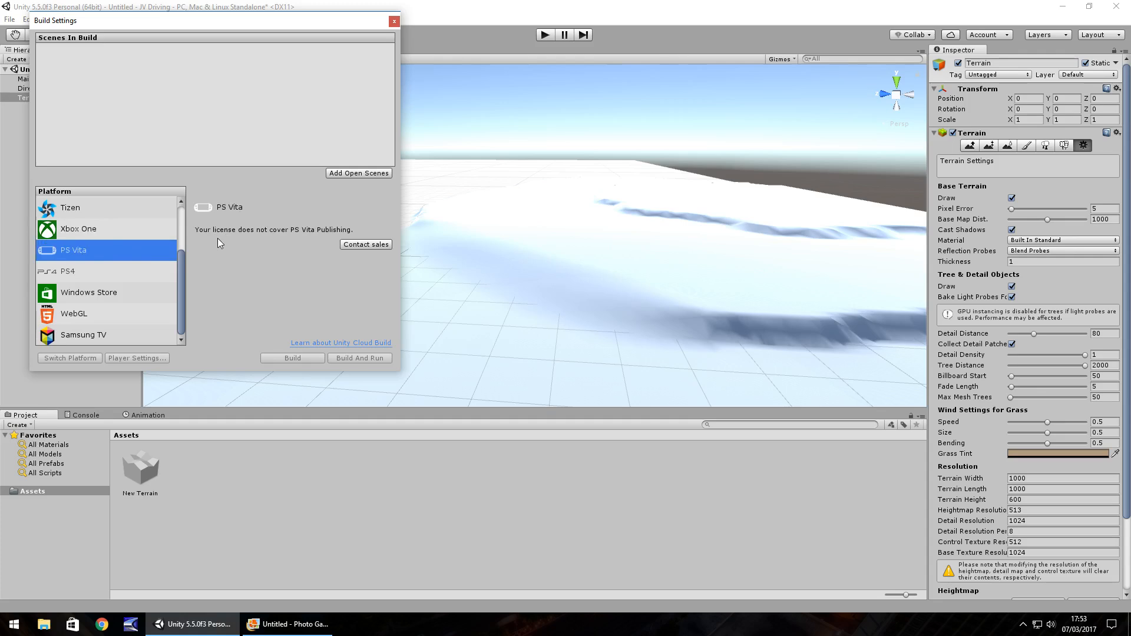
{"action": "scroll", "scroll_direction": "up", "scroll_amount": 3}
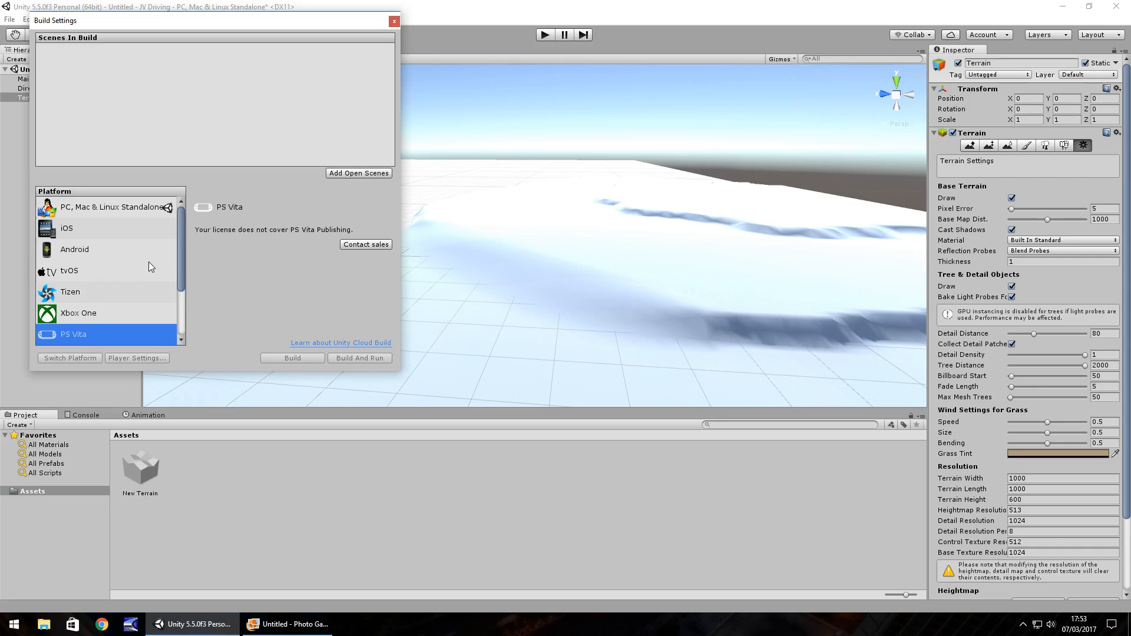
{"action": "mouse_move", "coordinate": [104, 344]}
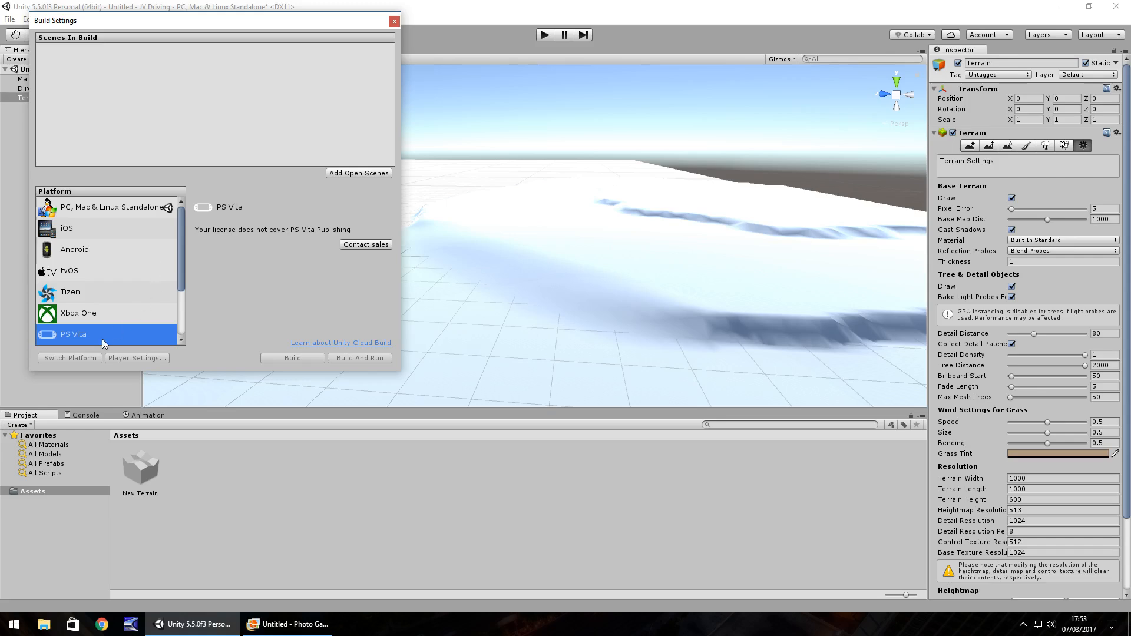
{"action": "mouse_move", "coordinate": [121, 244]}
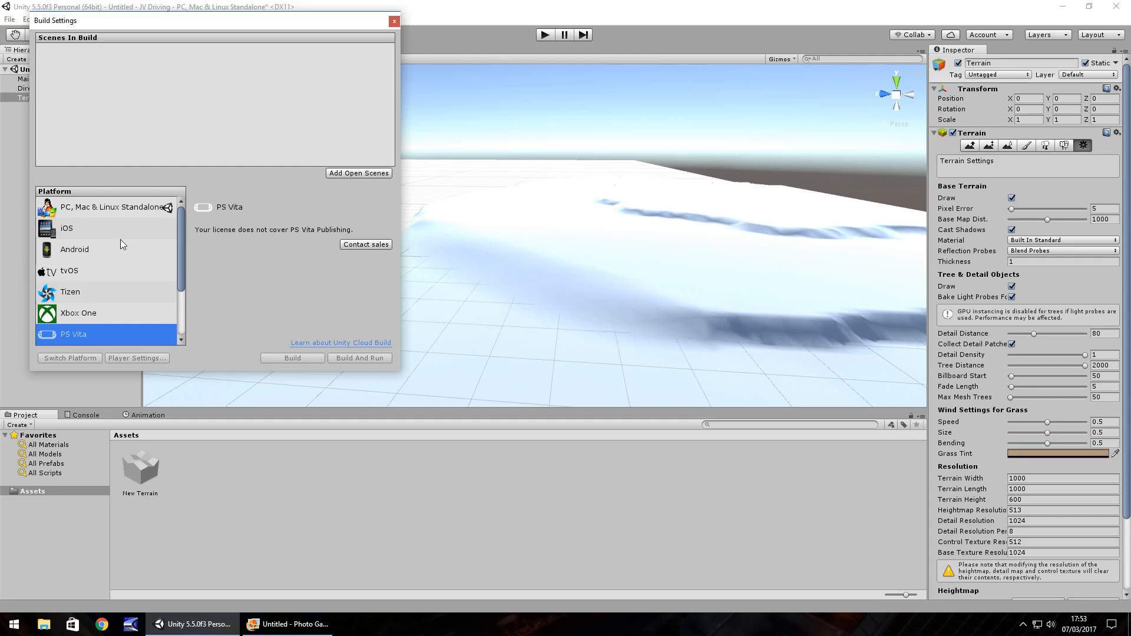
{"action": "left_click", "coordinate": [112, 207]}
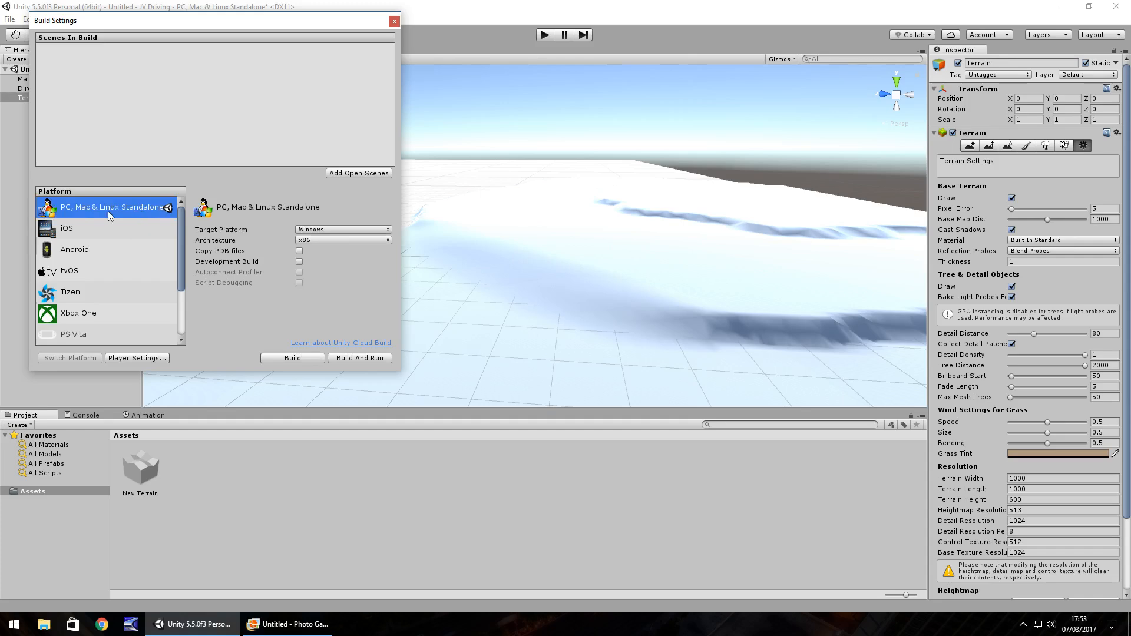
{"action": "mouse_move", "coordinate": [389, 72]}
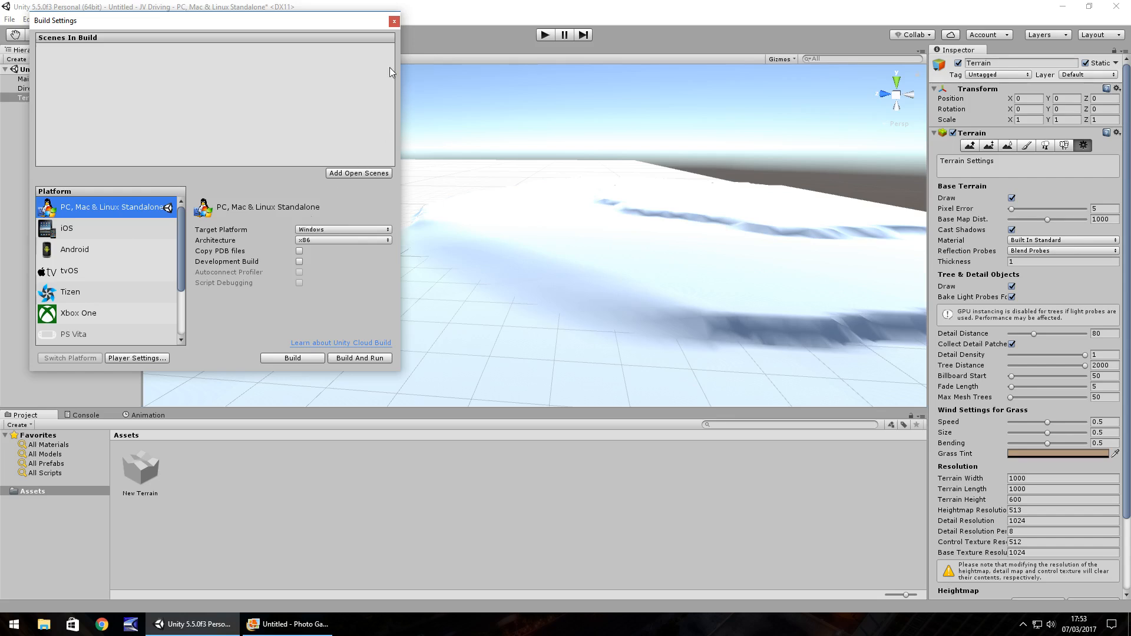
{"action": "left_click", "coordinate": [393, 21]}
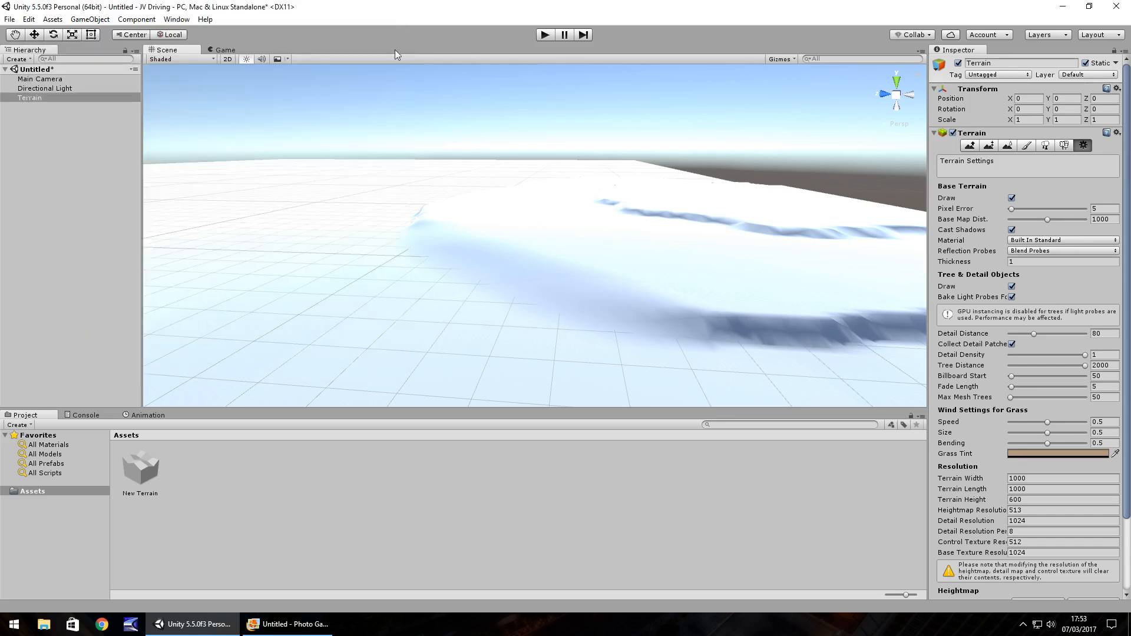
{"action": "mouse_move", "coordinate": [502, 276]}
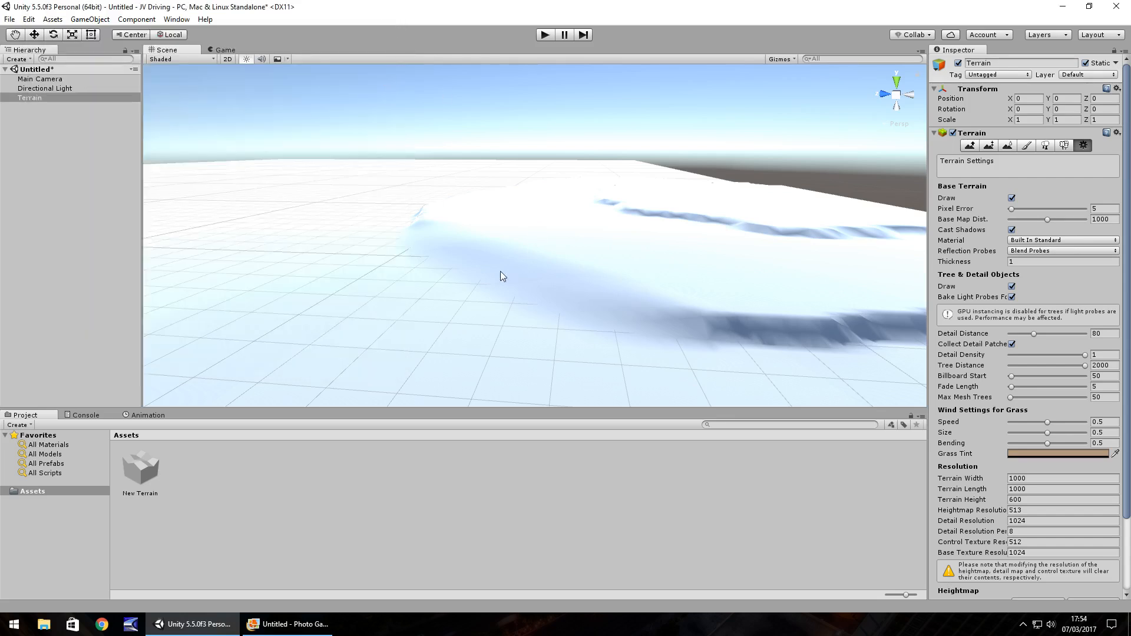
{"action": "mouse_move", "coordinate": [505, 207]}
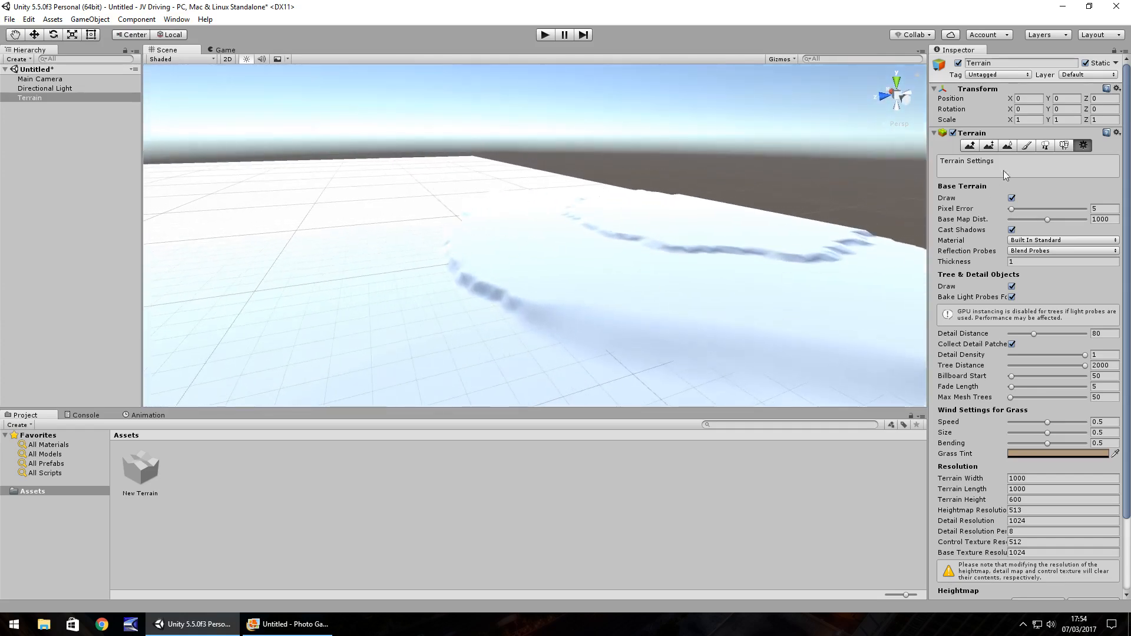
Activate the Raise / Lower Terrain tool in the Terrain Inspector.
{"action": "left_click", "coordinate": [974, 146]}
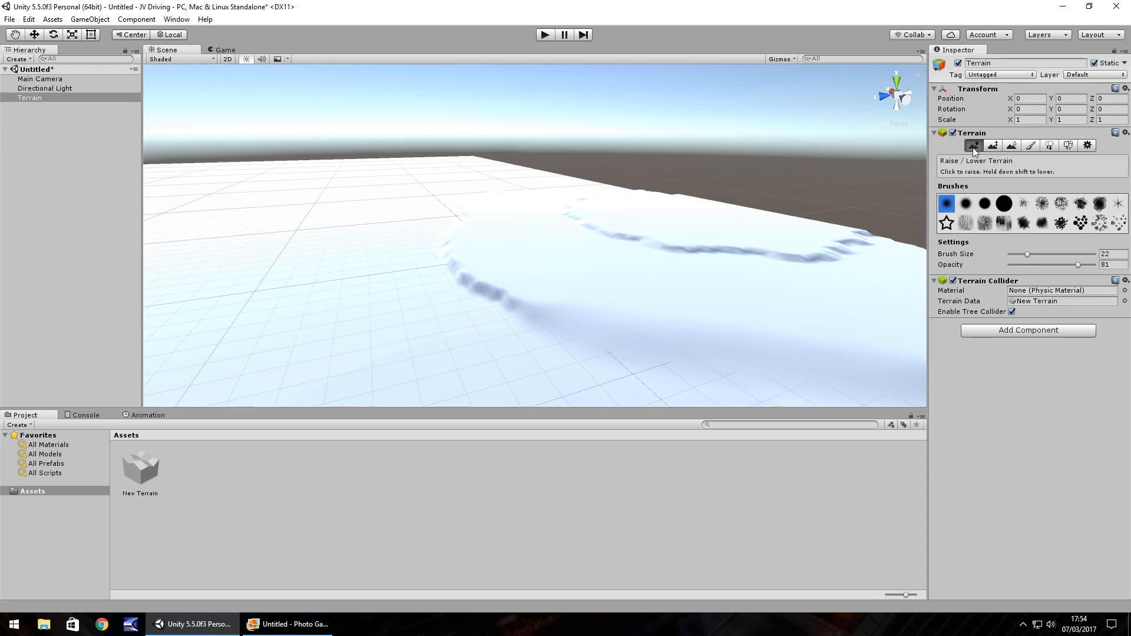
{"action": "mouse_move", "coordinate": [874, 189]}
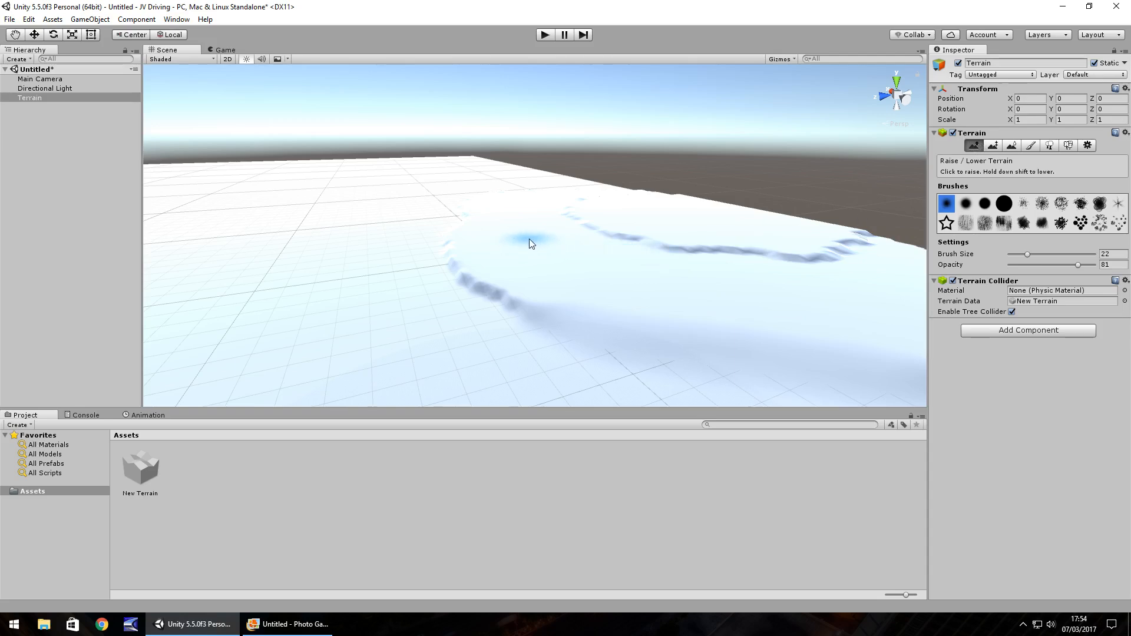
Sculpt a rounded dip into the plateau top with the size-22 round brush.
{"action": "left_click", "coordinate": [530, 245]}
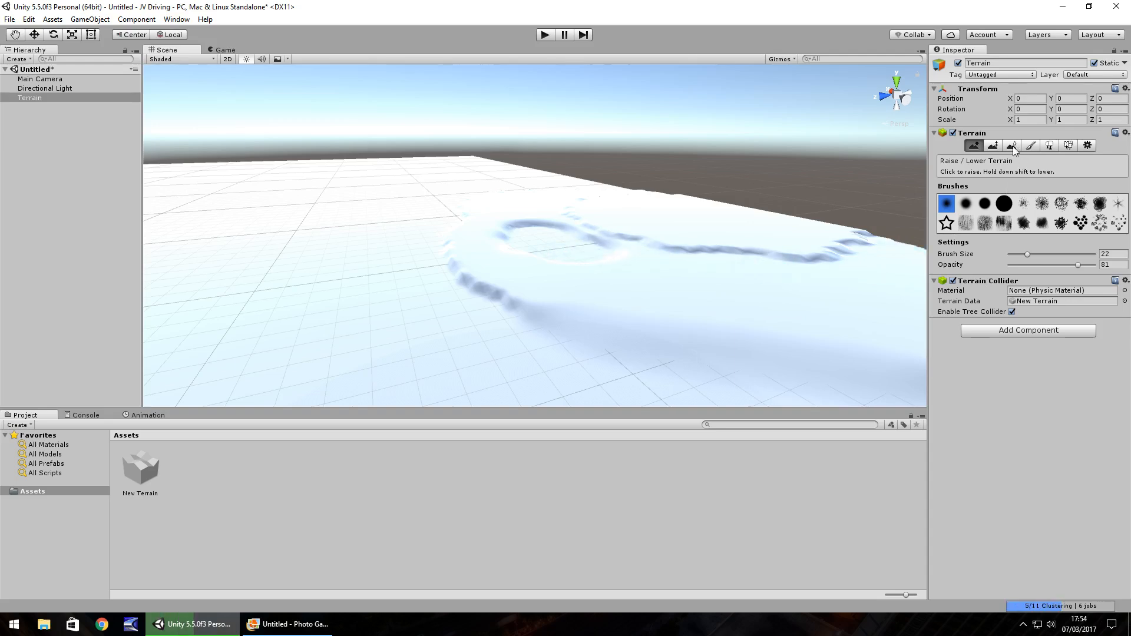
Smooth the plateau dip with Smooth Height at brush size 36.
{"action": "left_click", "coordinate": [1012, 145]}
{"action": "type", "text": "36"}
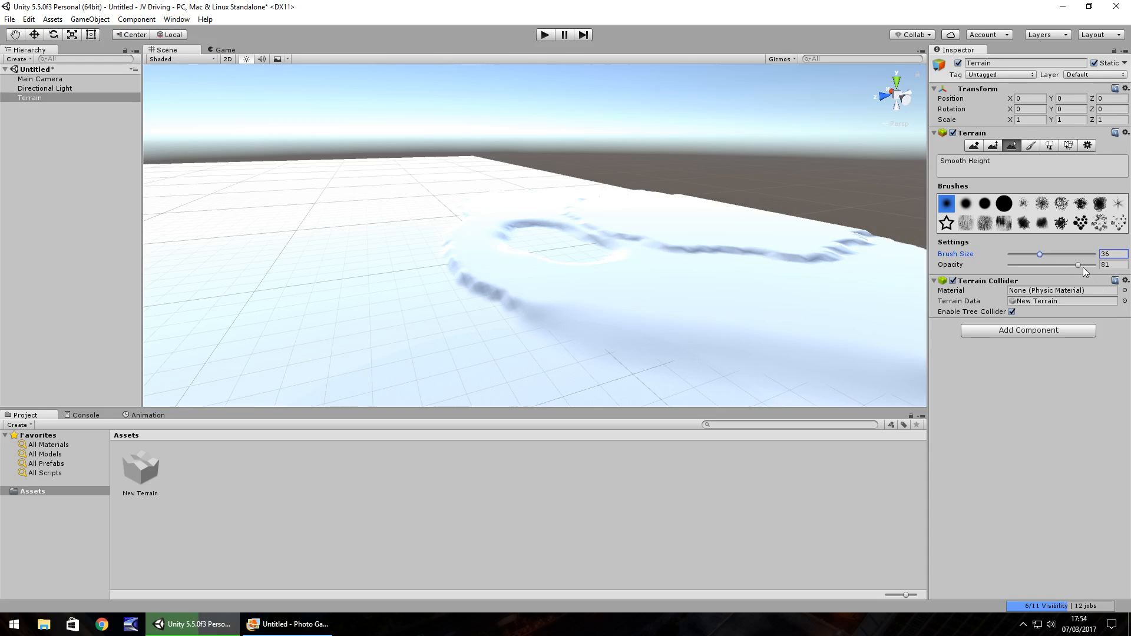
{"action": "left_click", "coordinate": [574, 257]}
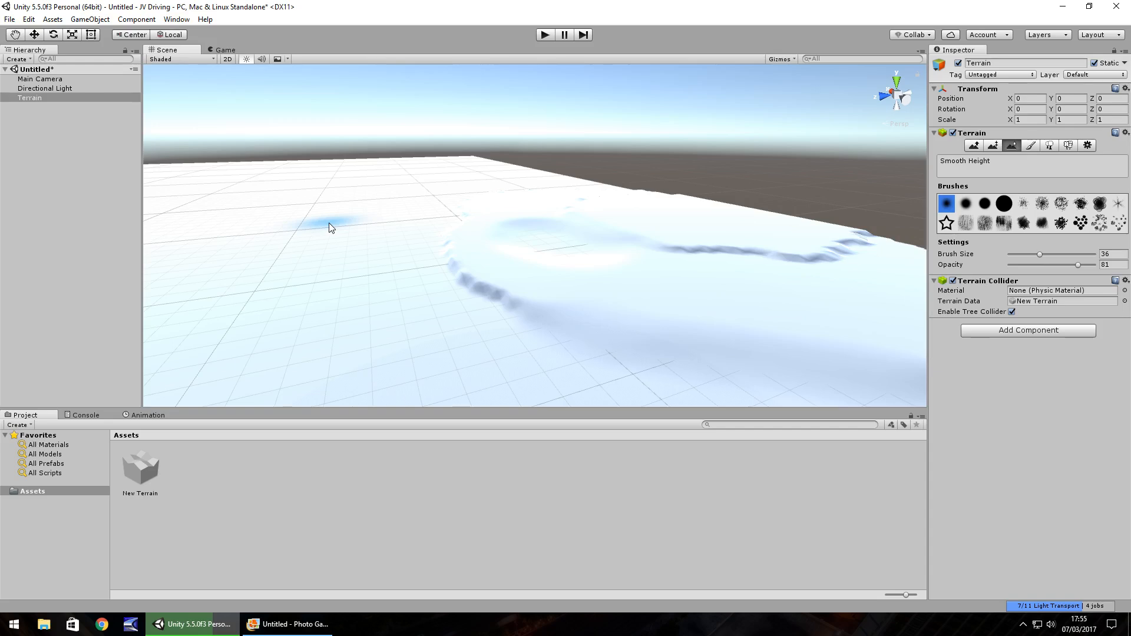
{"action": "left_click", "coordinate": [44, 88]}
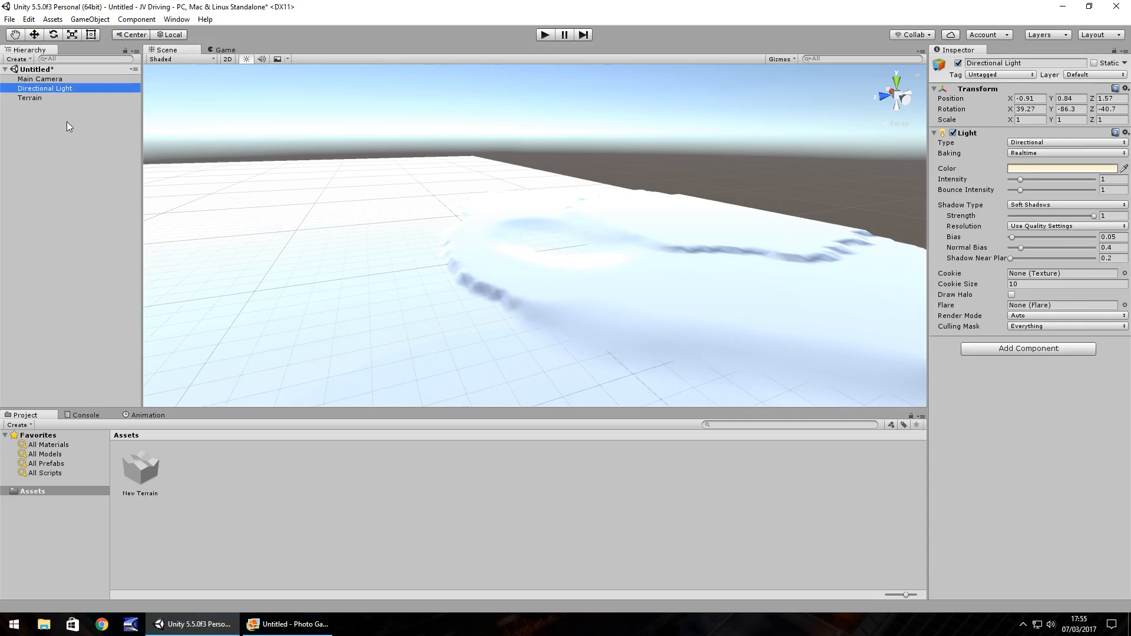
{"action": "mouse_move", "coordinate": [76, 157]}
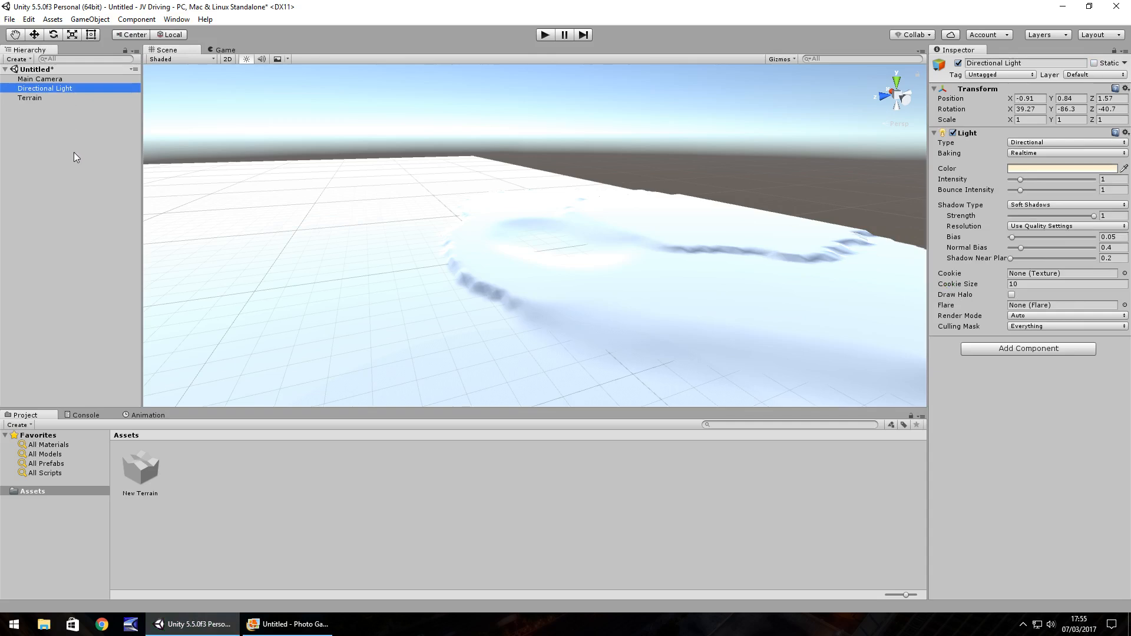
{"action": "mouse_move", "coordinate": [59, 209]}
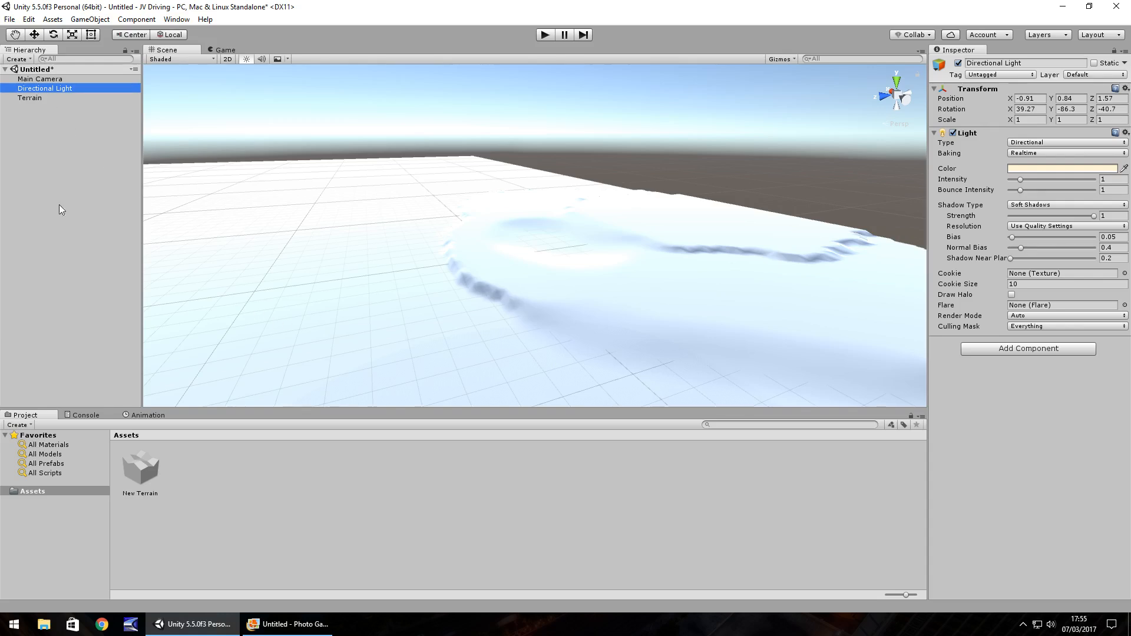
{"action": "mouse_move", "coordinate": [119, 477]}
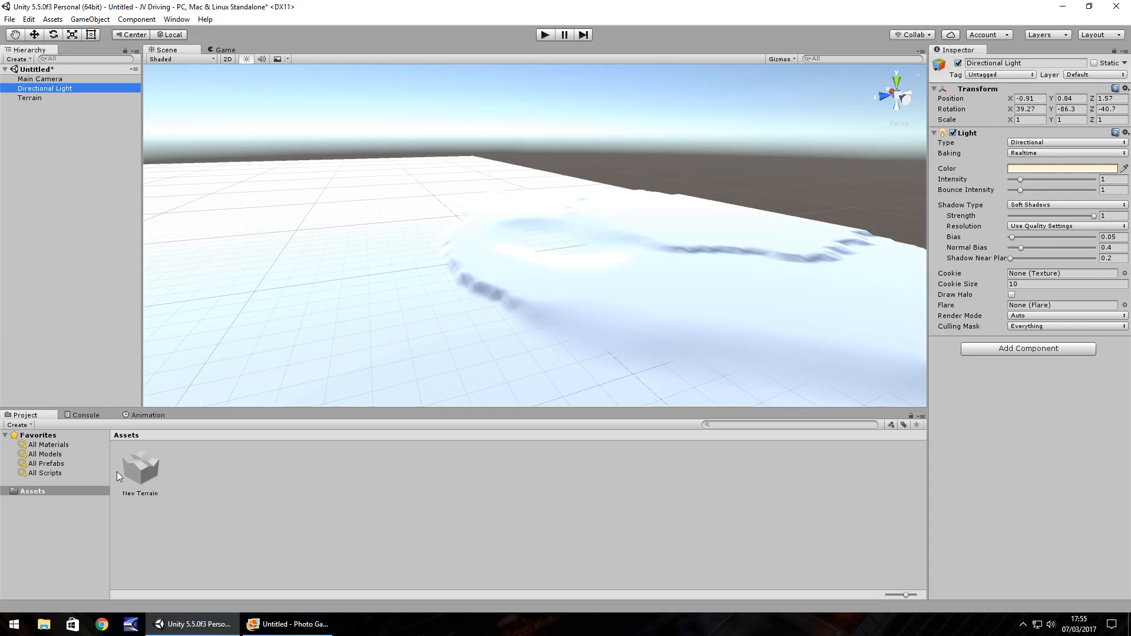
{"action": "mouse_move", "coordinate": [128, 452]}
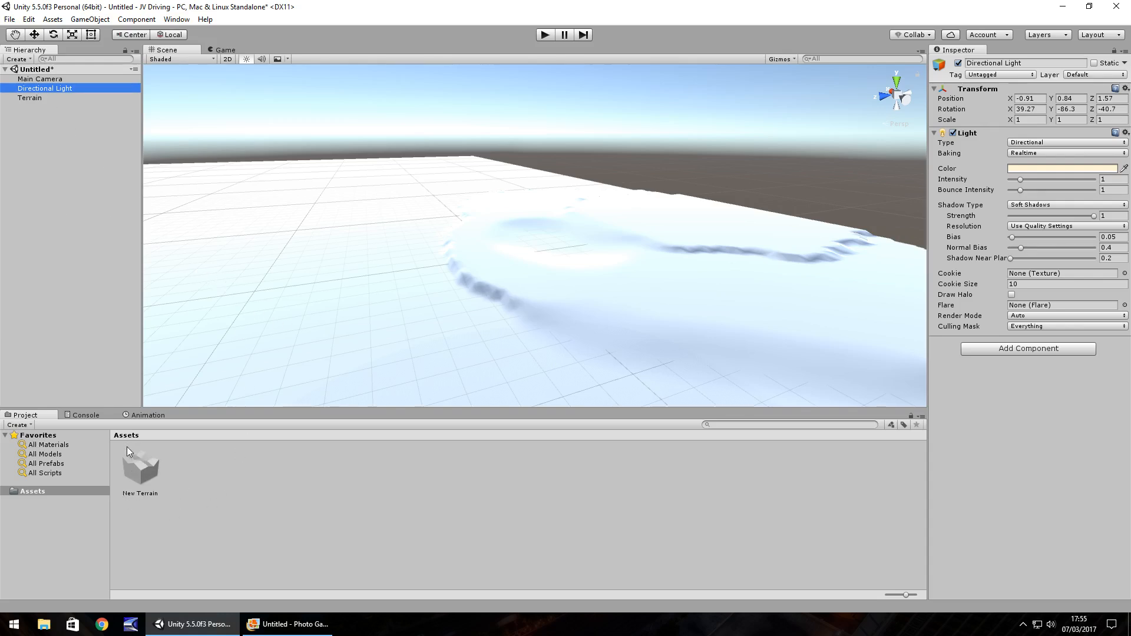
Select the New Terrain asset in the Assets folder to show it in the Inspector.
{"action": "left_click", "coordinate": [140, 466]}
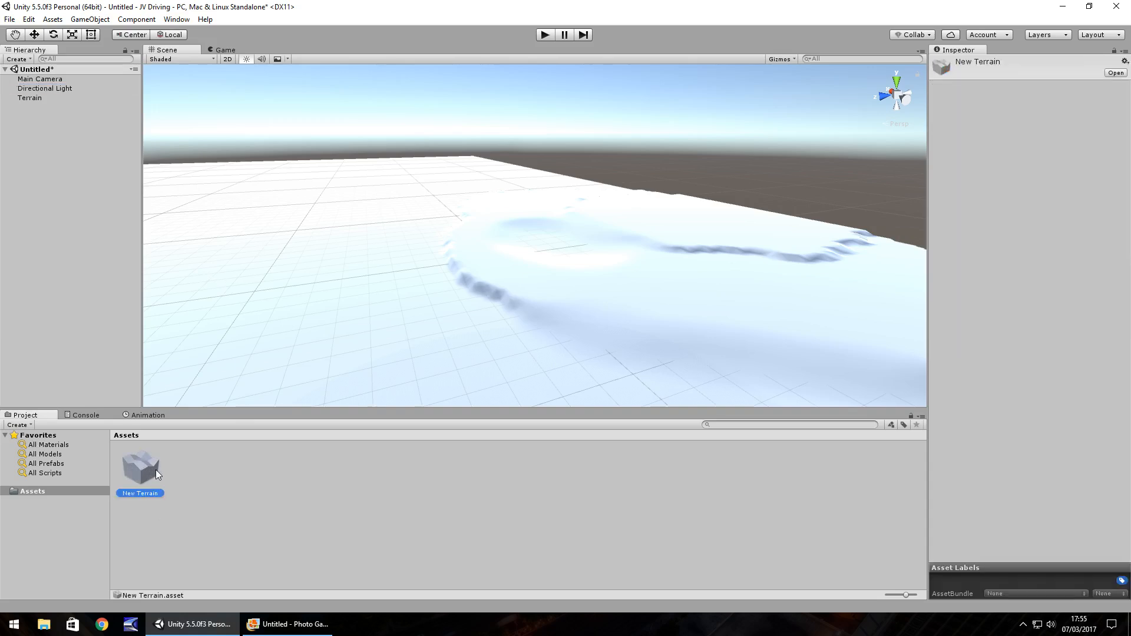
{"action": "mouse_move", "coordinate": [302, 370]}
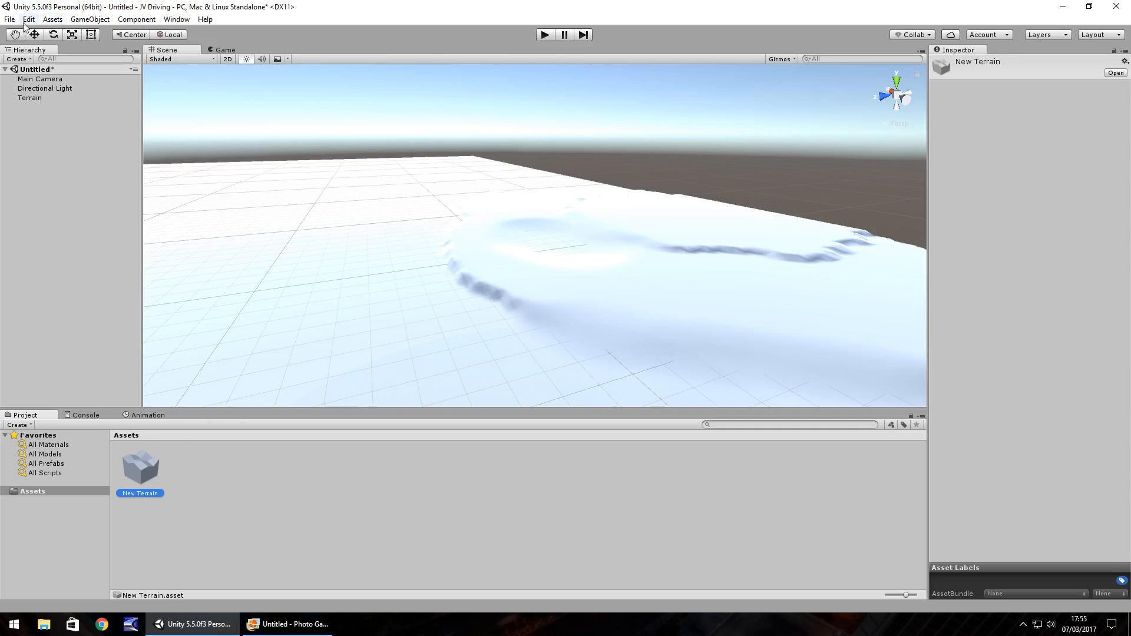
Save the scene as RaceArea01 in the Assets folder using Save Scene as.
{"action": "left_click", "coordinate": [9, 19]}
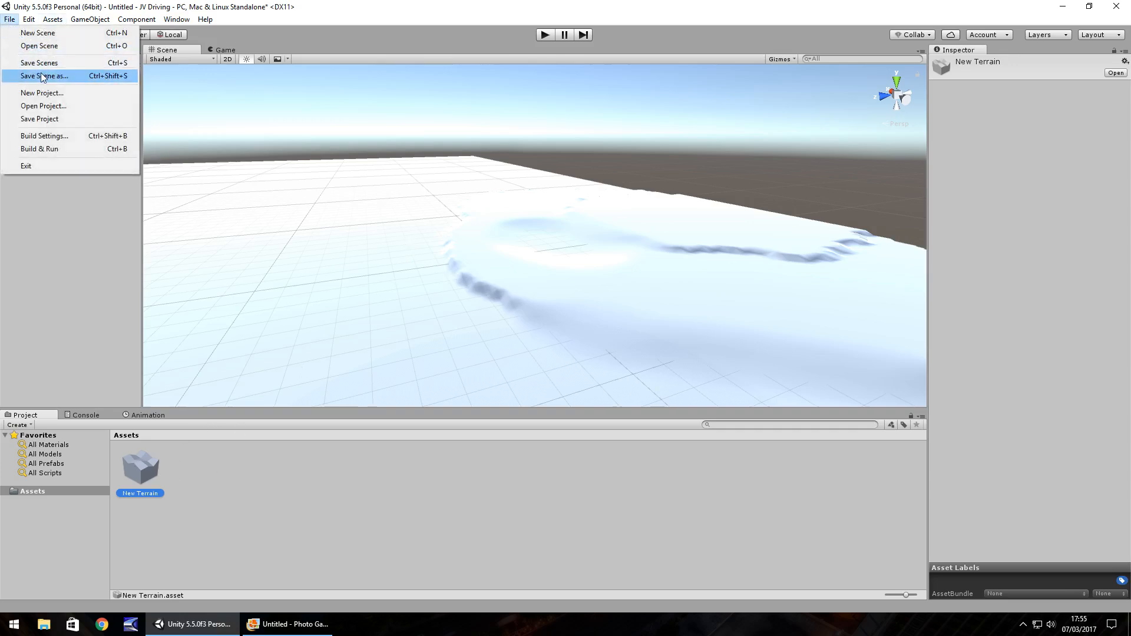
{"action": "left_click", "coordinate": [44, 76]}
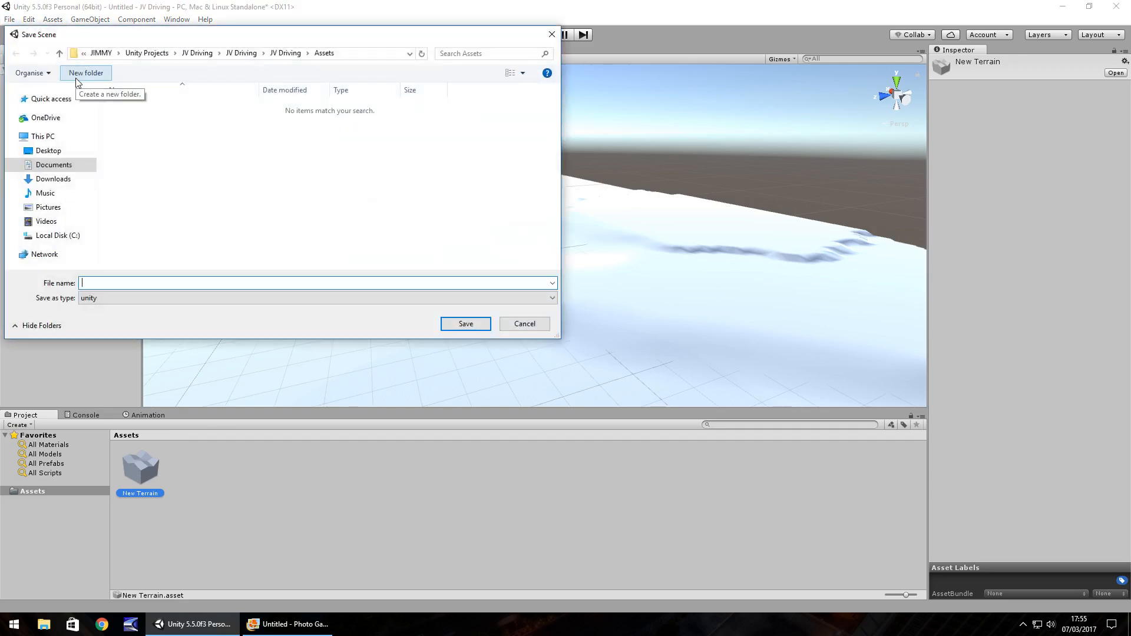
{"action": "type", "text": "Ra"}
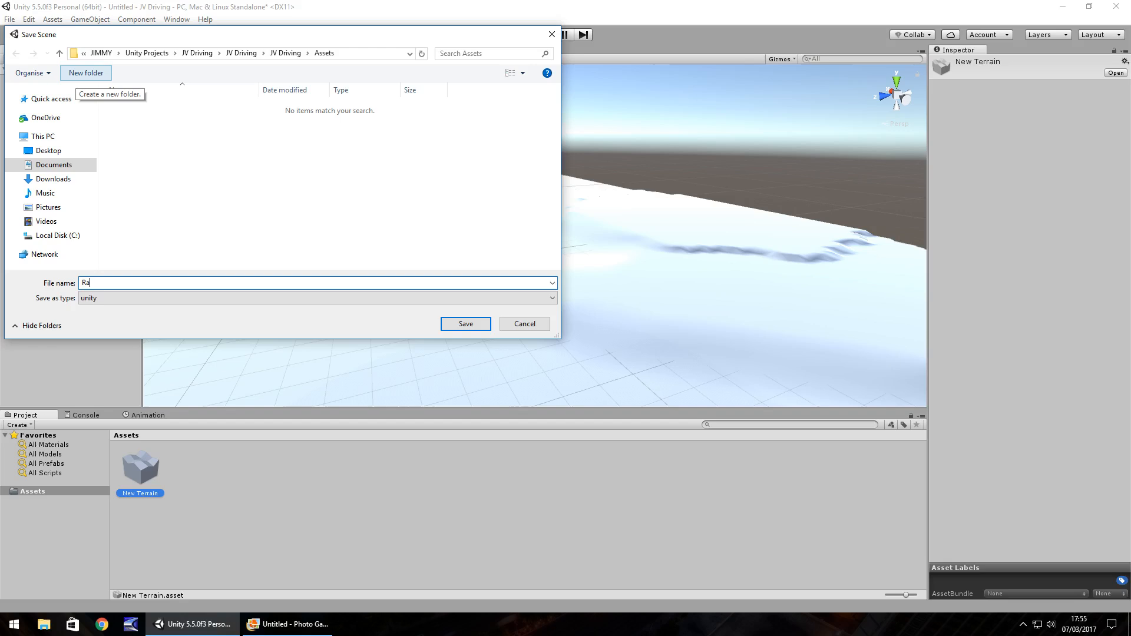
{"action": "type", "text": "ceArea"}
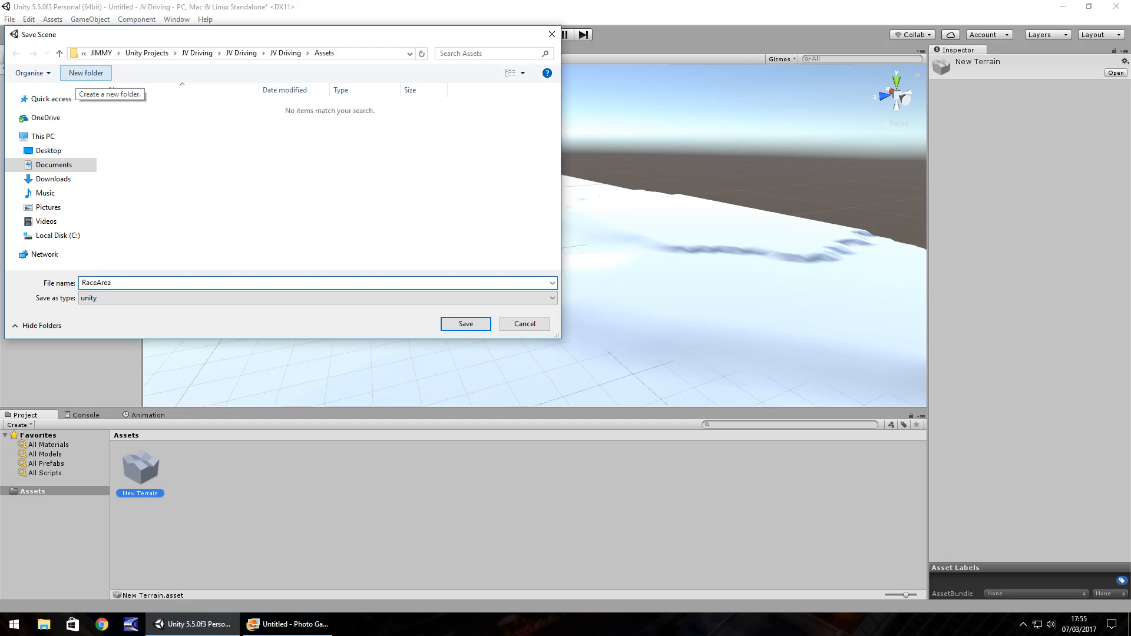
{"action": "left_click", "coordinate": [465, 323]}
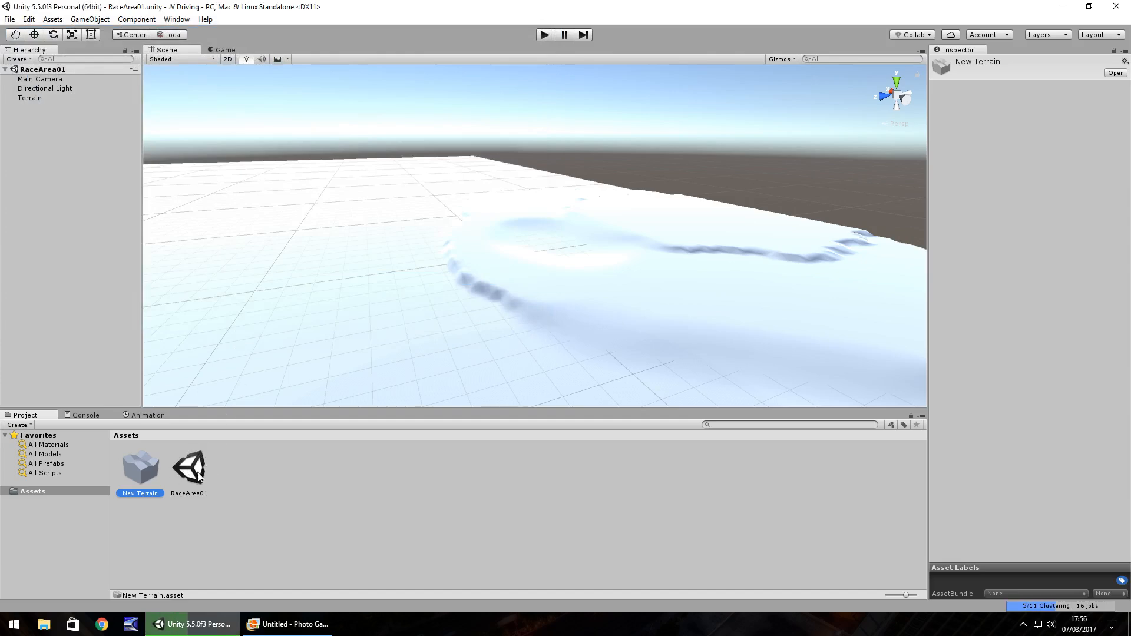
{"action": "mouse_move", "coordinate": [314, 346]}
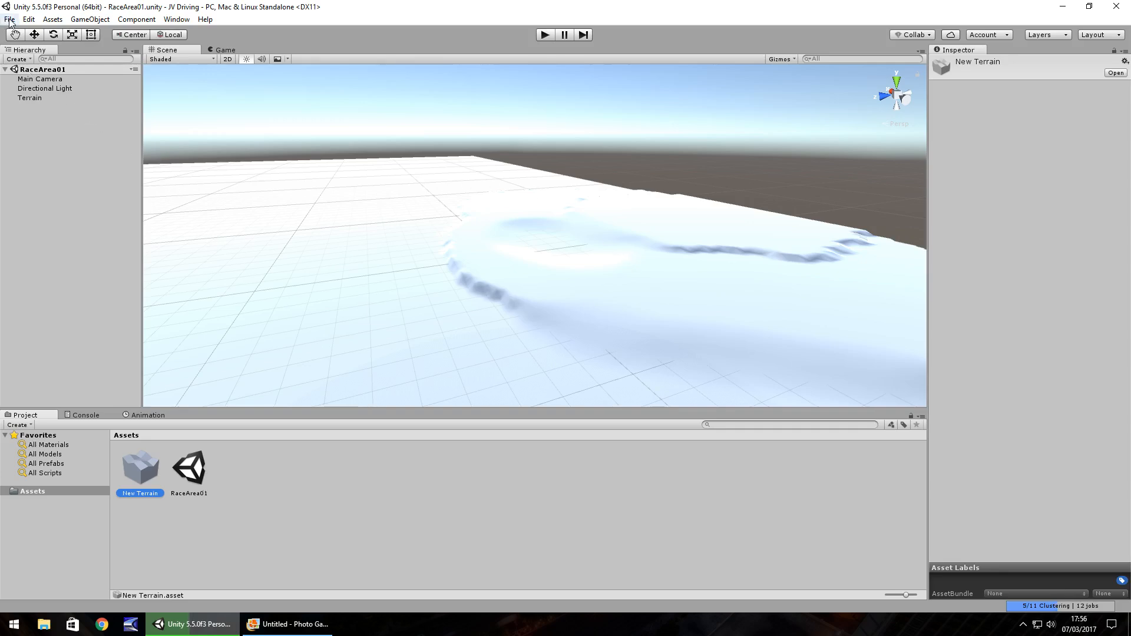
Create an empty untitled scene, then double-click the RaceArea01 asset to reload the sculpted terrain.
{"action": "left_click", "coordinate": [9, 19]}
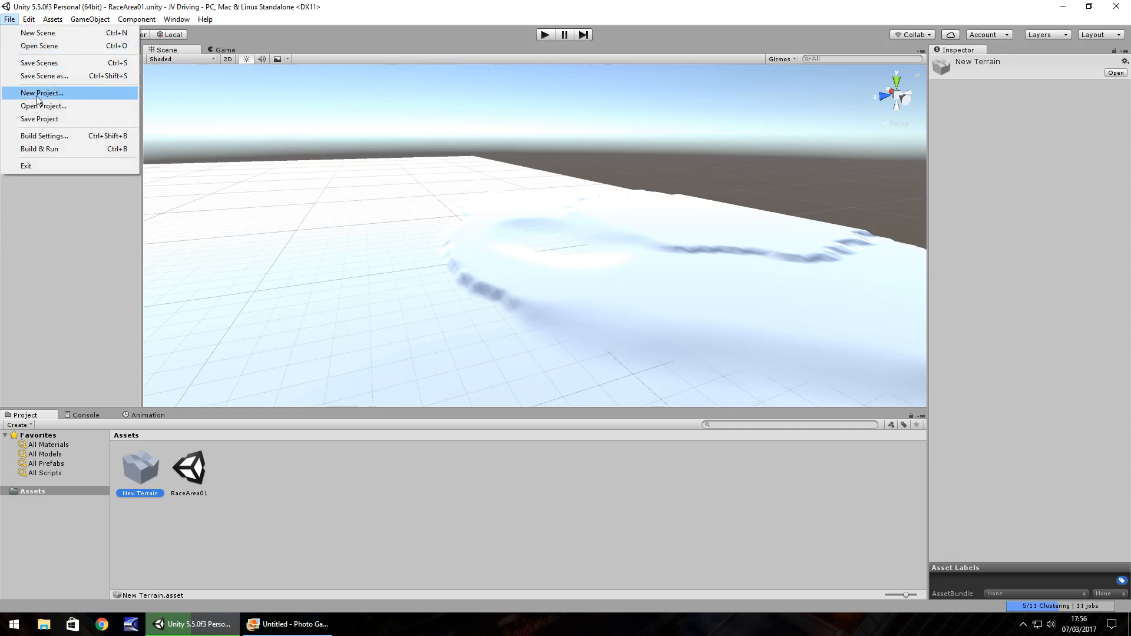
{"action": "left_click", "coordinate": [41, 93]}
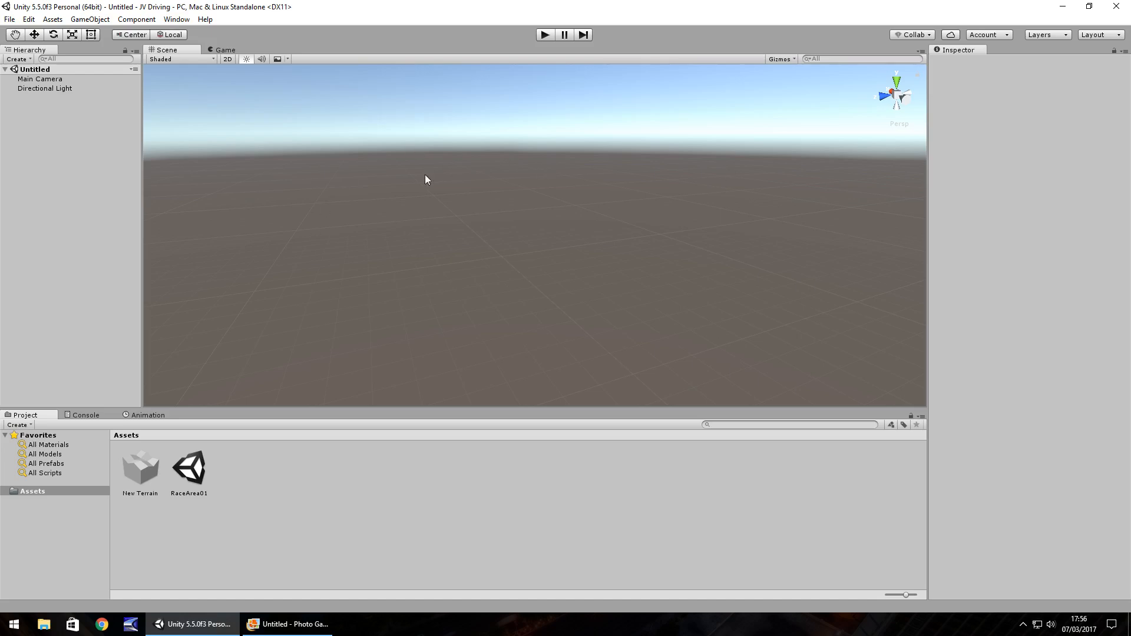
{"action": "left_click", "coordinate": [189, 466]}
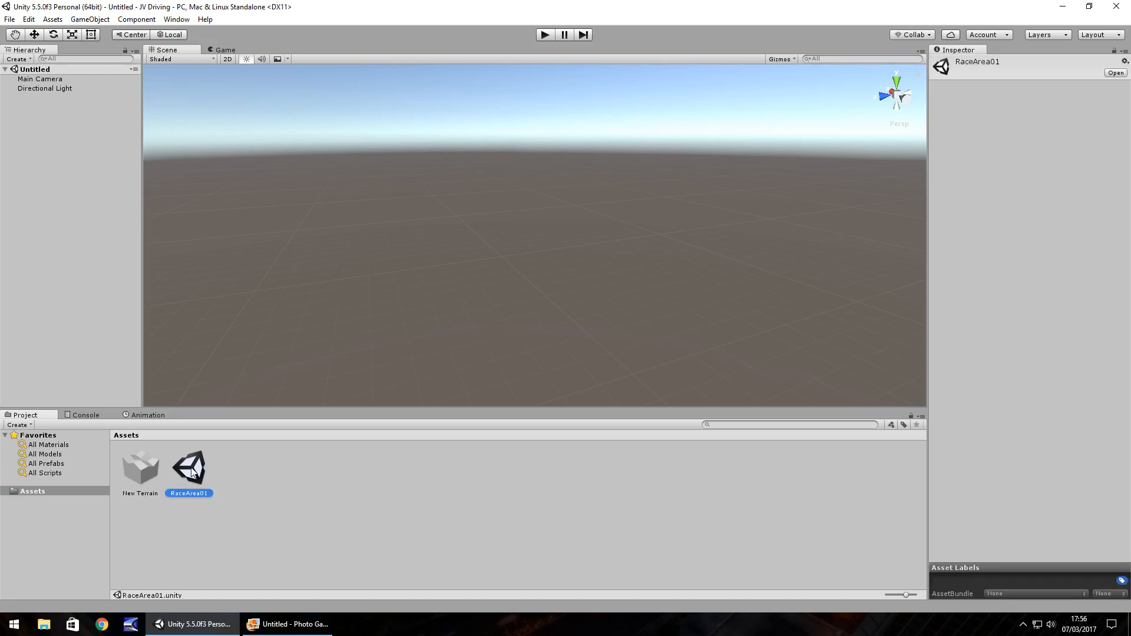
{"action": "double_click", "coordinate": [189, 467]}
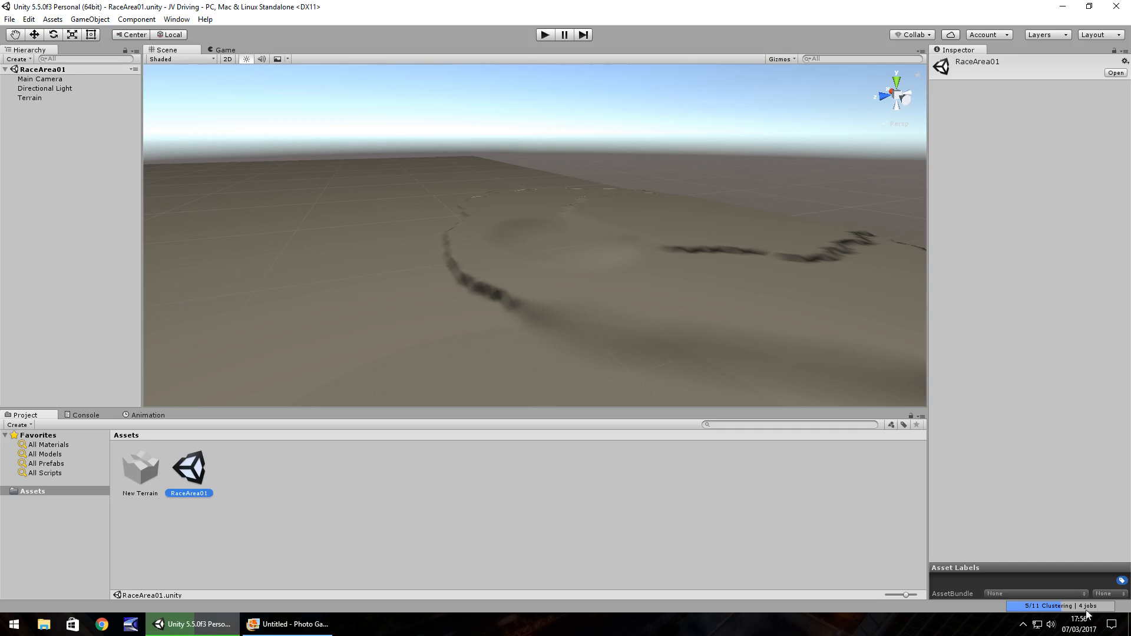
{"action": "mouse_move", "coordinate": [475, 187]}
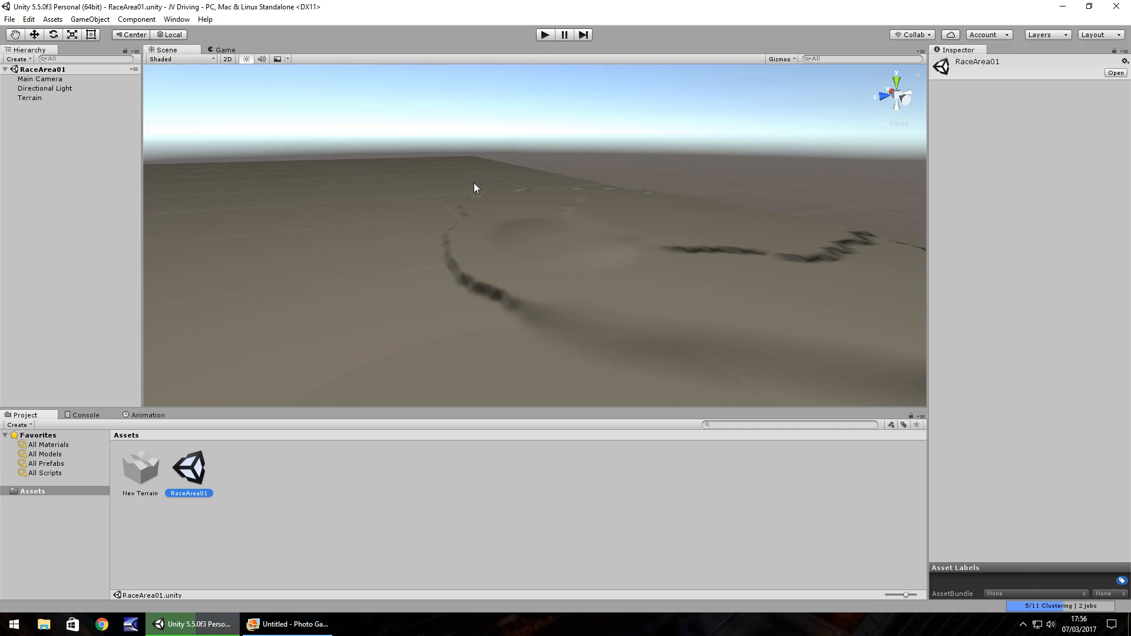
{"action": "mouse_move", "coordinate": [428, 323]}
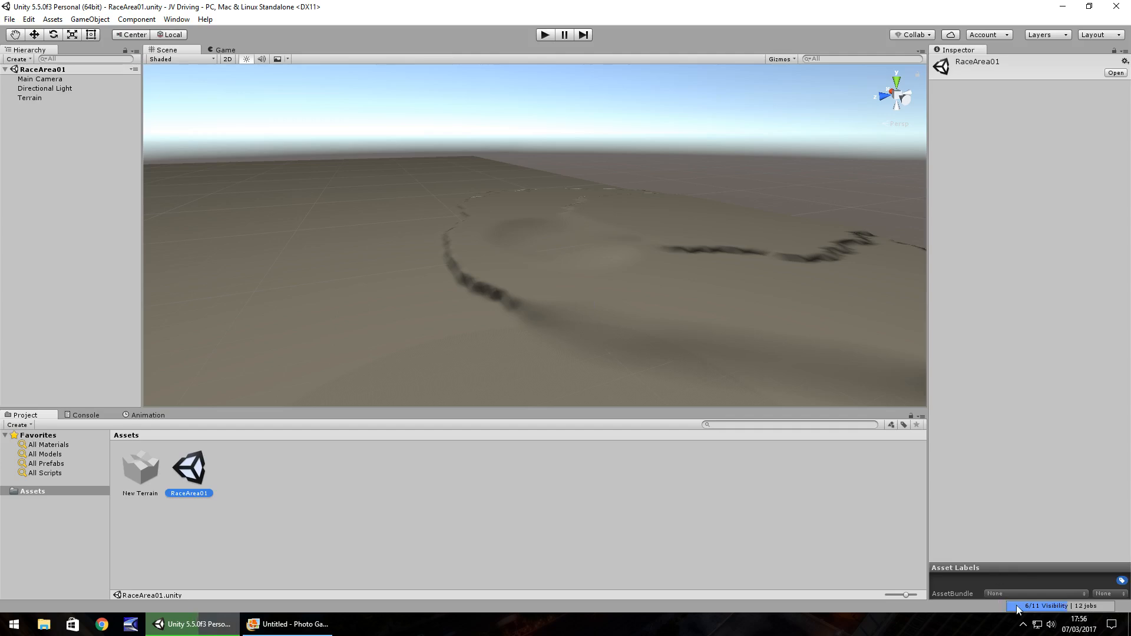
{"action": "mouse_move", "coordinate": [1082, 607]}
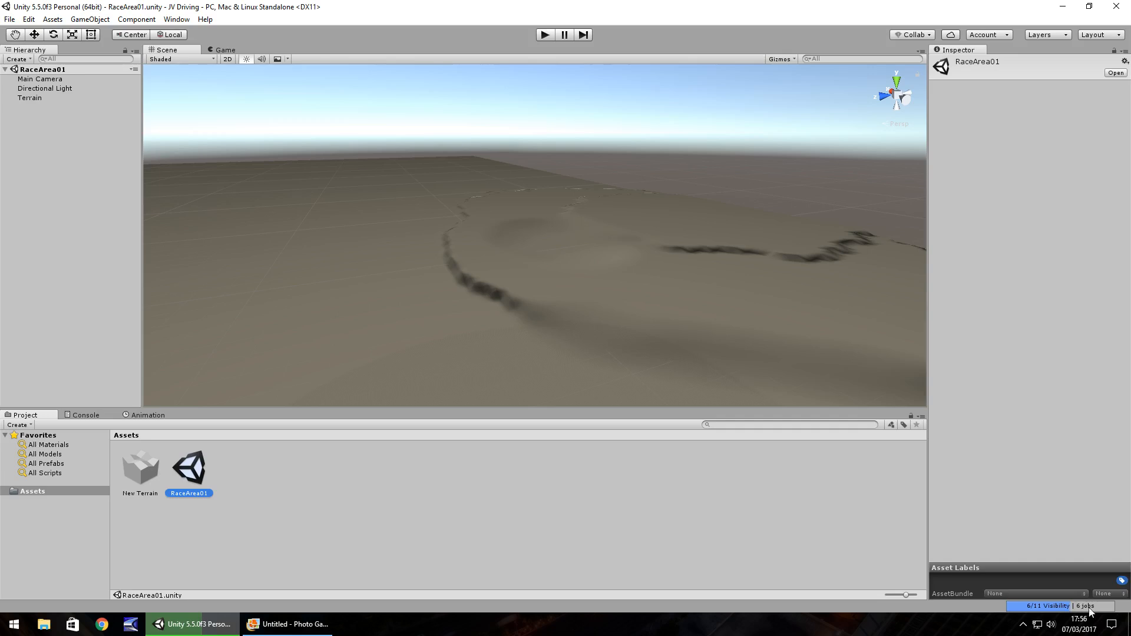
{"action": "mouse_move", "coordinate": [488, 319]}
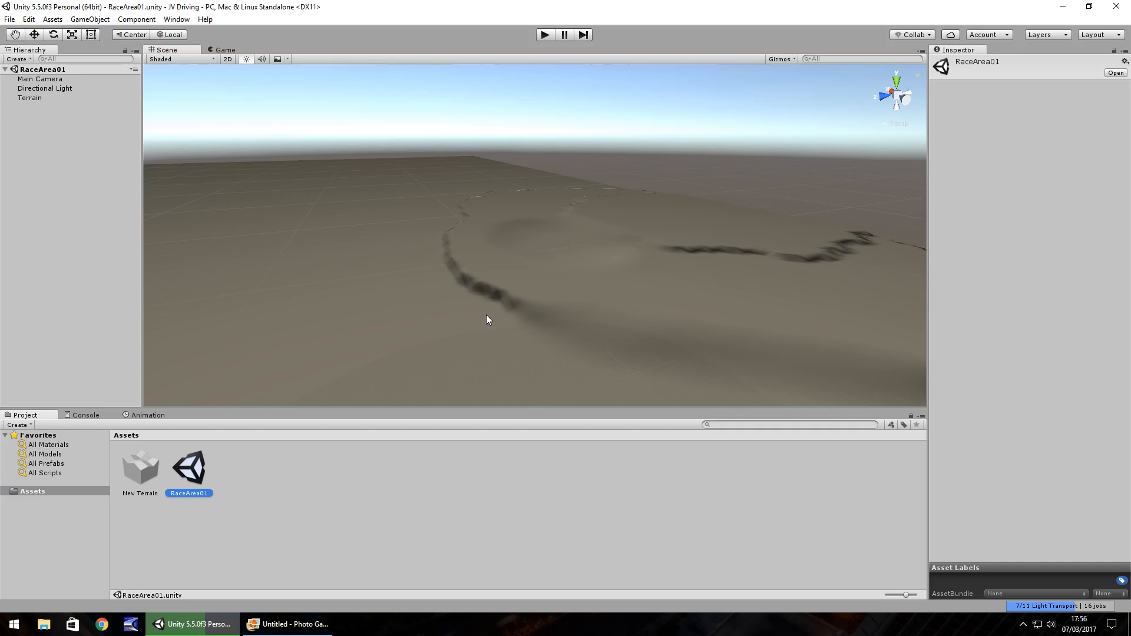
{"action": "mouse_move", "coordinate": [723, 486]}
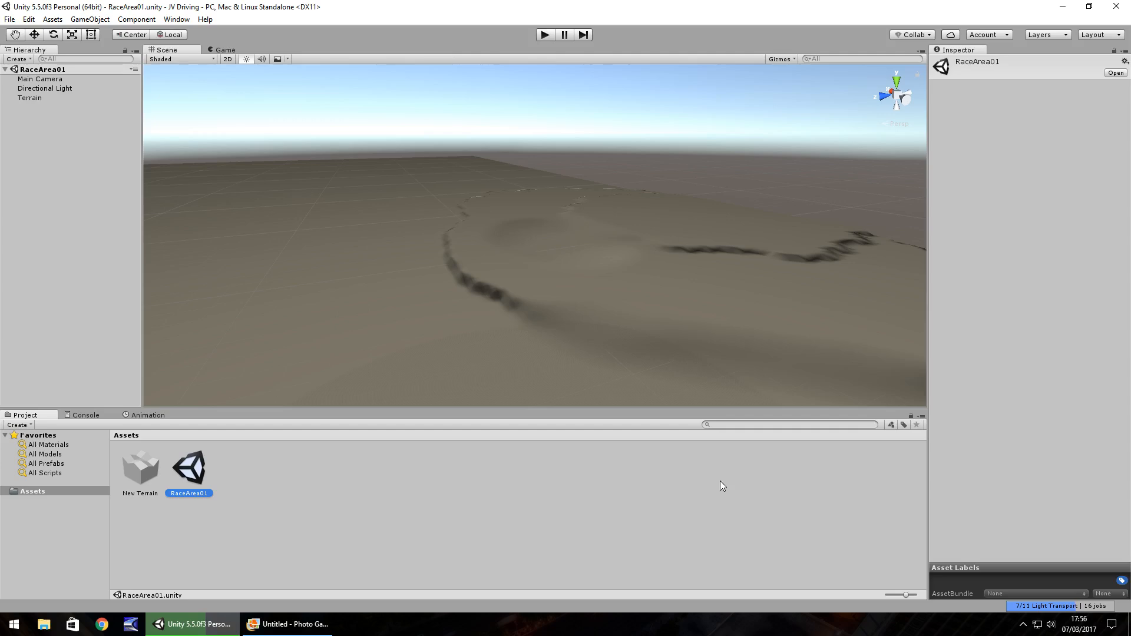
{"action": "left_click", "coordinate": [10, 19]}
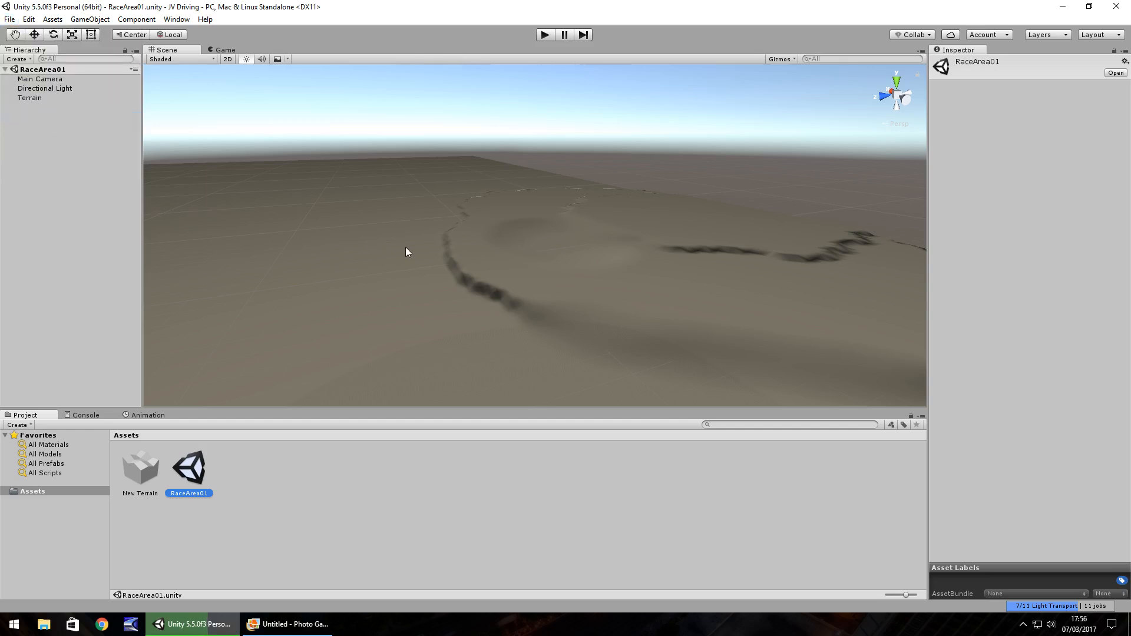
{"action": "mouse_move", "coordinate": [502, 282]}
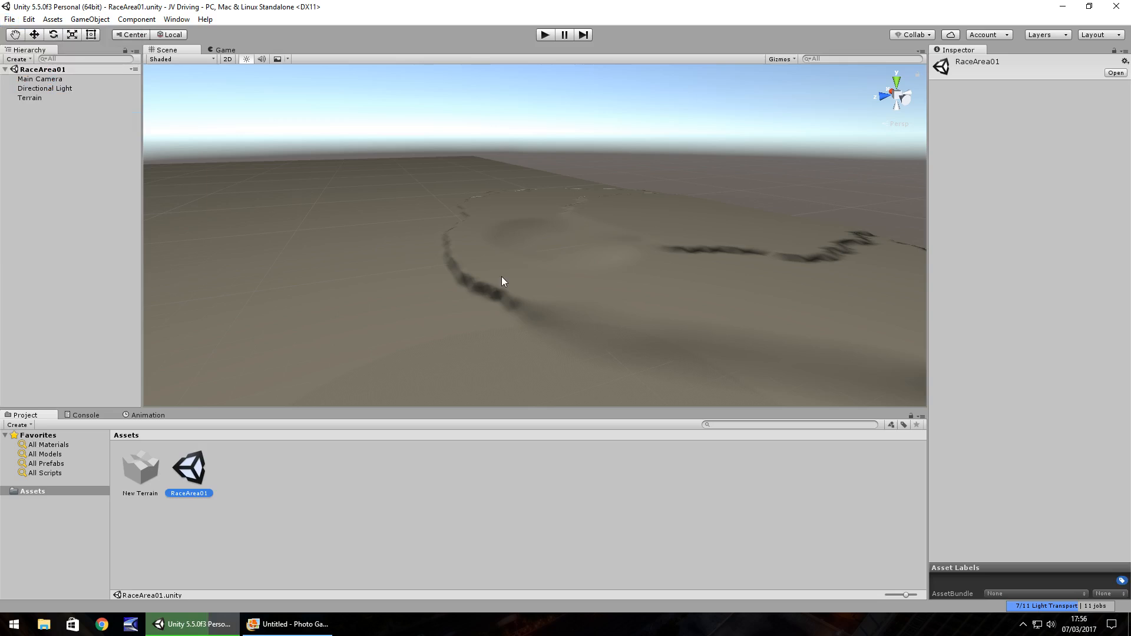
{"action": "mouse_move", "coordinate": [588, 480]}
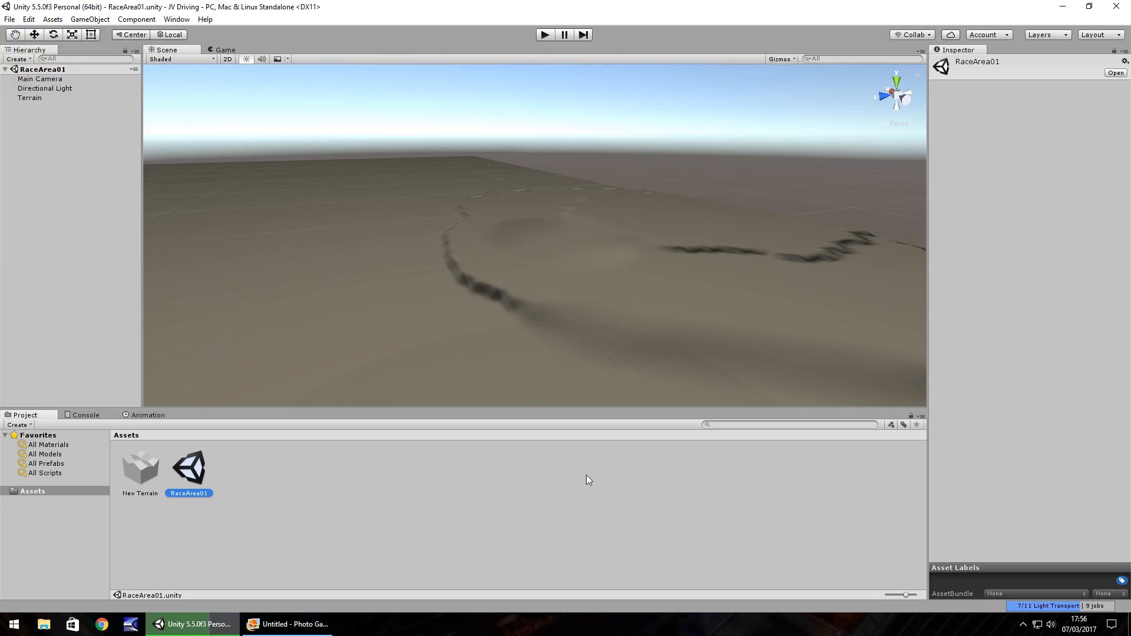